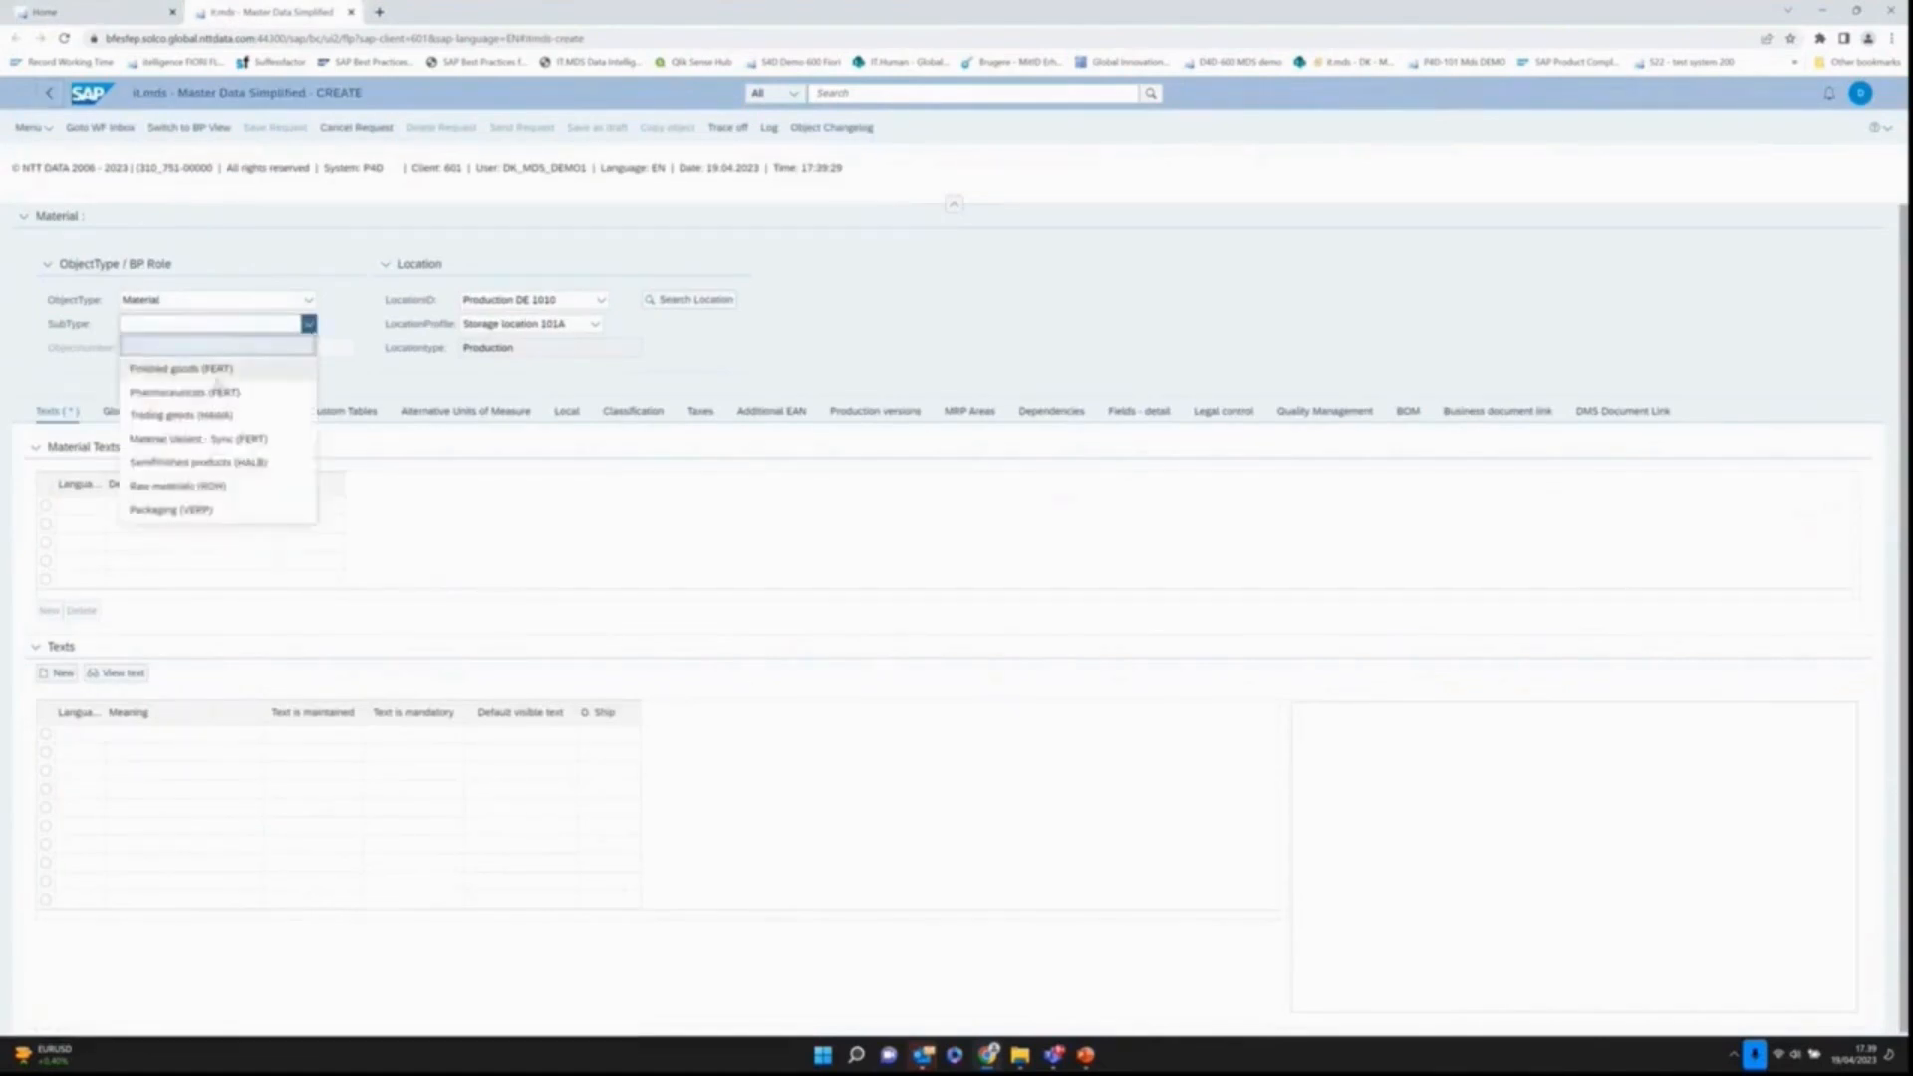
# Step: Keep object type Material, choose subtype Finished goods (FERT) and location Production DE 1010
pyautogui.click(28, 126)
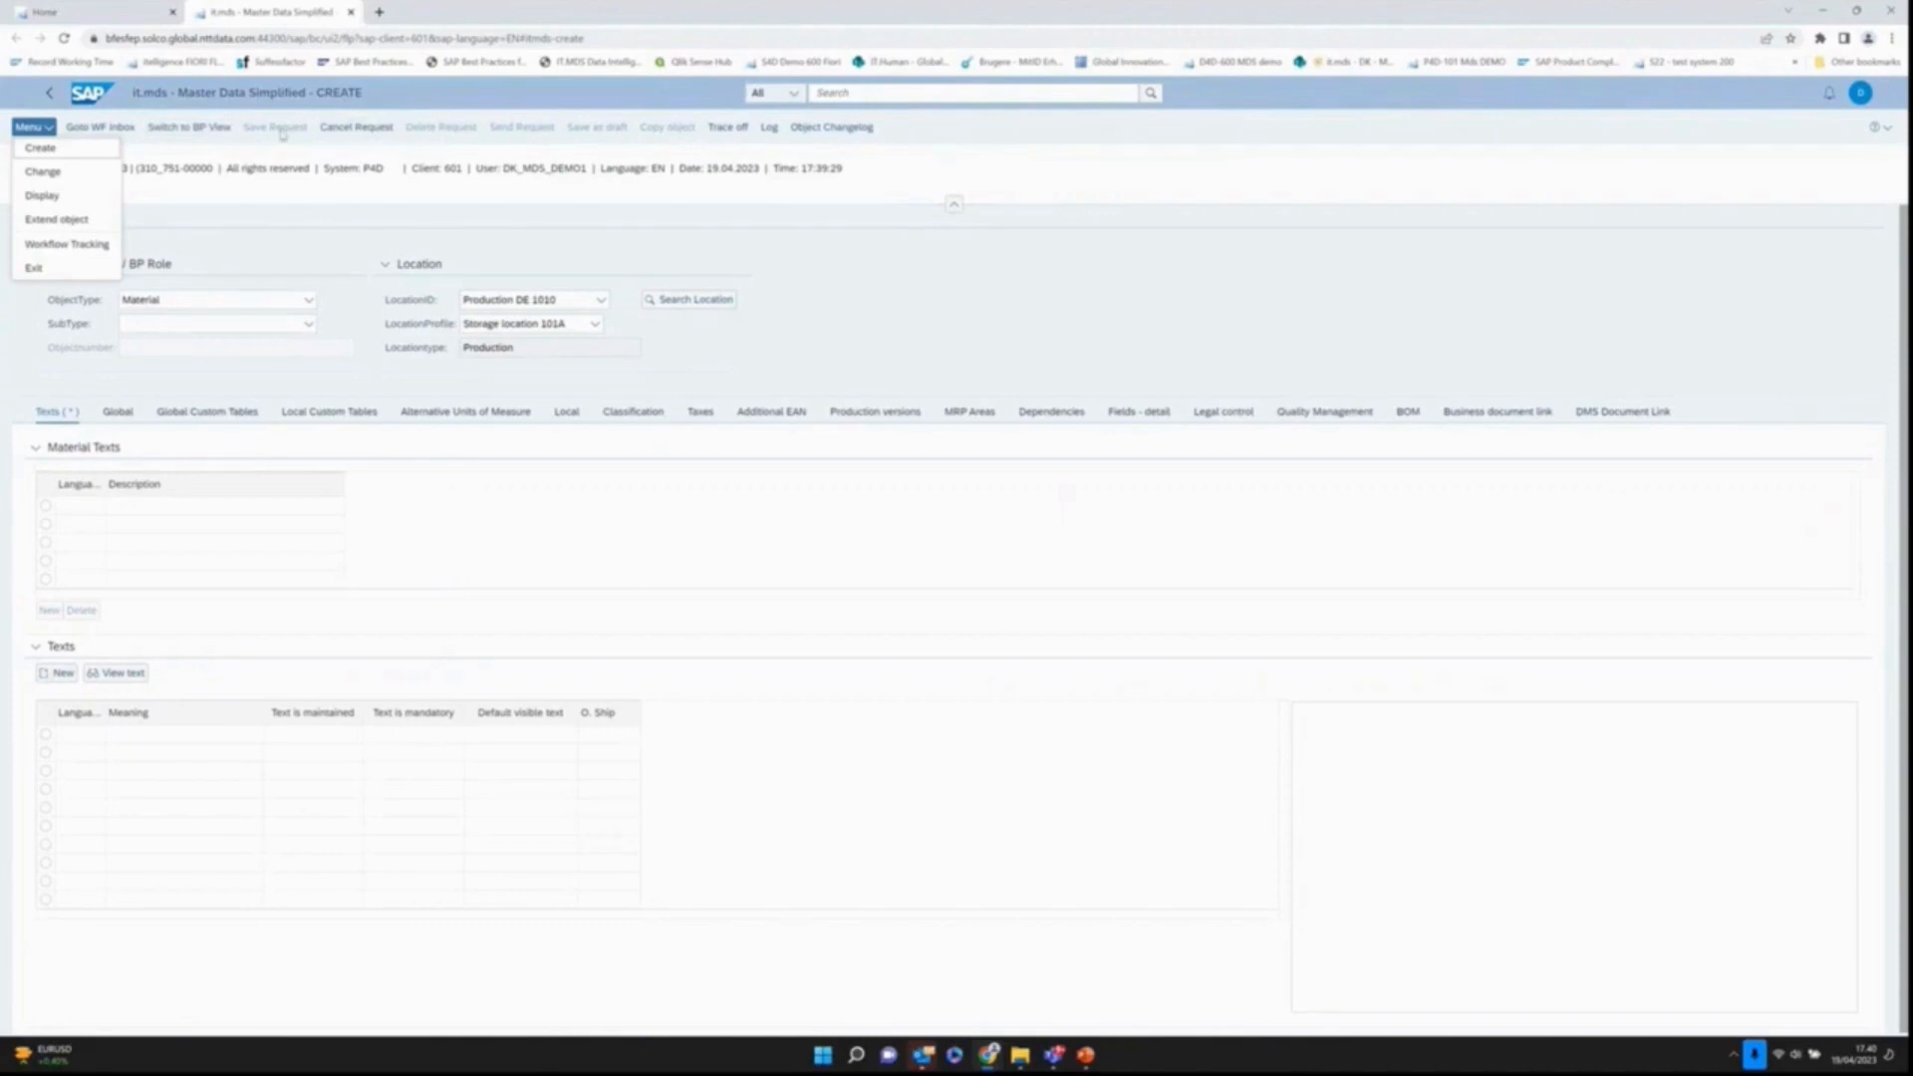
pyautogui.moveTo(522, 128)
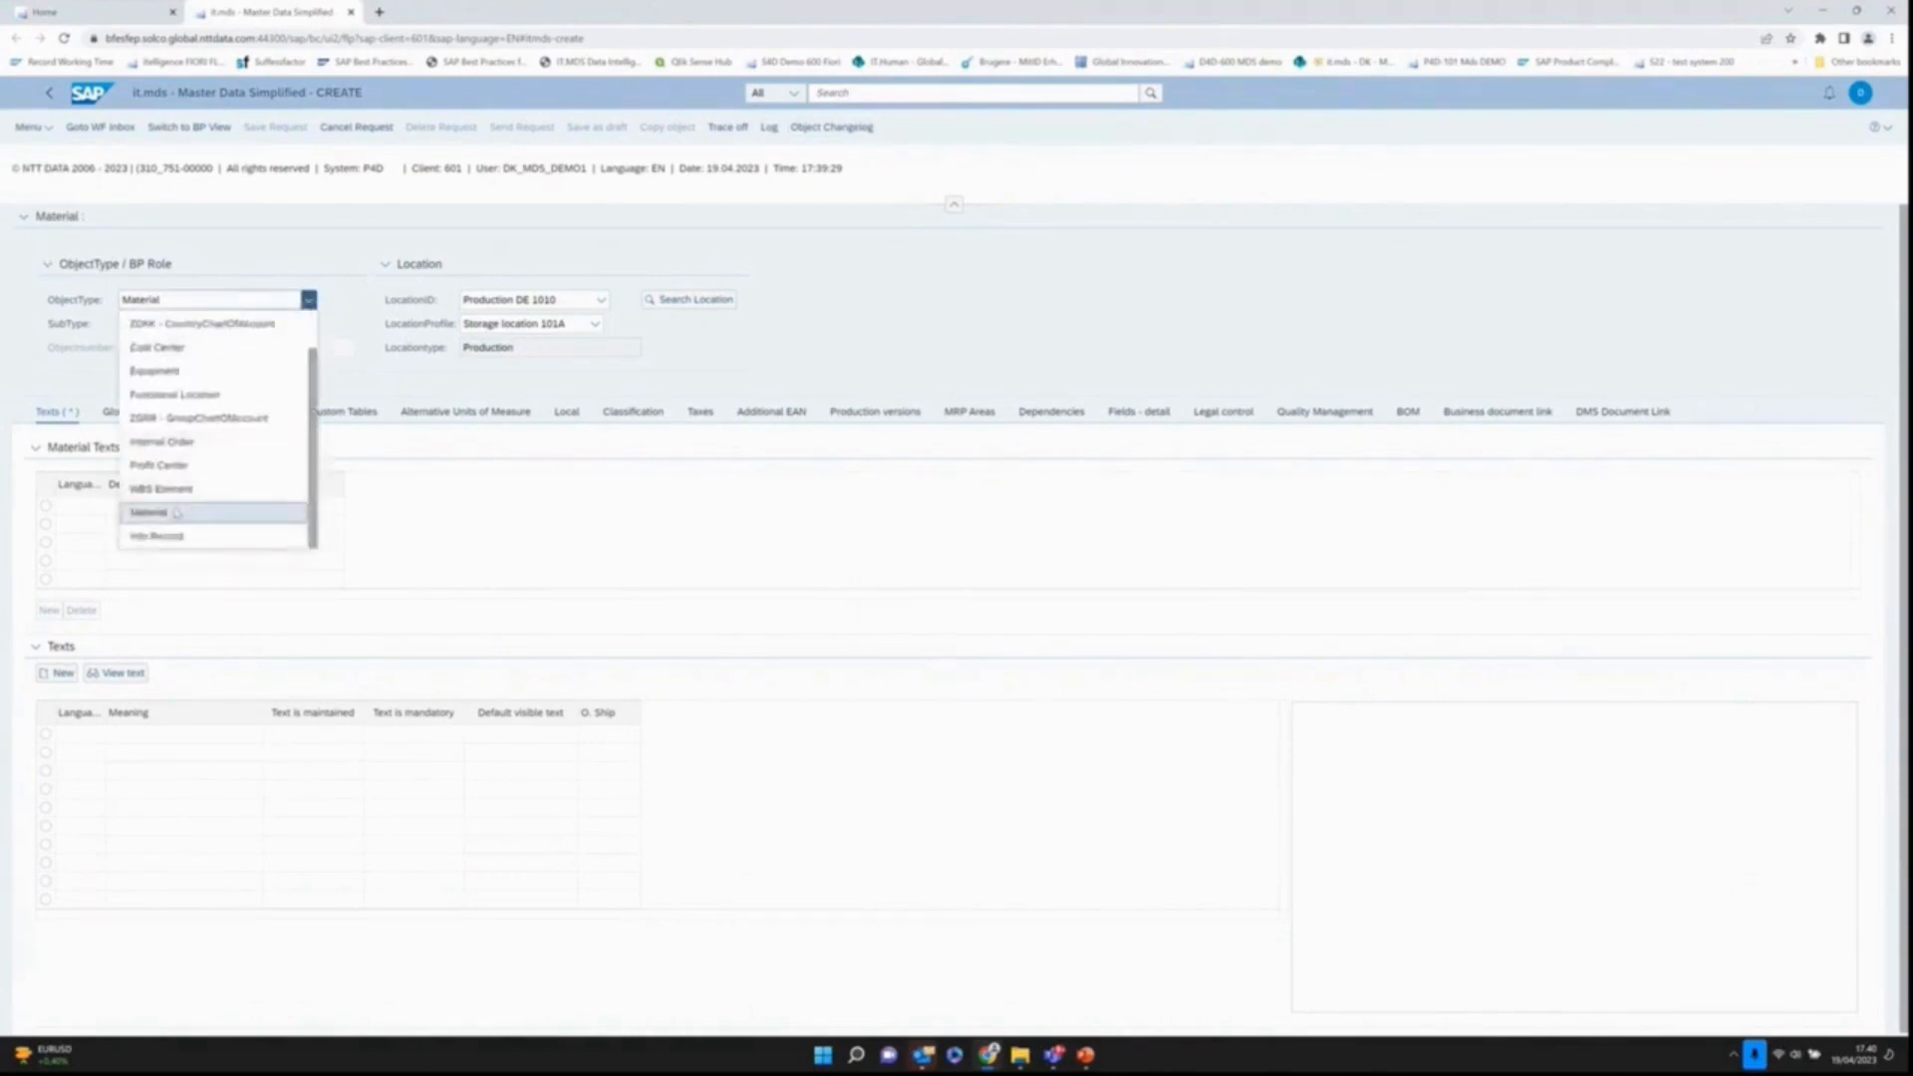
pyautogui.click(145, 512)
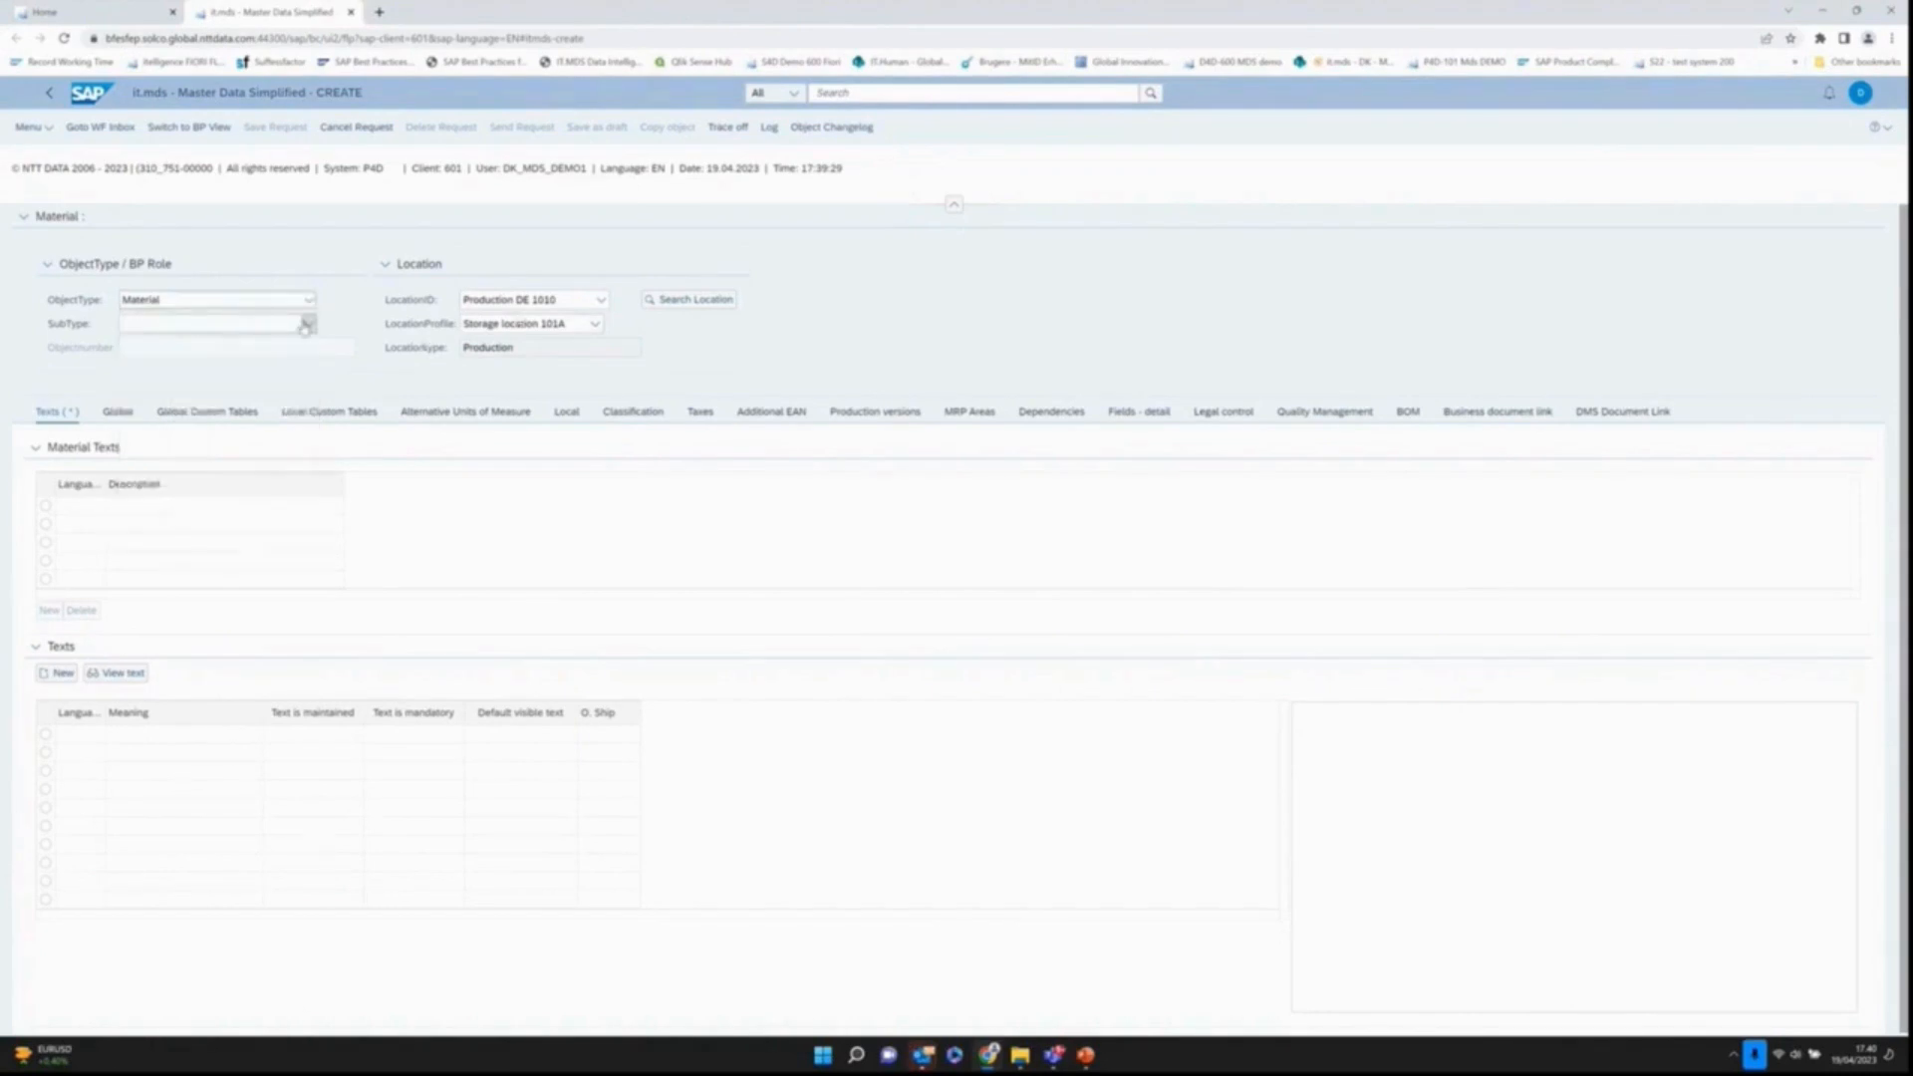
pyautogui.click(307, 323)
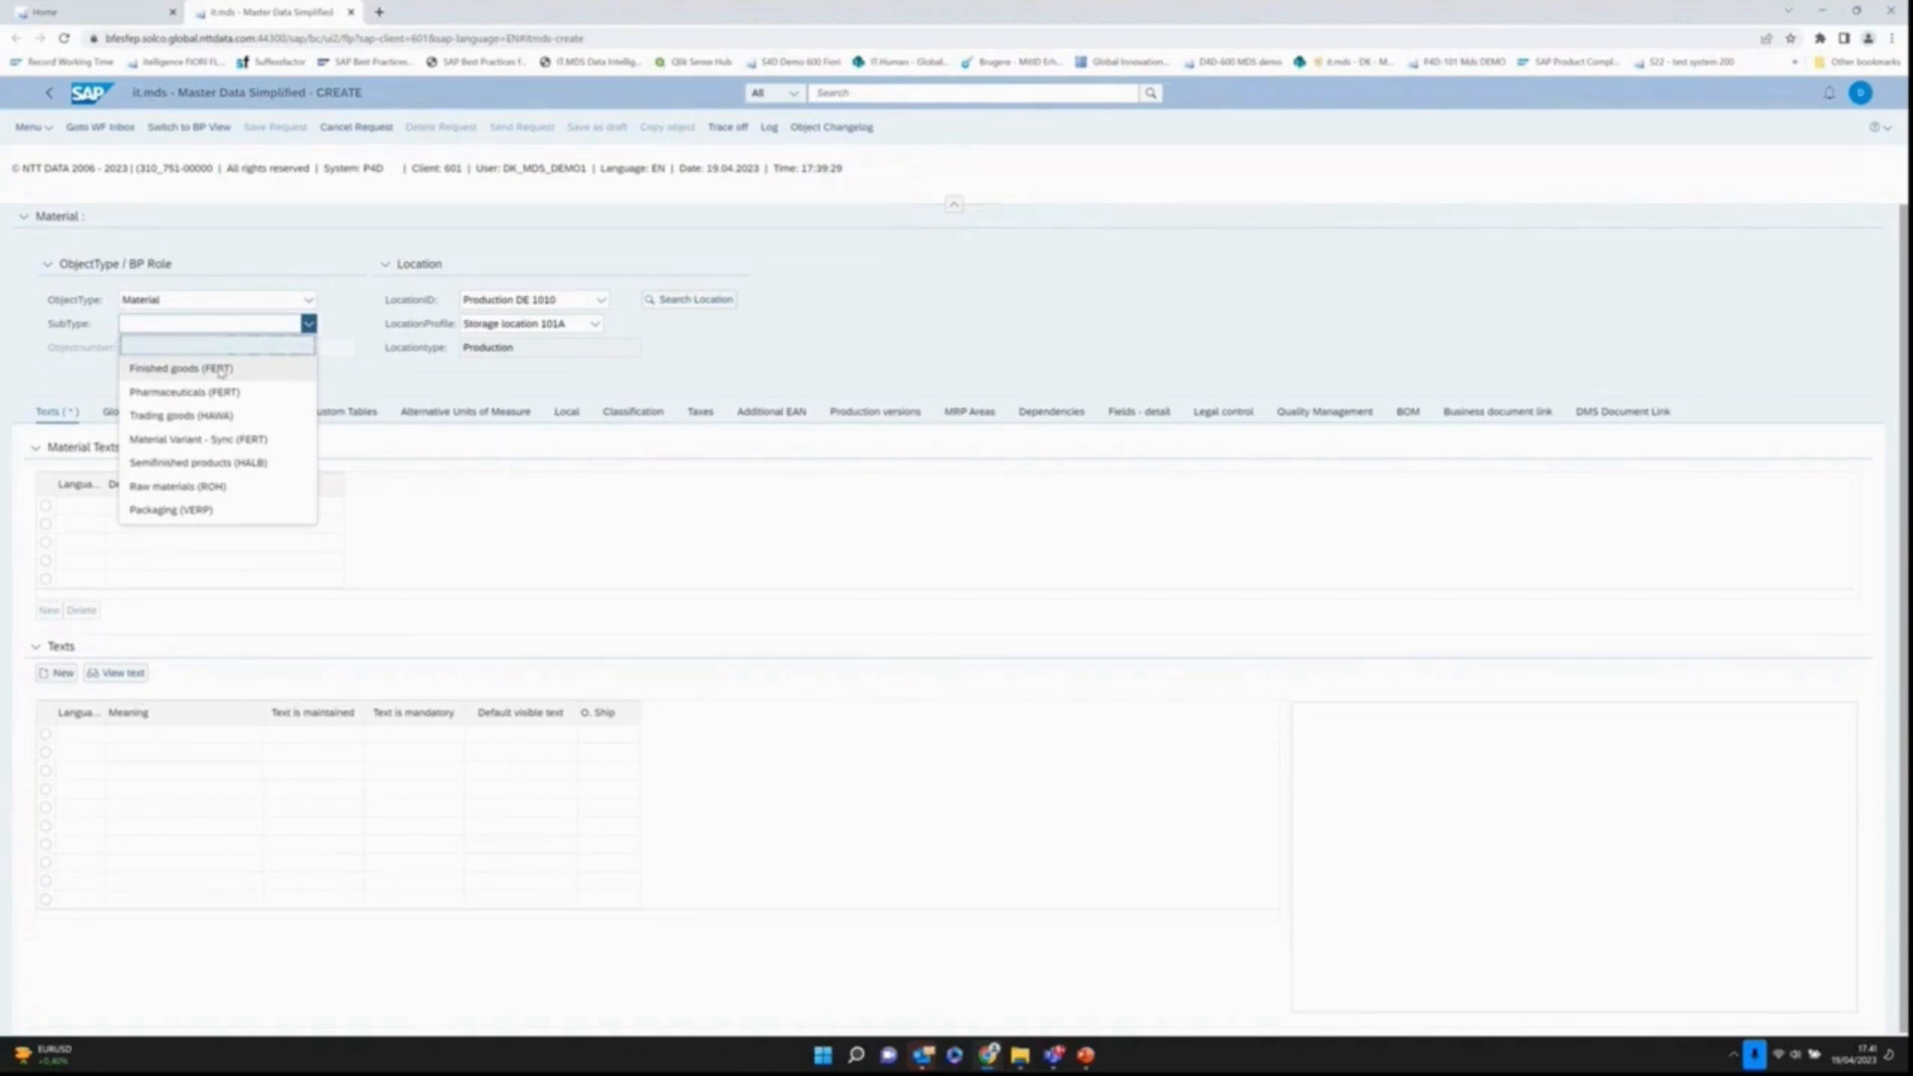
pyautogui.click(179, 366)
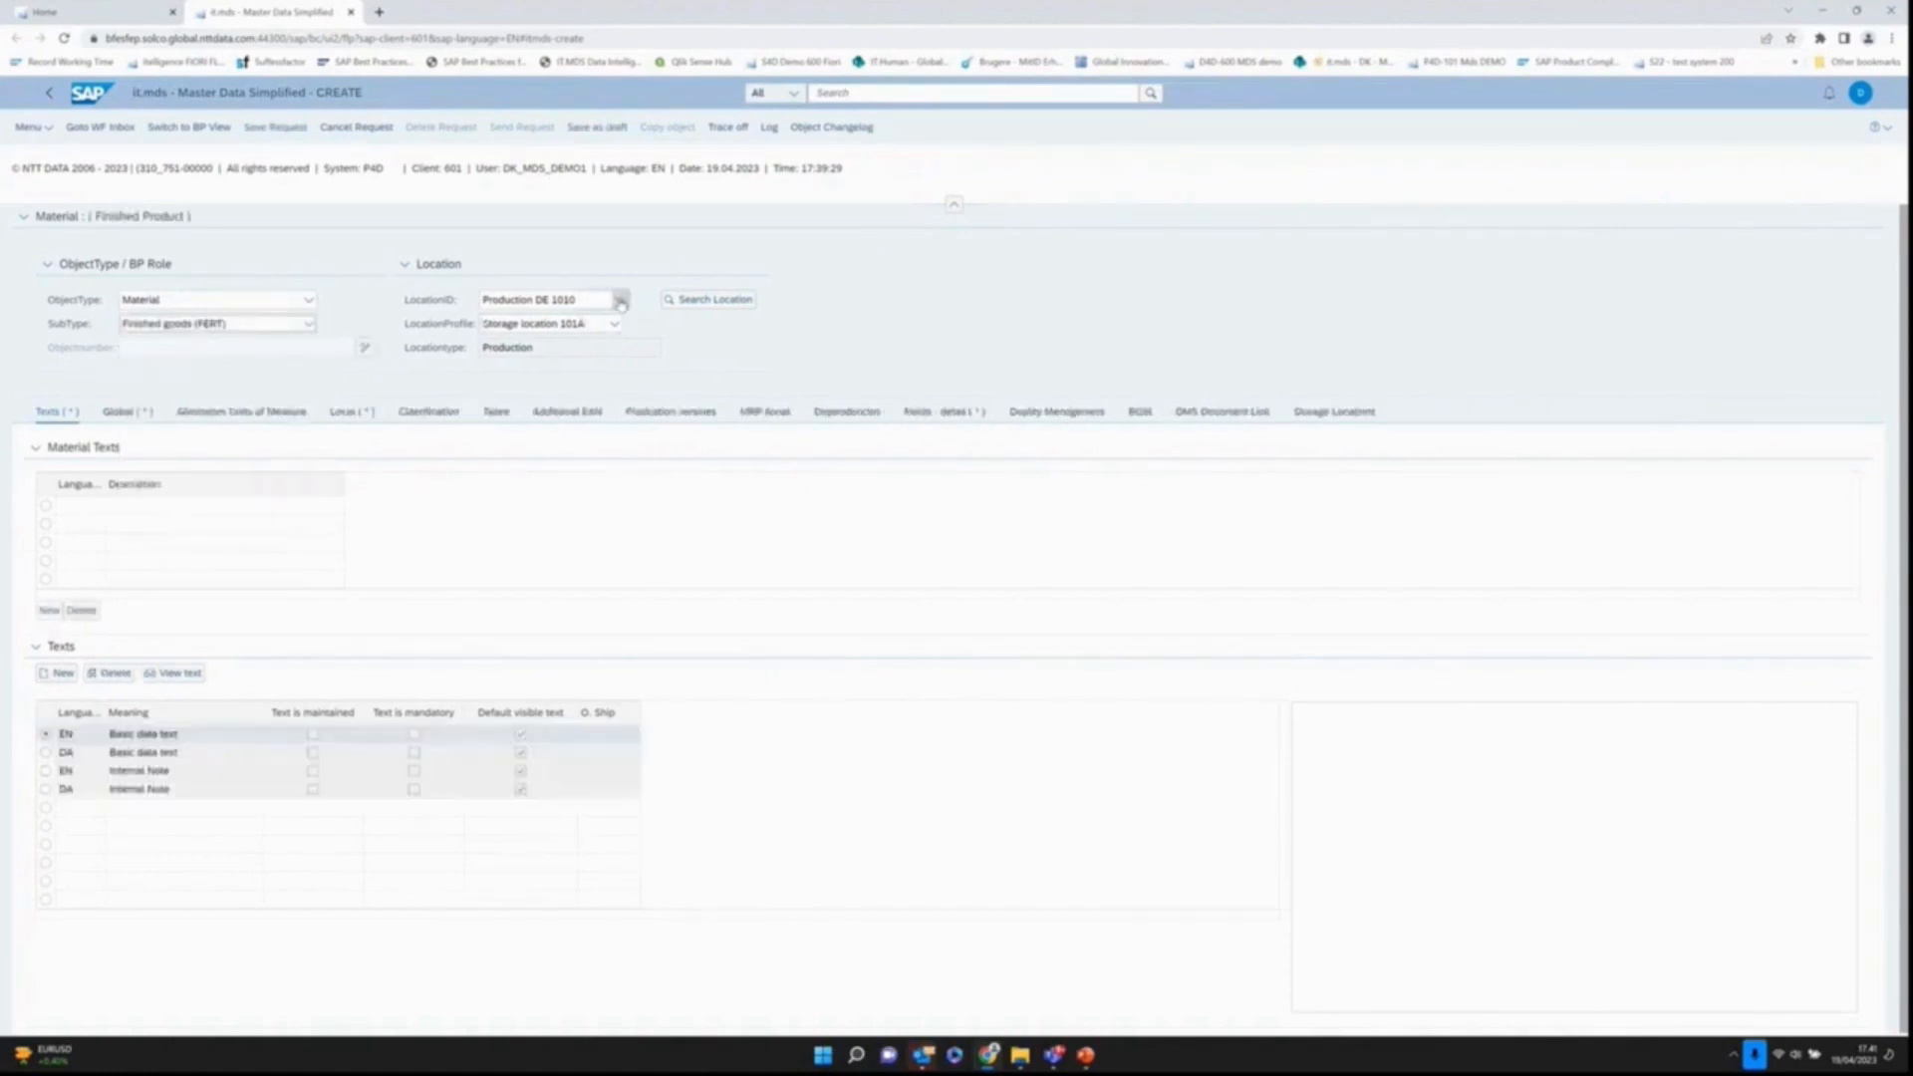
pyautogui.click(618, 299)
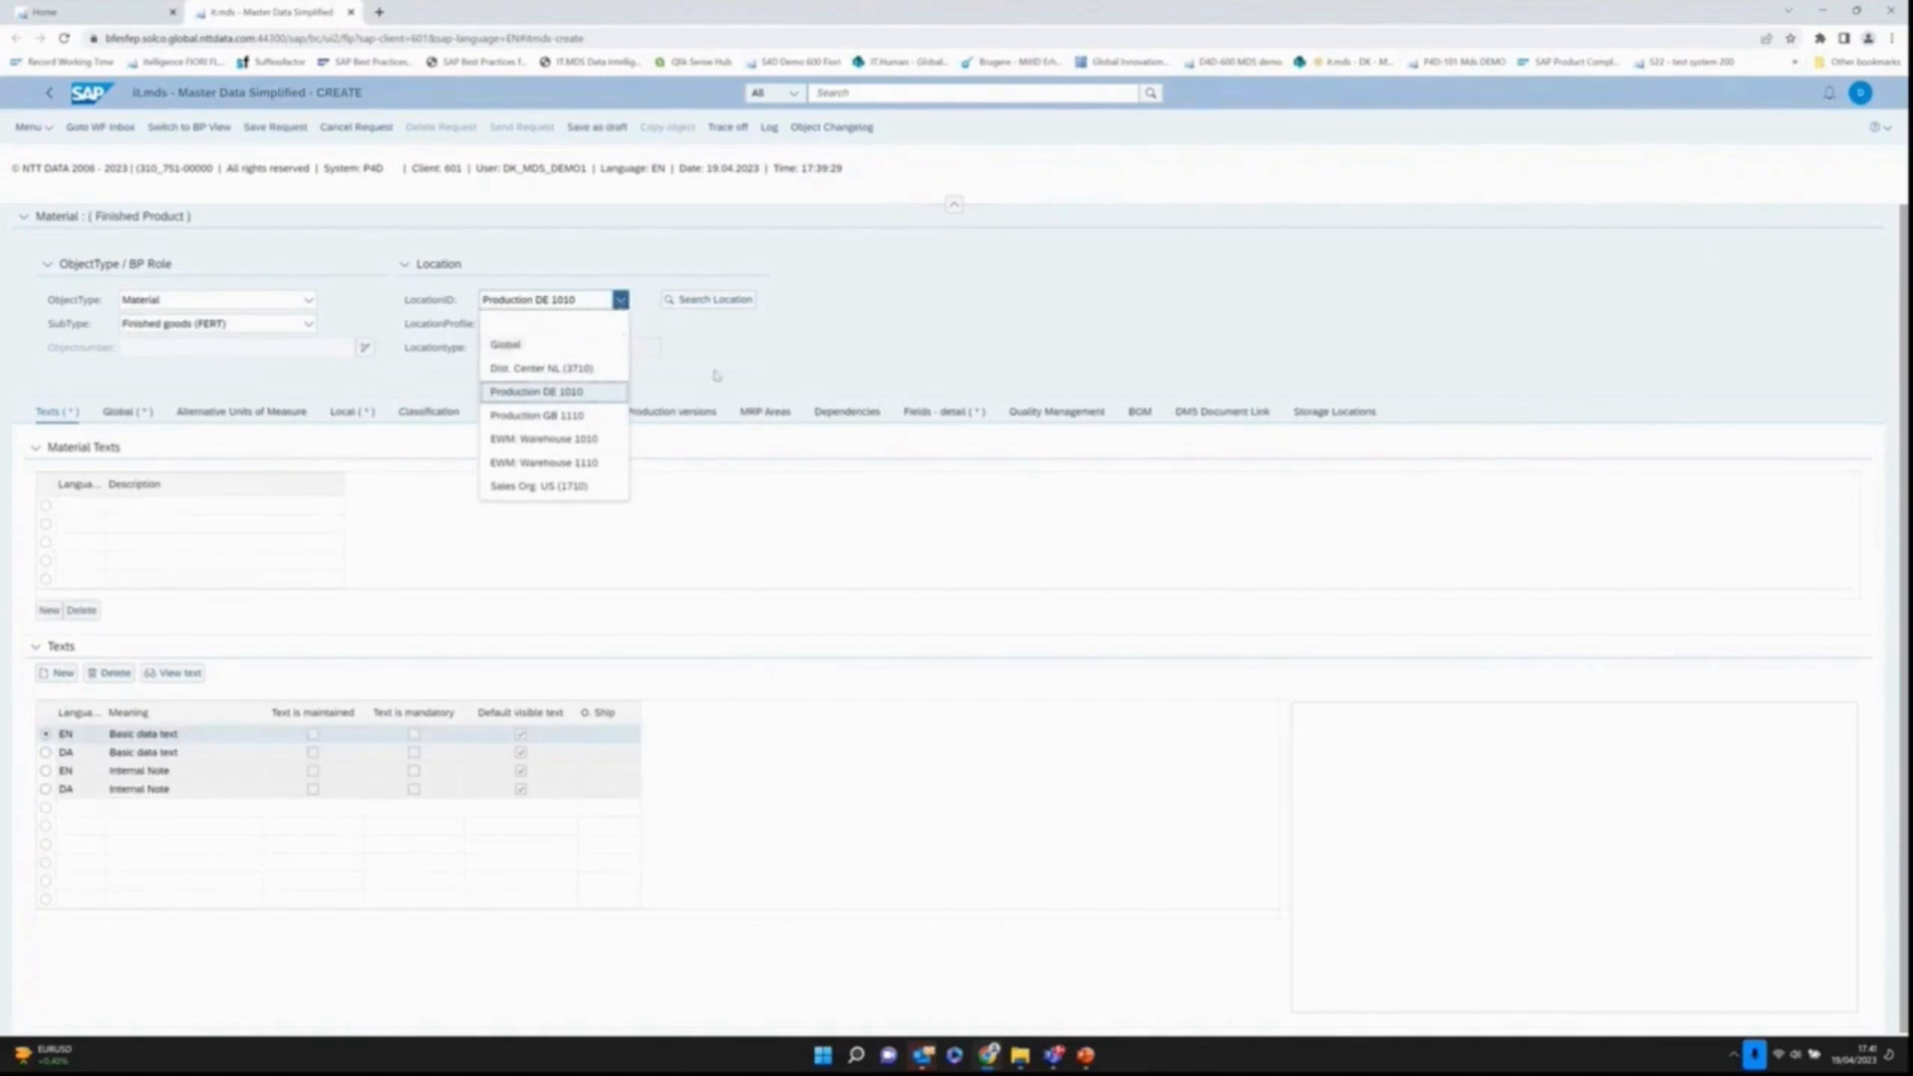
pyautogui.click(536, 390)
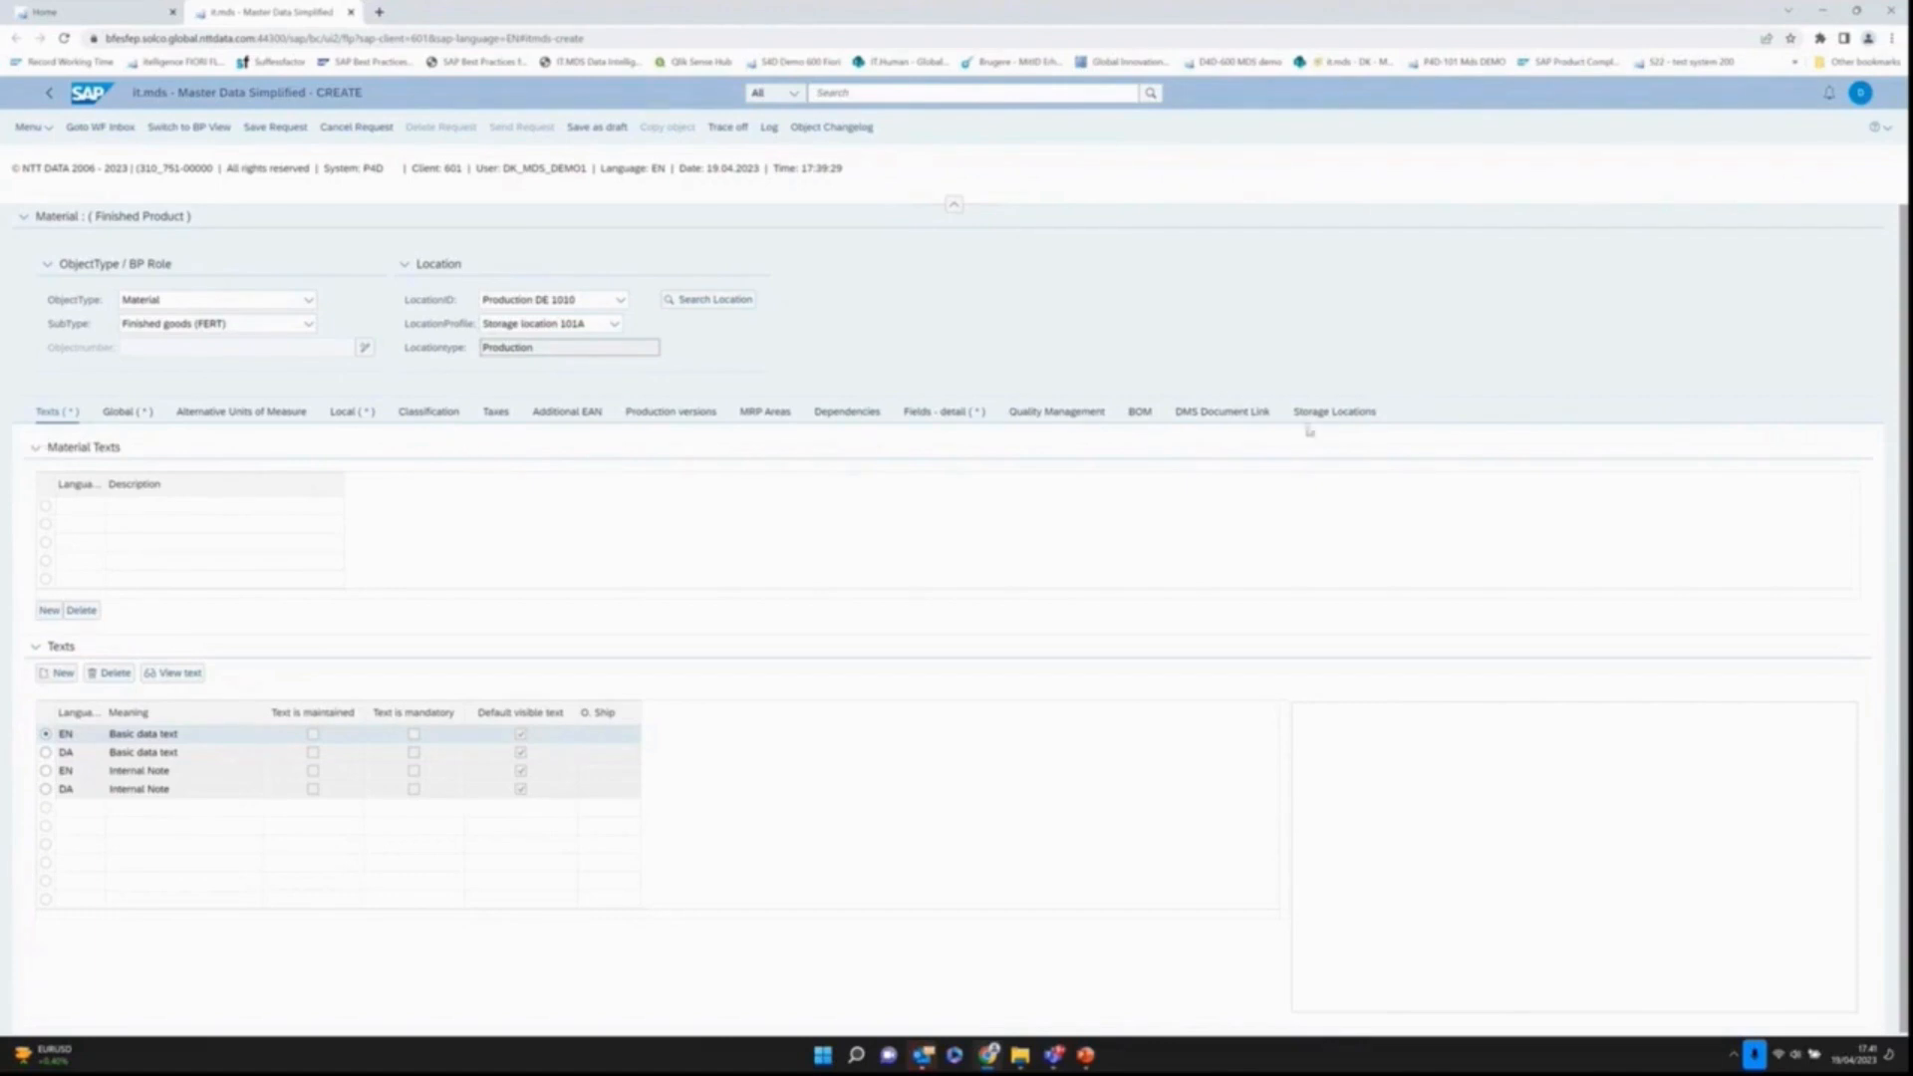
pyautogui.moveTo(369, 408)
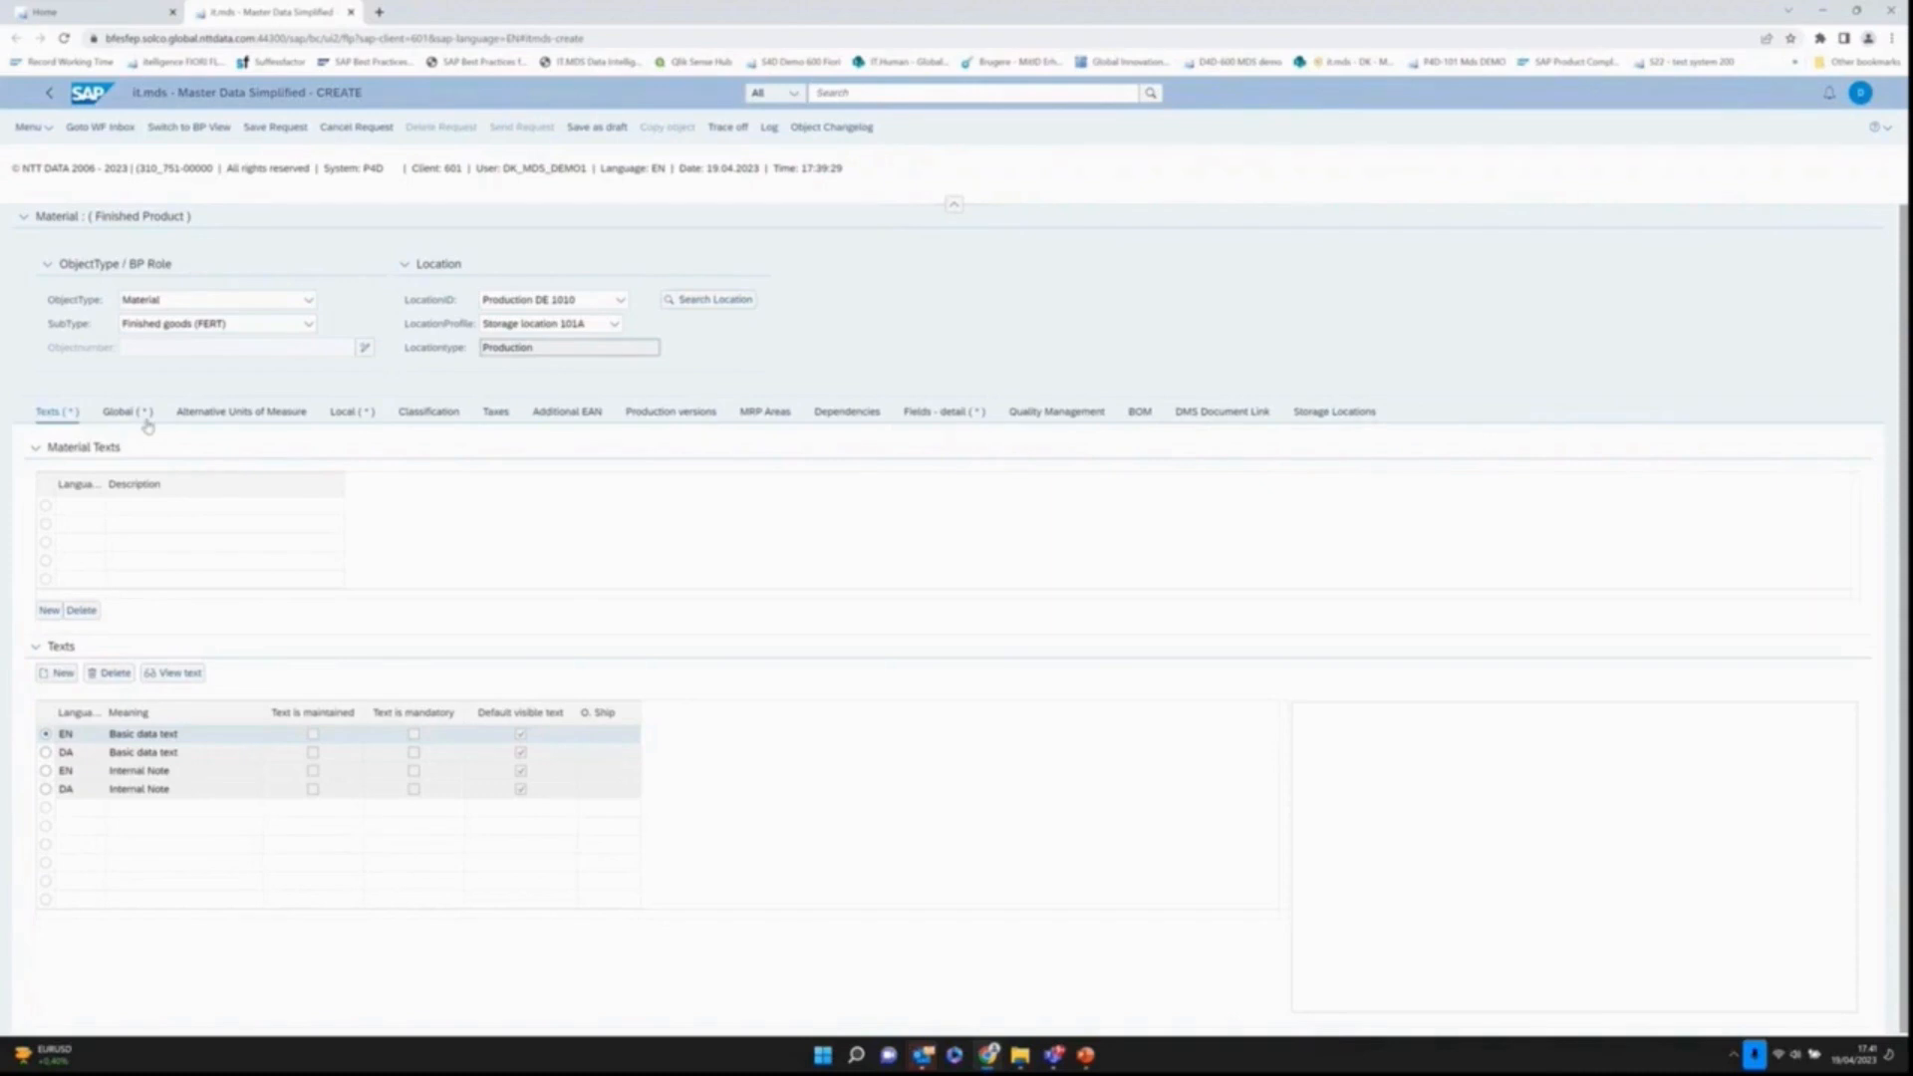
pyautogui.moveTo(173, 498)
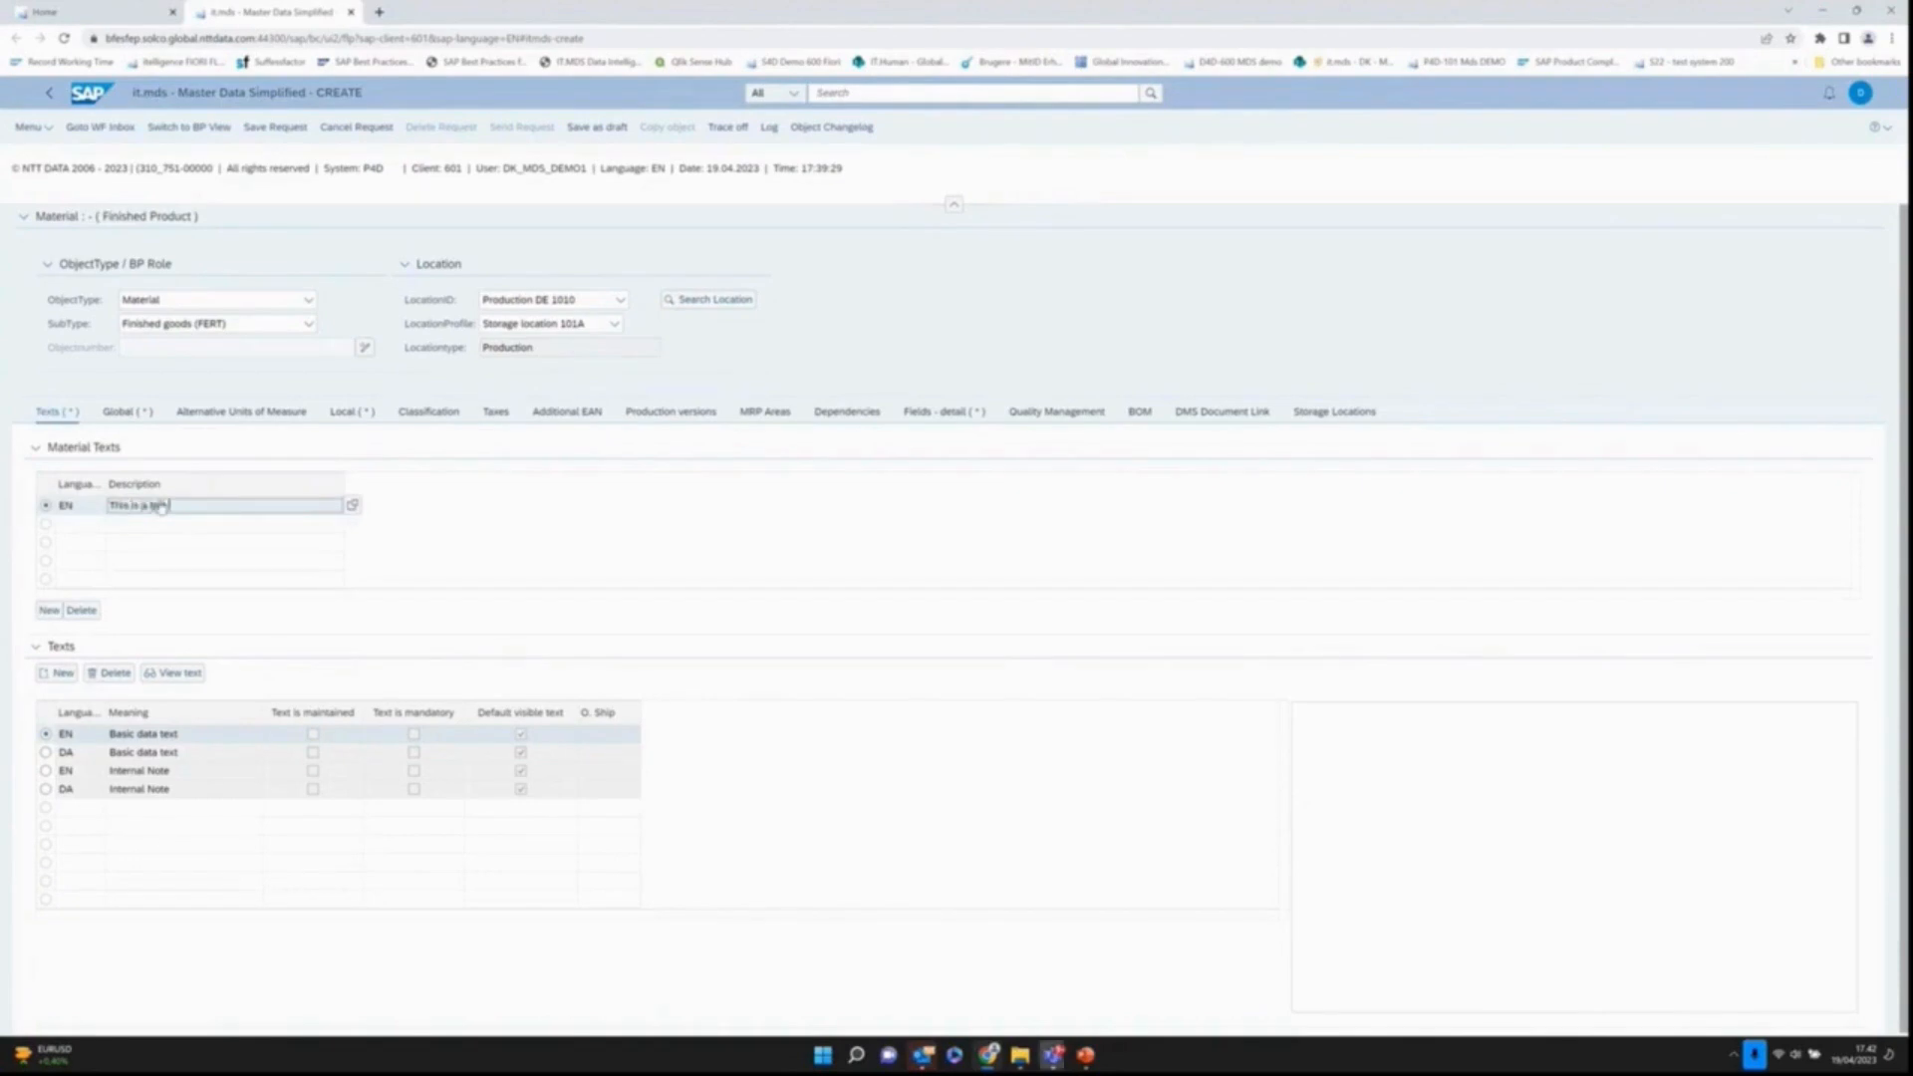
# Step: Enter description 'This is a test 5', then on Global data set base unit PC, weights and segmentation Critical Part
pyautogui.write('This is a test 5')
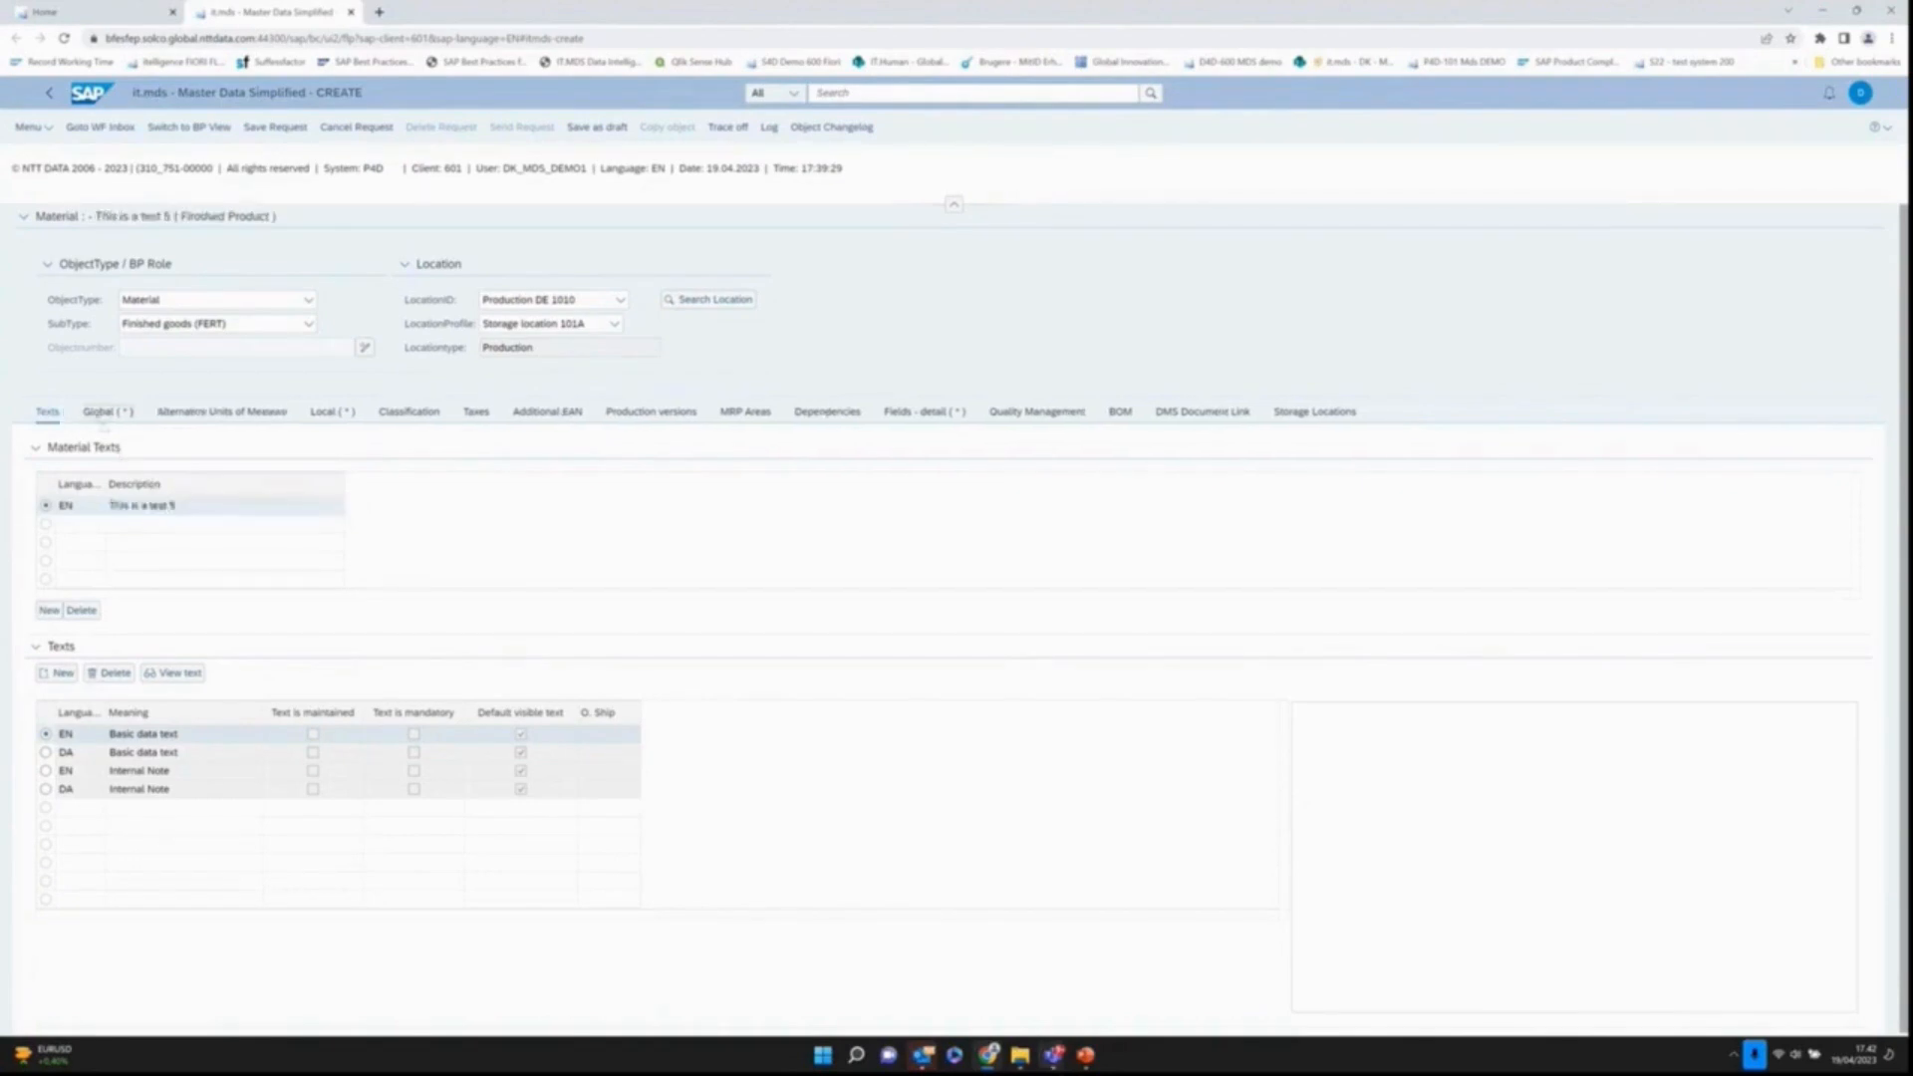
pyautogui.click(105, 410)
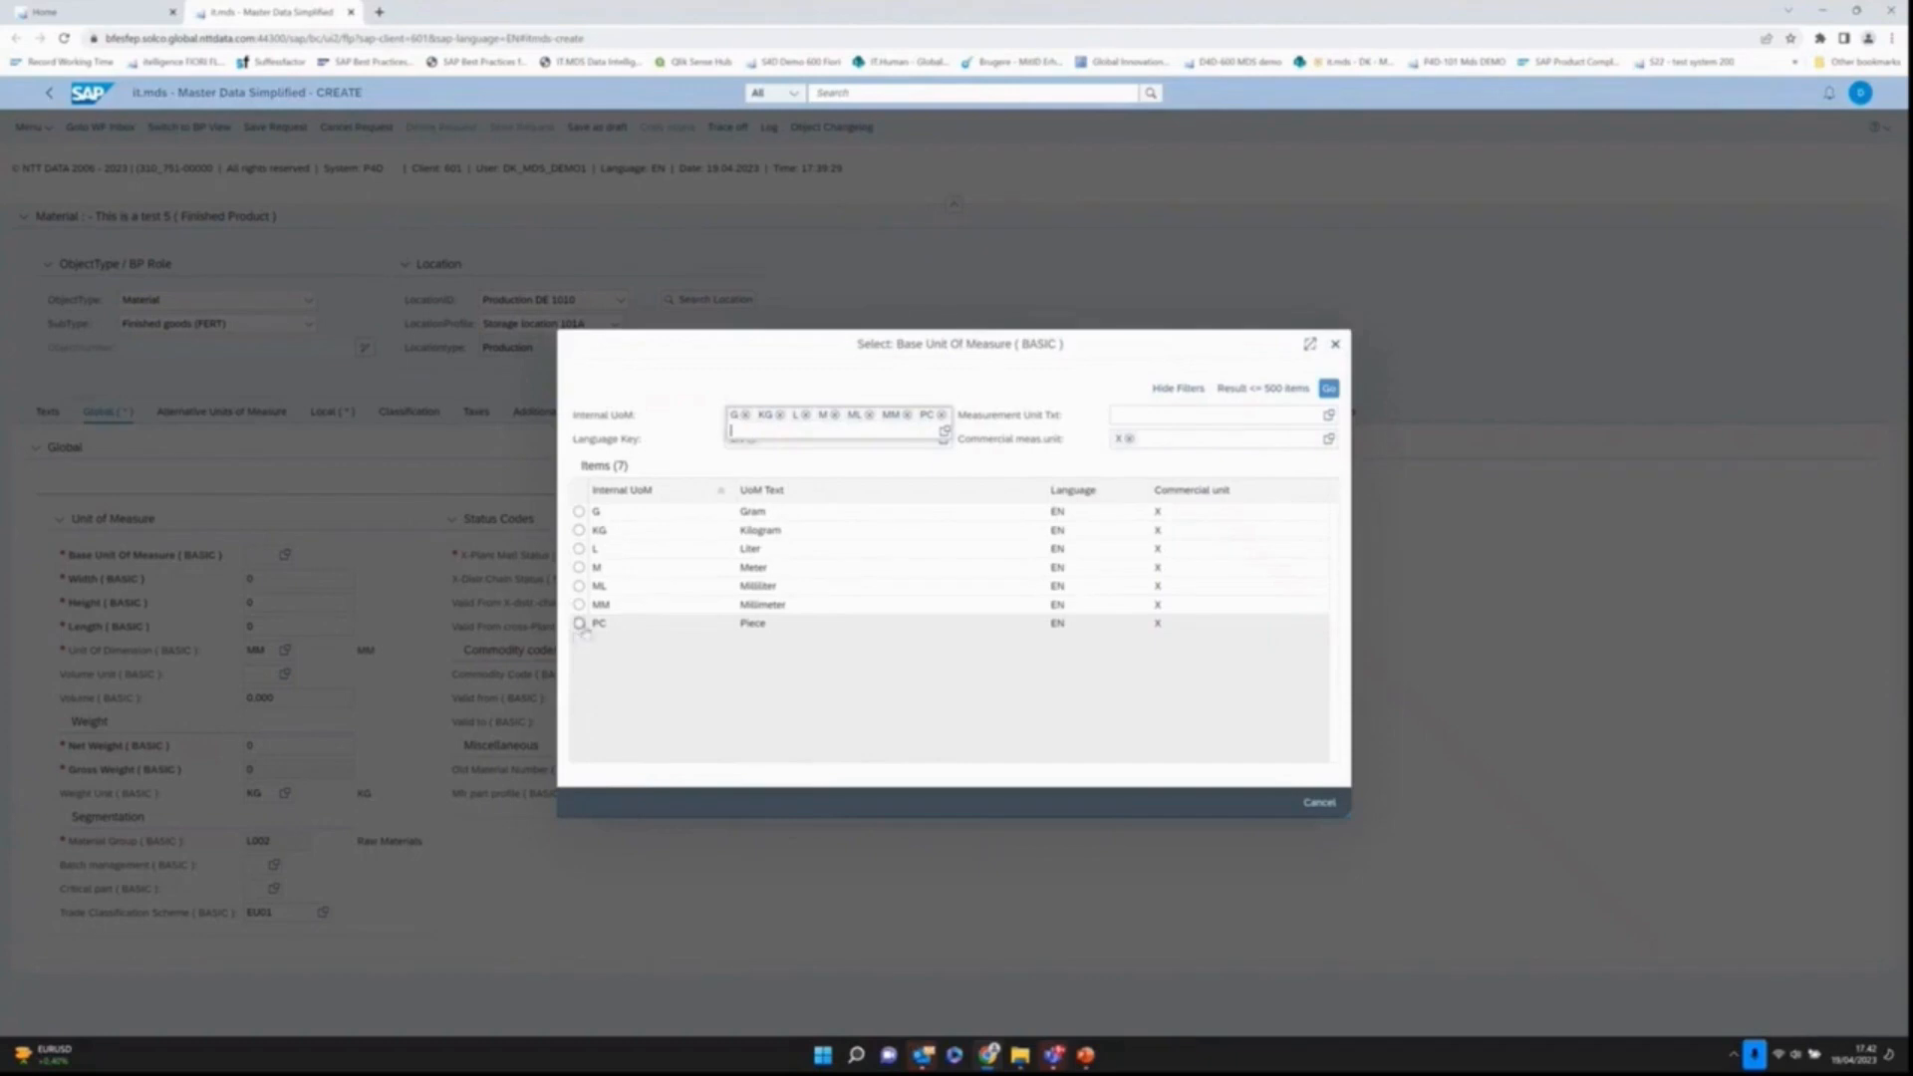
pyautogui.click(598, 623)
pyautogui.write('10')
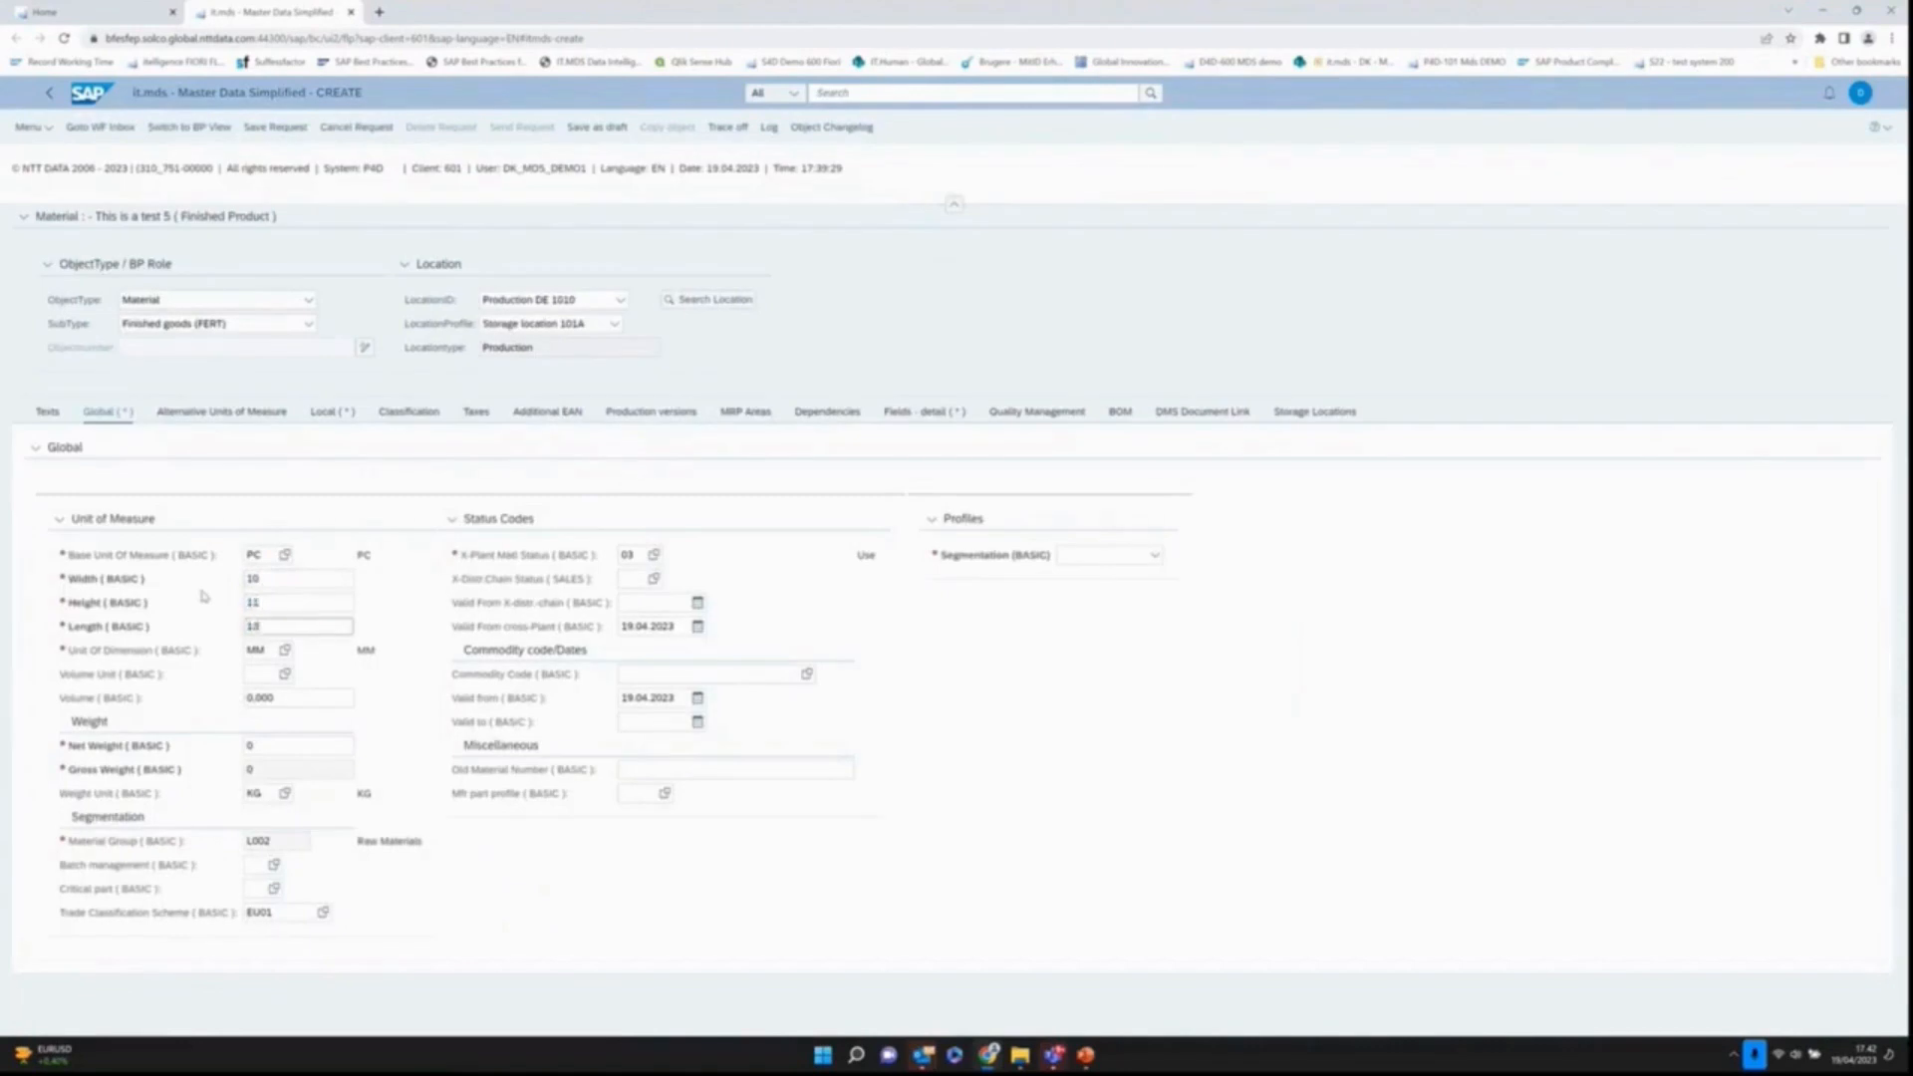
pyautogui.click(297, 769)
pyautogui.write('7')
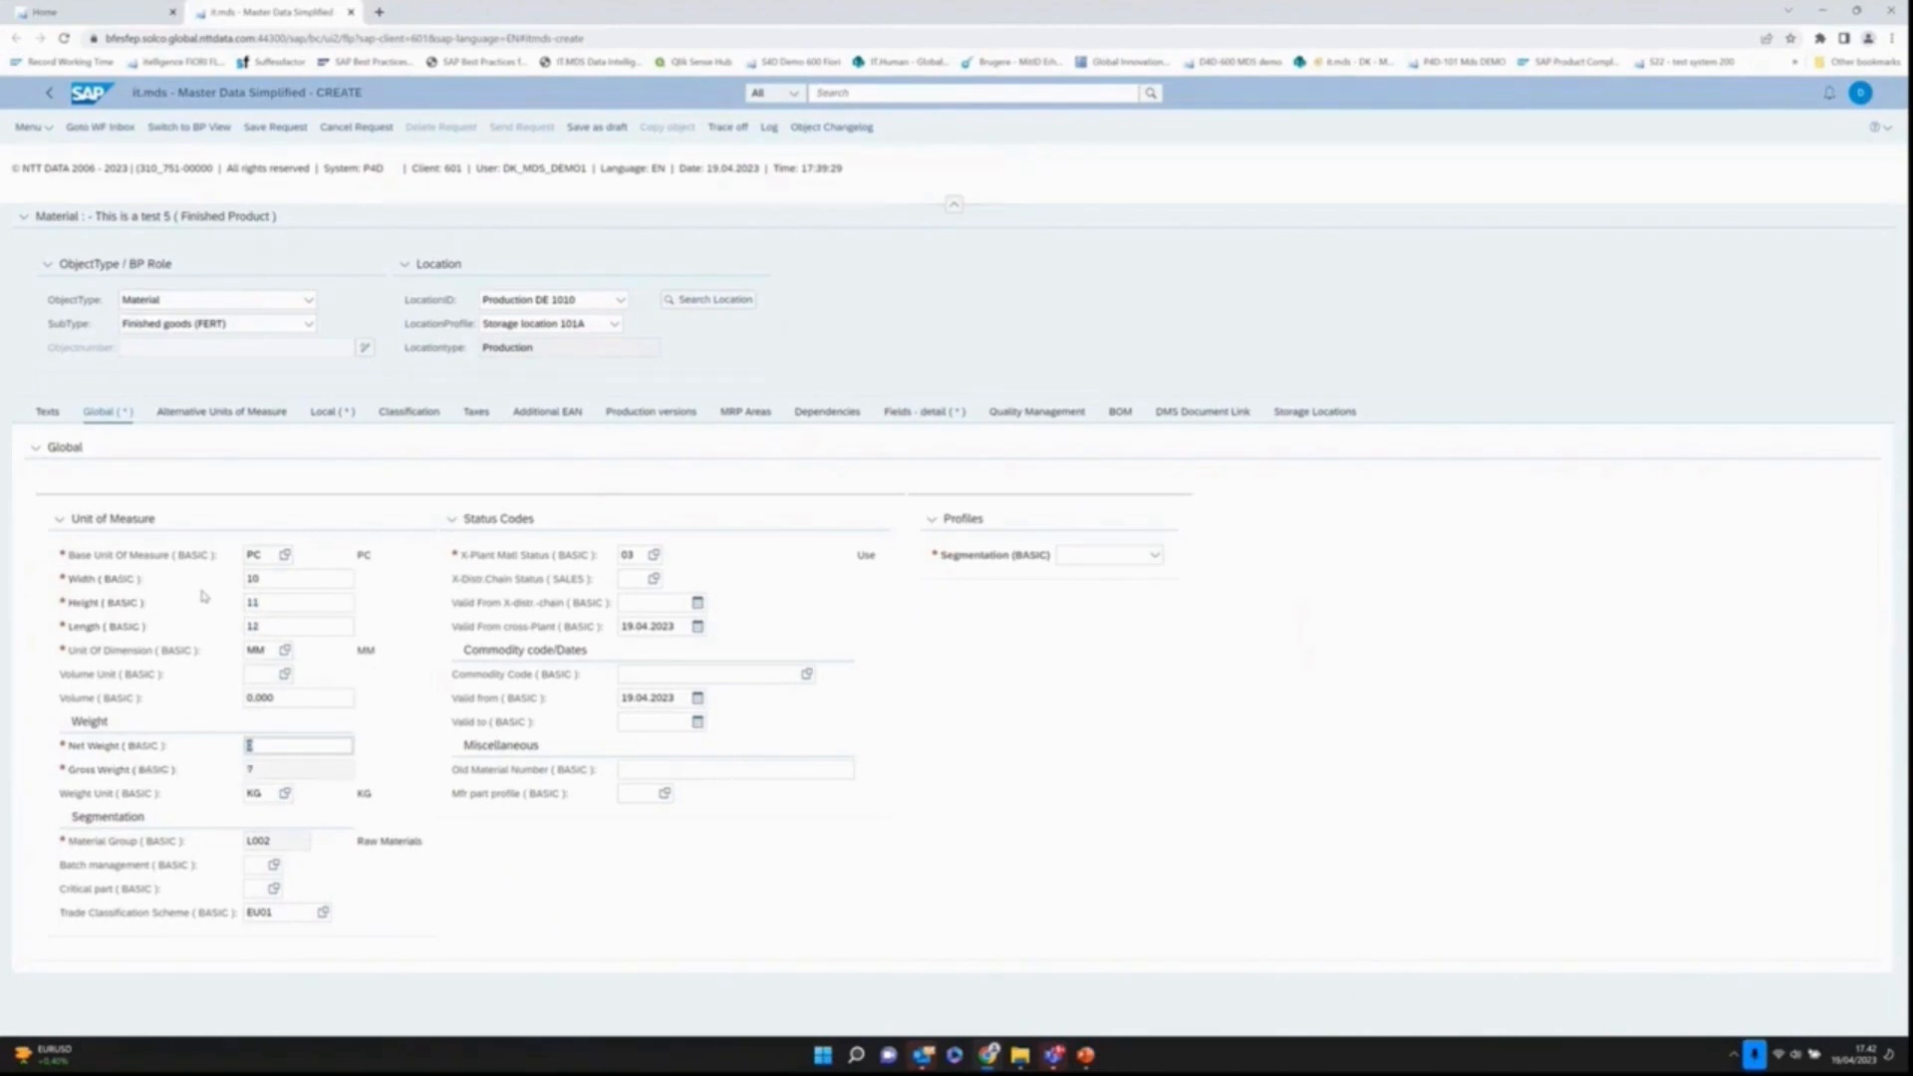
pyautogui.moveTo(921, 644)
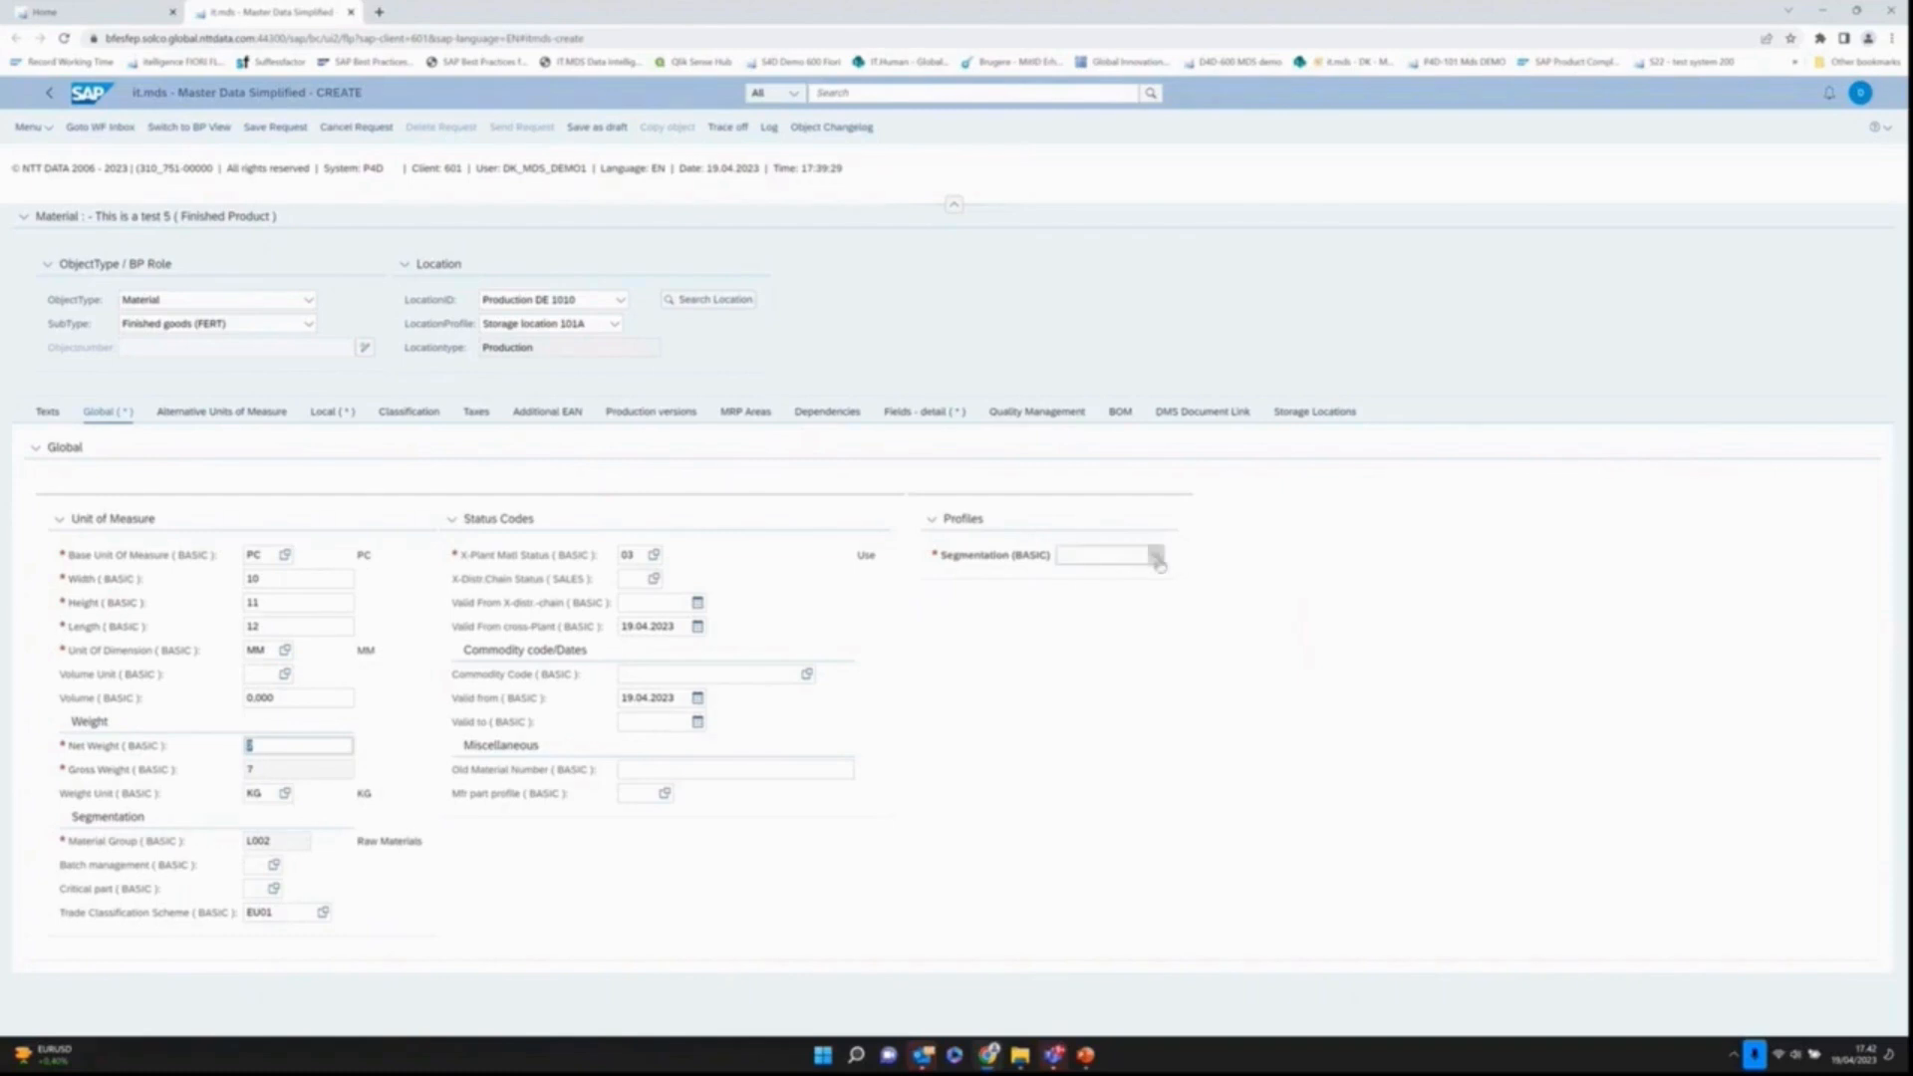
pyautogui.click(1154, 556)
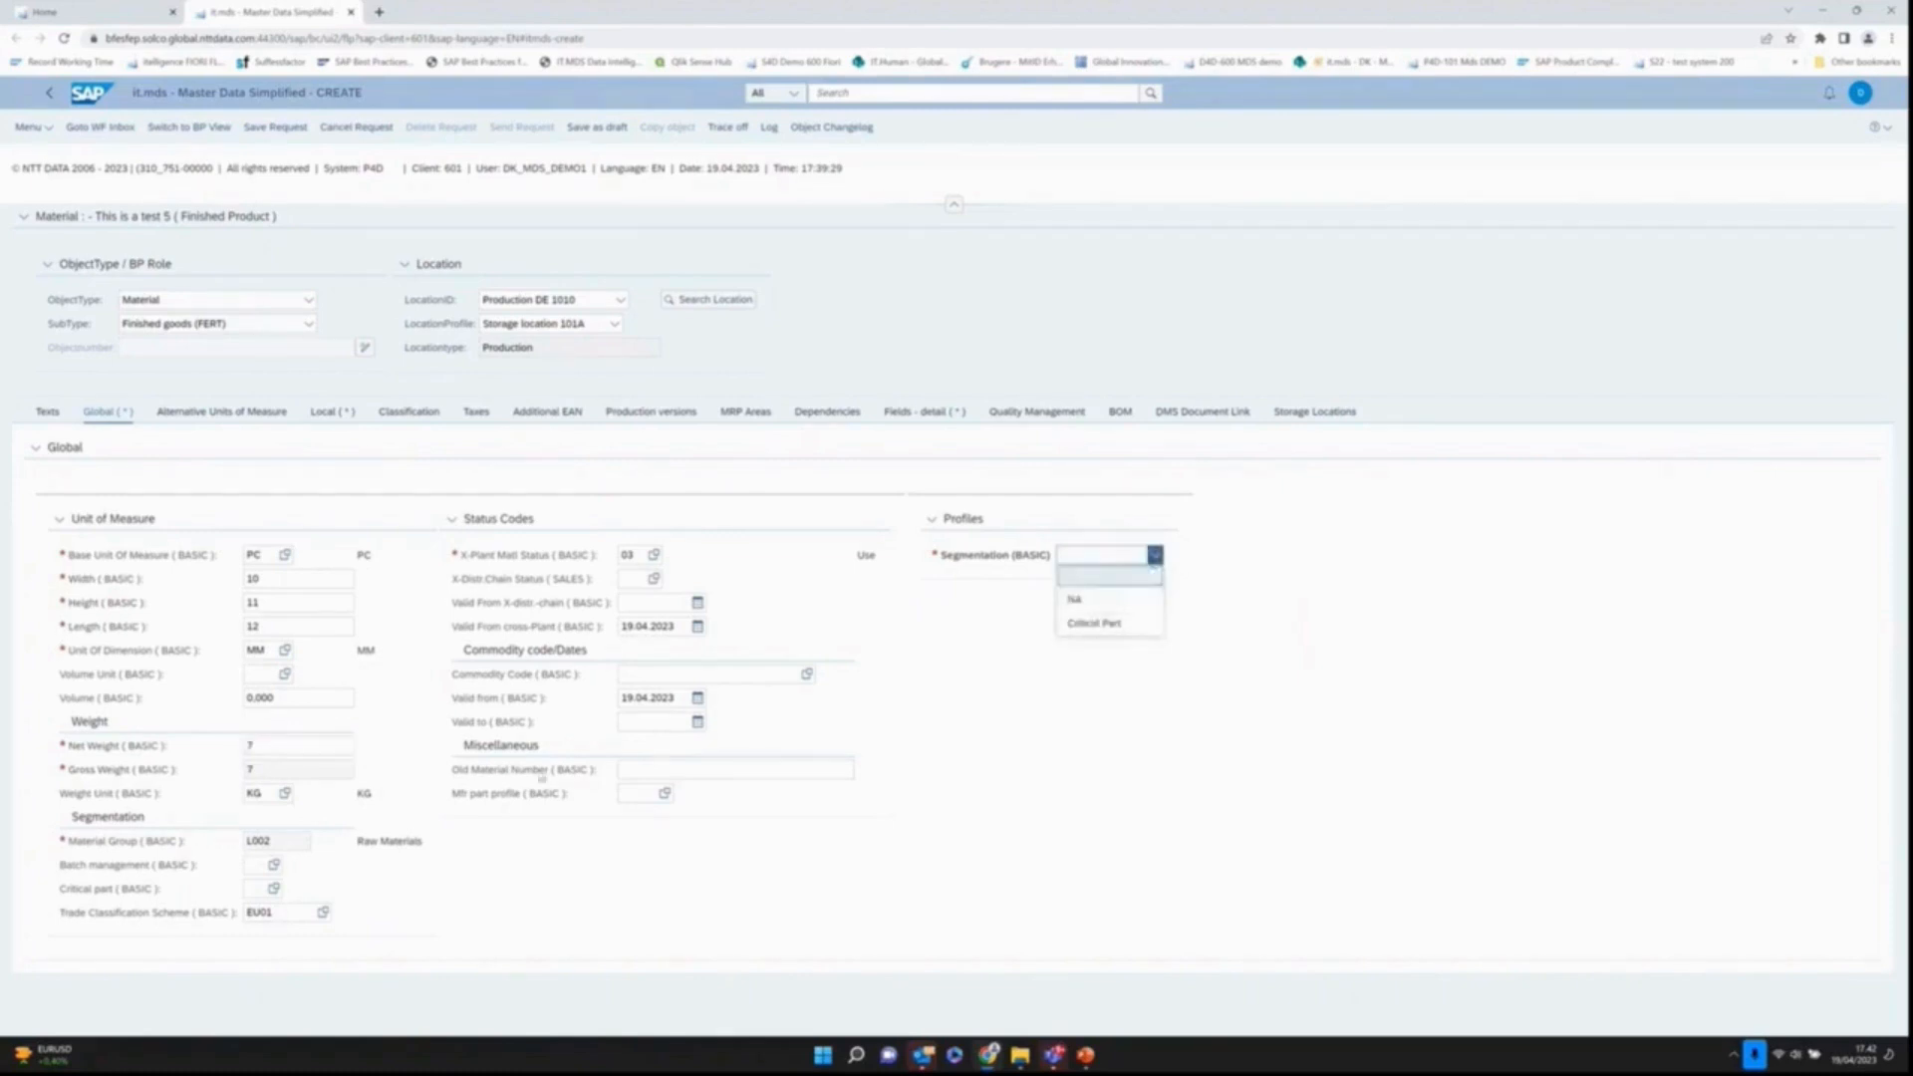
pyautogui.moveTo(827, 692)
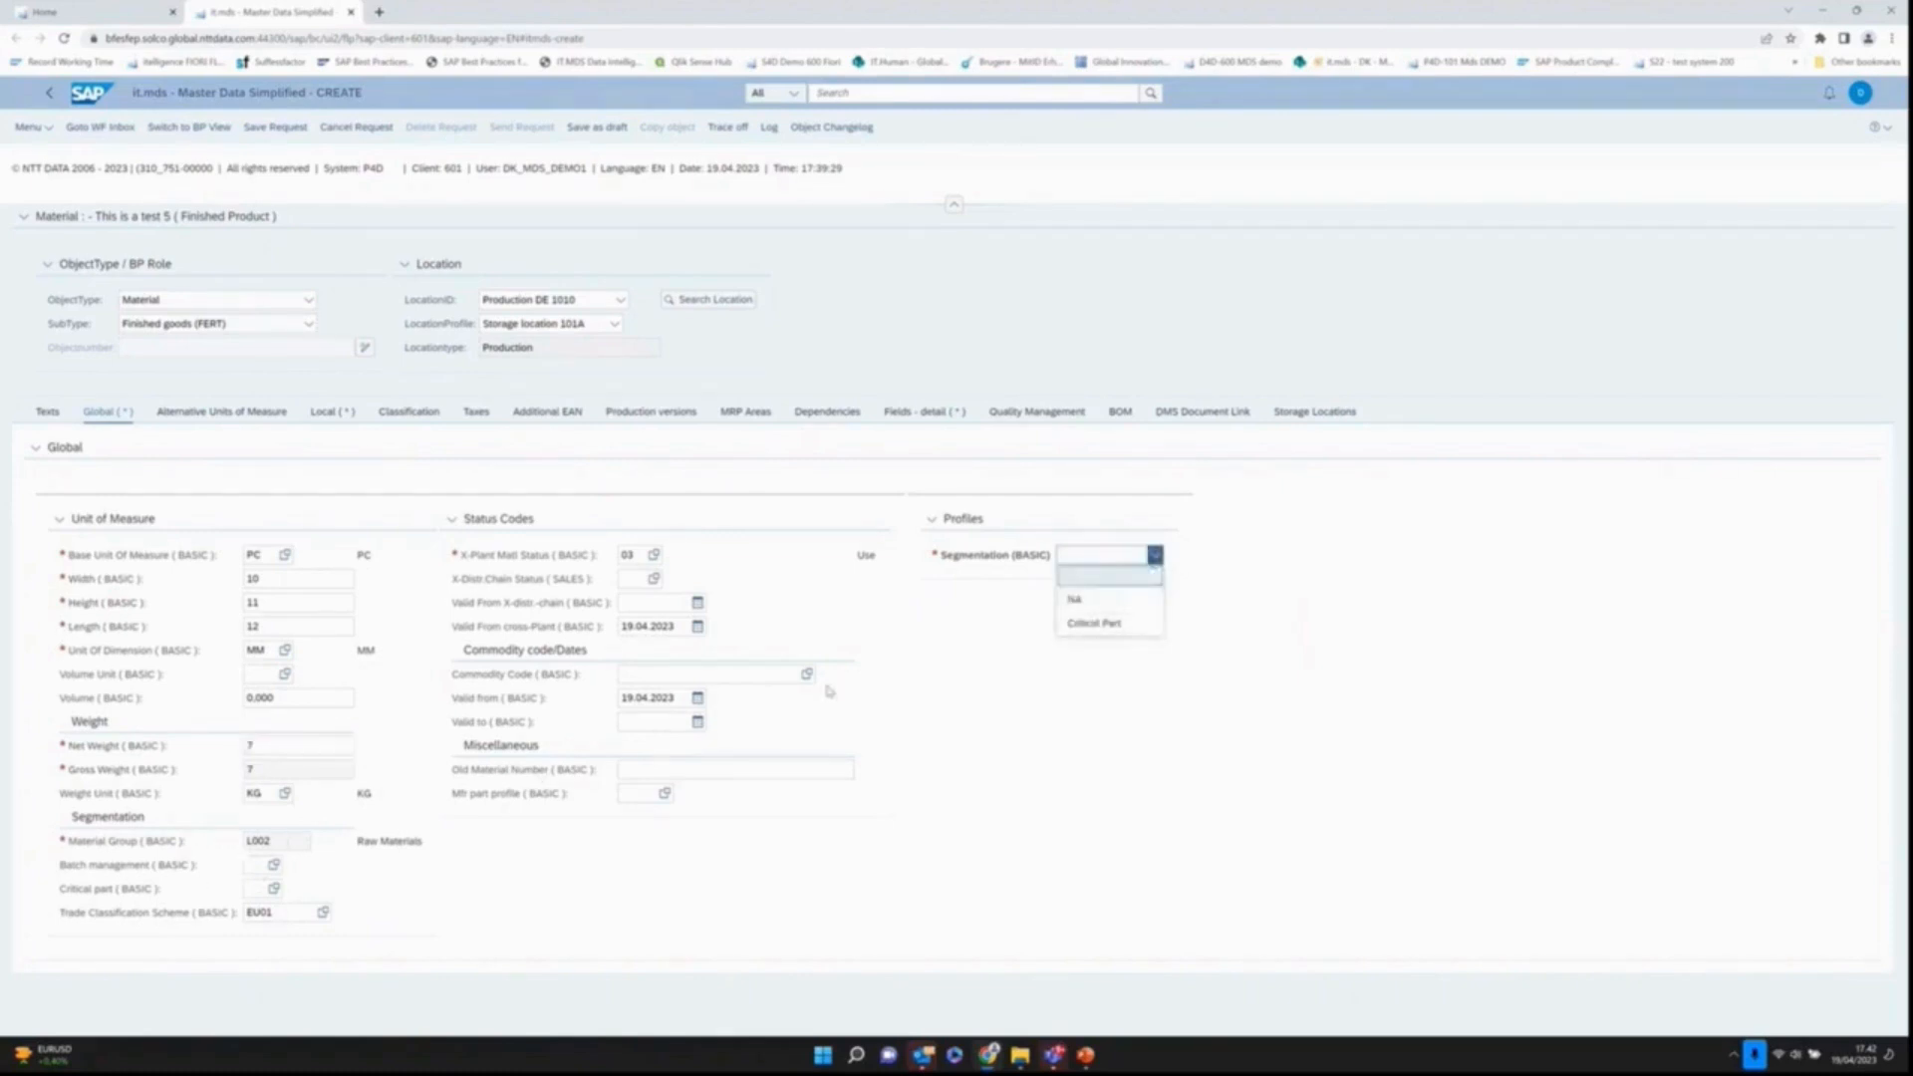
pyautogui.click(1094, 622)
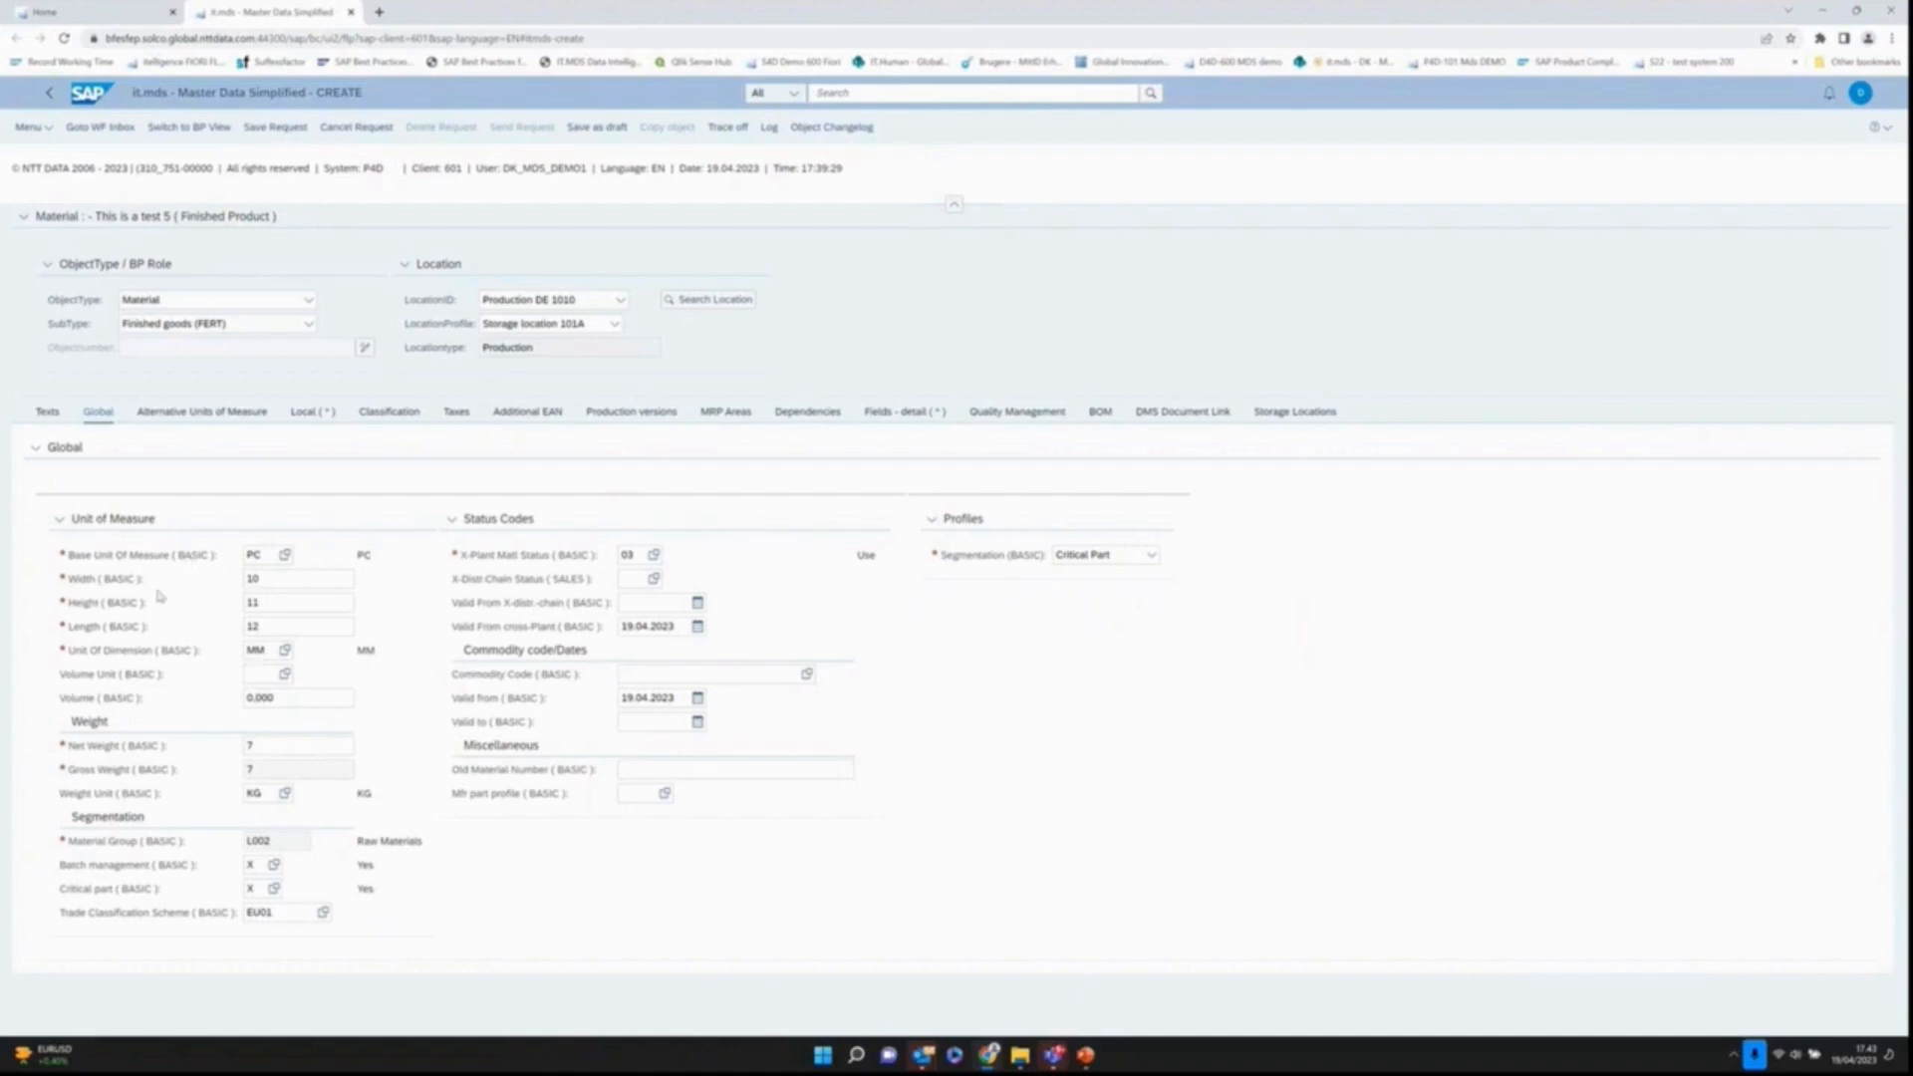
pyautogui.moveTo(175, 879)
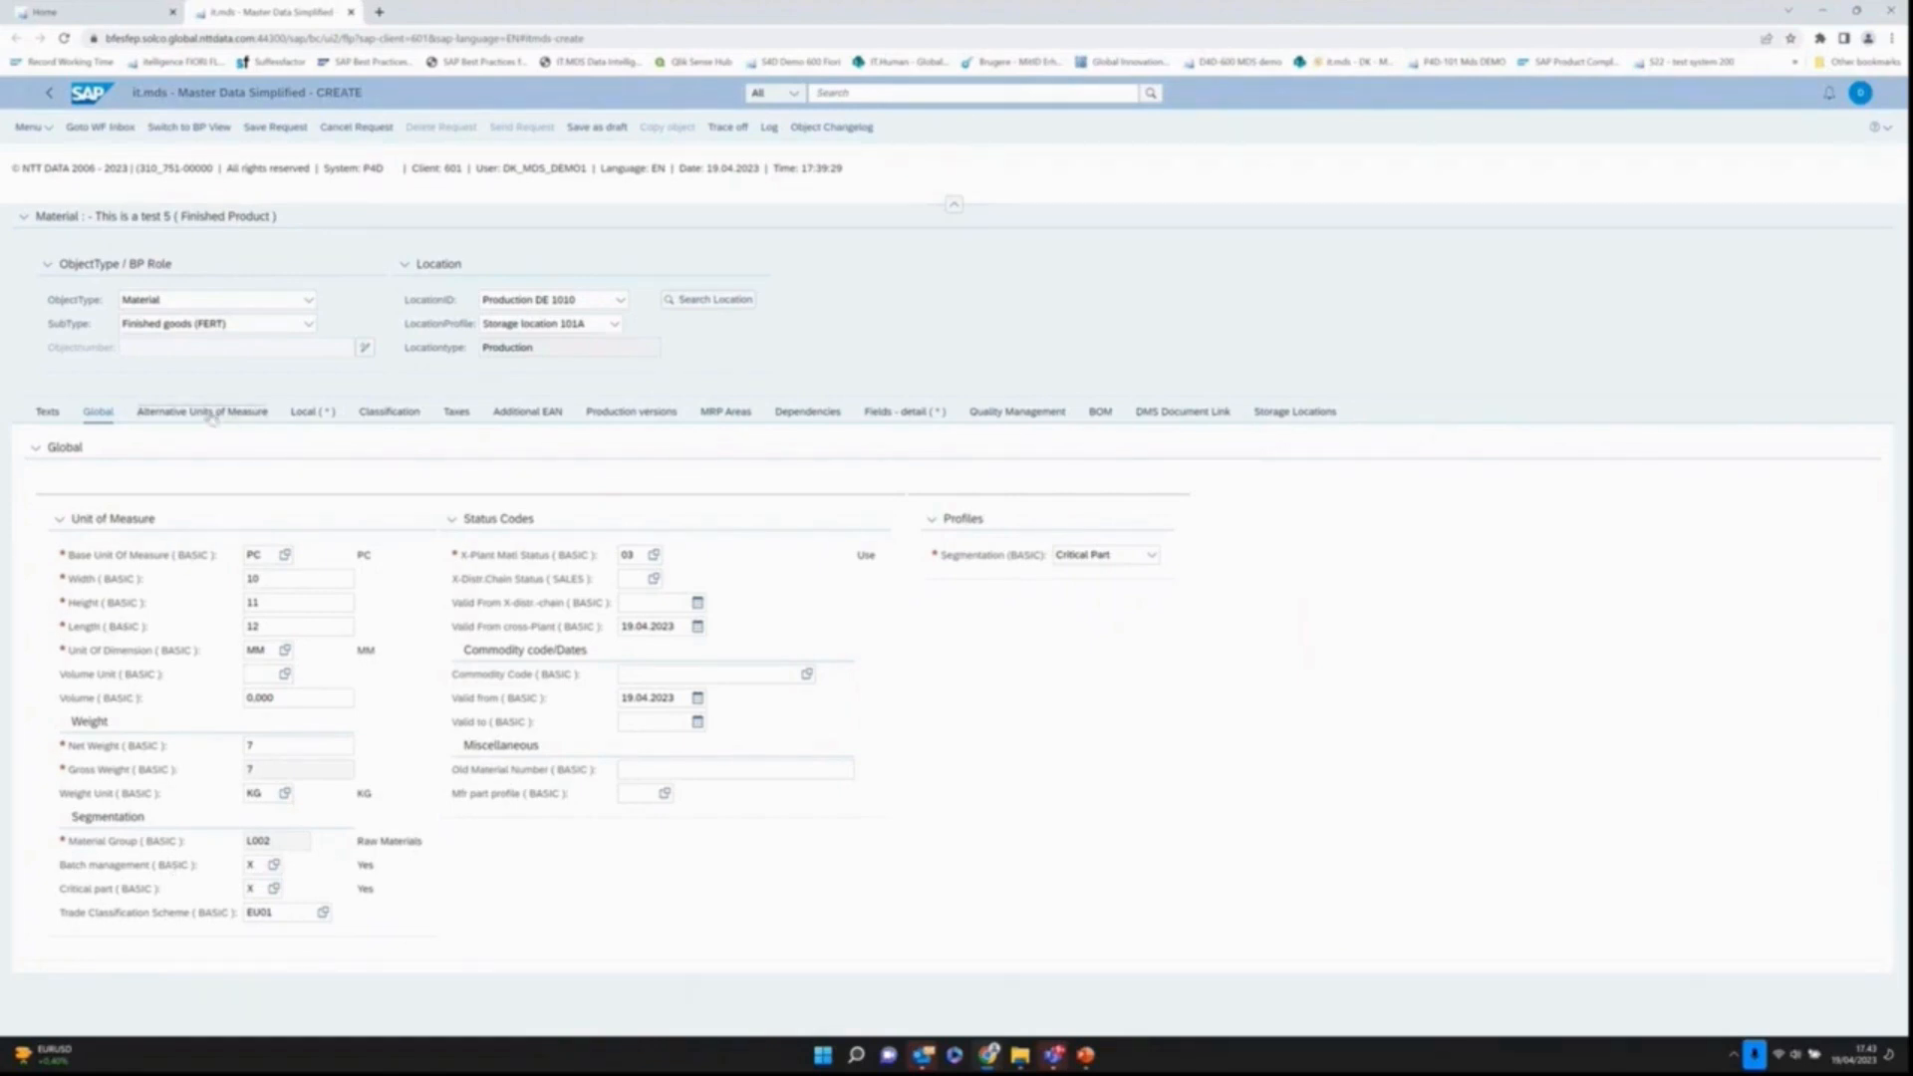
# Step: Review the Alternative Units of Measure list, then show the Local plant data fields
pyautogui.click(203, 410)
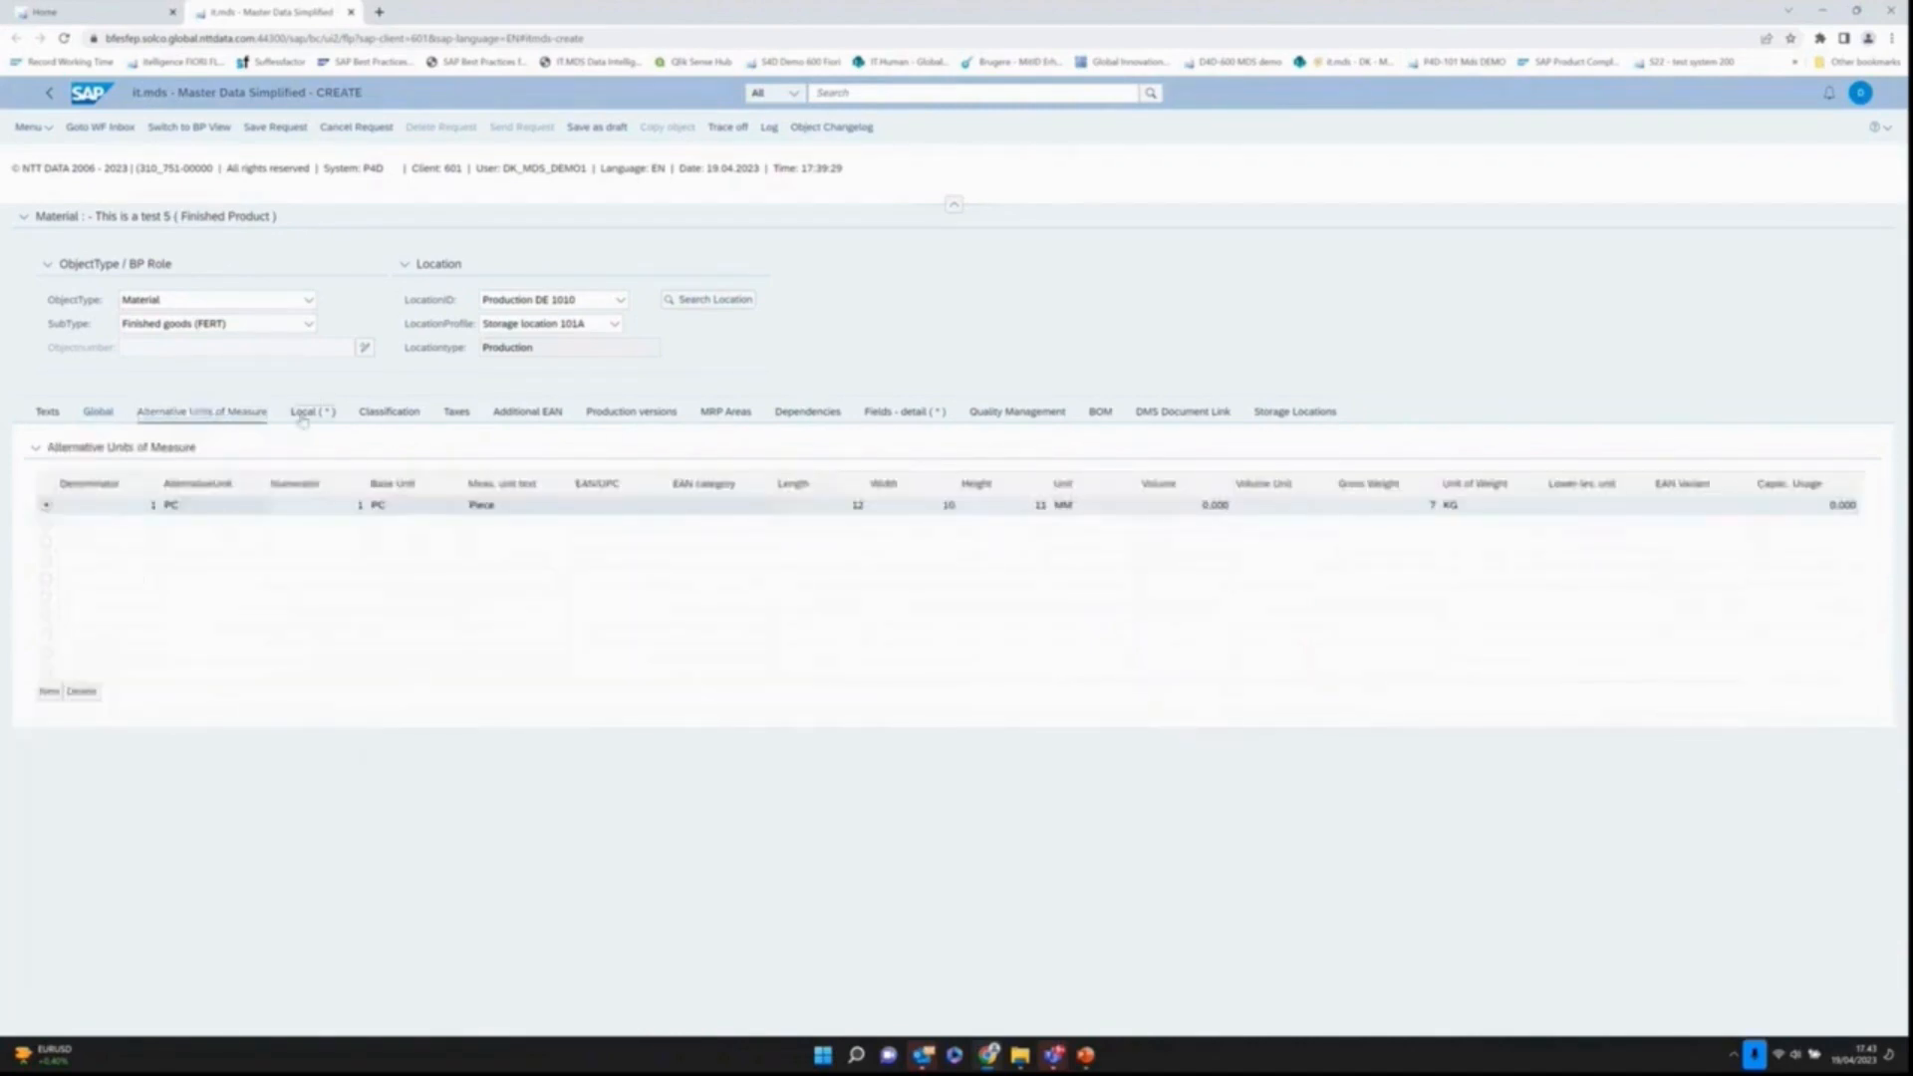
pyautogui.click(311, 410)
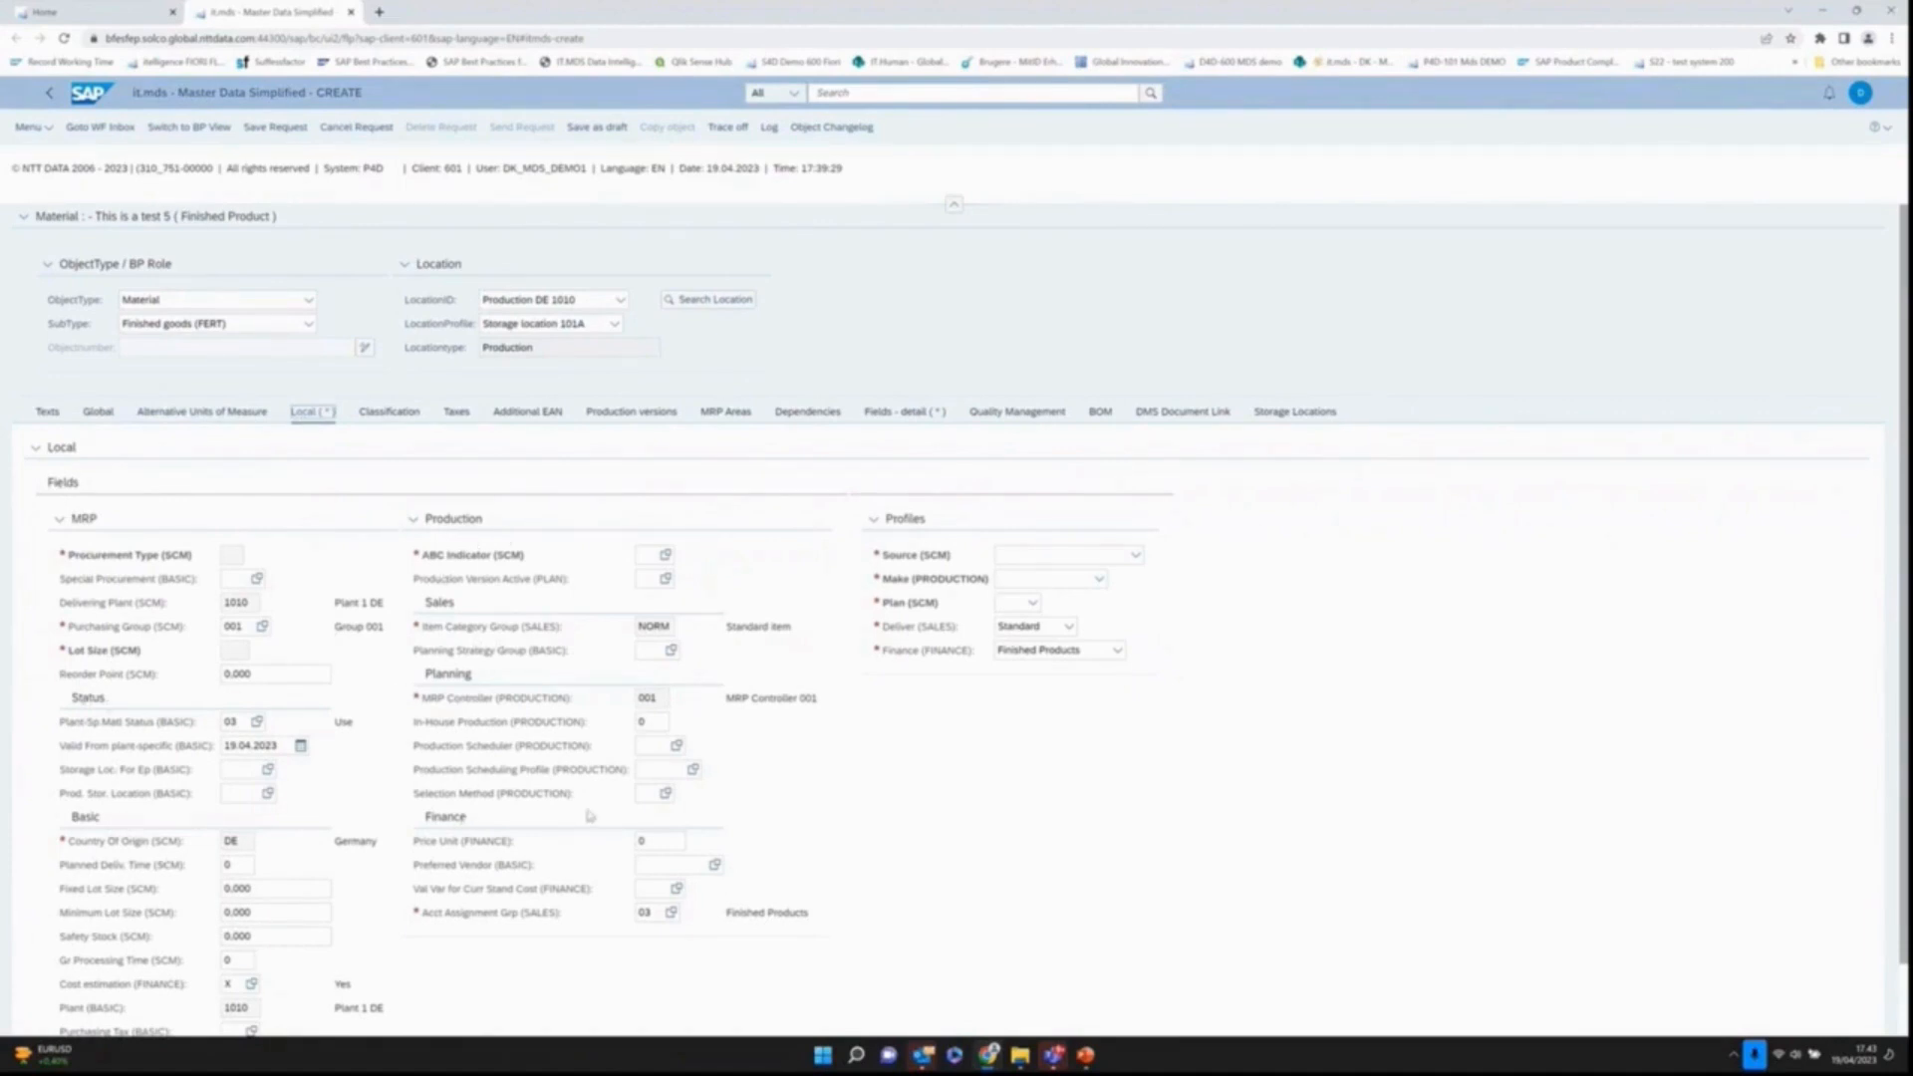
pyautogui.moveTo(991, 562)
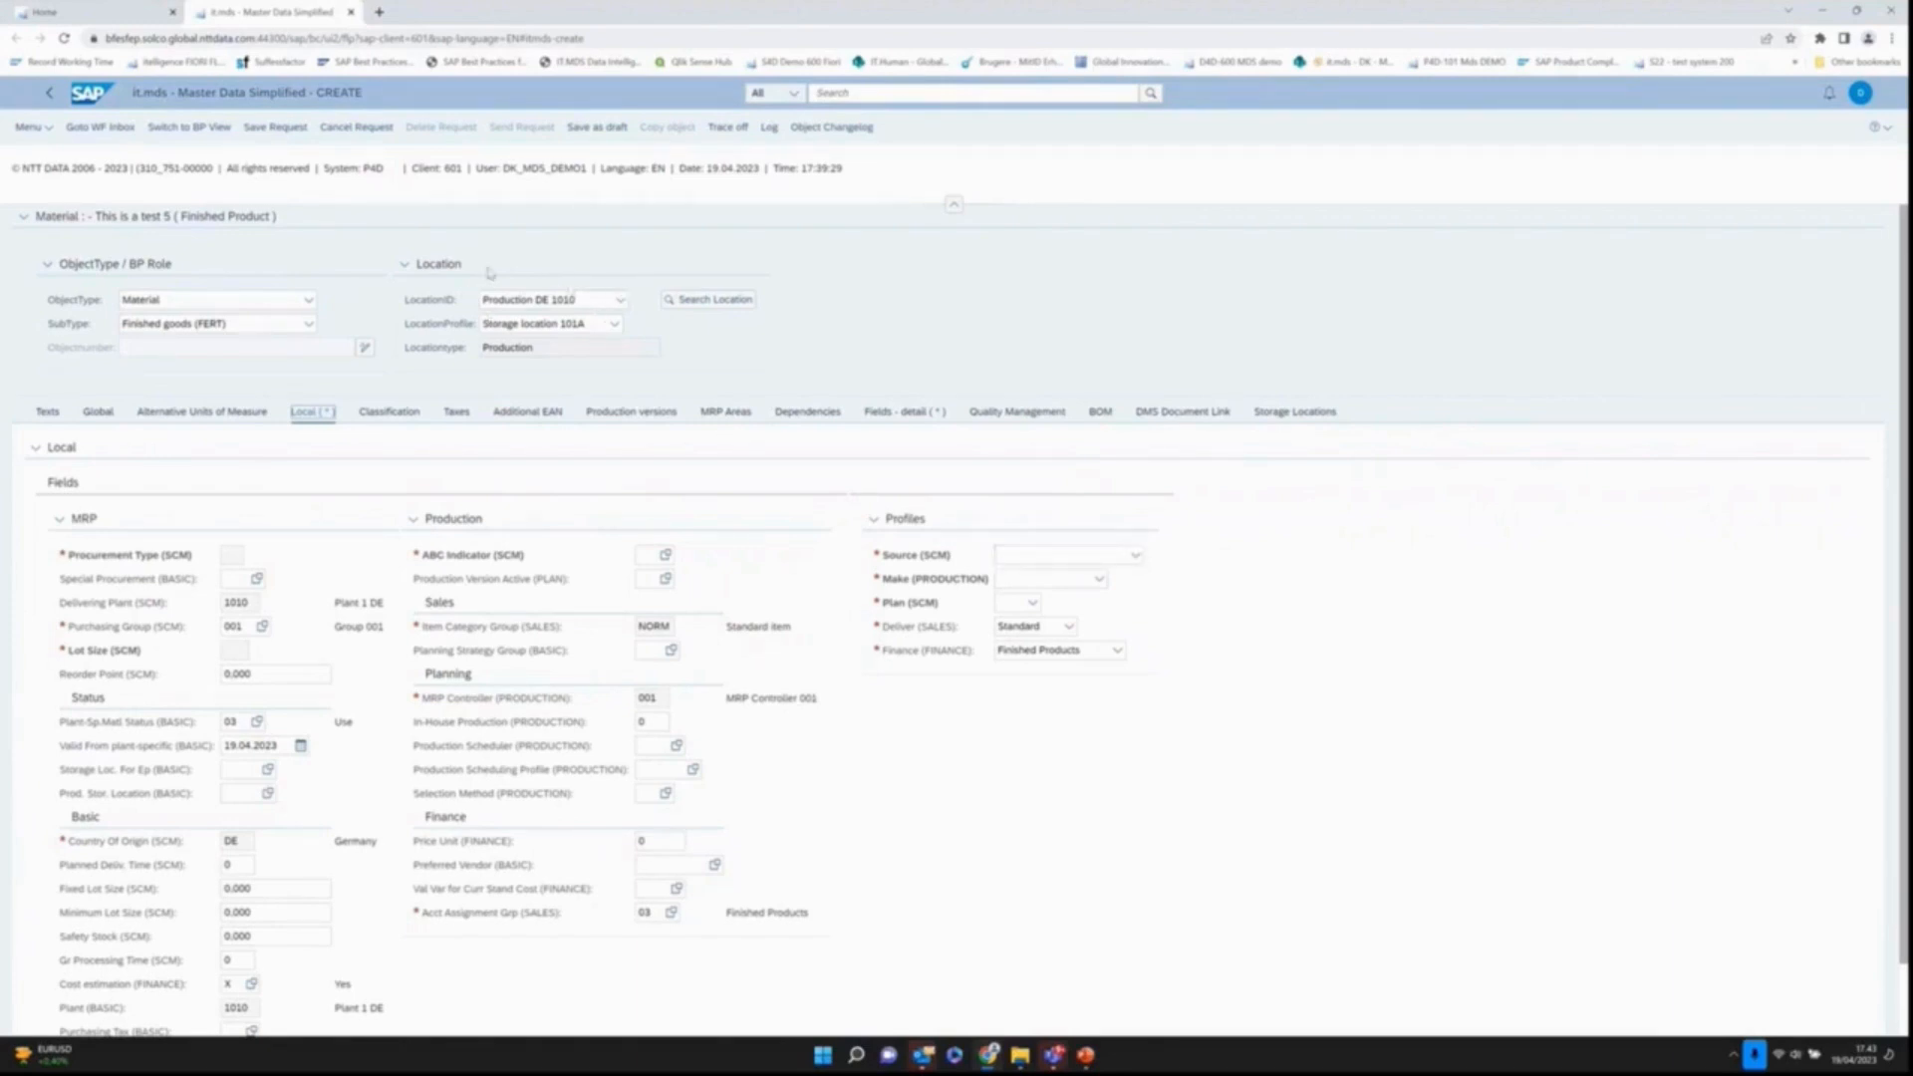
# Step: Set Source to Source From Plant 1010 and planning profile MTS, then move on to Classification
pyautogui.click(1131, 554)
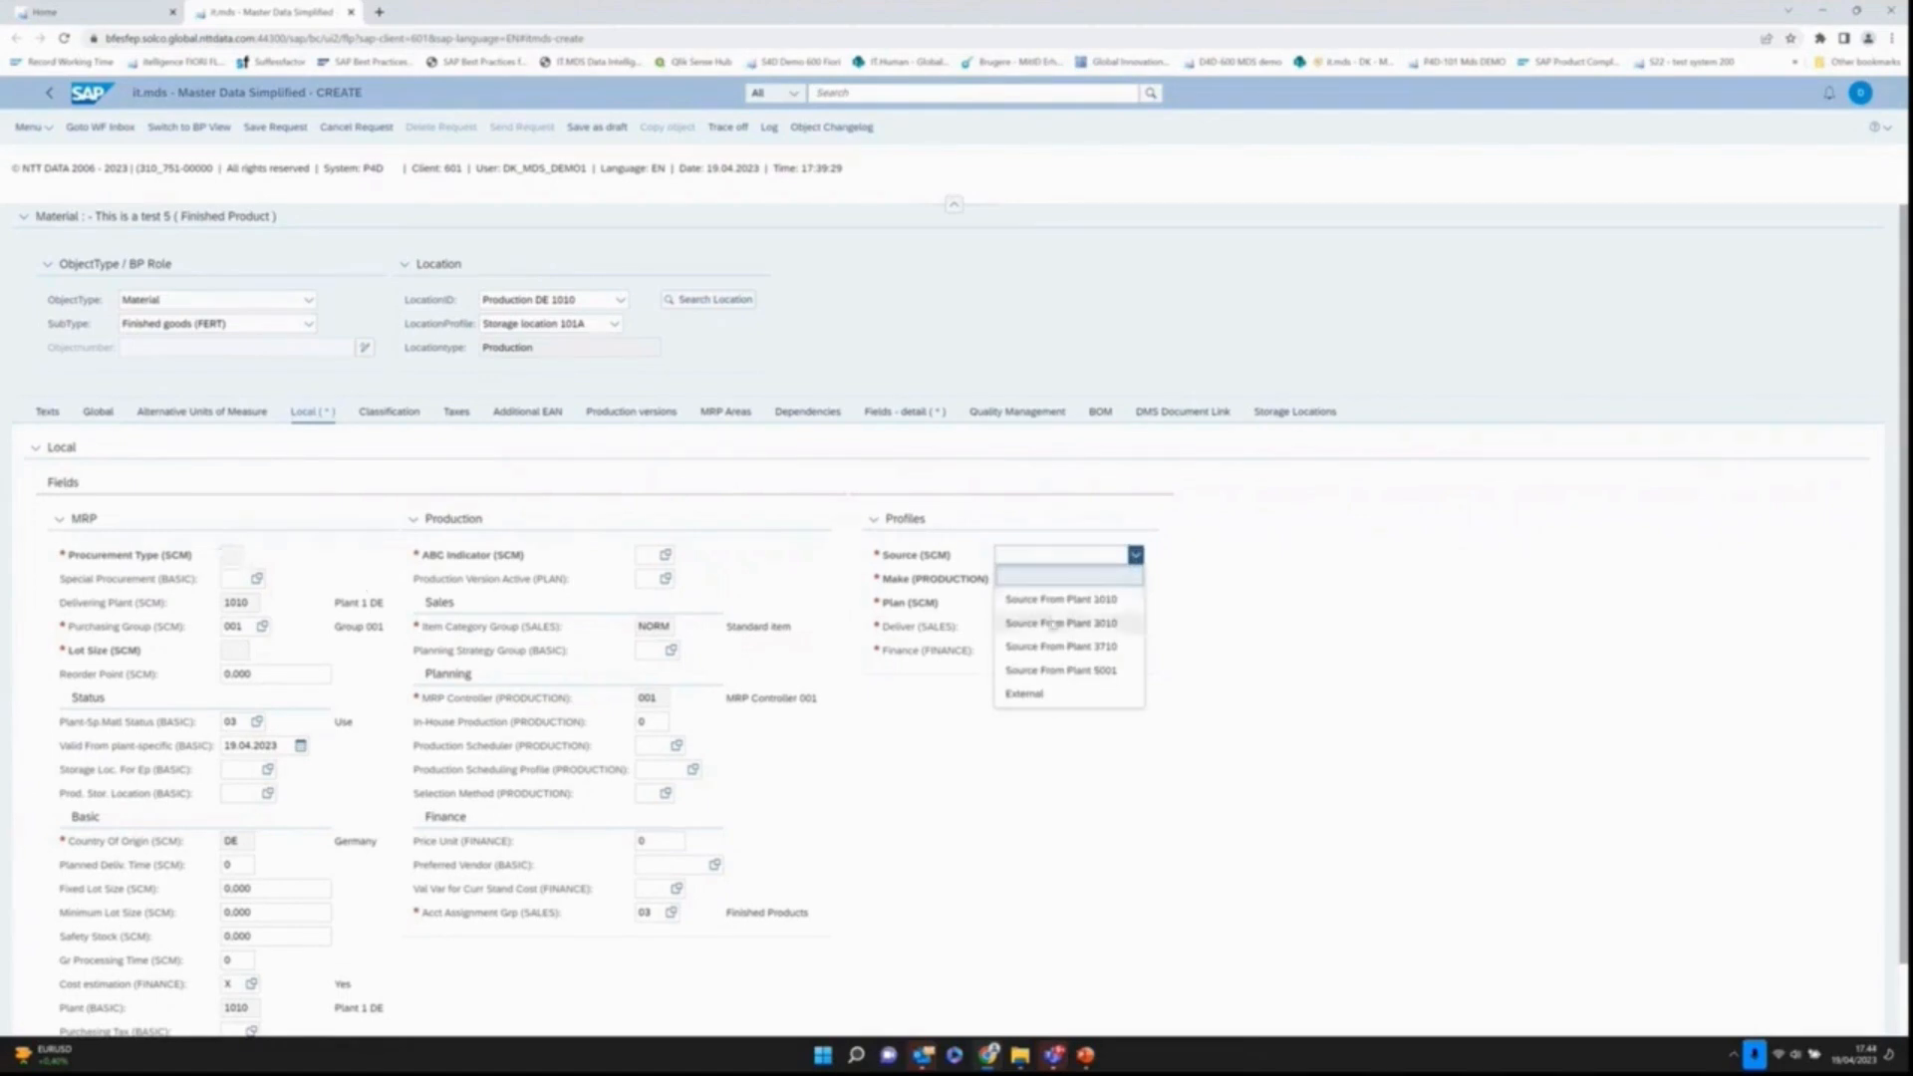
pyautogui.click(1060, 599)
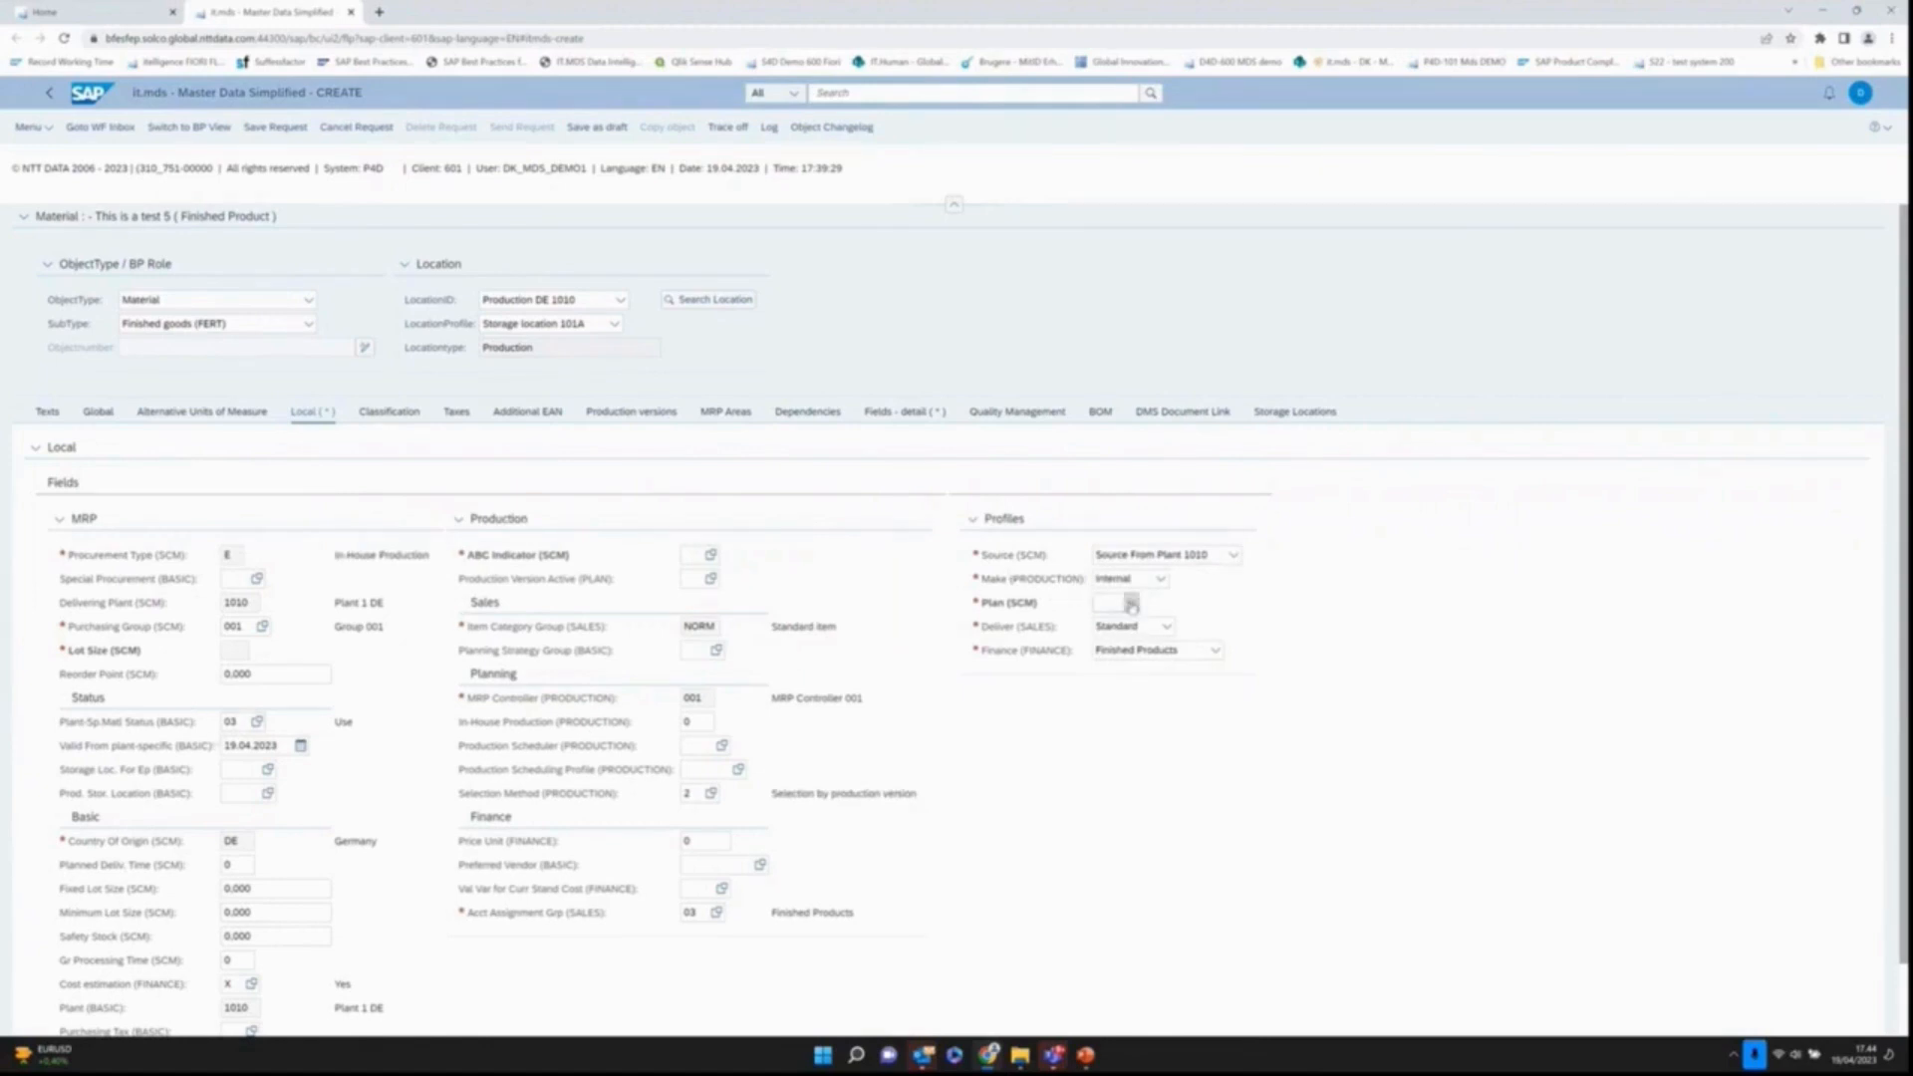
pyautogui.click(1128, 602)
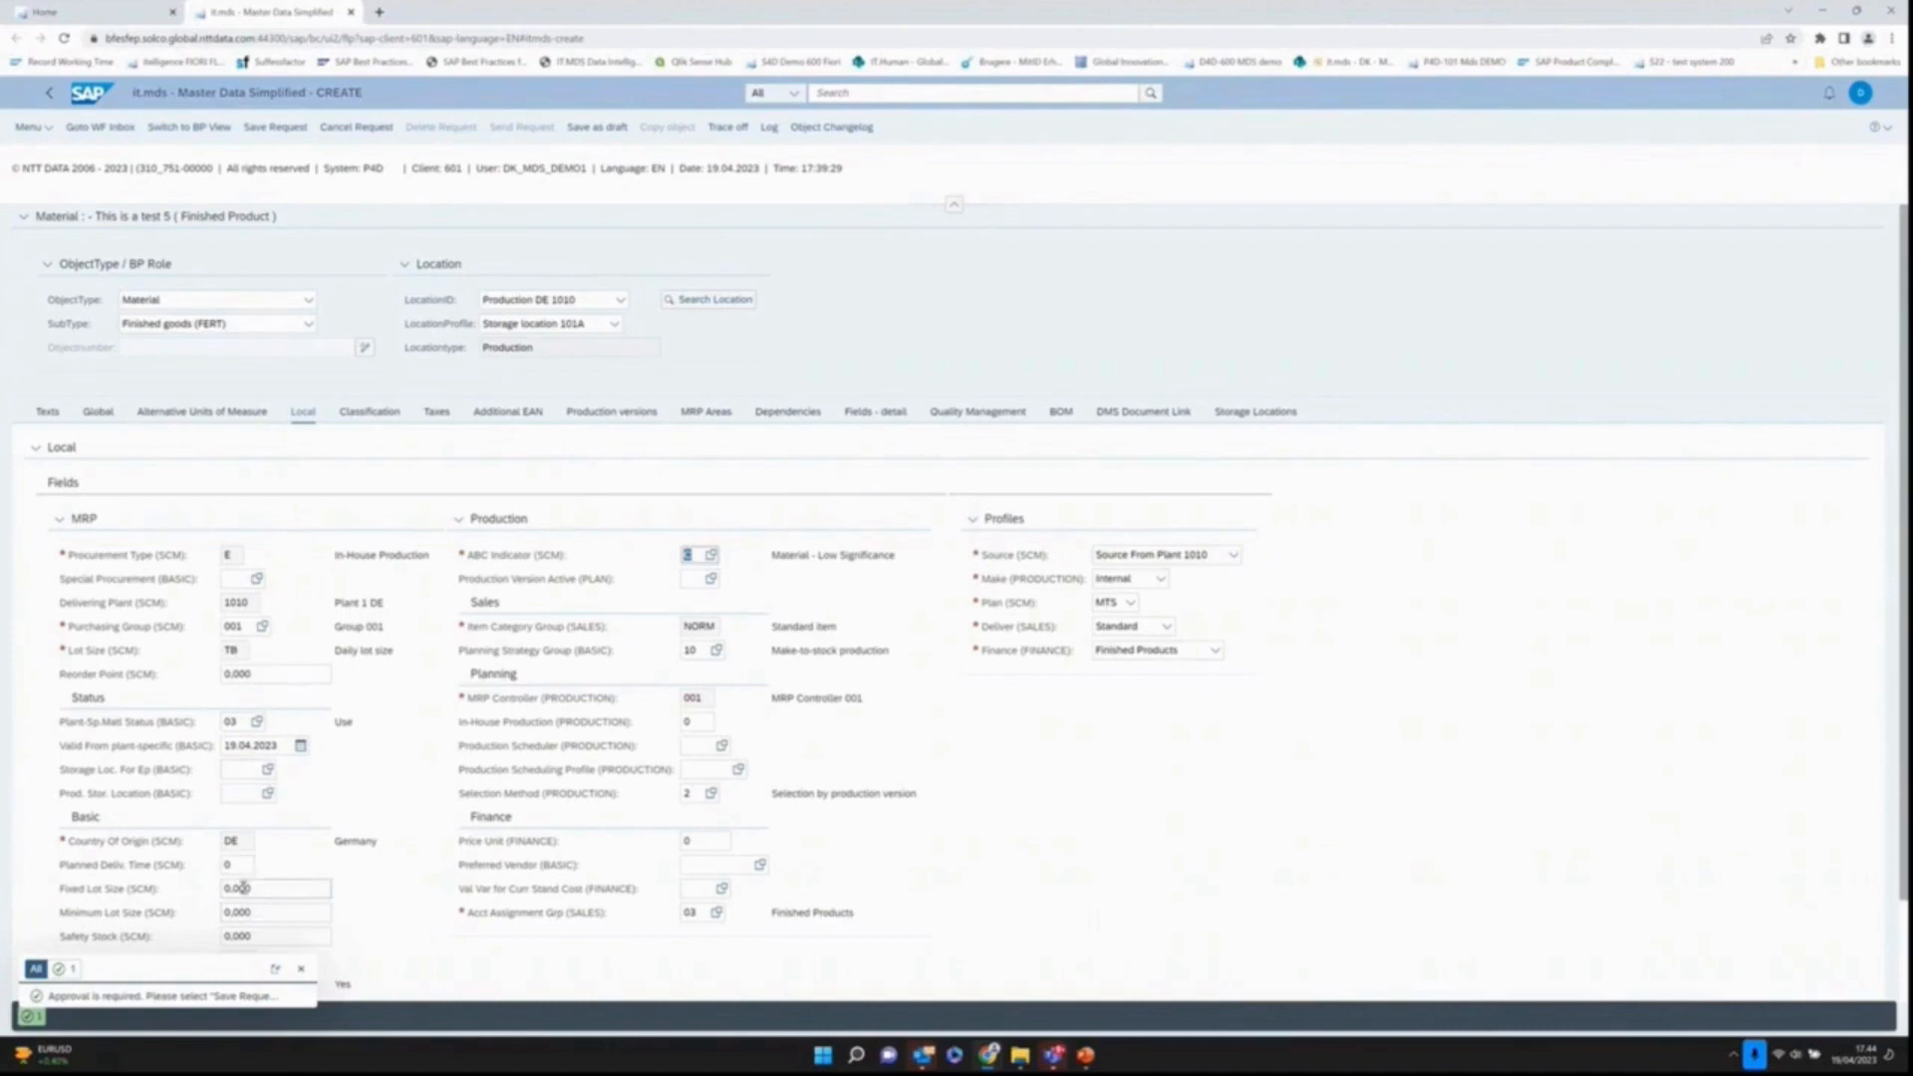
pyautogui.click(273, 888)
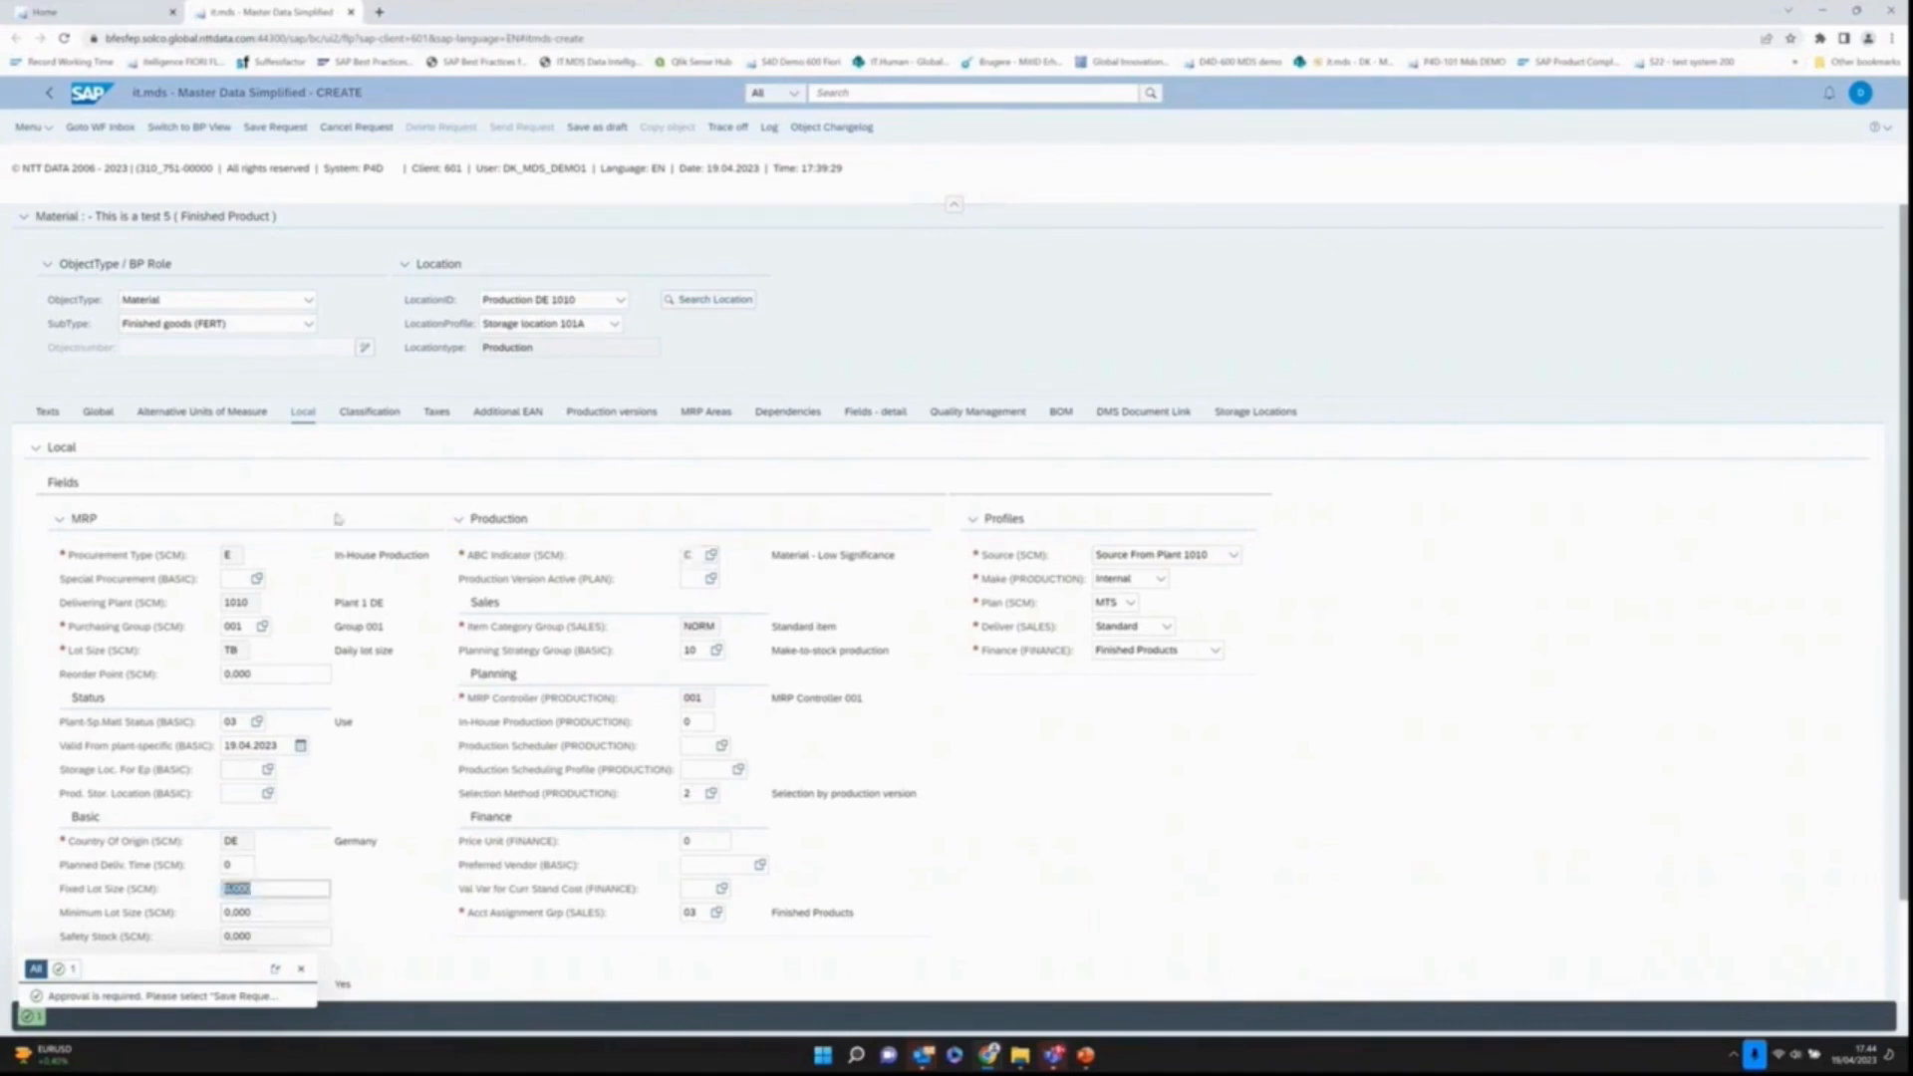
pyautogui.click(486, 411)
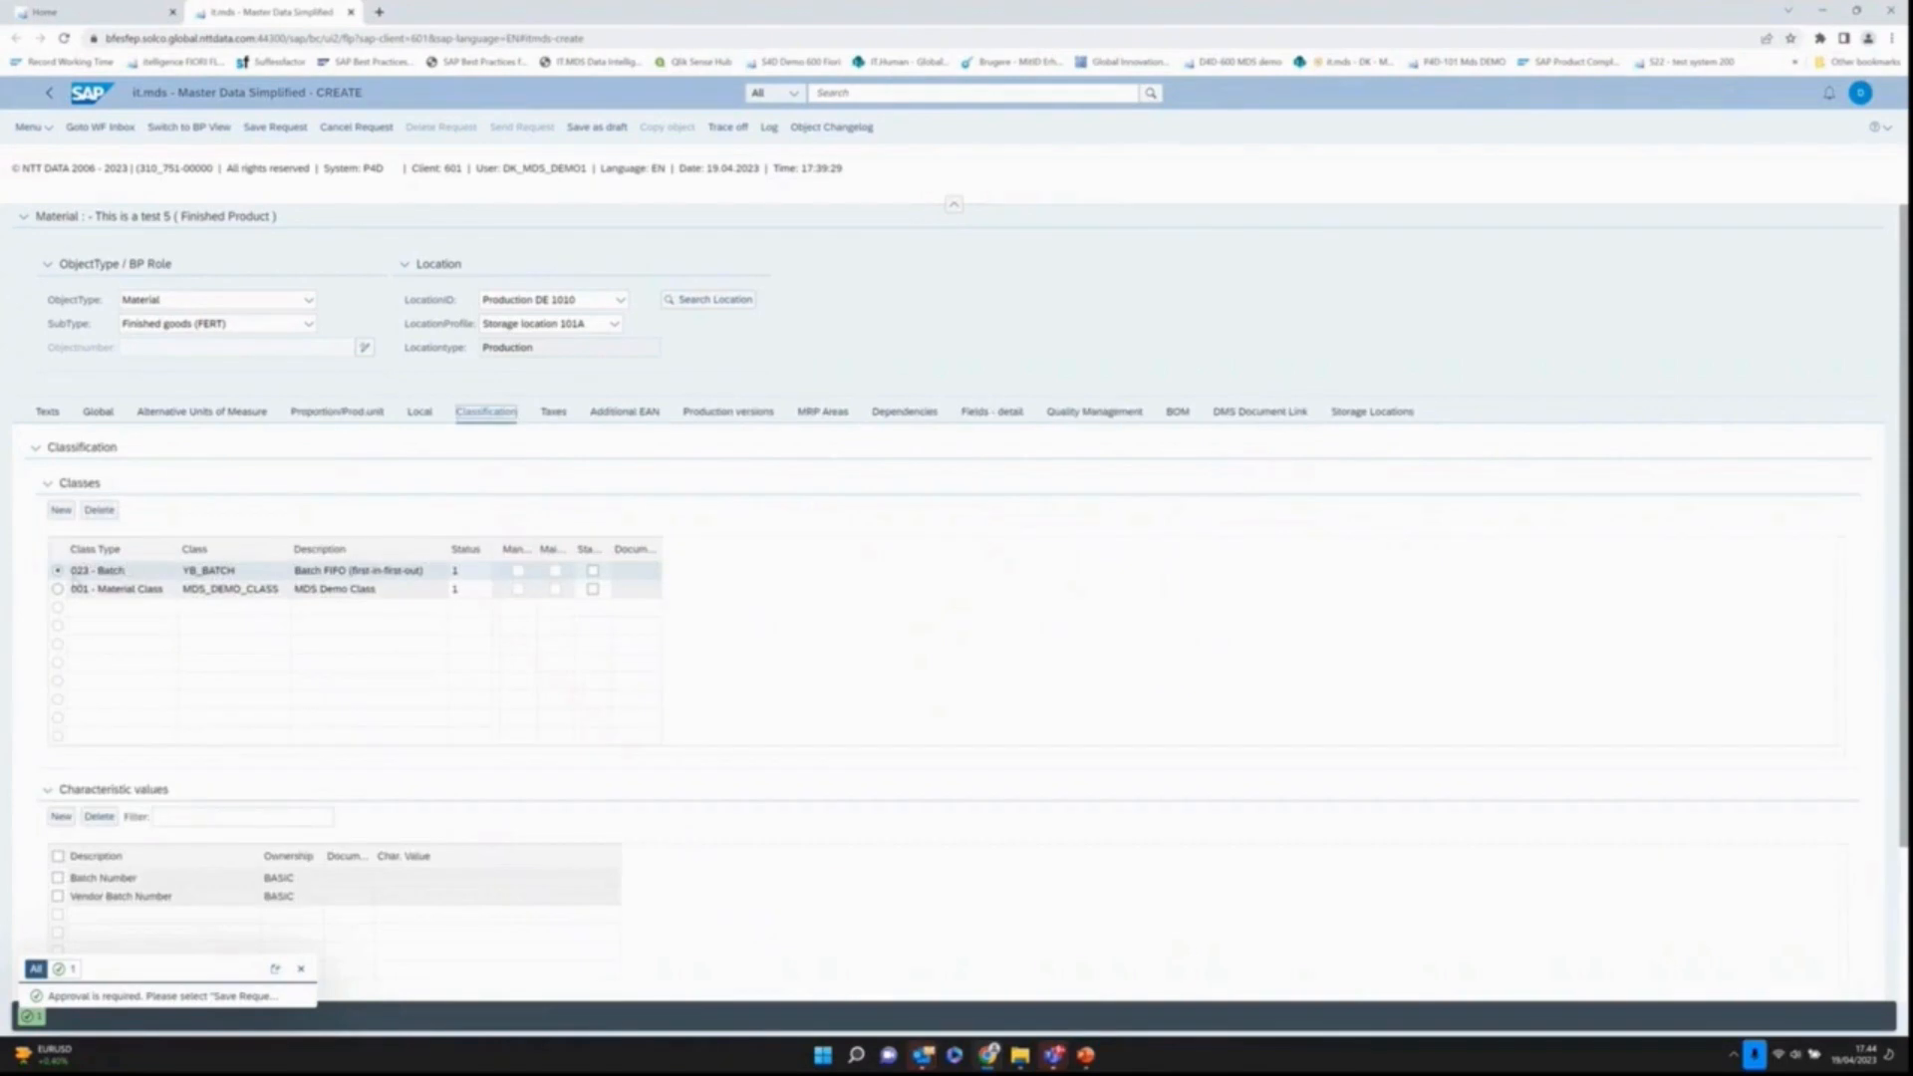
pyautogui.moveTo(351, 811)
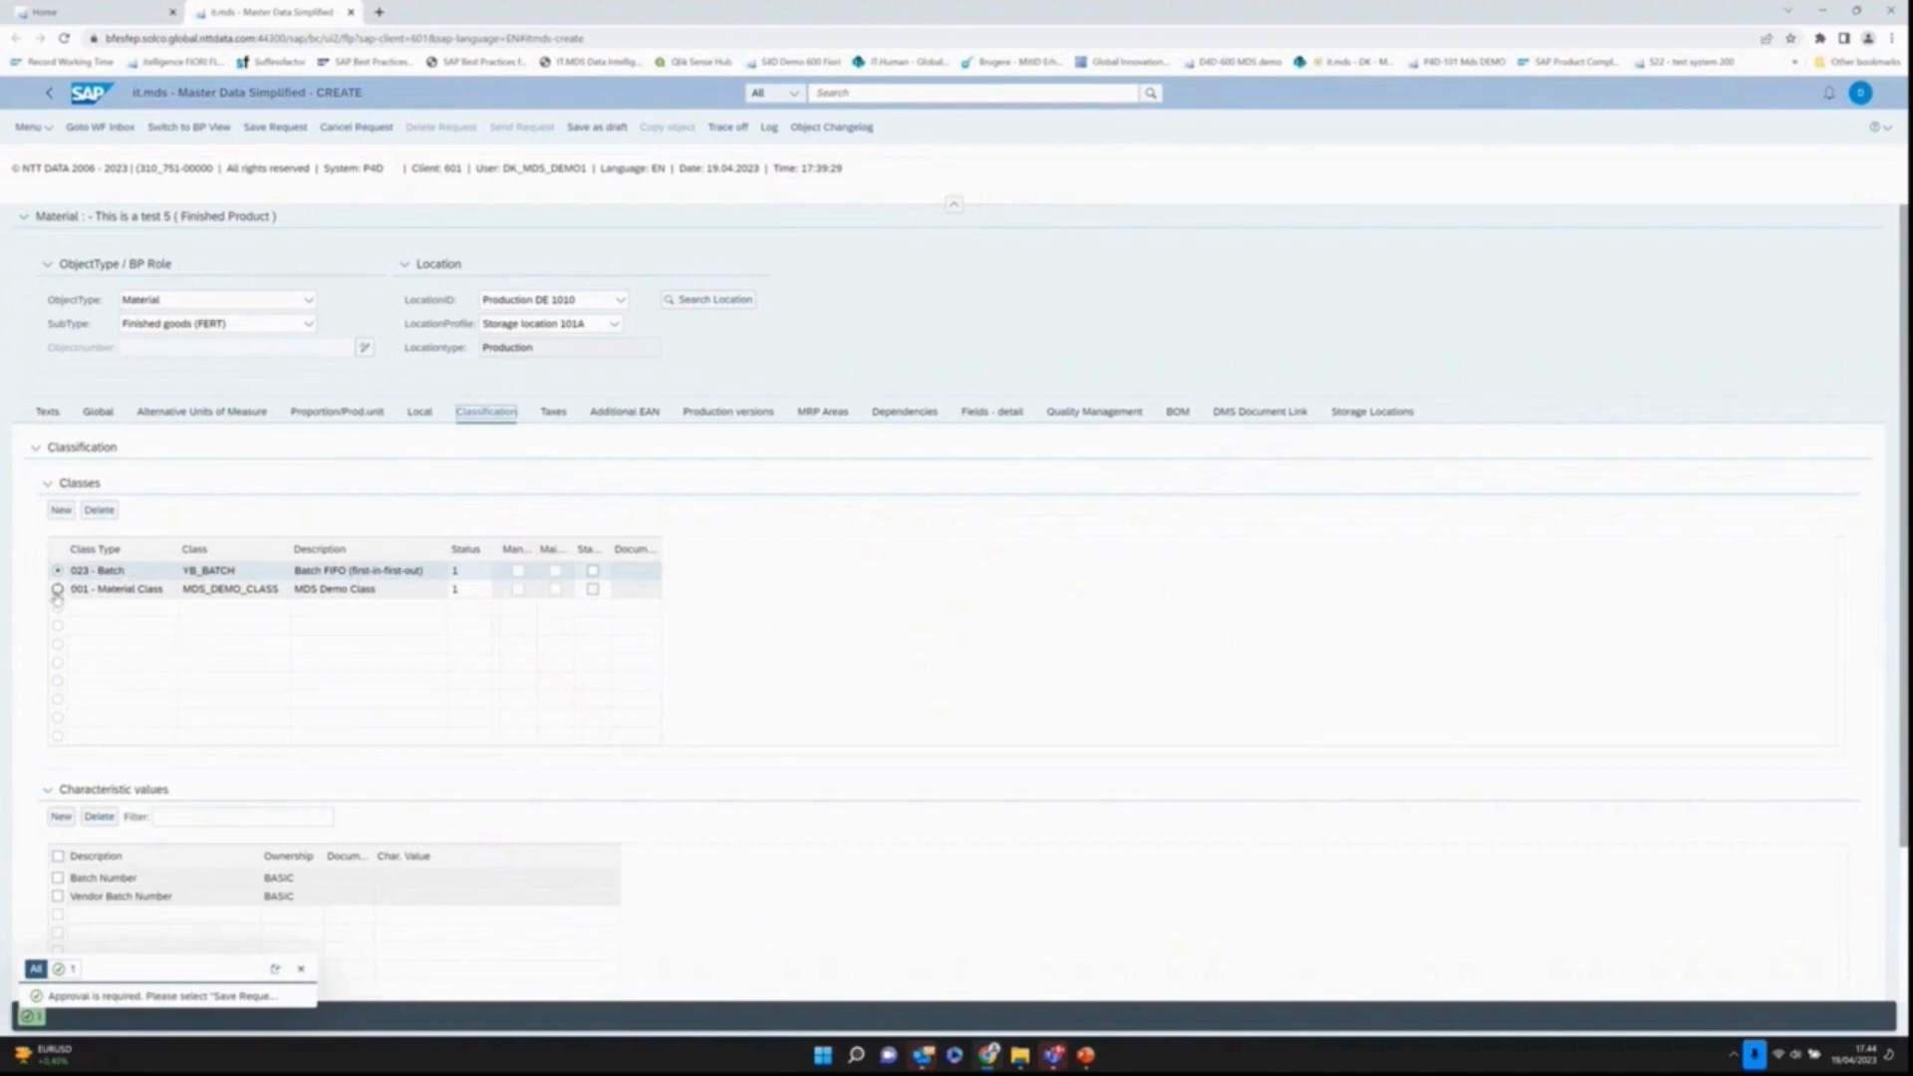
# Step: Select class 001 MDS_DEMO_CLASS and set Material Colour to GREEN via value help
pyautogui.click(56, 571)
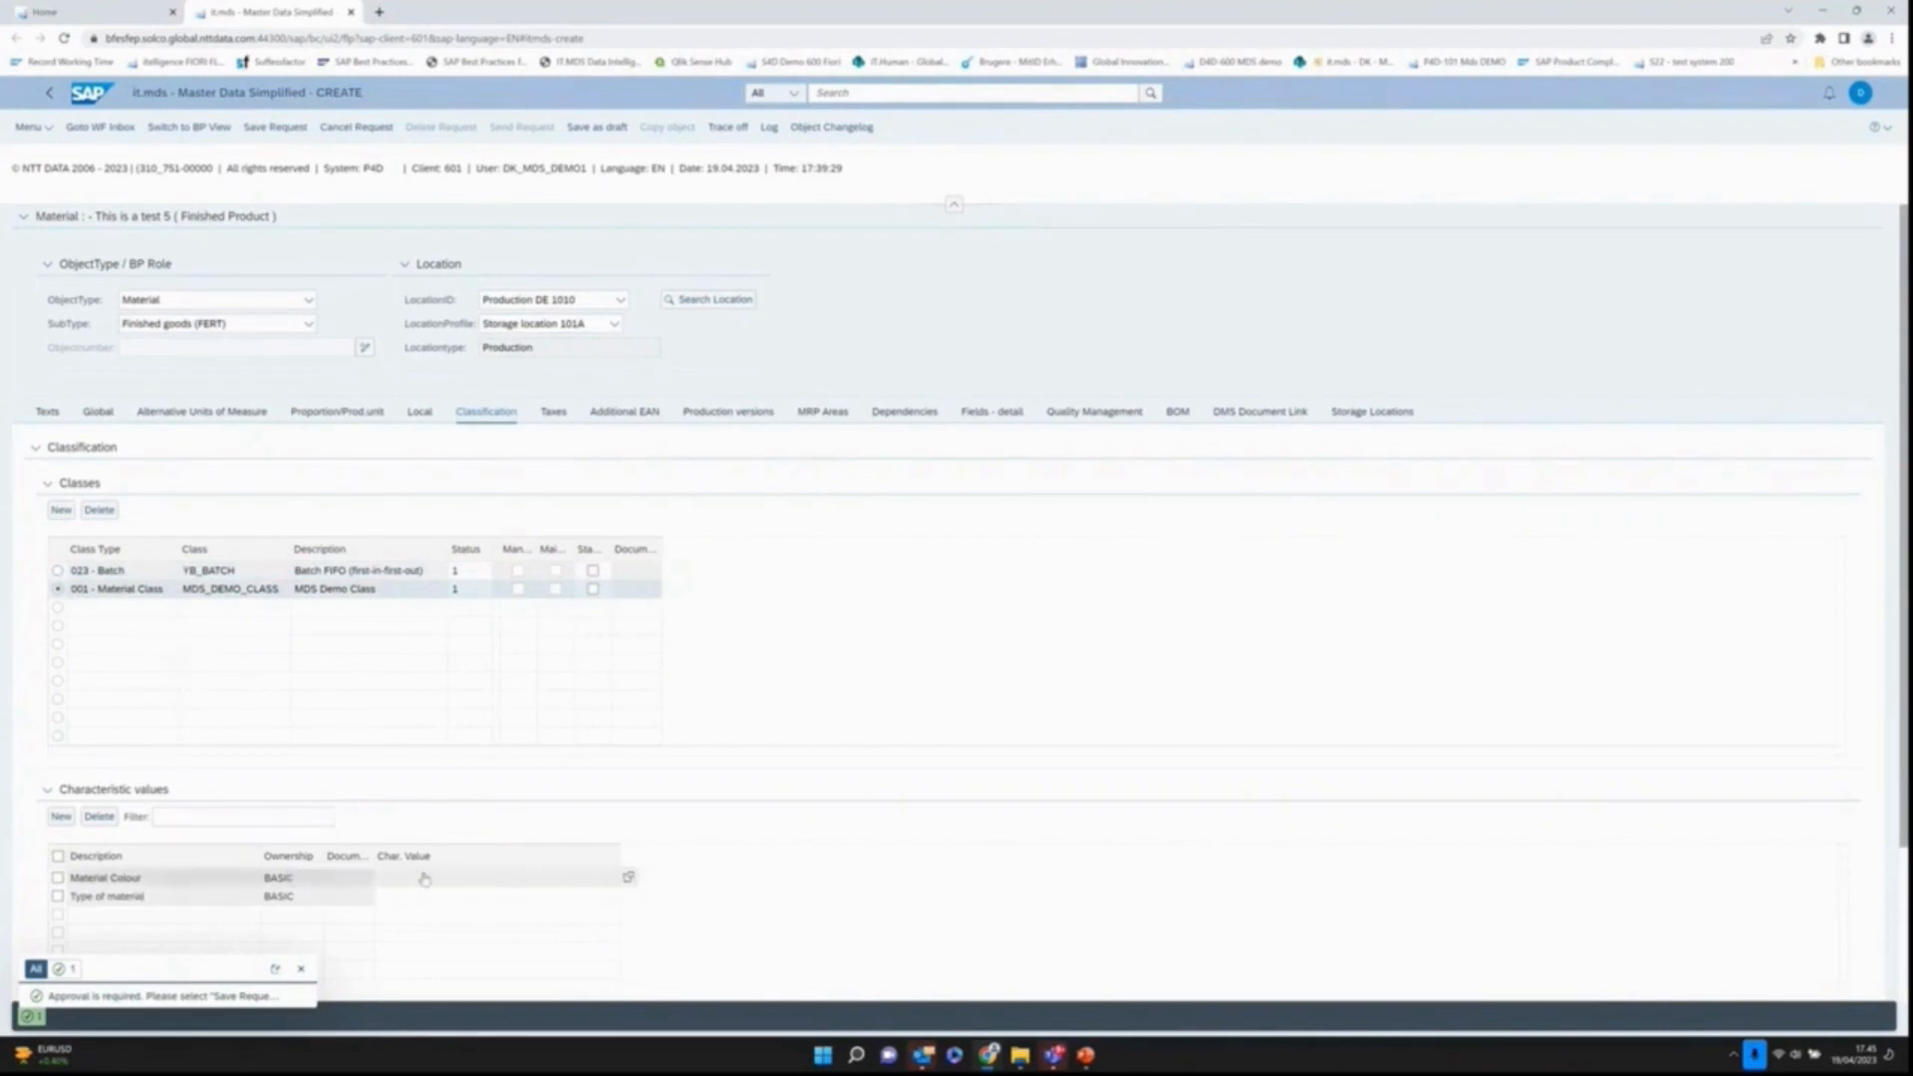
pyautogui.click(496, 877)
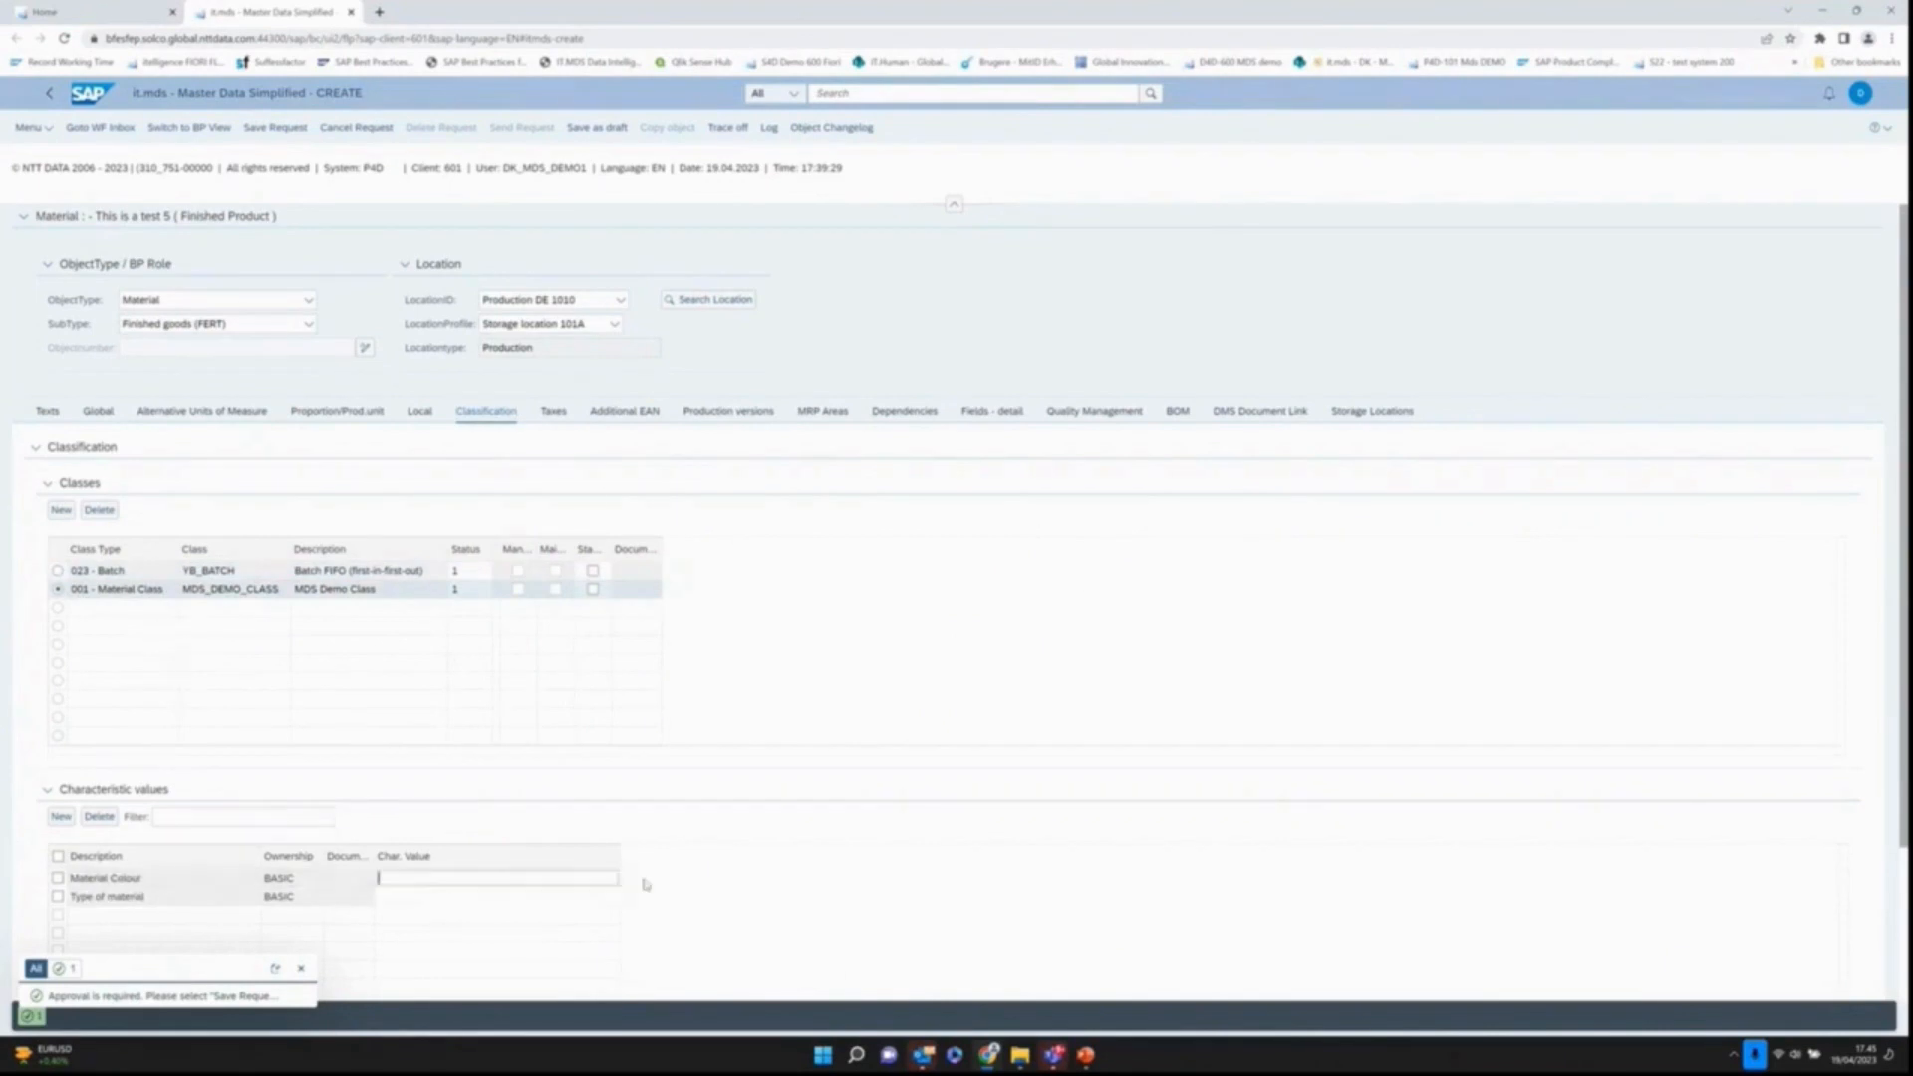
pyautogui.click(494, 876)
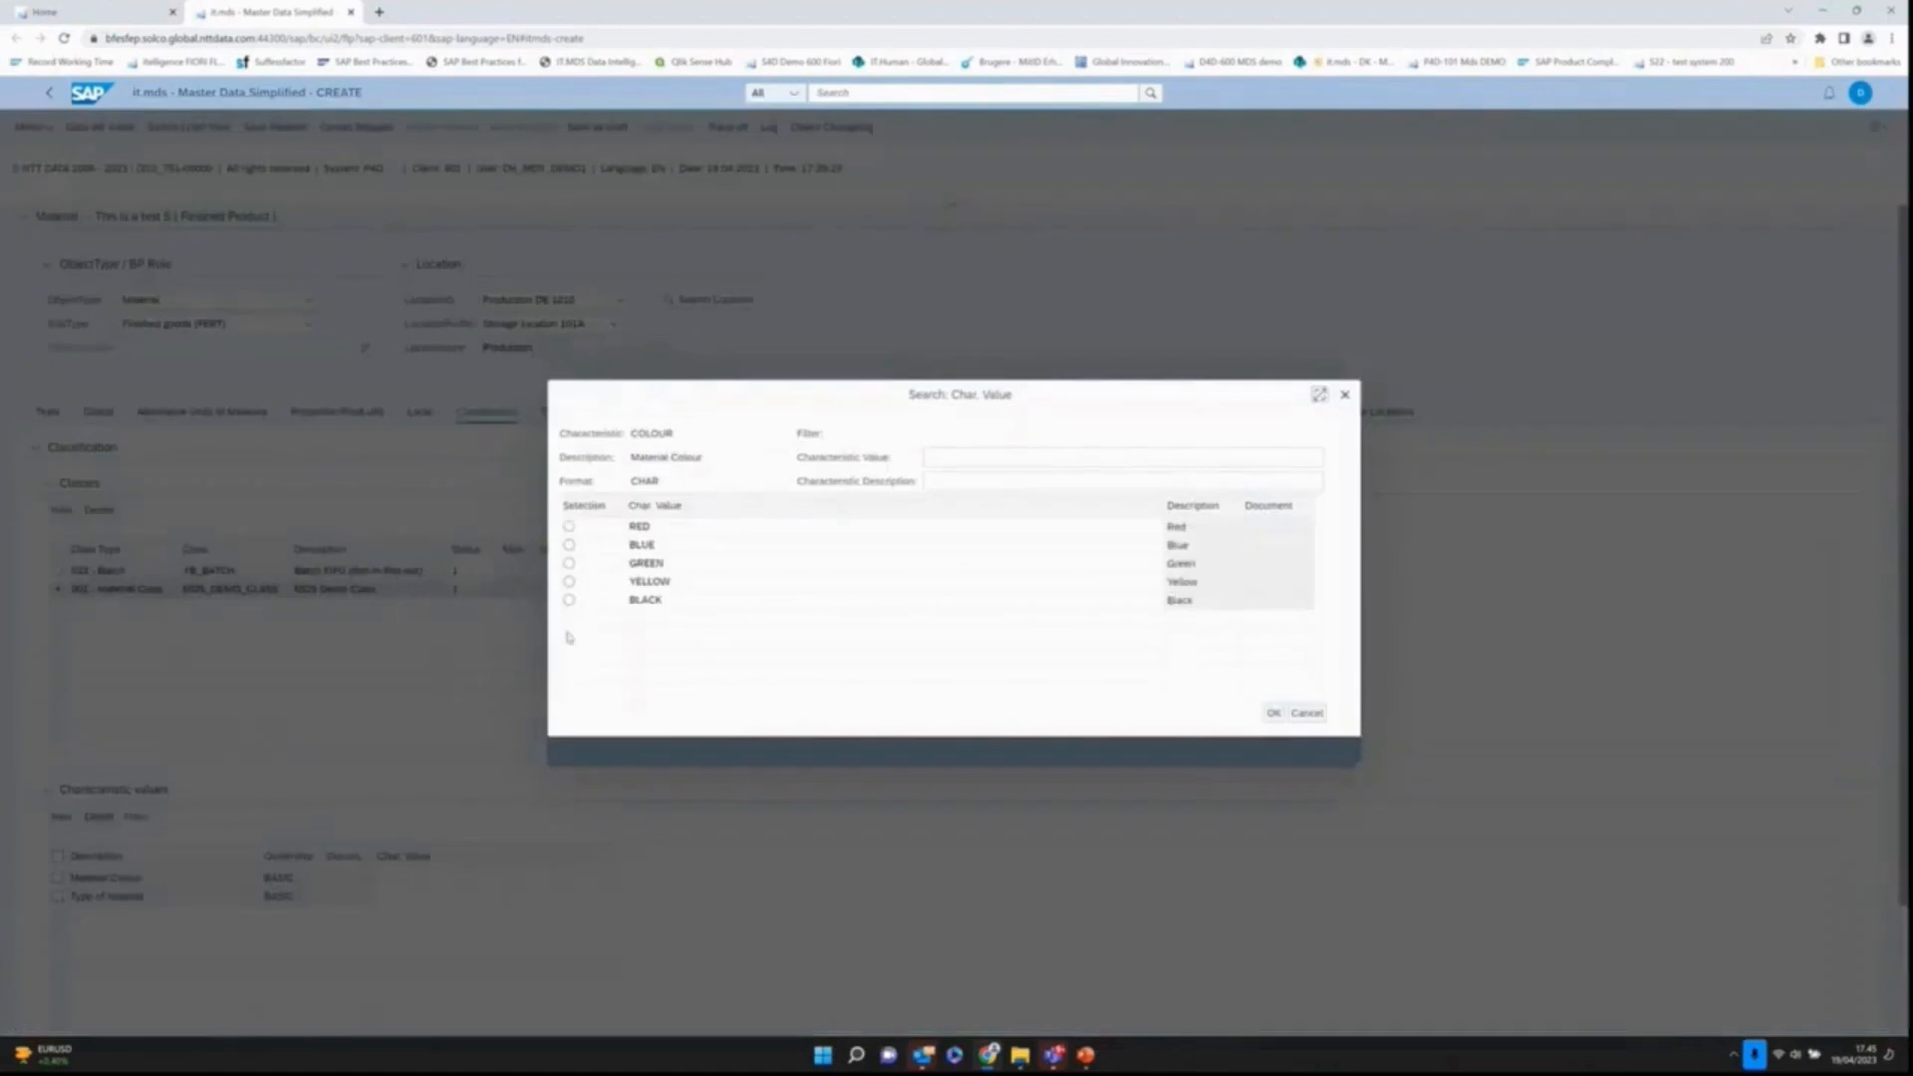
pyautogui.click(568, 562)
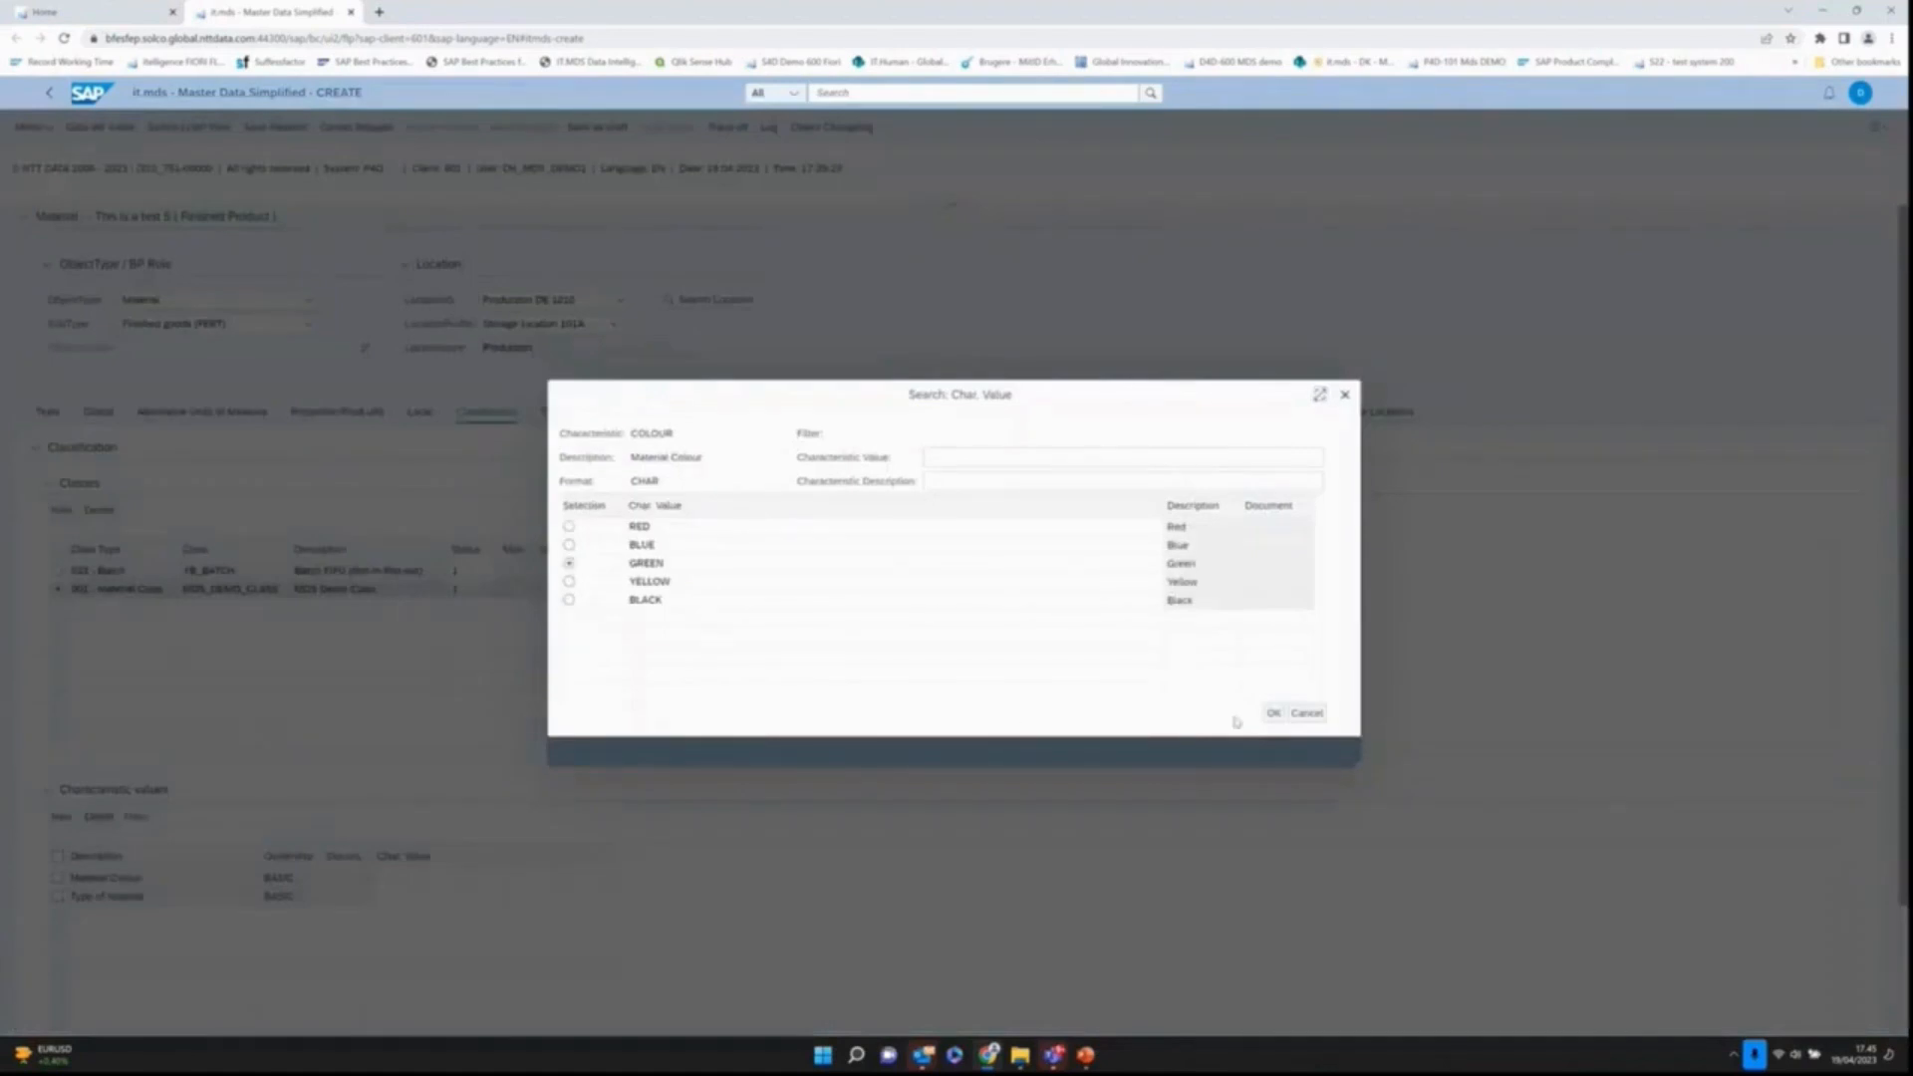
pyautogui.click(1273, 713)
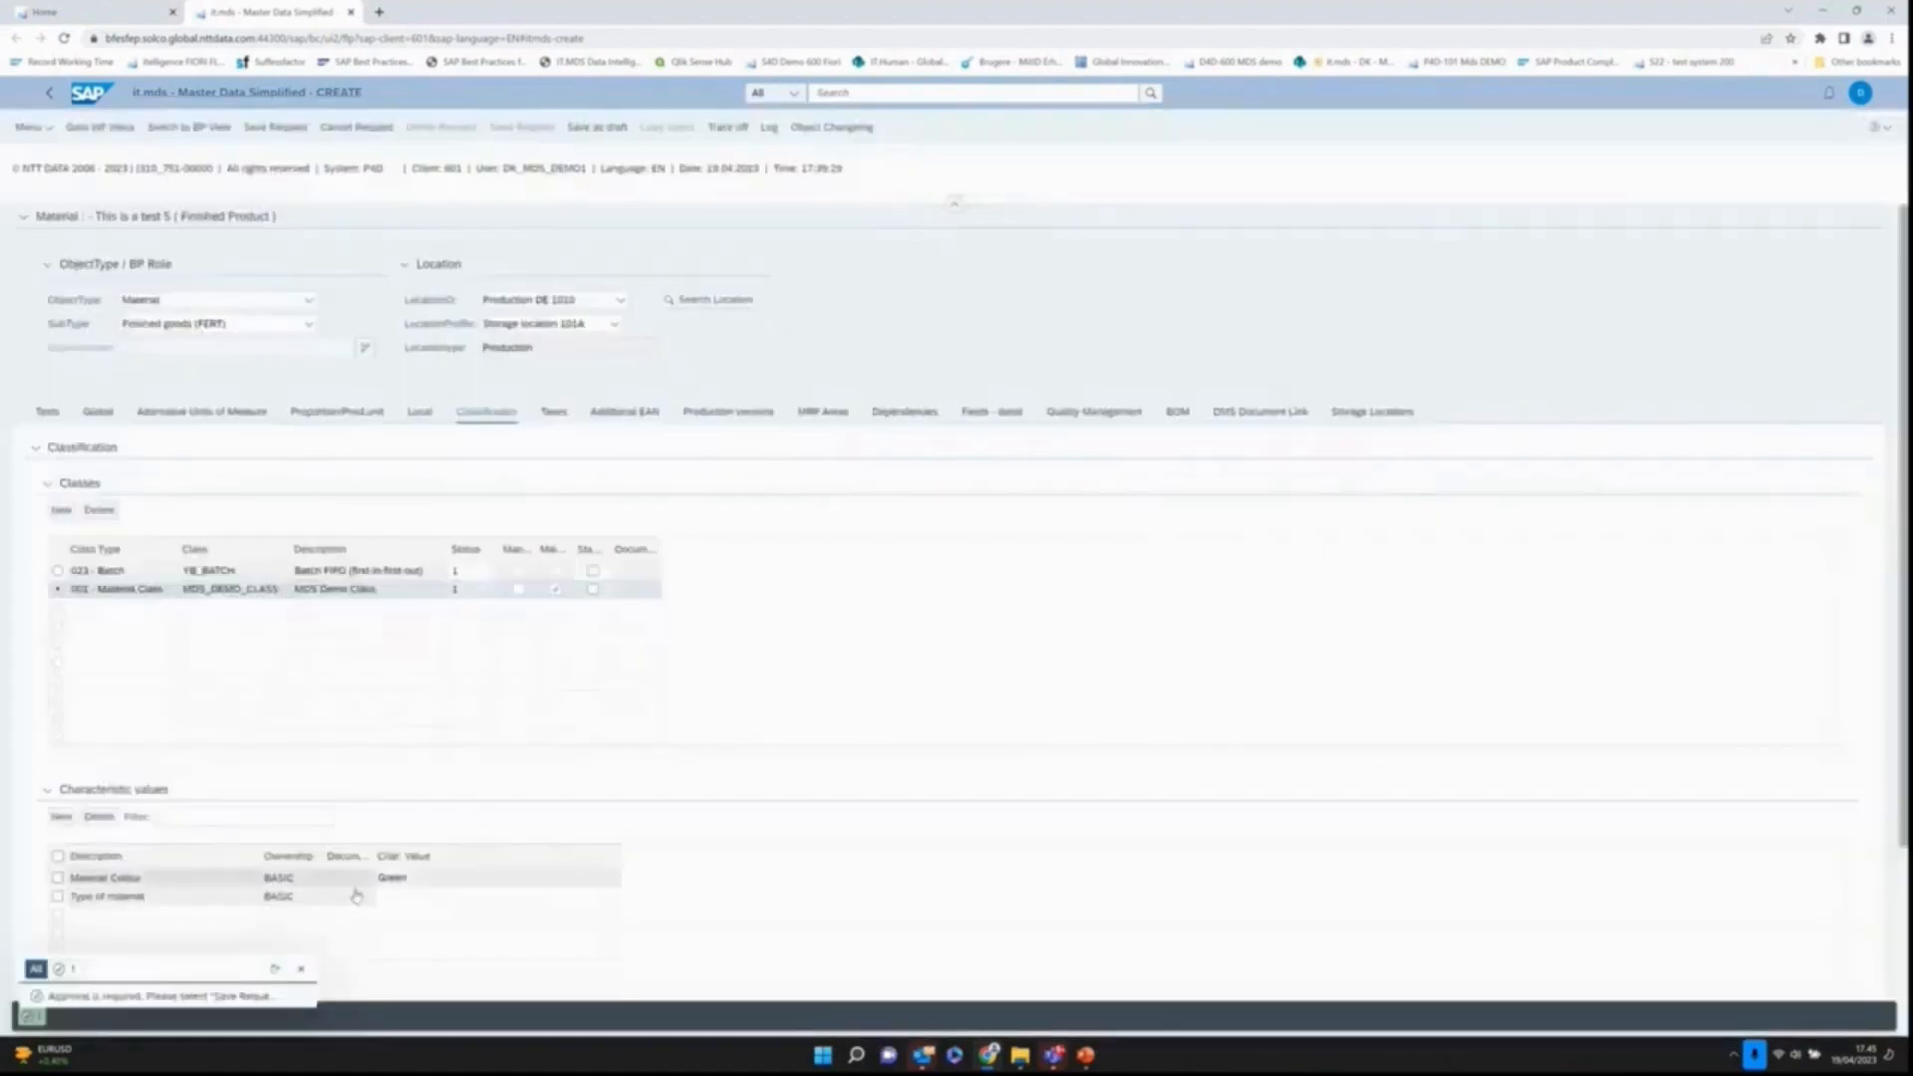
# Step: Set Type of material to PLASTIC via value help and confirm
pyautogui.click(494, 895)
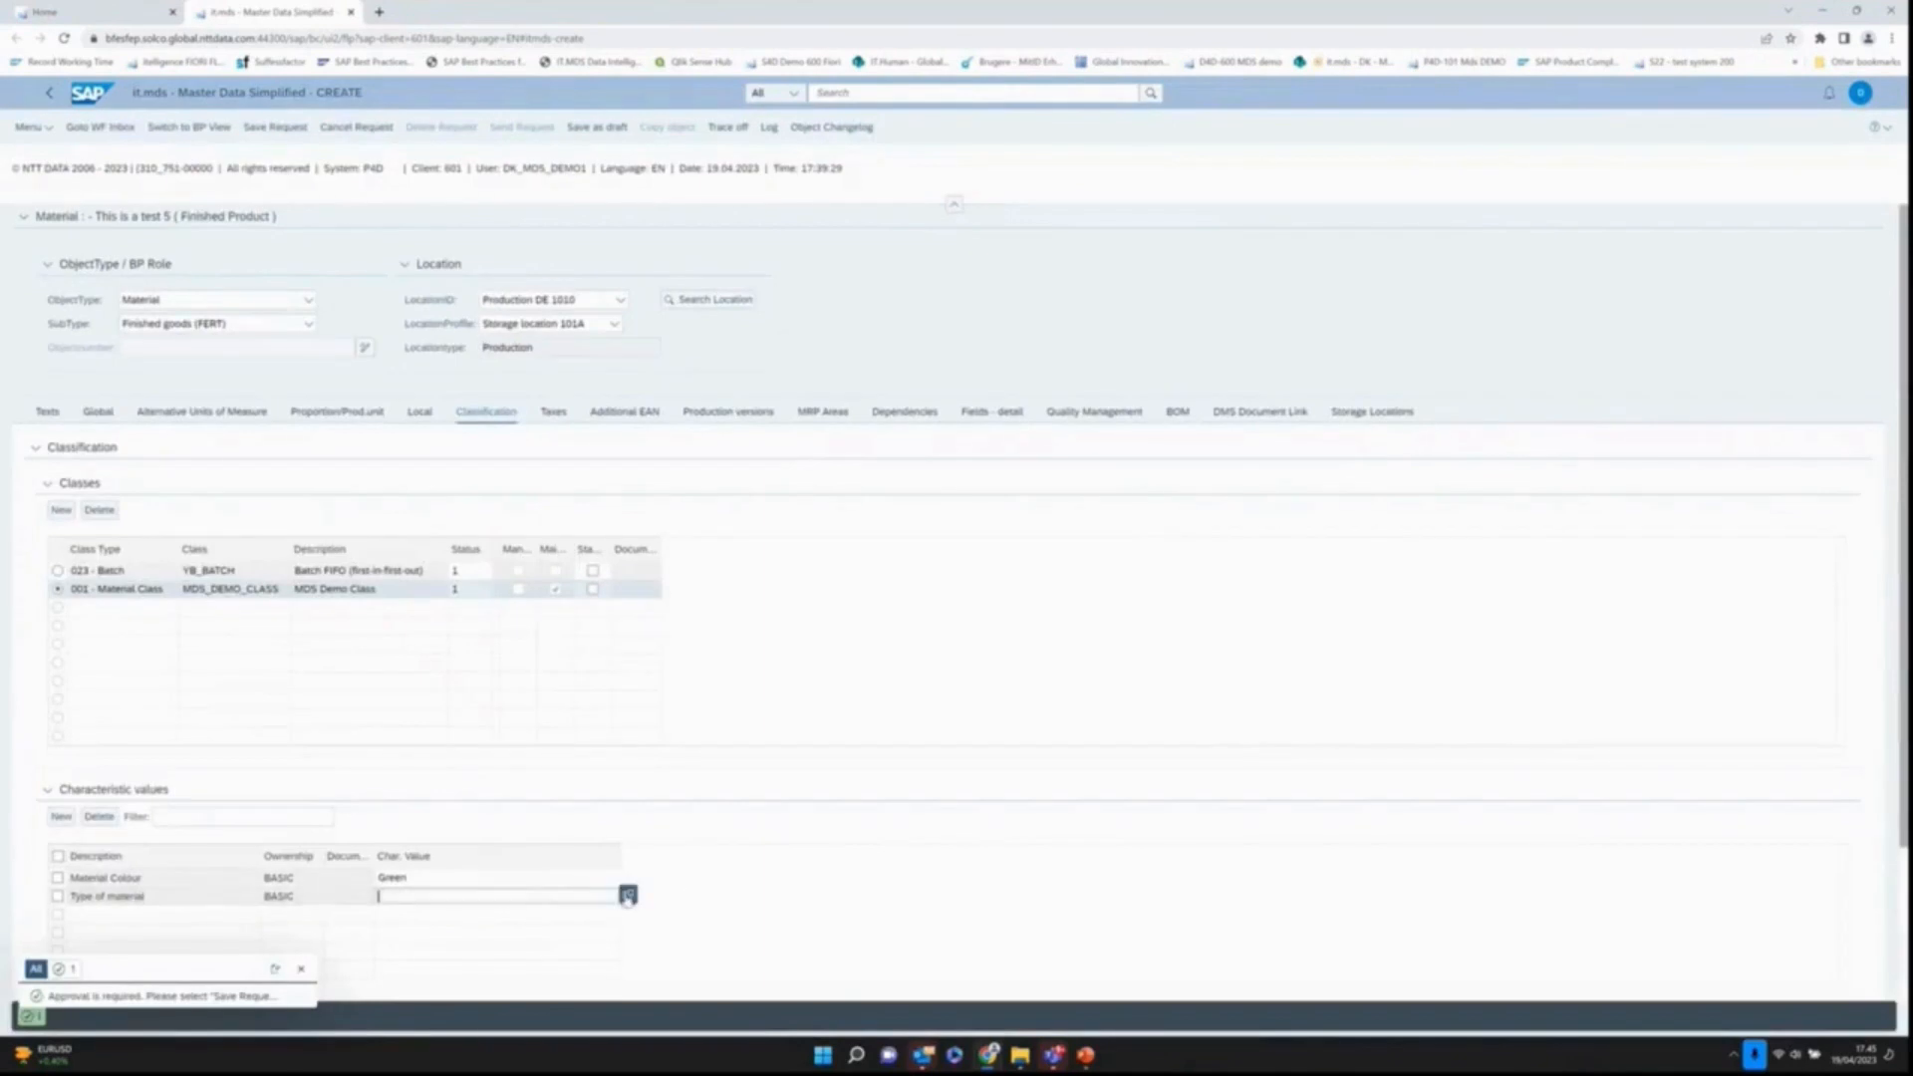
pyautogui.click(628, 894)
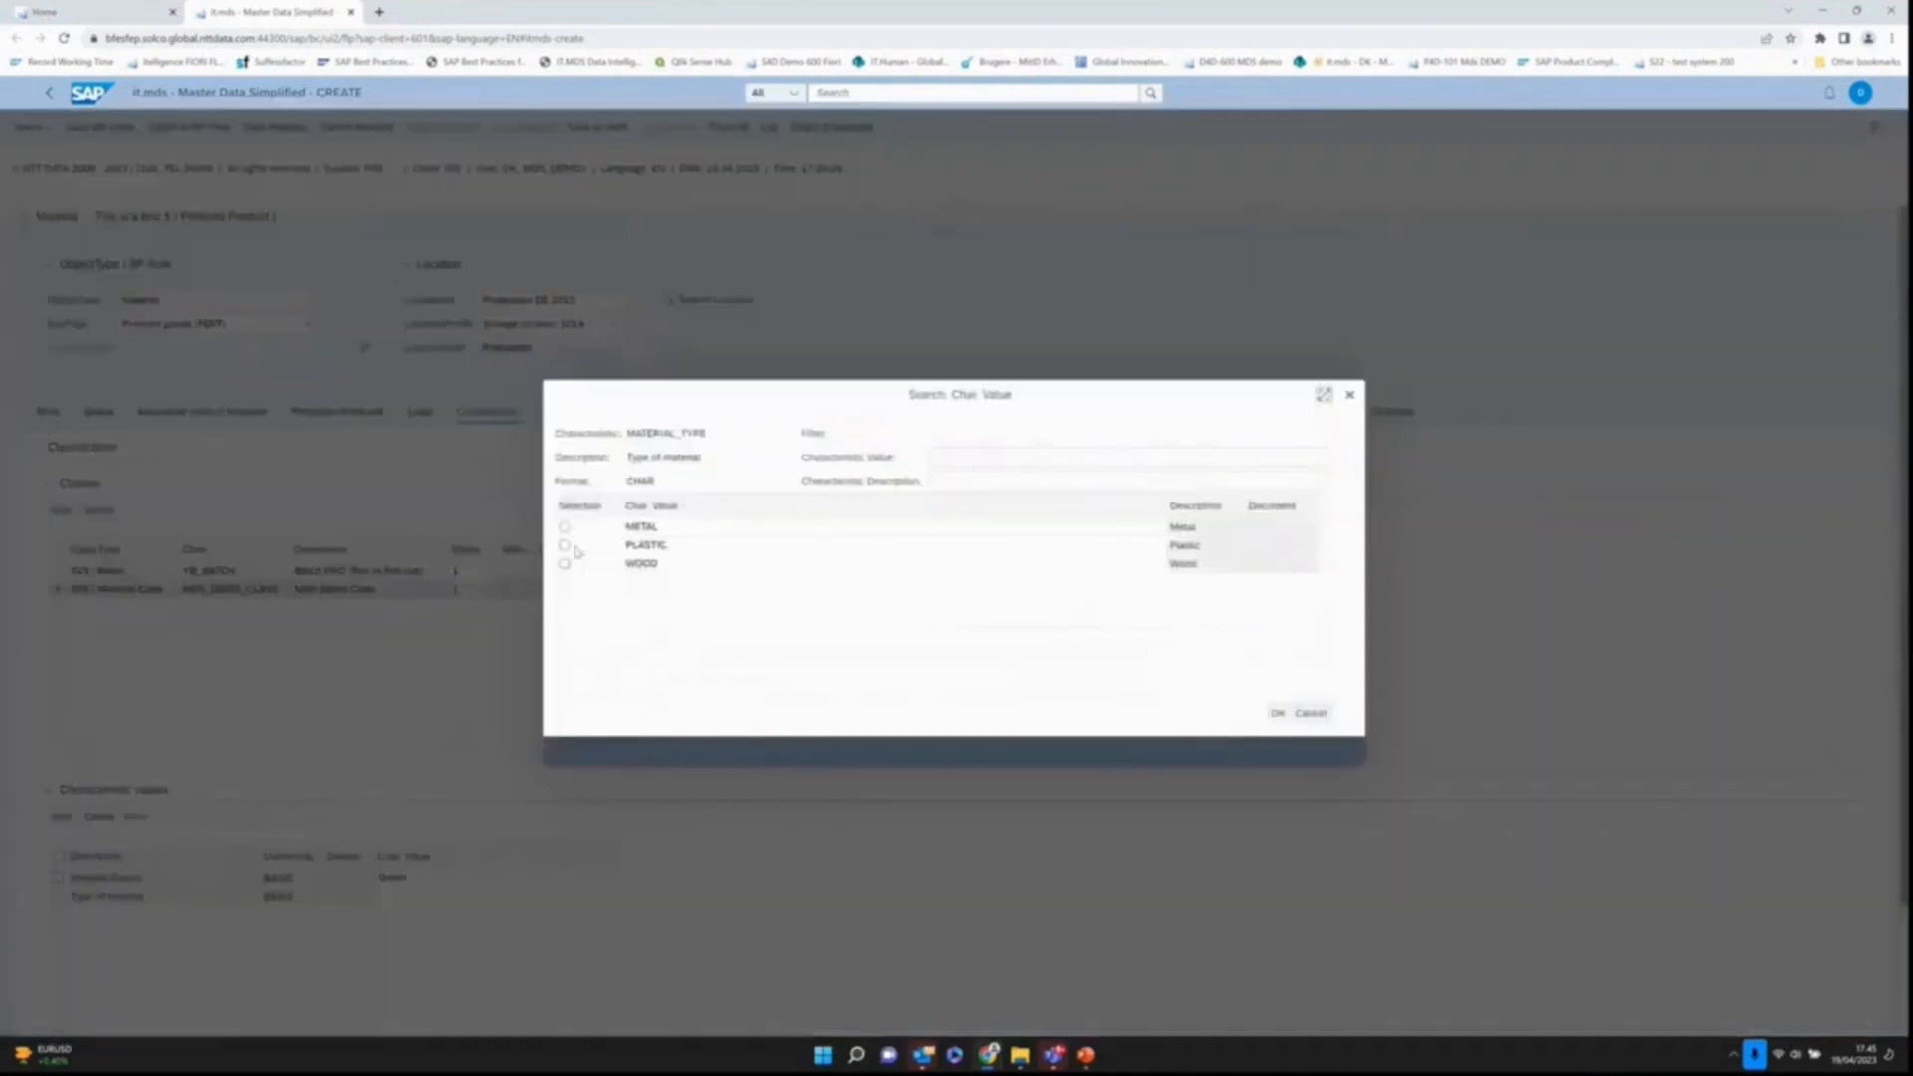
pyautogui.click(563, 543)
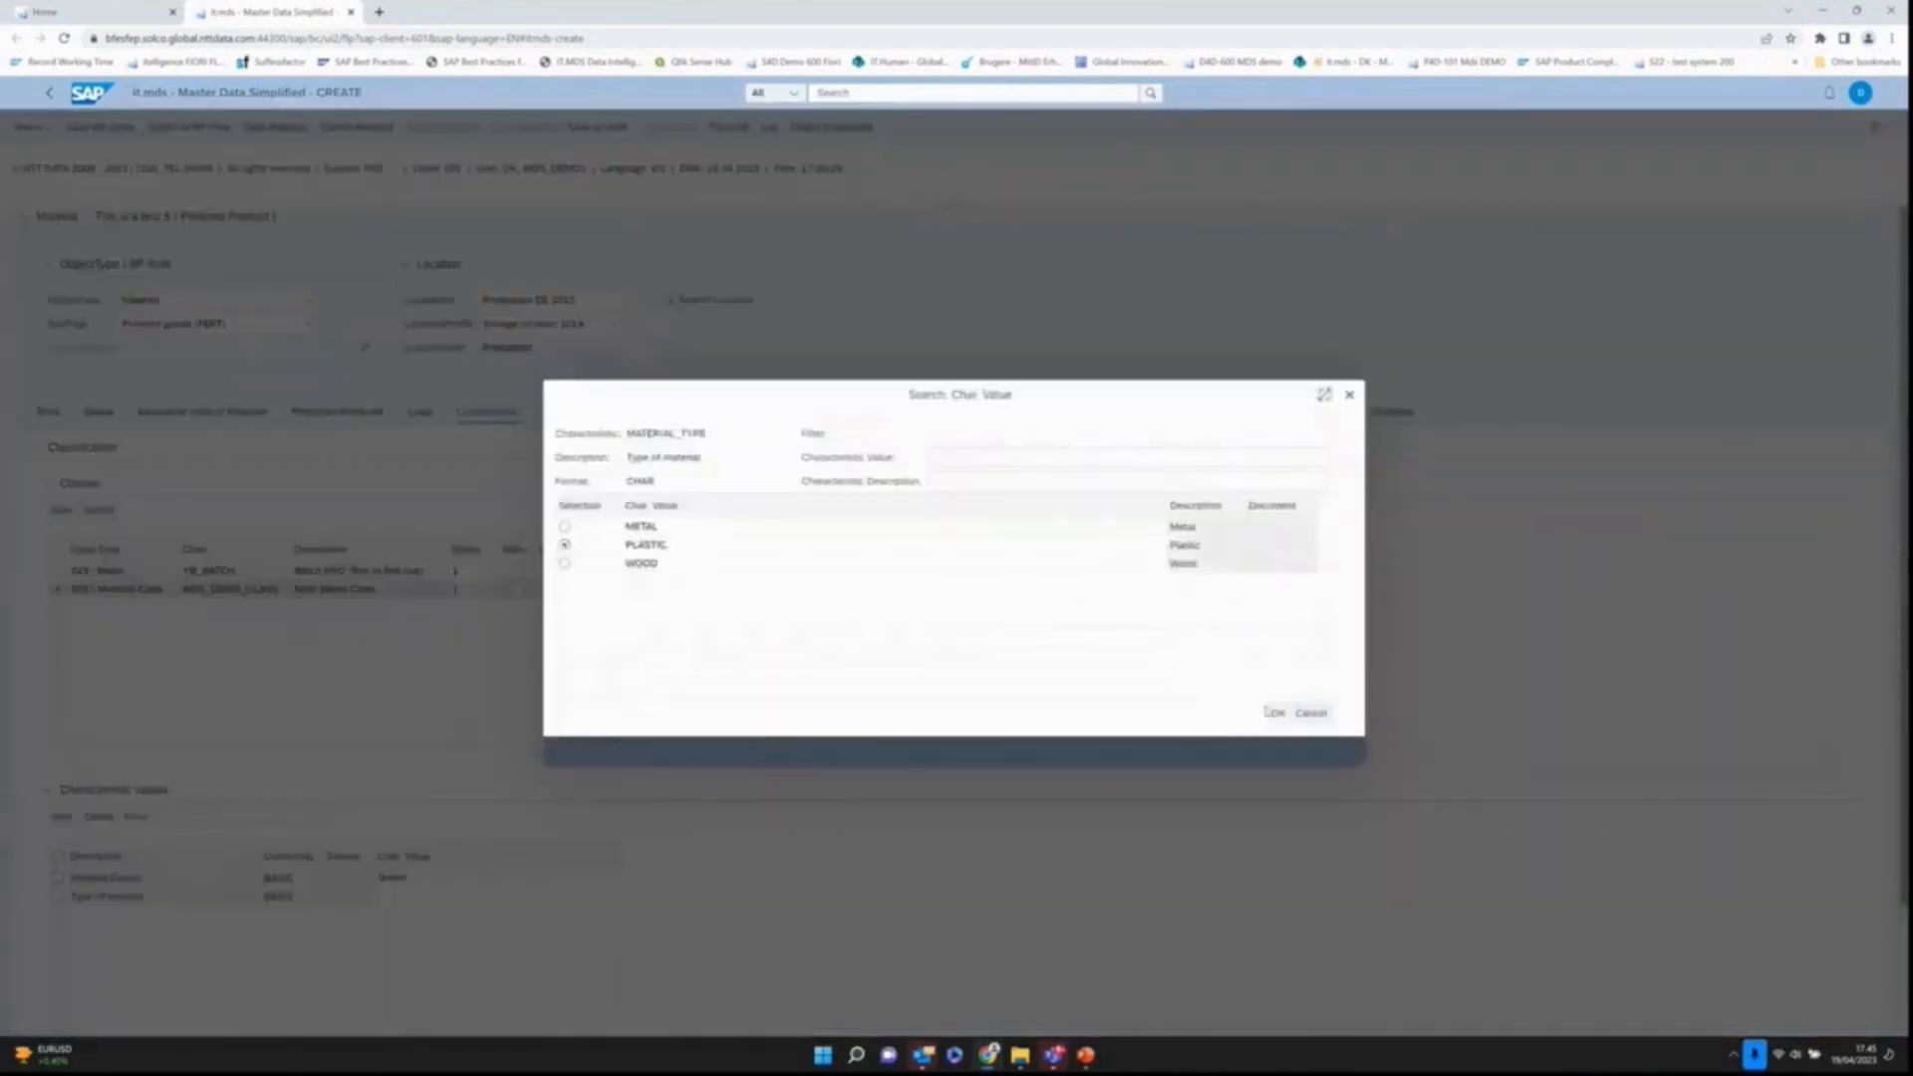
pyautogui.click(1273, 711)
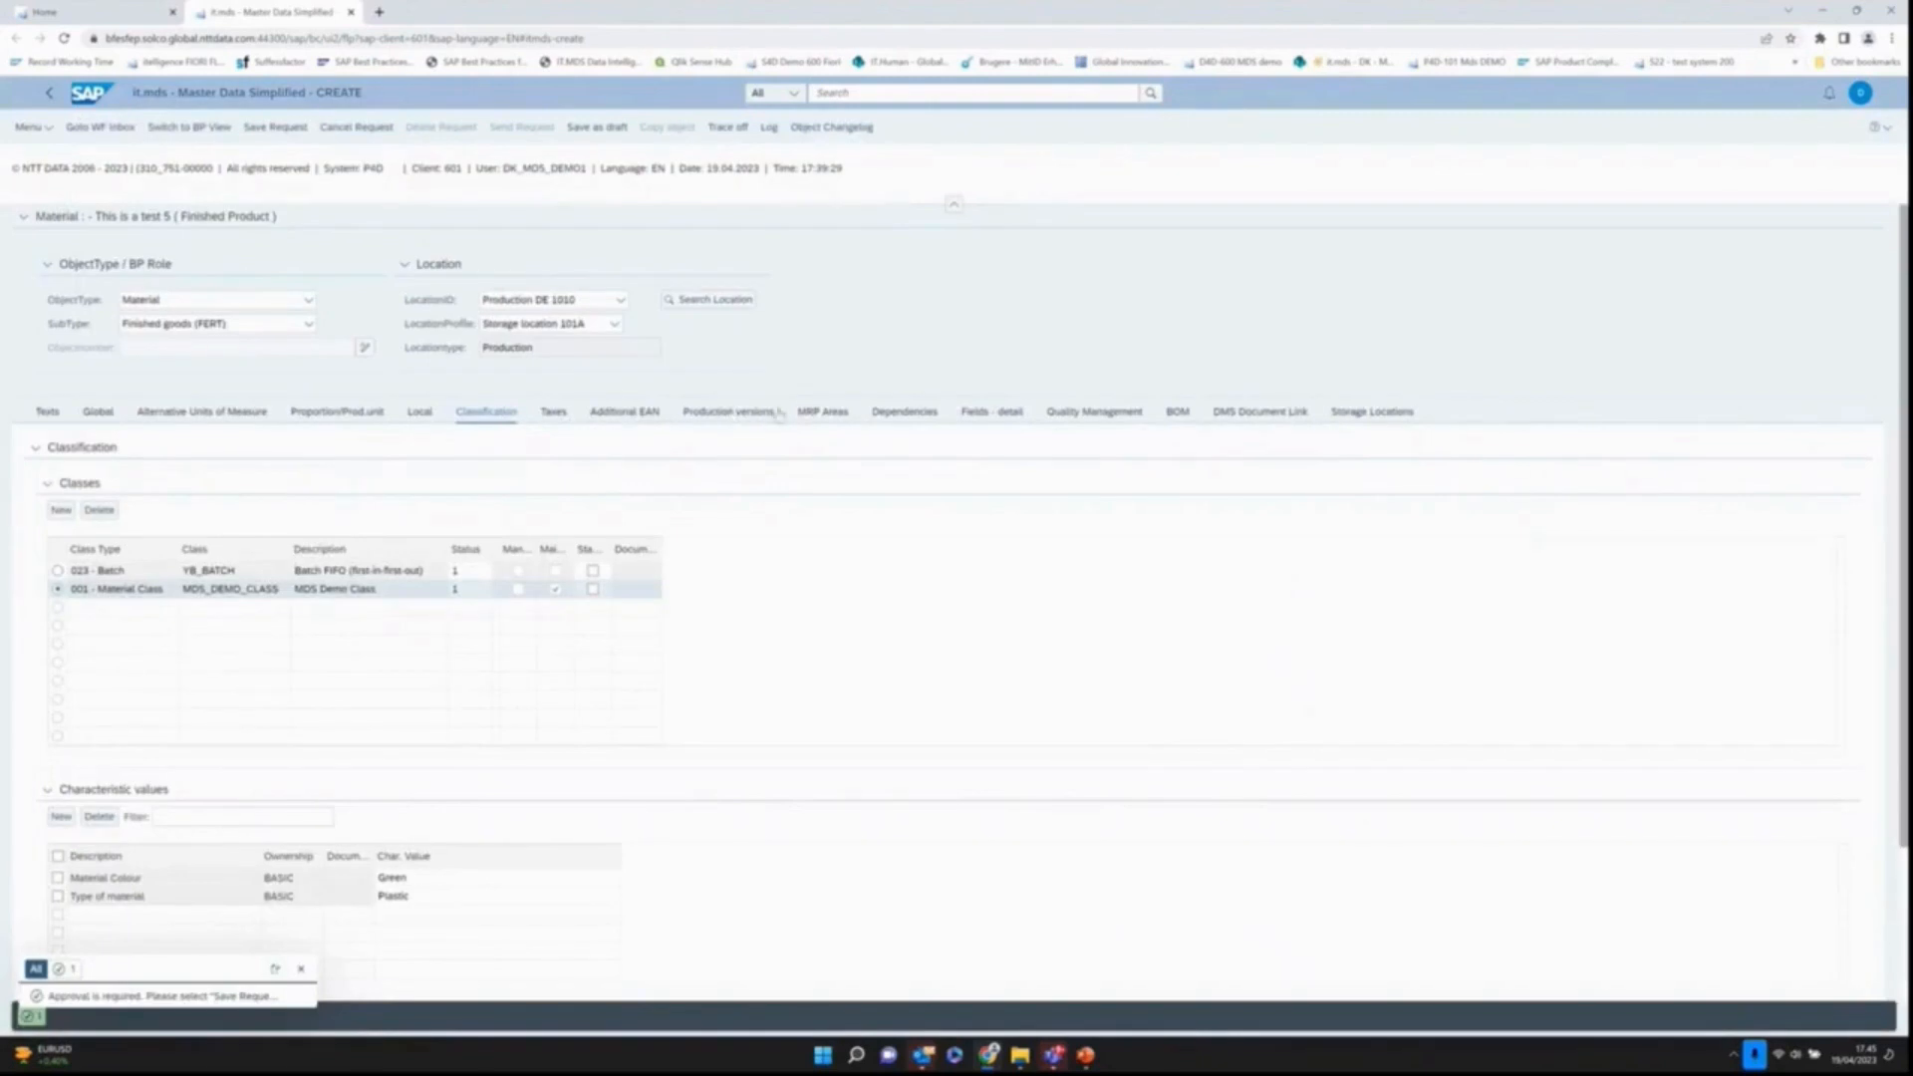
# Step: Show the Dependencies tab listing child requests and object type sequences
pyautogui.click(904, 410)
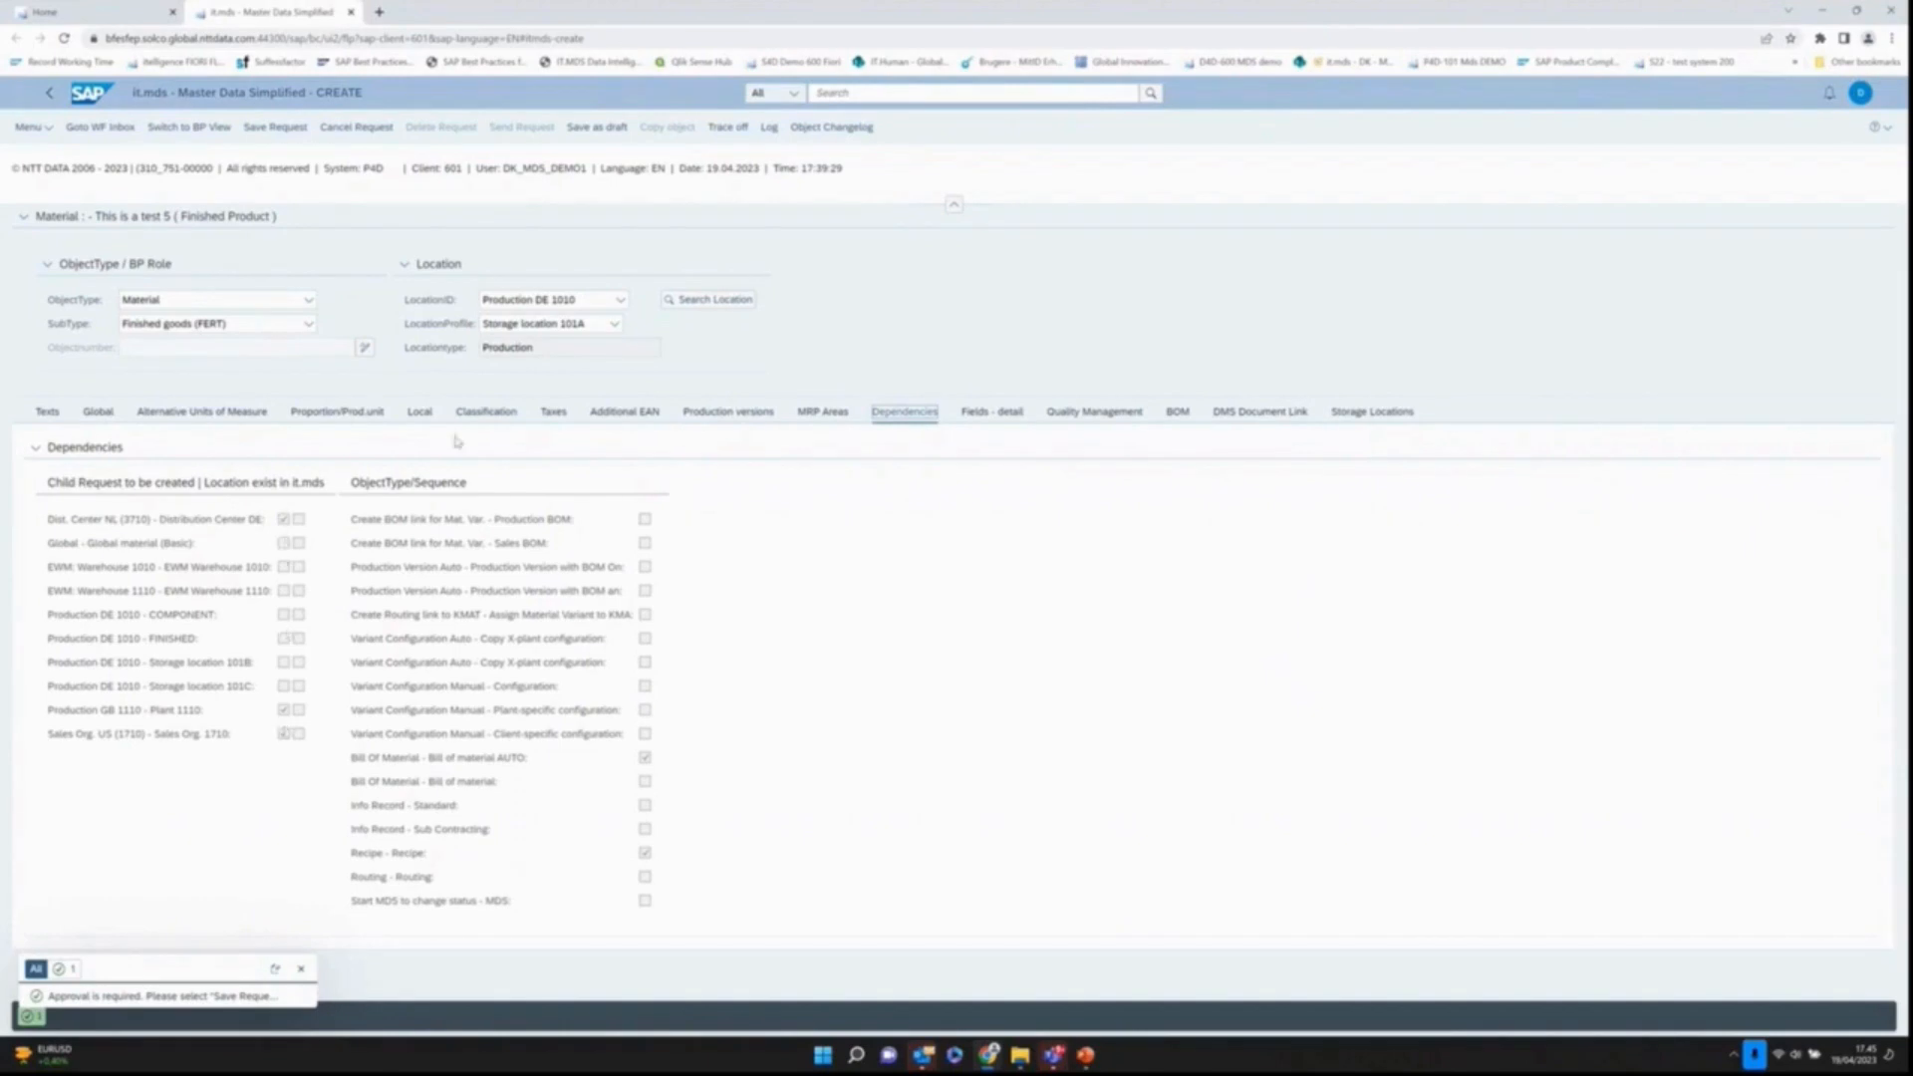
pyautogui.moveTo(596, 279)
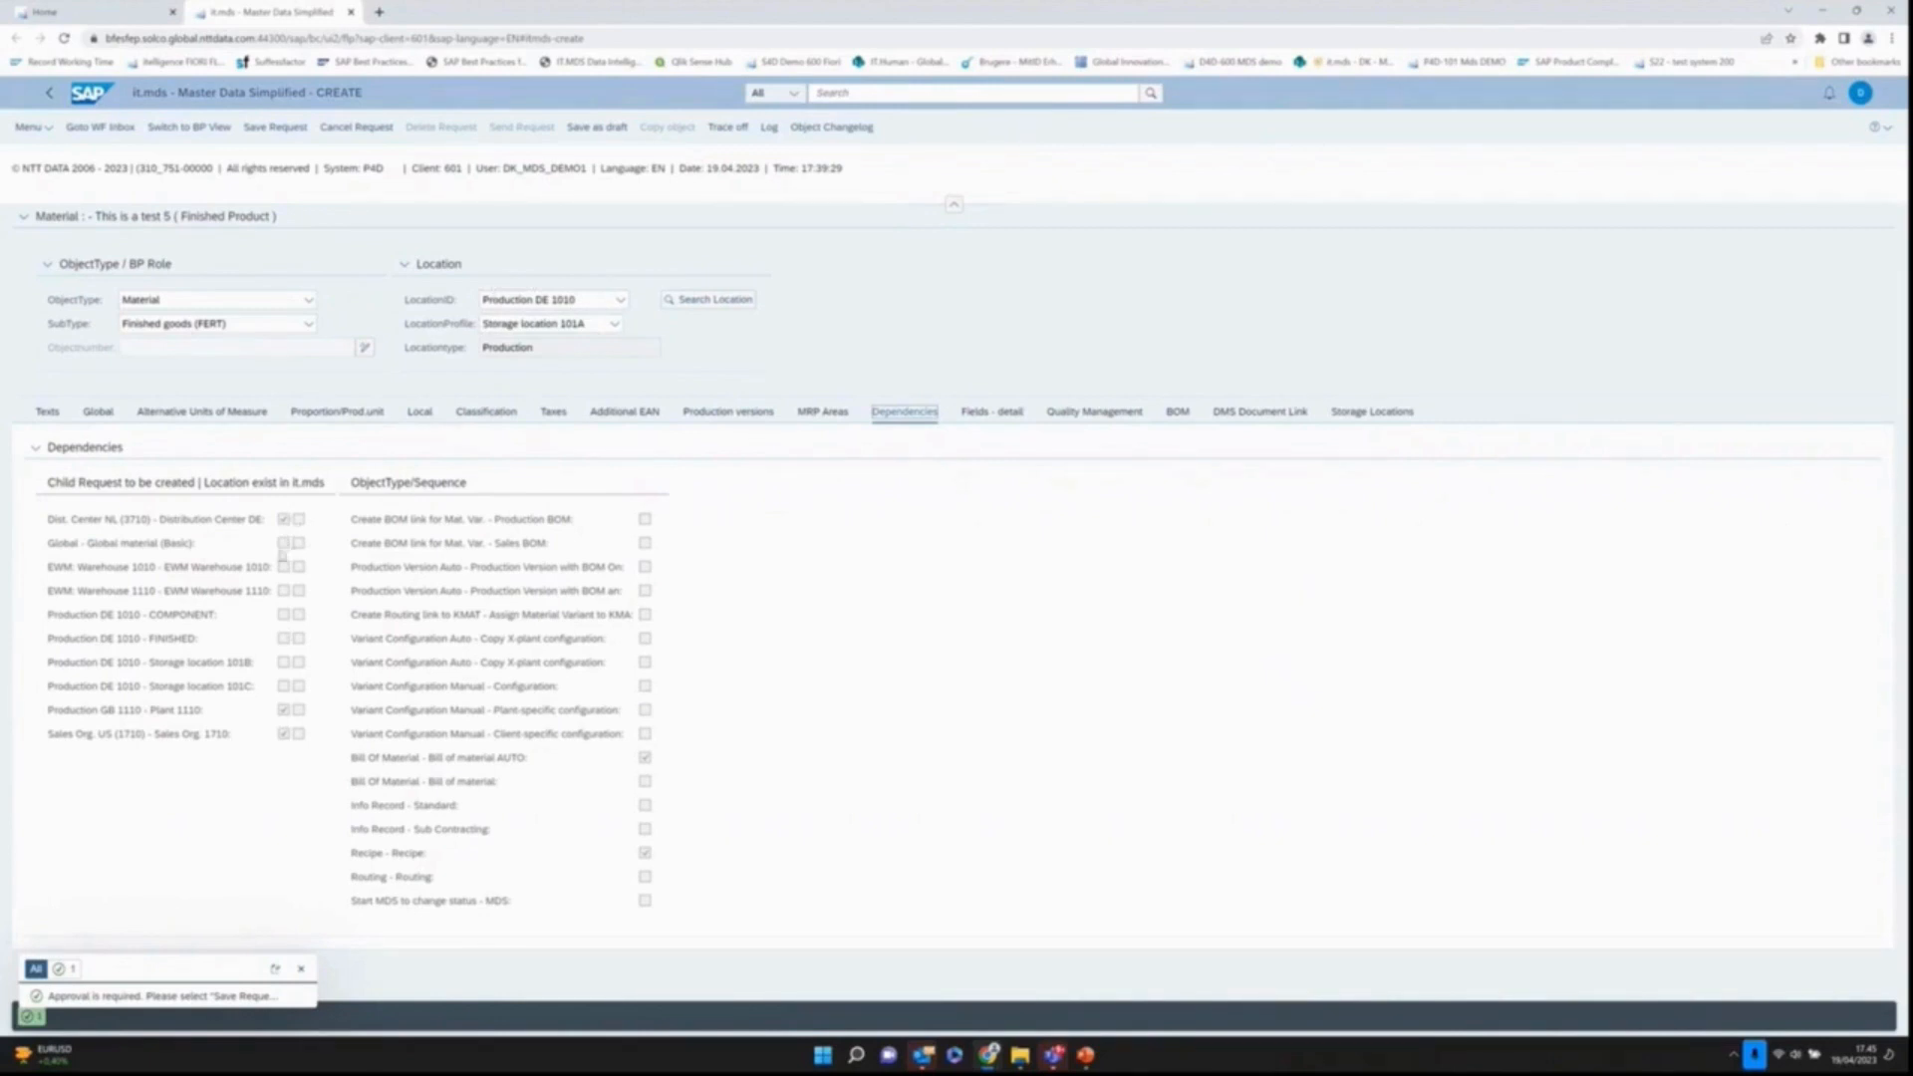
pyautogui.moveTo(311, 753)
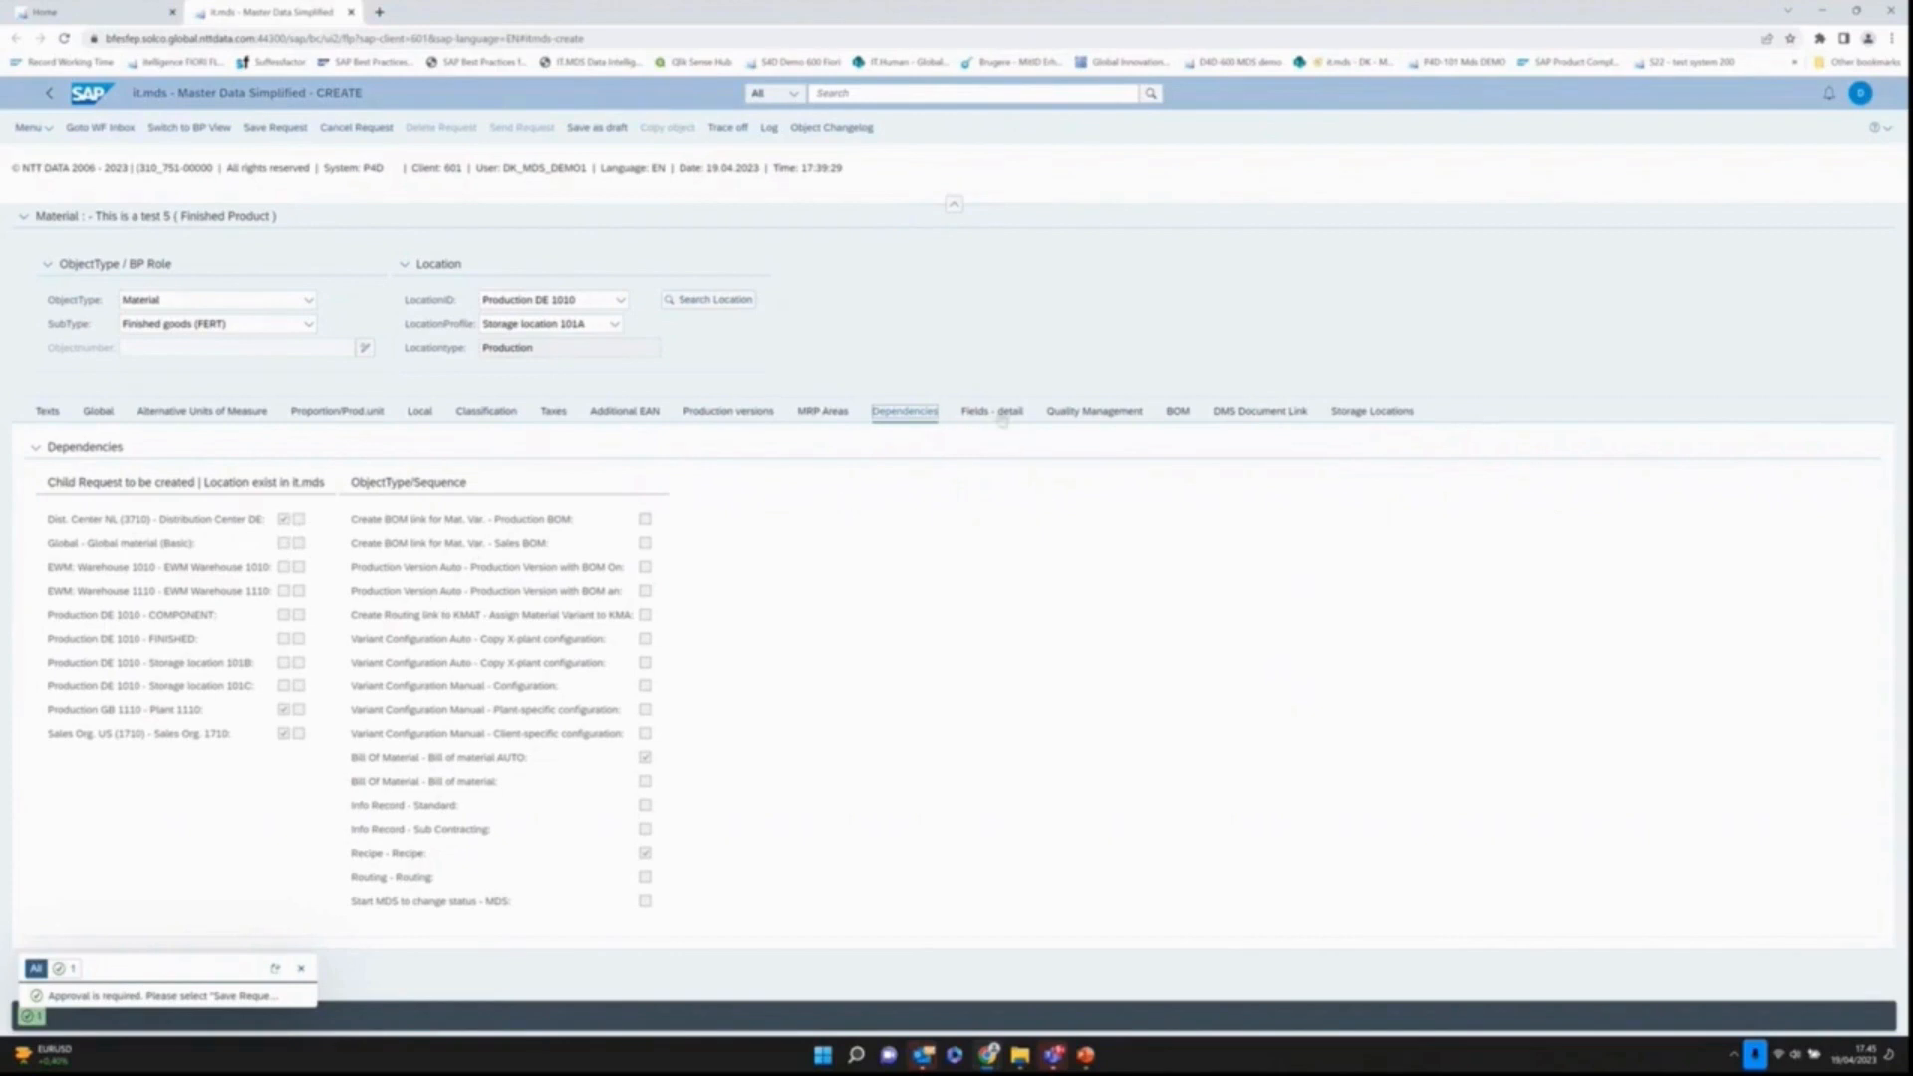
# Step: Show the Fields - detail list with finance and sales values such as FERT and valuation class 7920
pyautogui.click(992, 411)
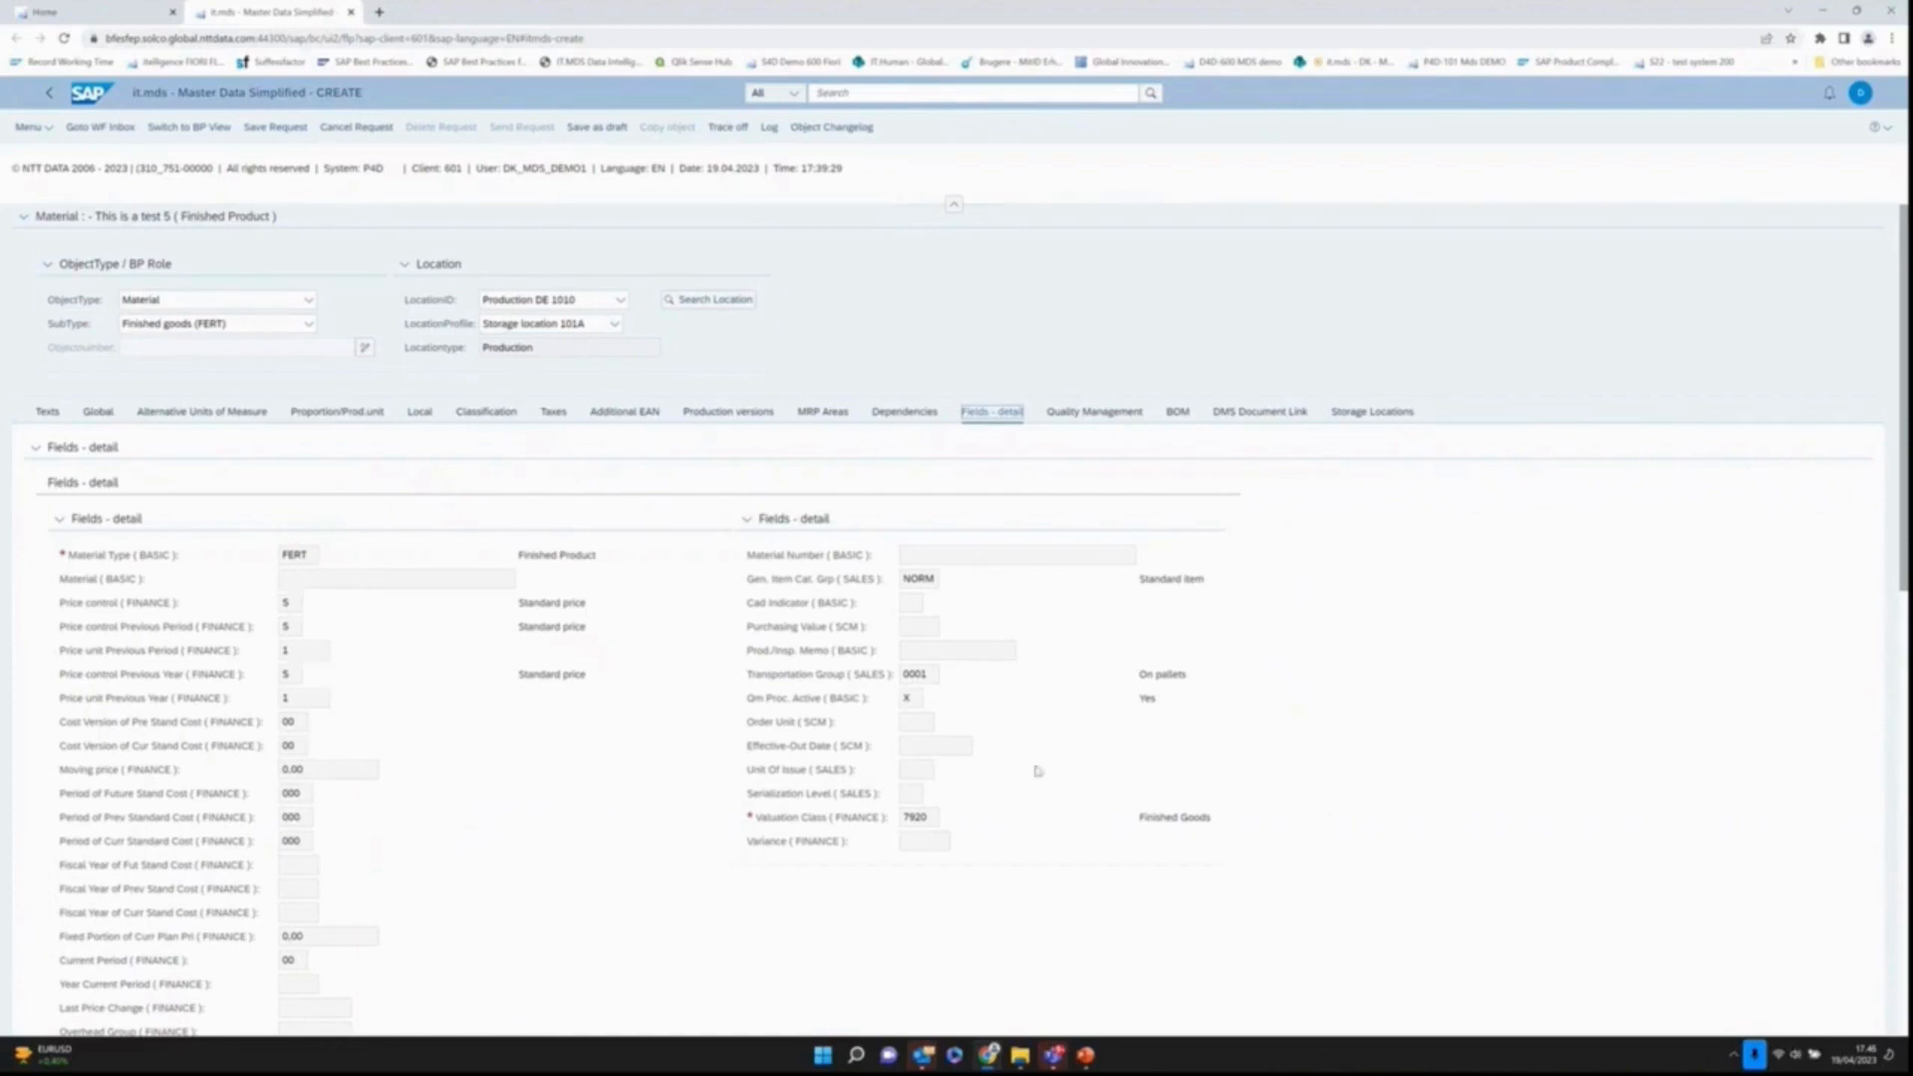
pyautogui.moveTo(721, 656)
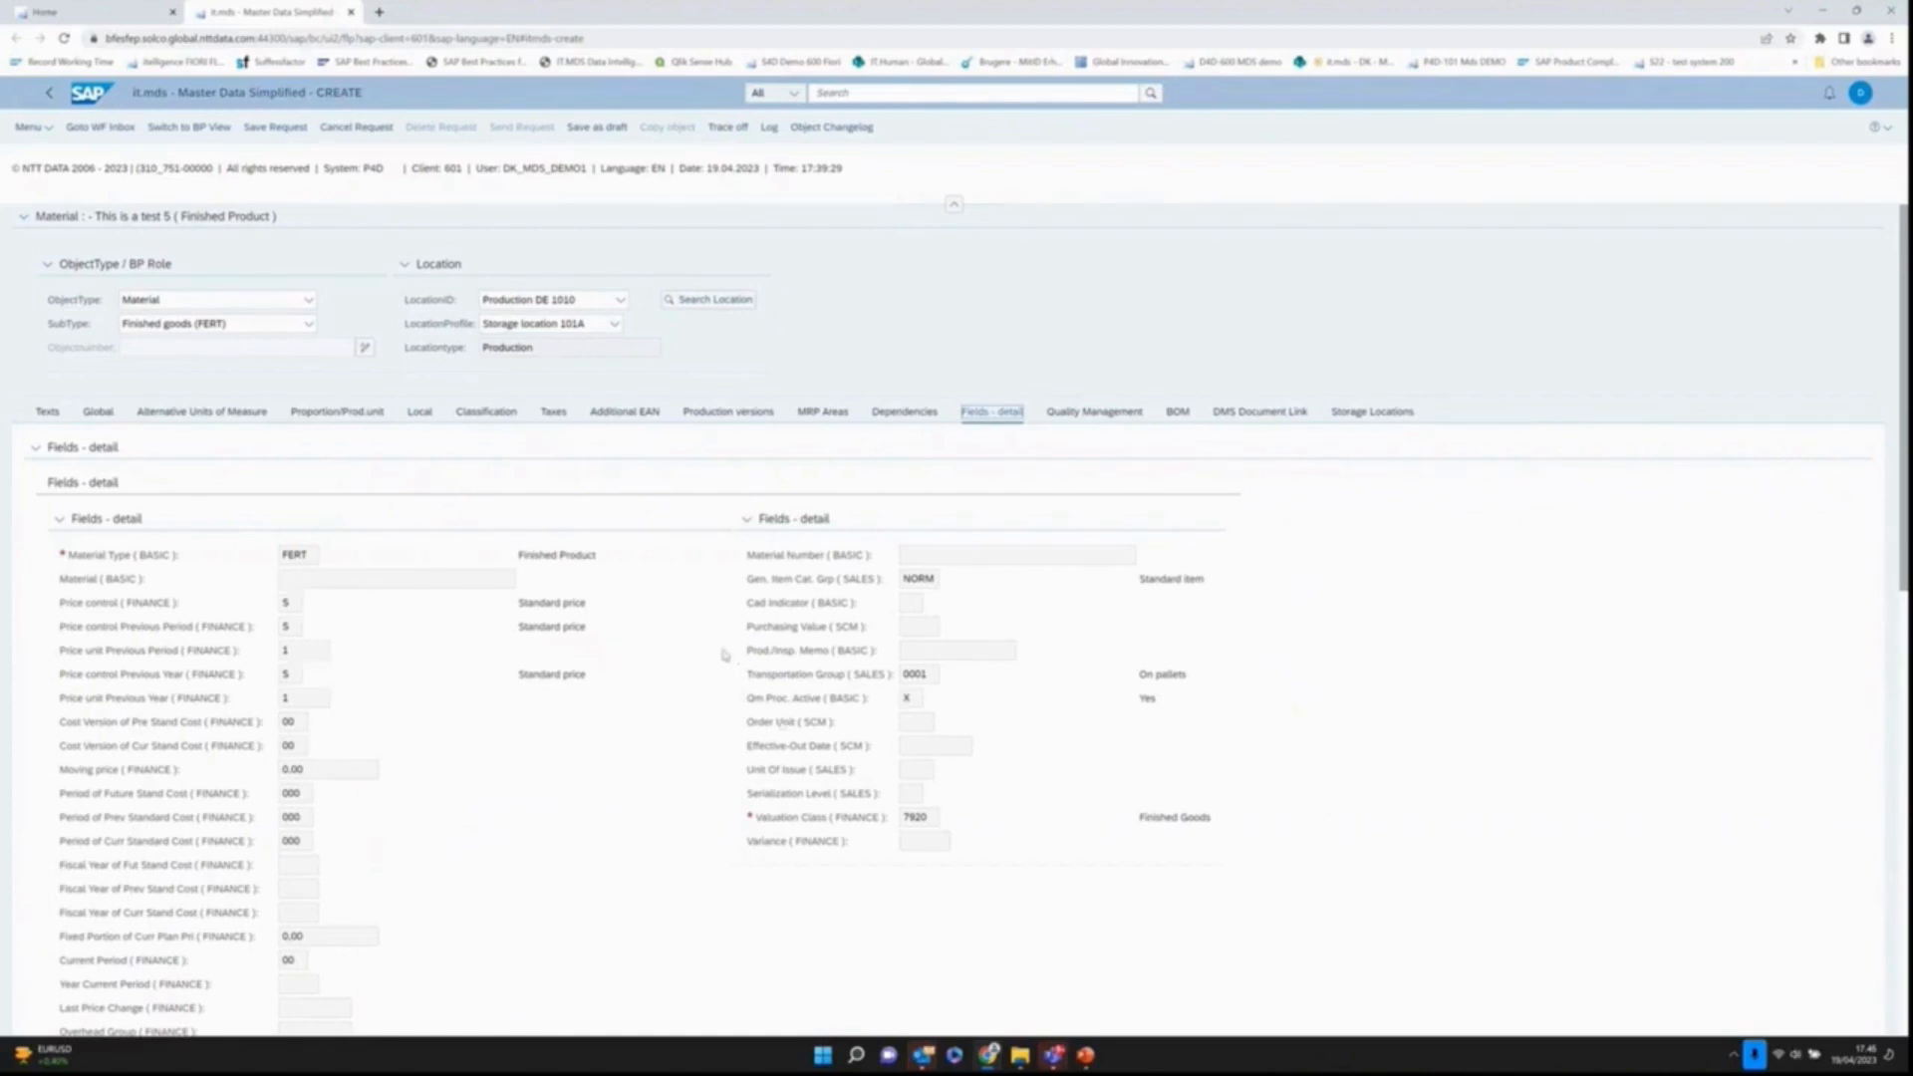
pyautogui.moveTo(799, 616)
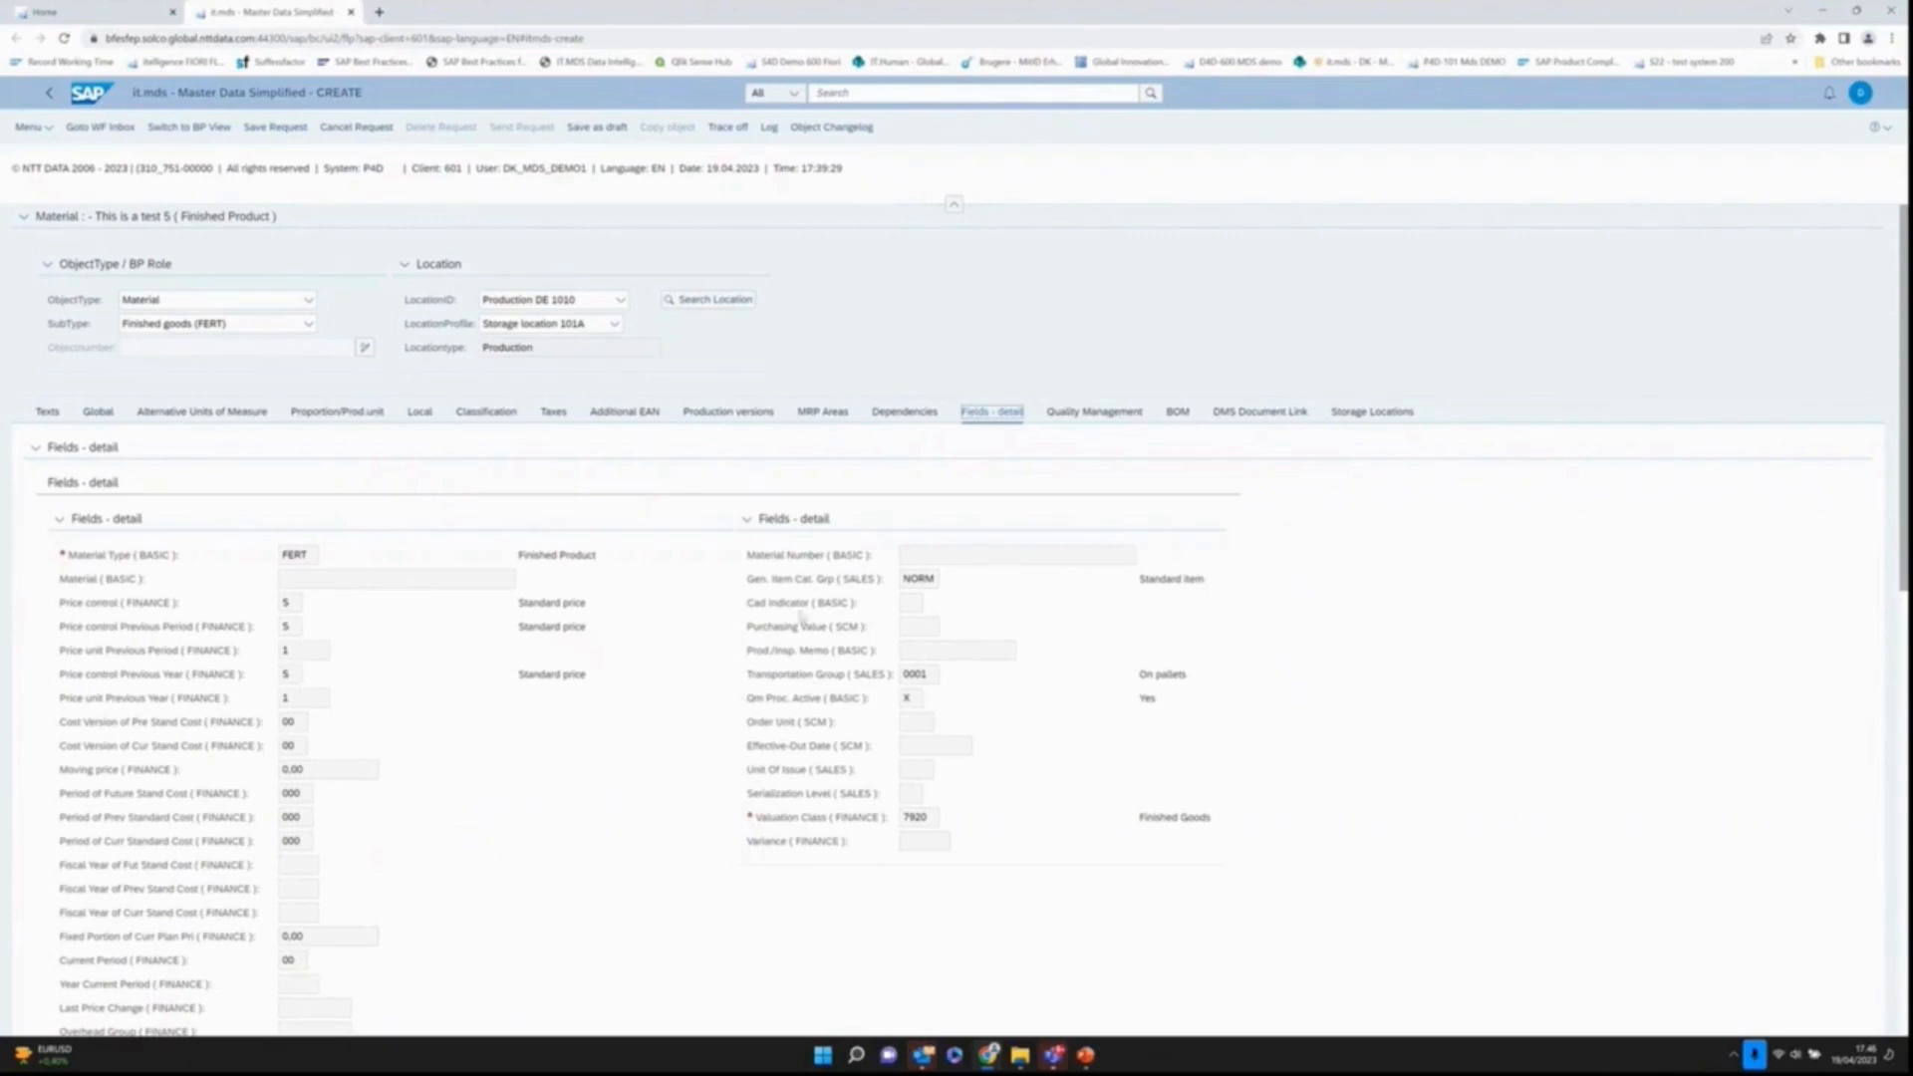
pyautogui.moveTo(1104, 444)
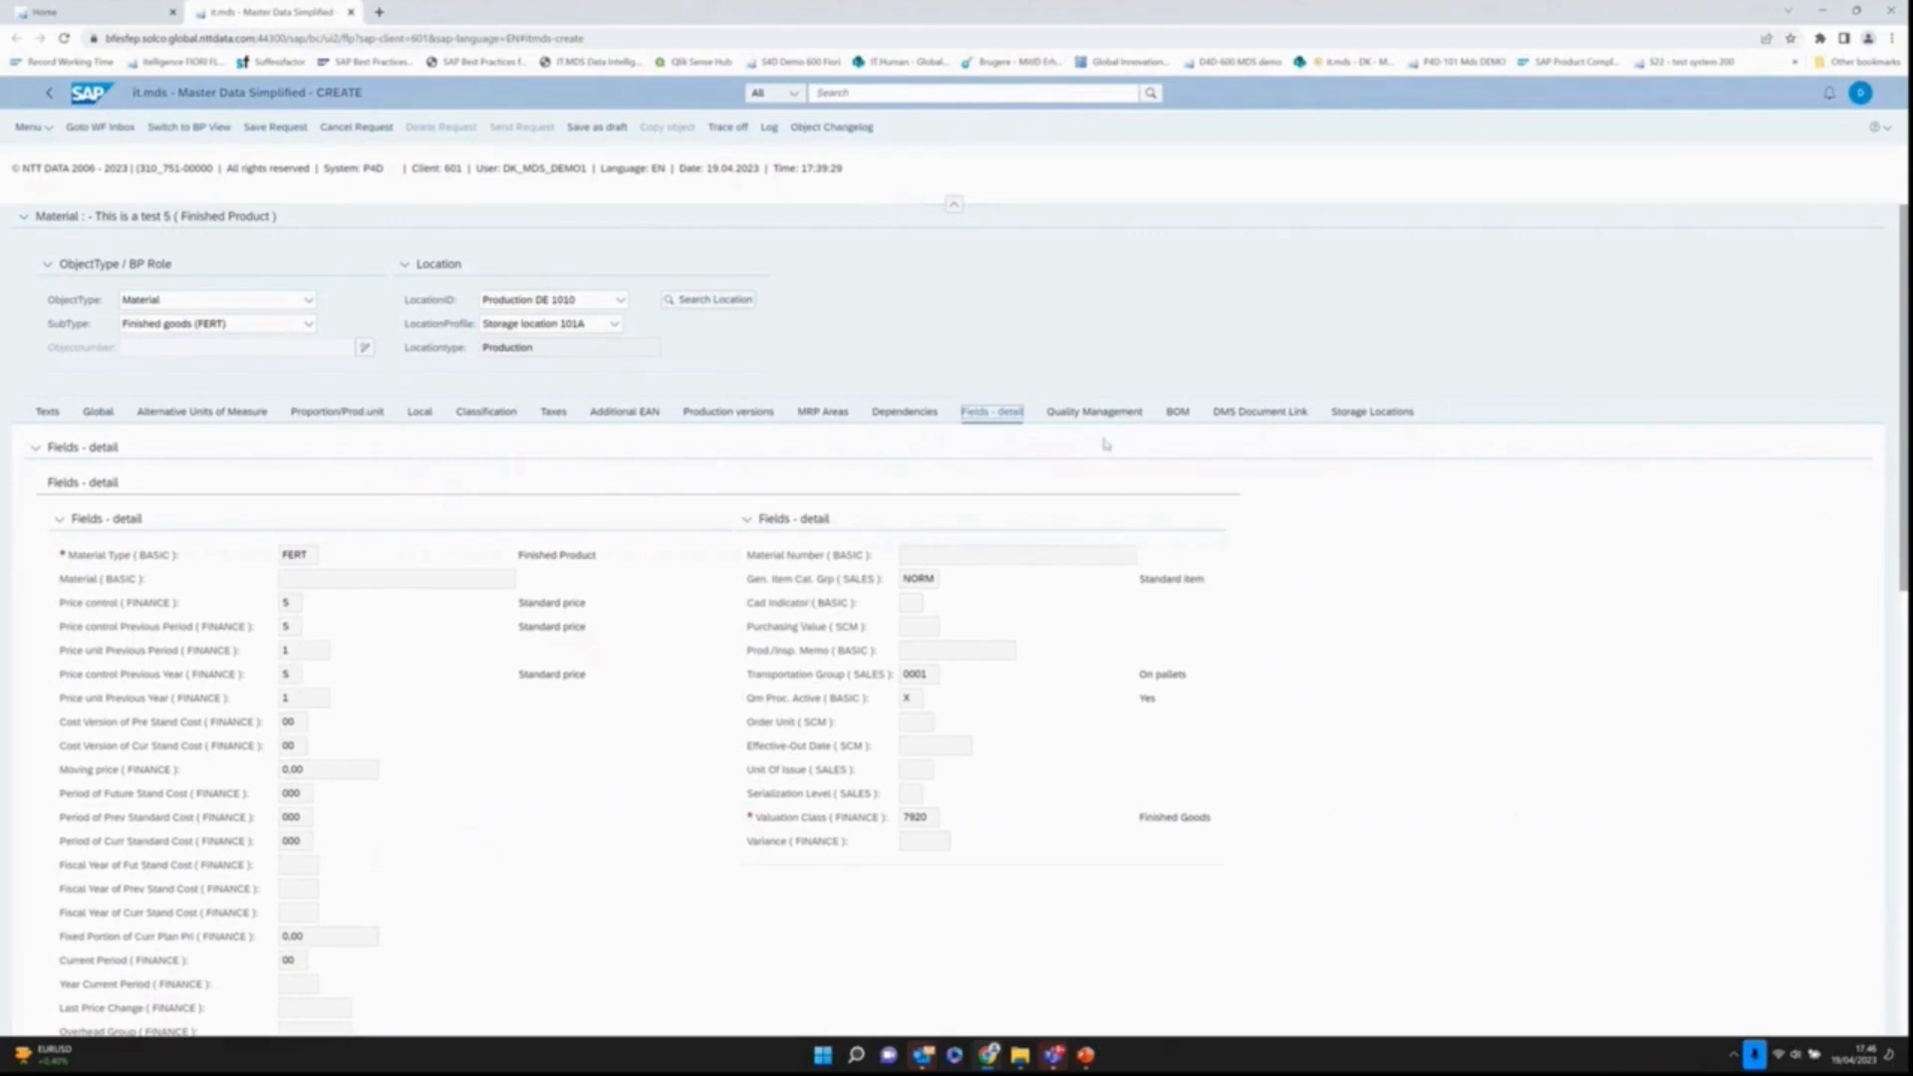
# Step: Show the Quality Management inspection types, including type 10 delivery to customer
pyautogui.click(1094, 410)
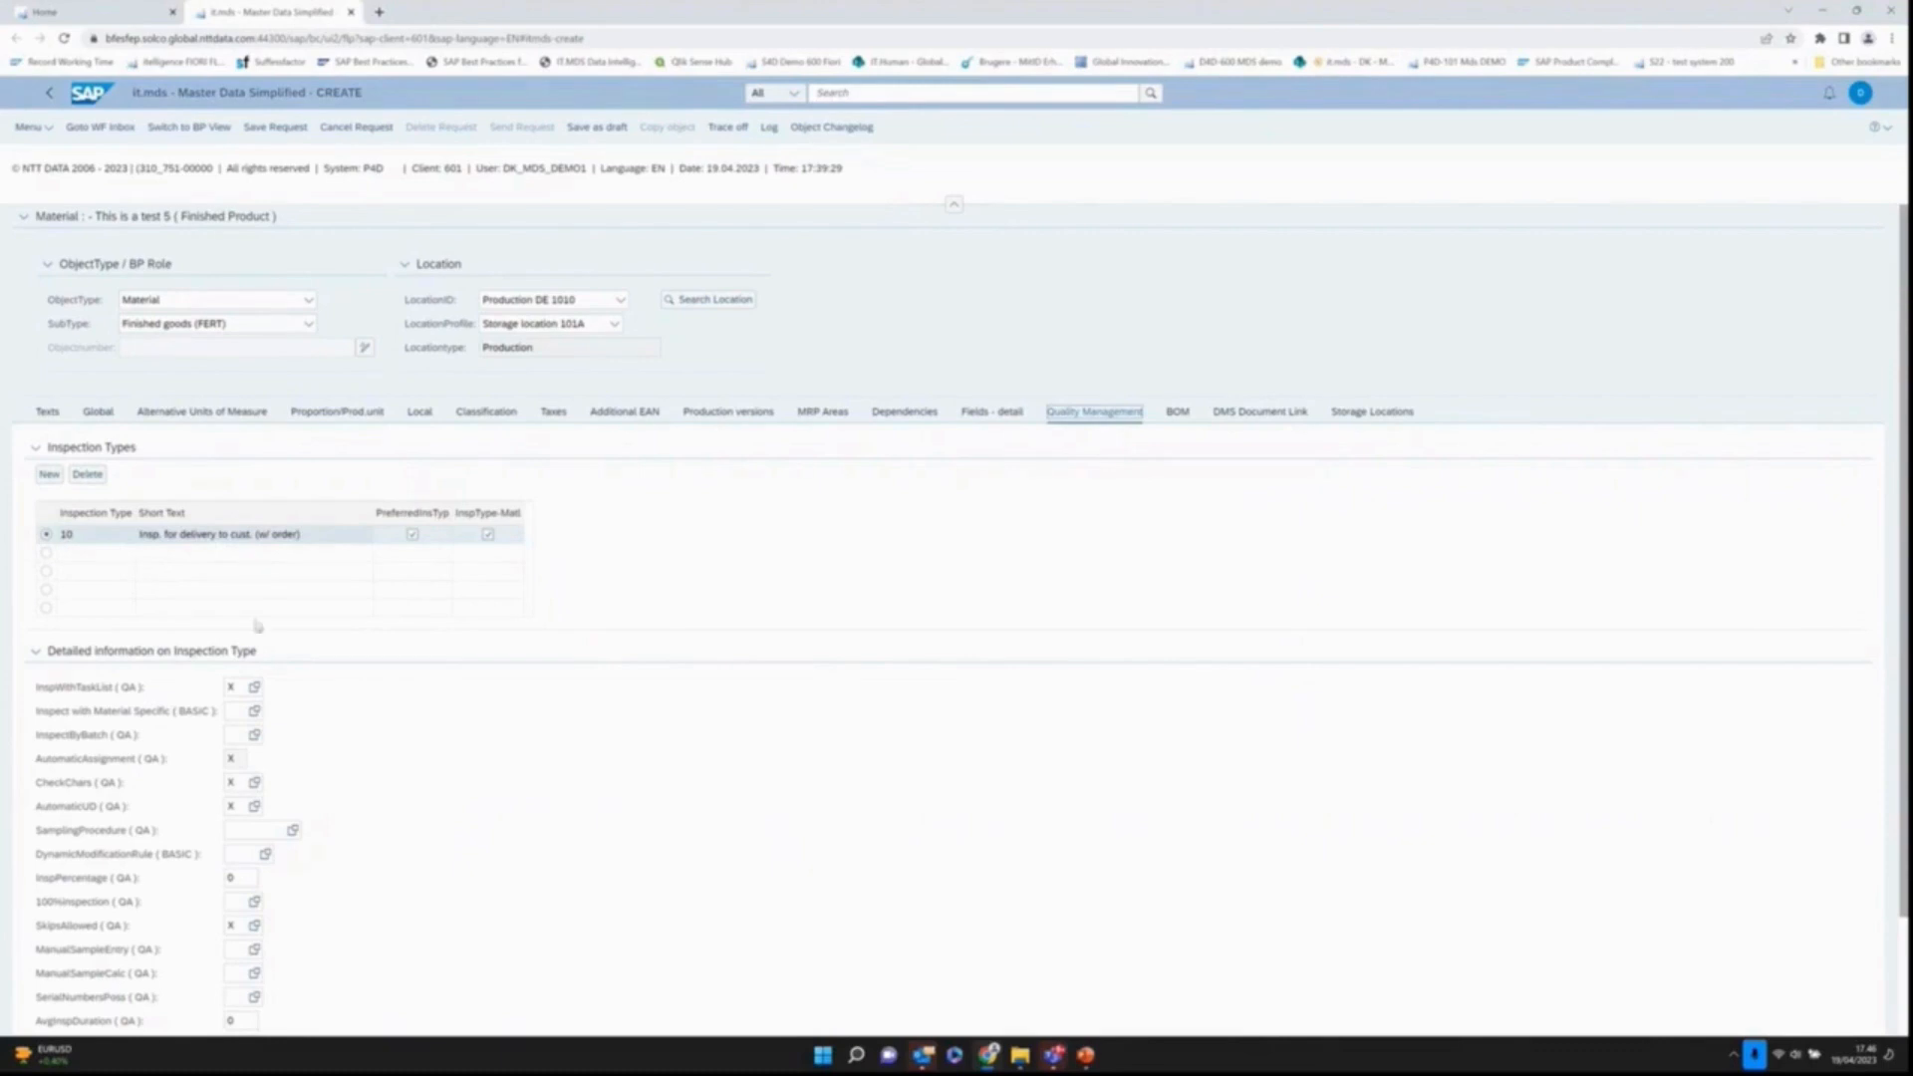
pyautogui.moveTo(209, 555)
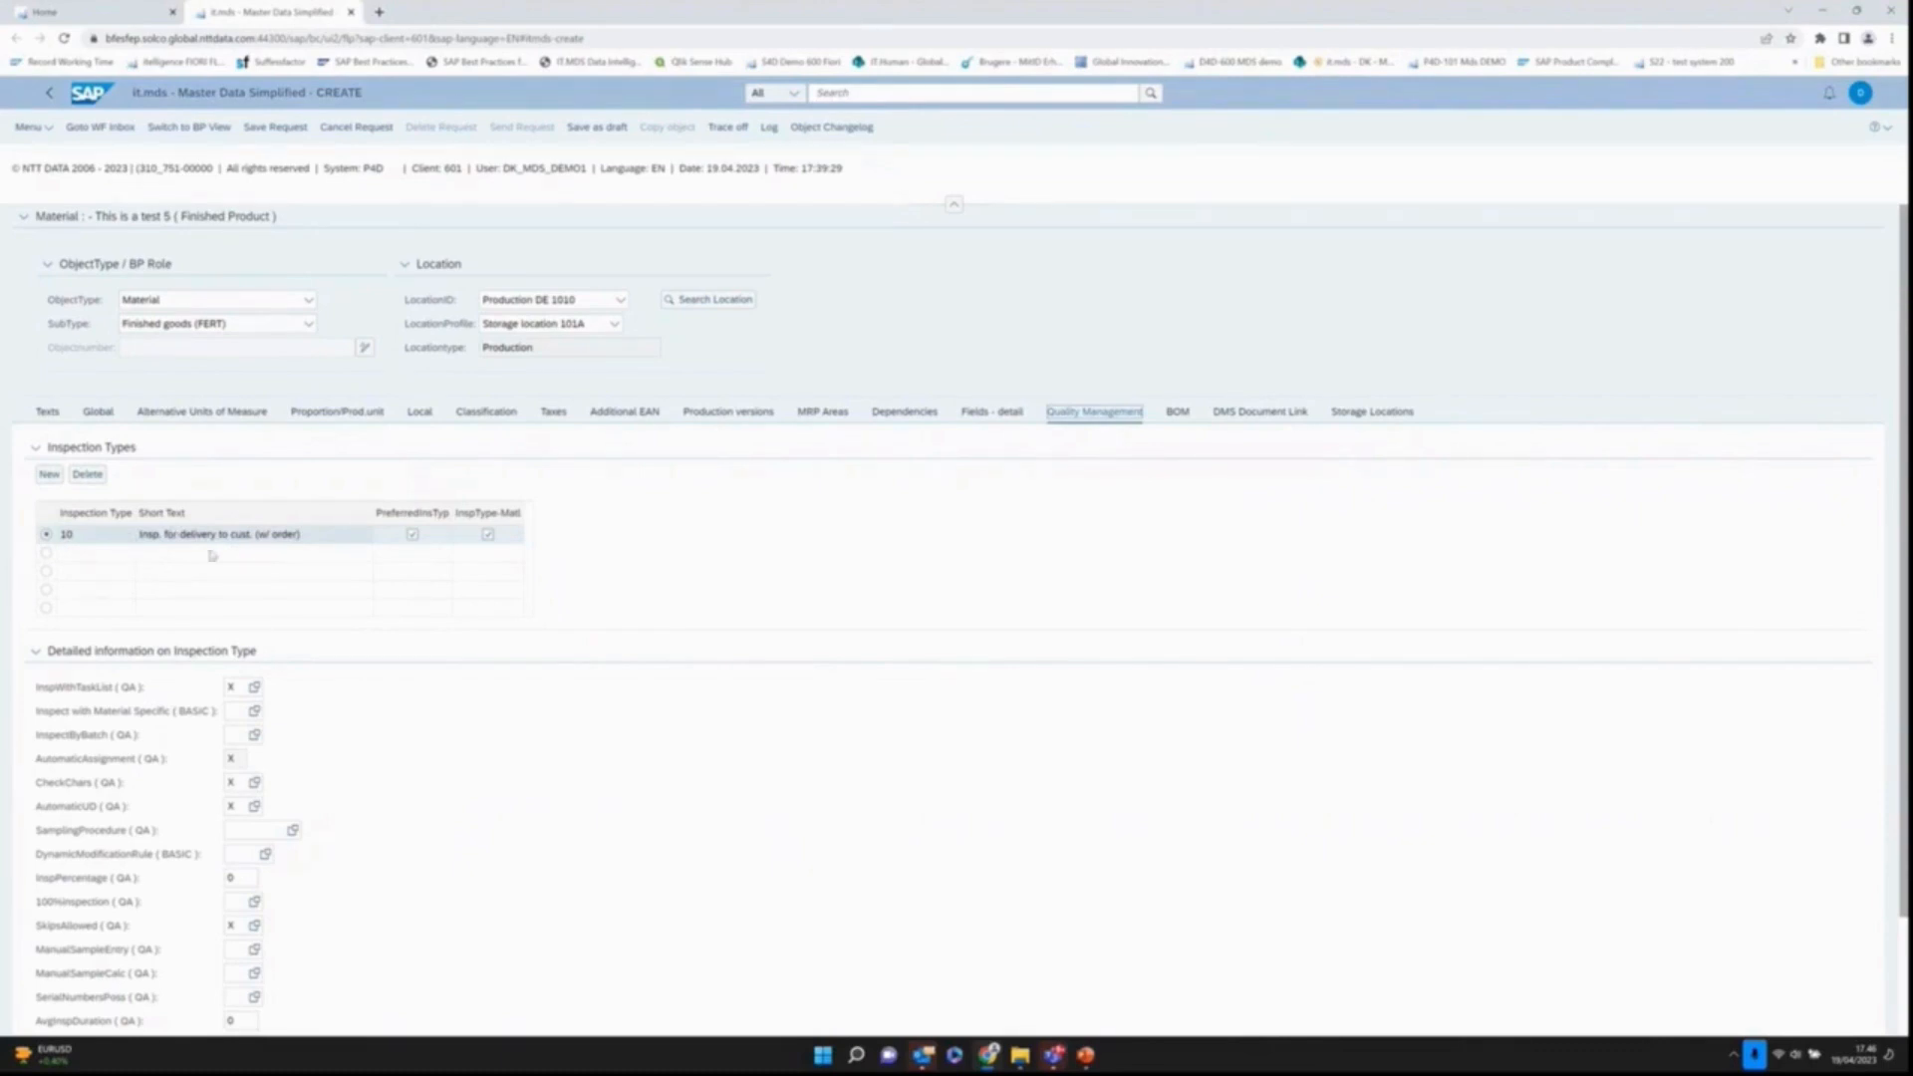
pyautogui.moveTo(217, 550)
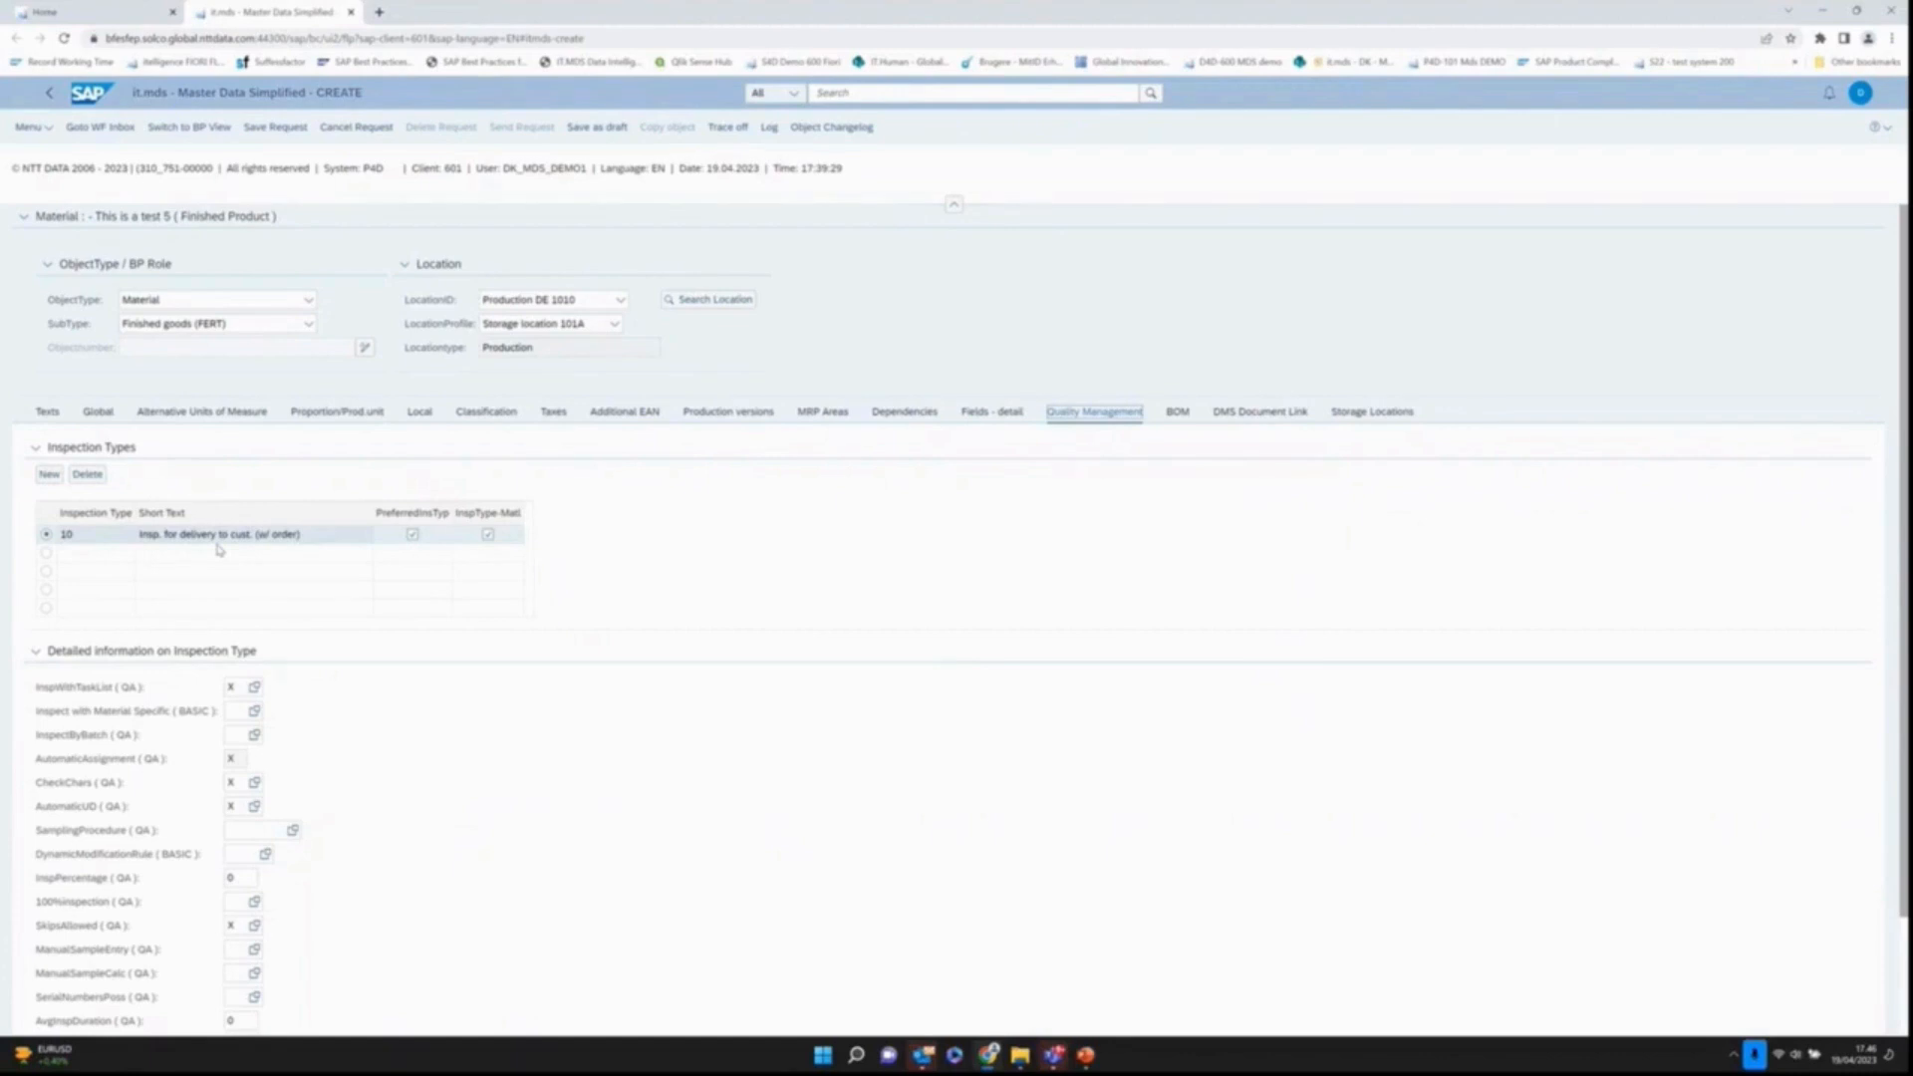
pyautogui.moveTo(975, 580)
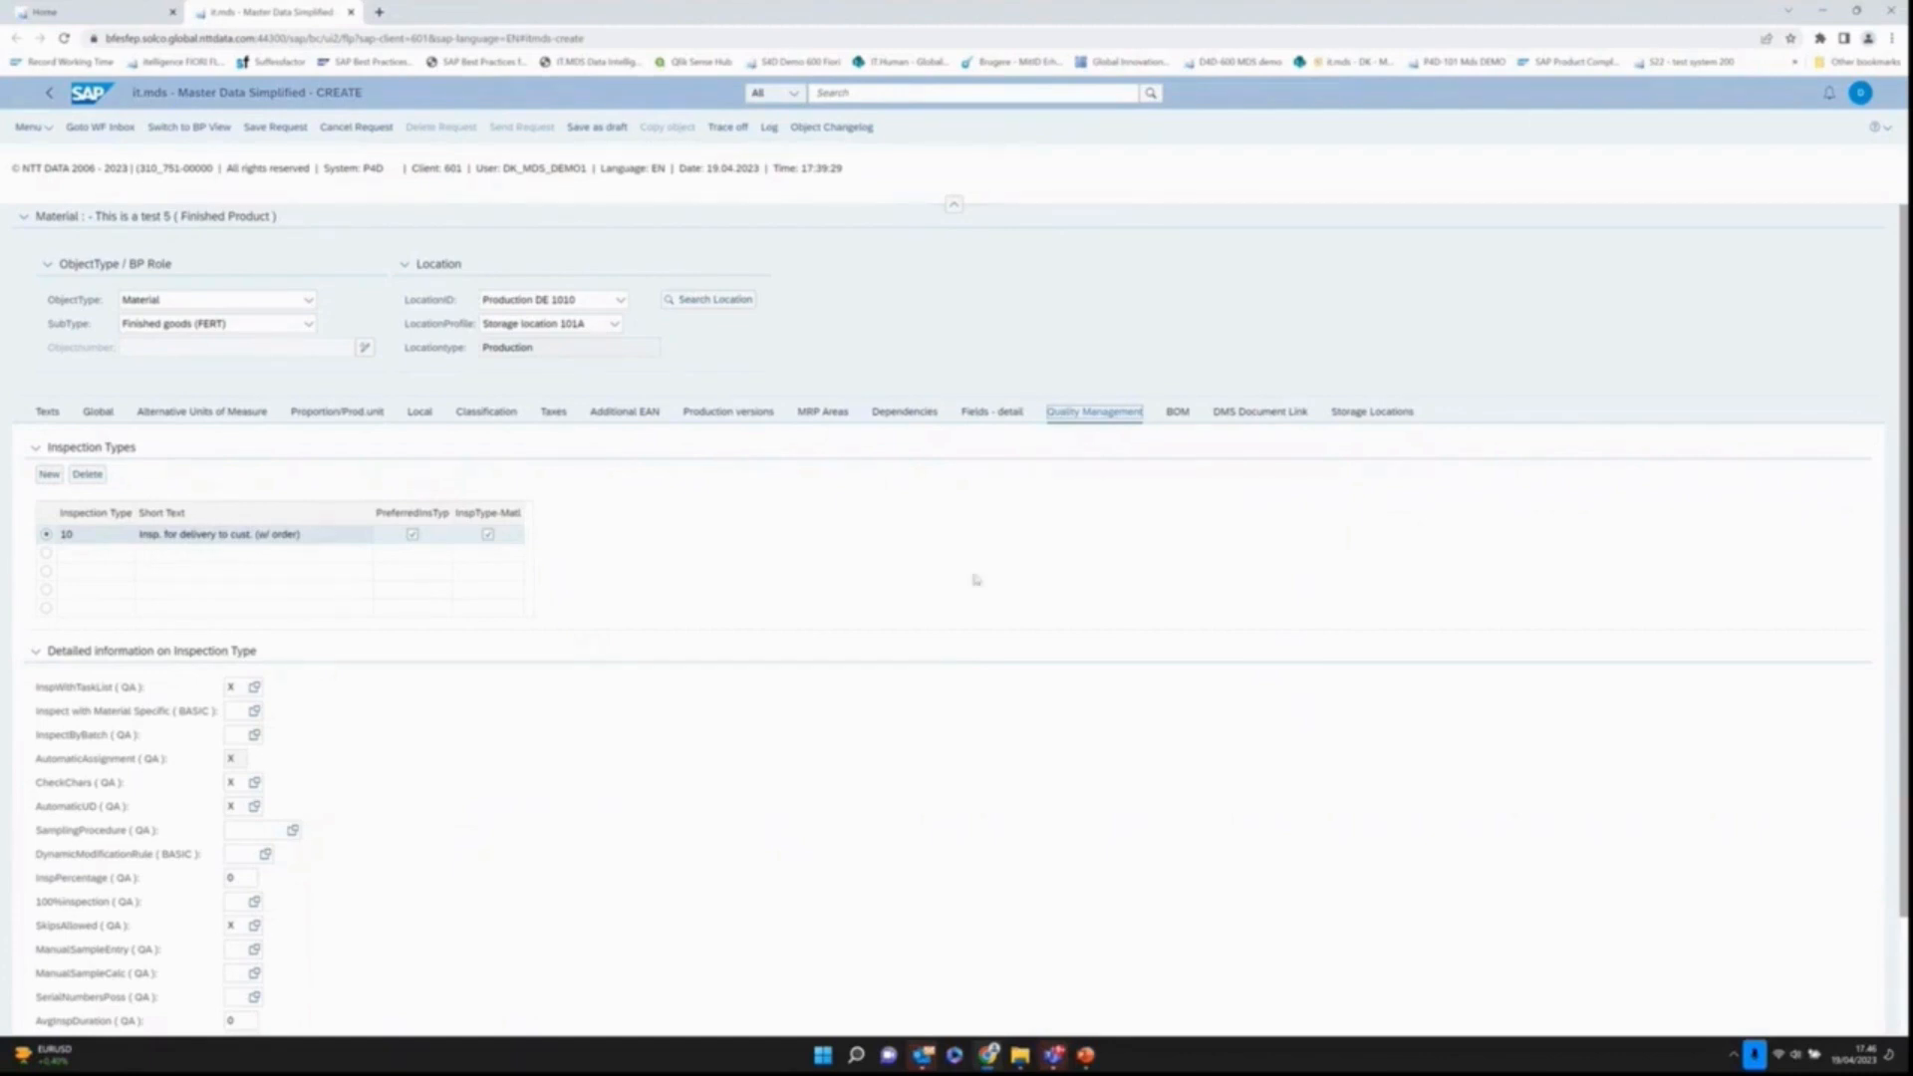
pyautogui.moveTo(1189, 498)
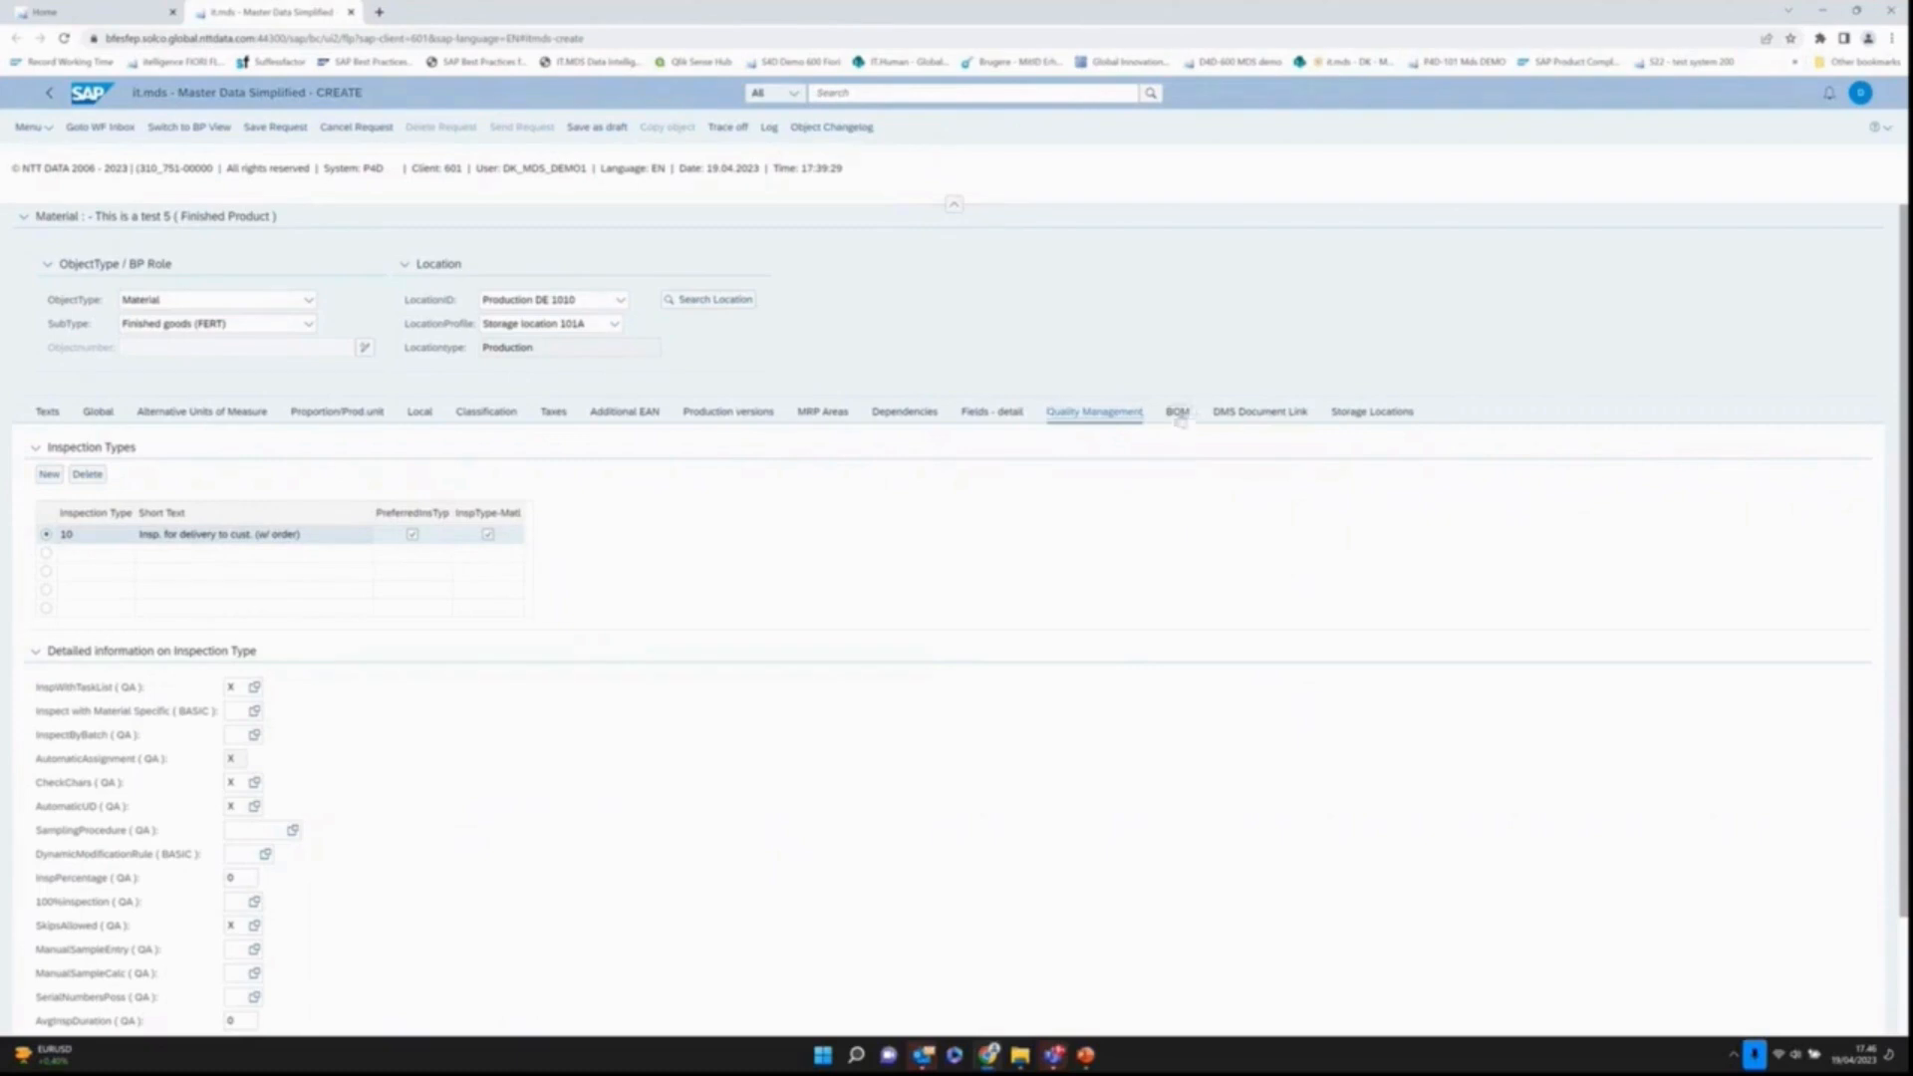
# Step: Show the BOM tab with its empty Material BOM list
pyautogui.click(1175, 411)
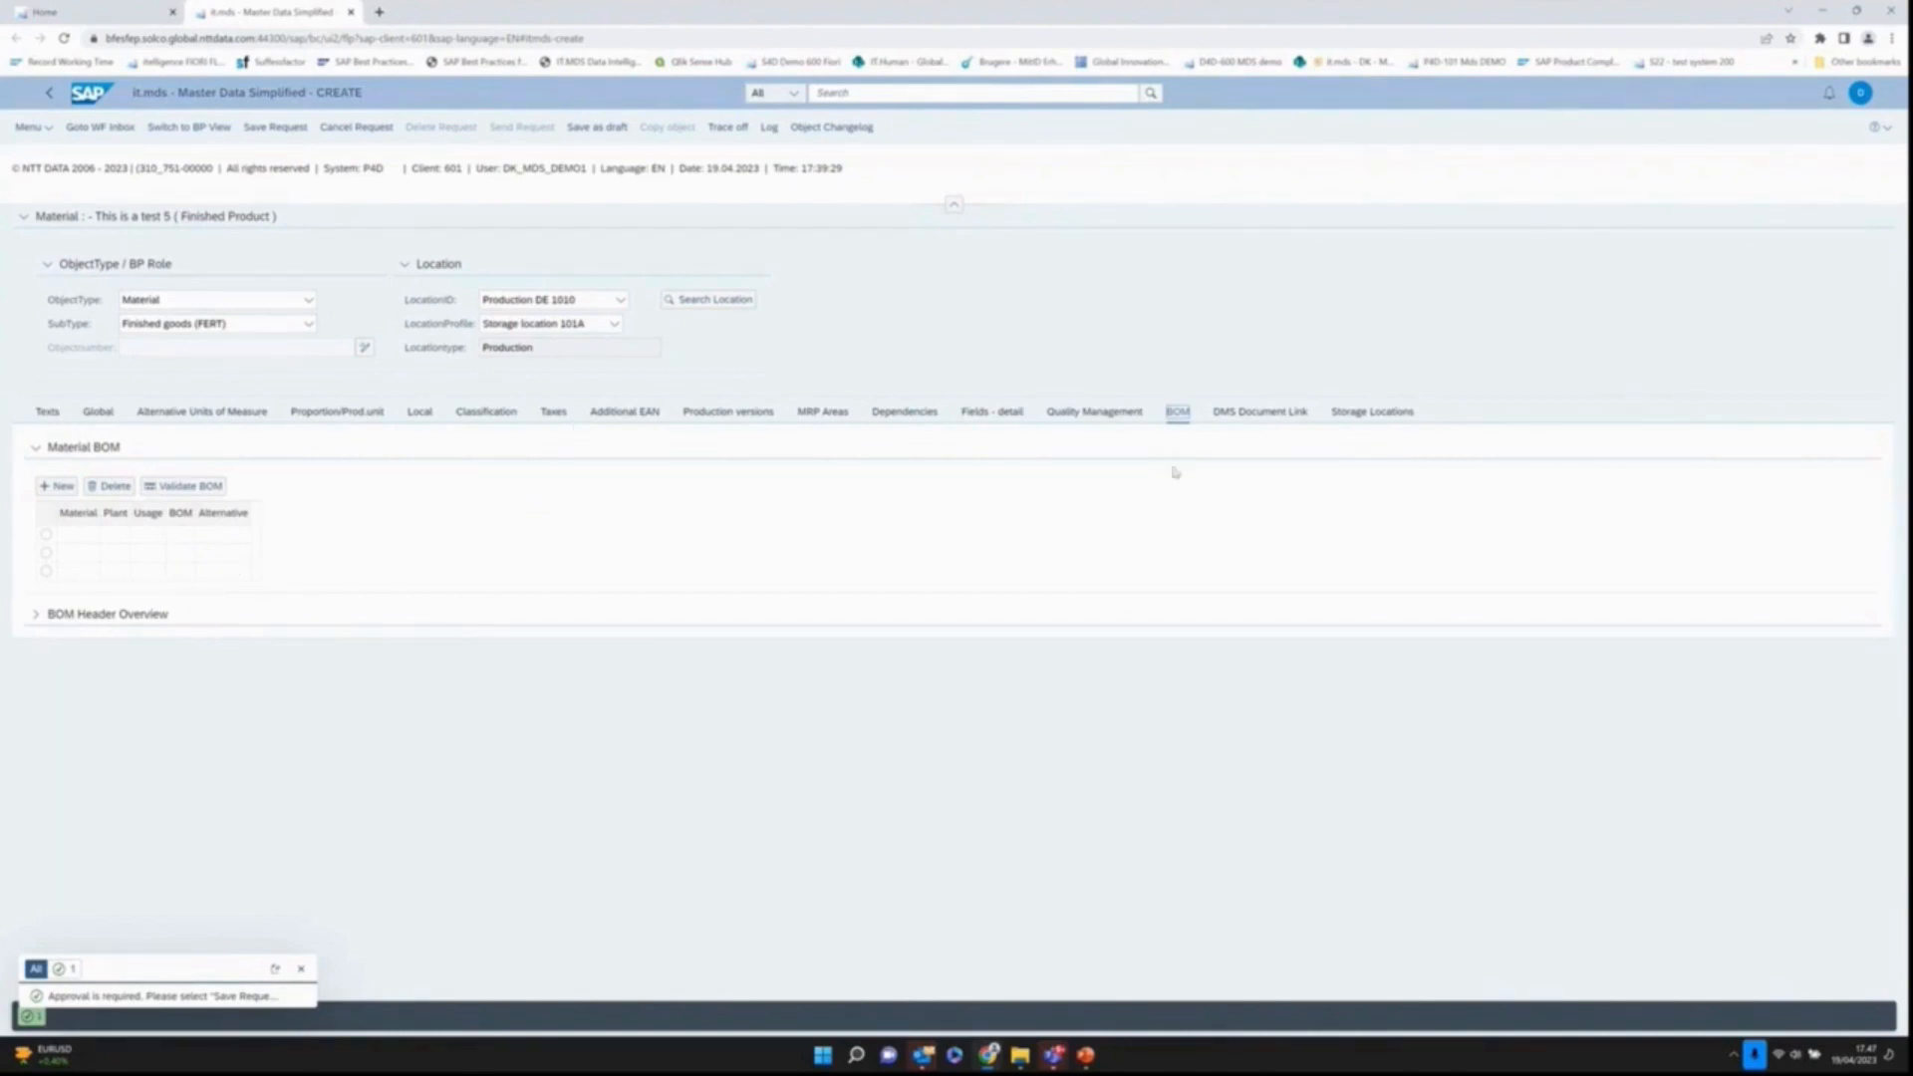
pyautogui.moveTo(1251, 422)
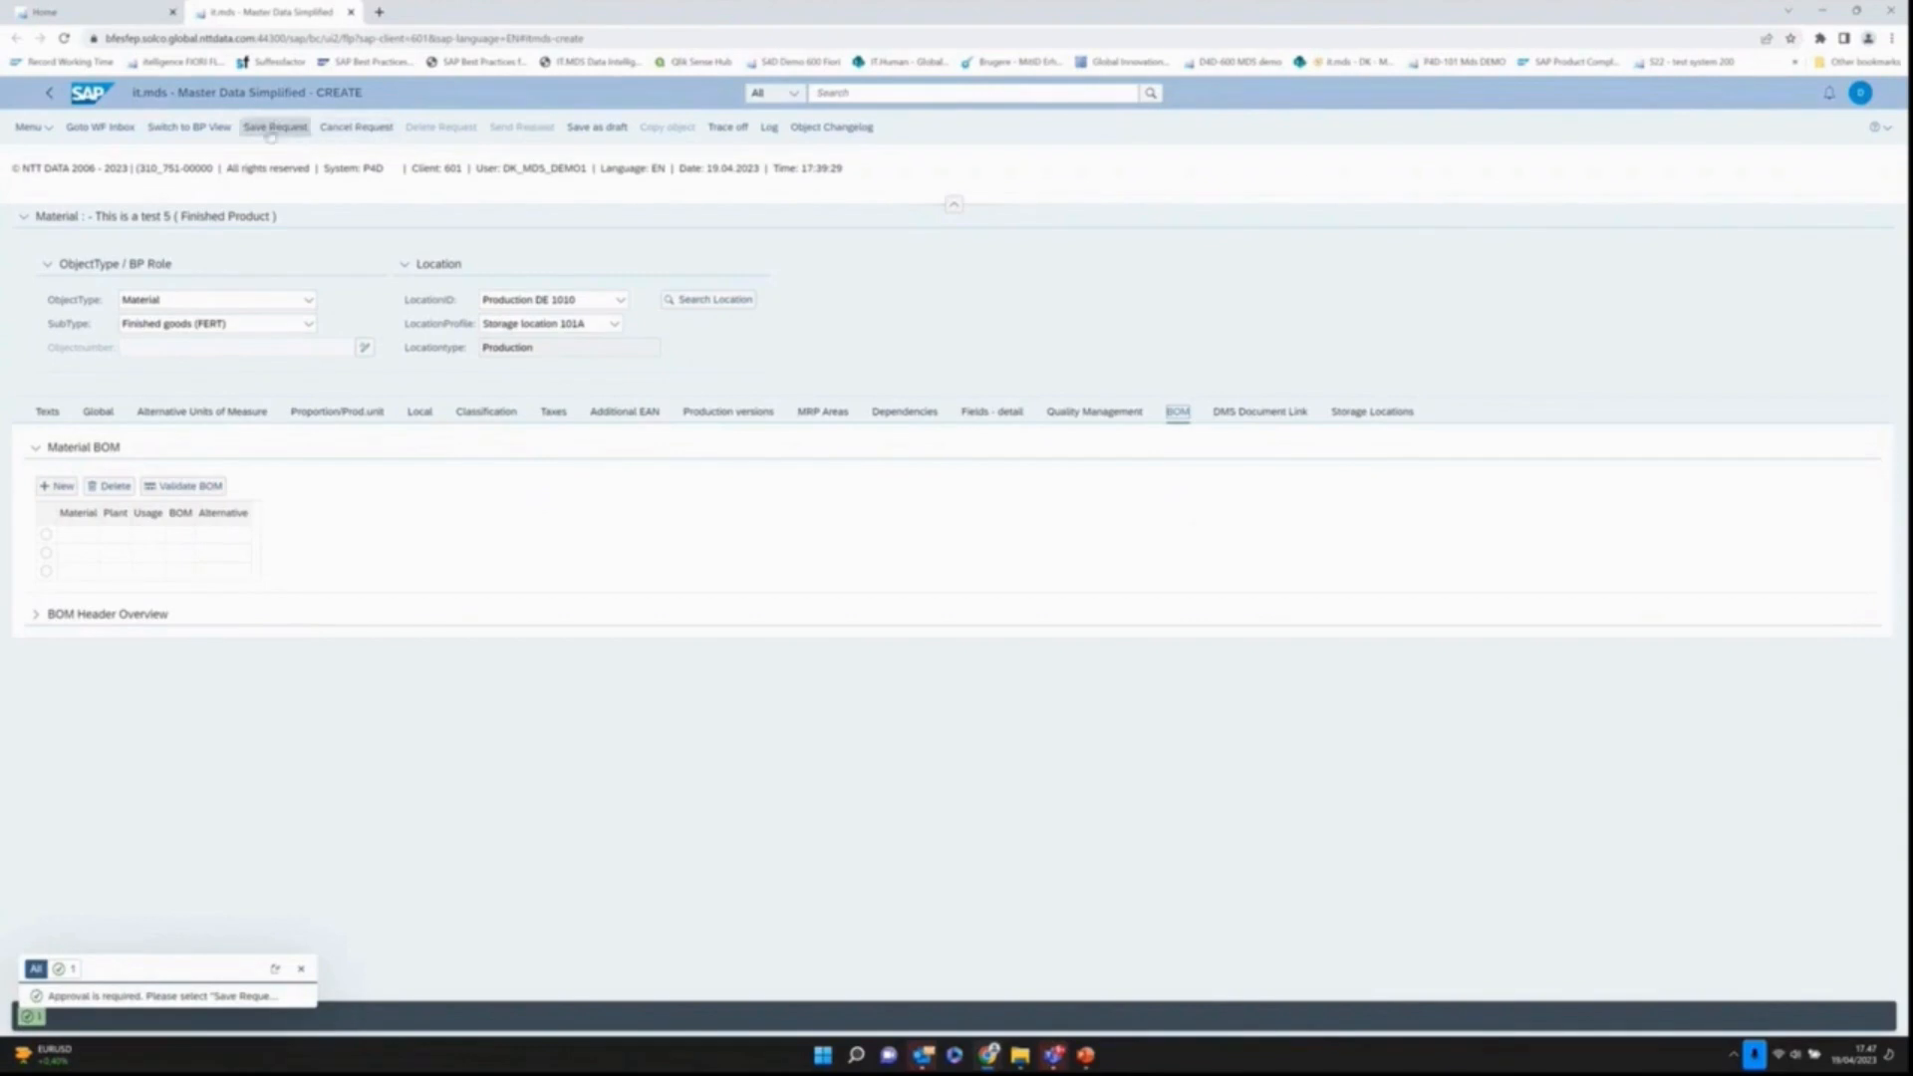
# Step: Save the material request and select approval work item 11793 for material 152 in the inbox
pyautogui.click(273, 125)
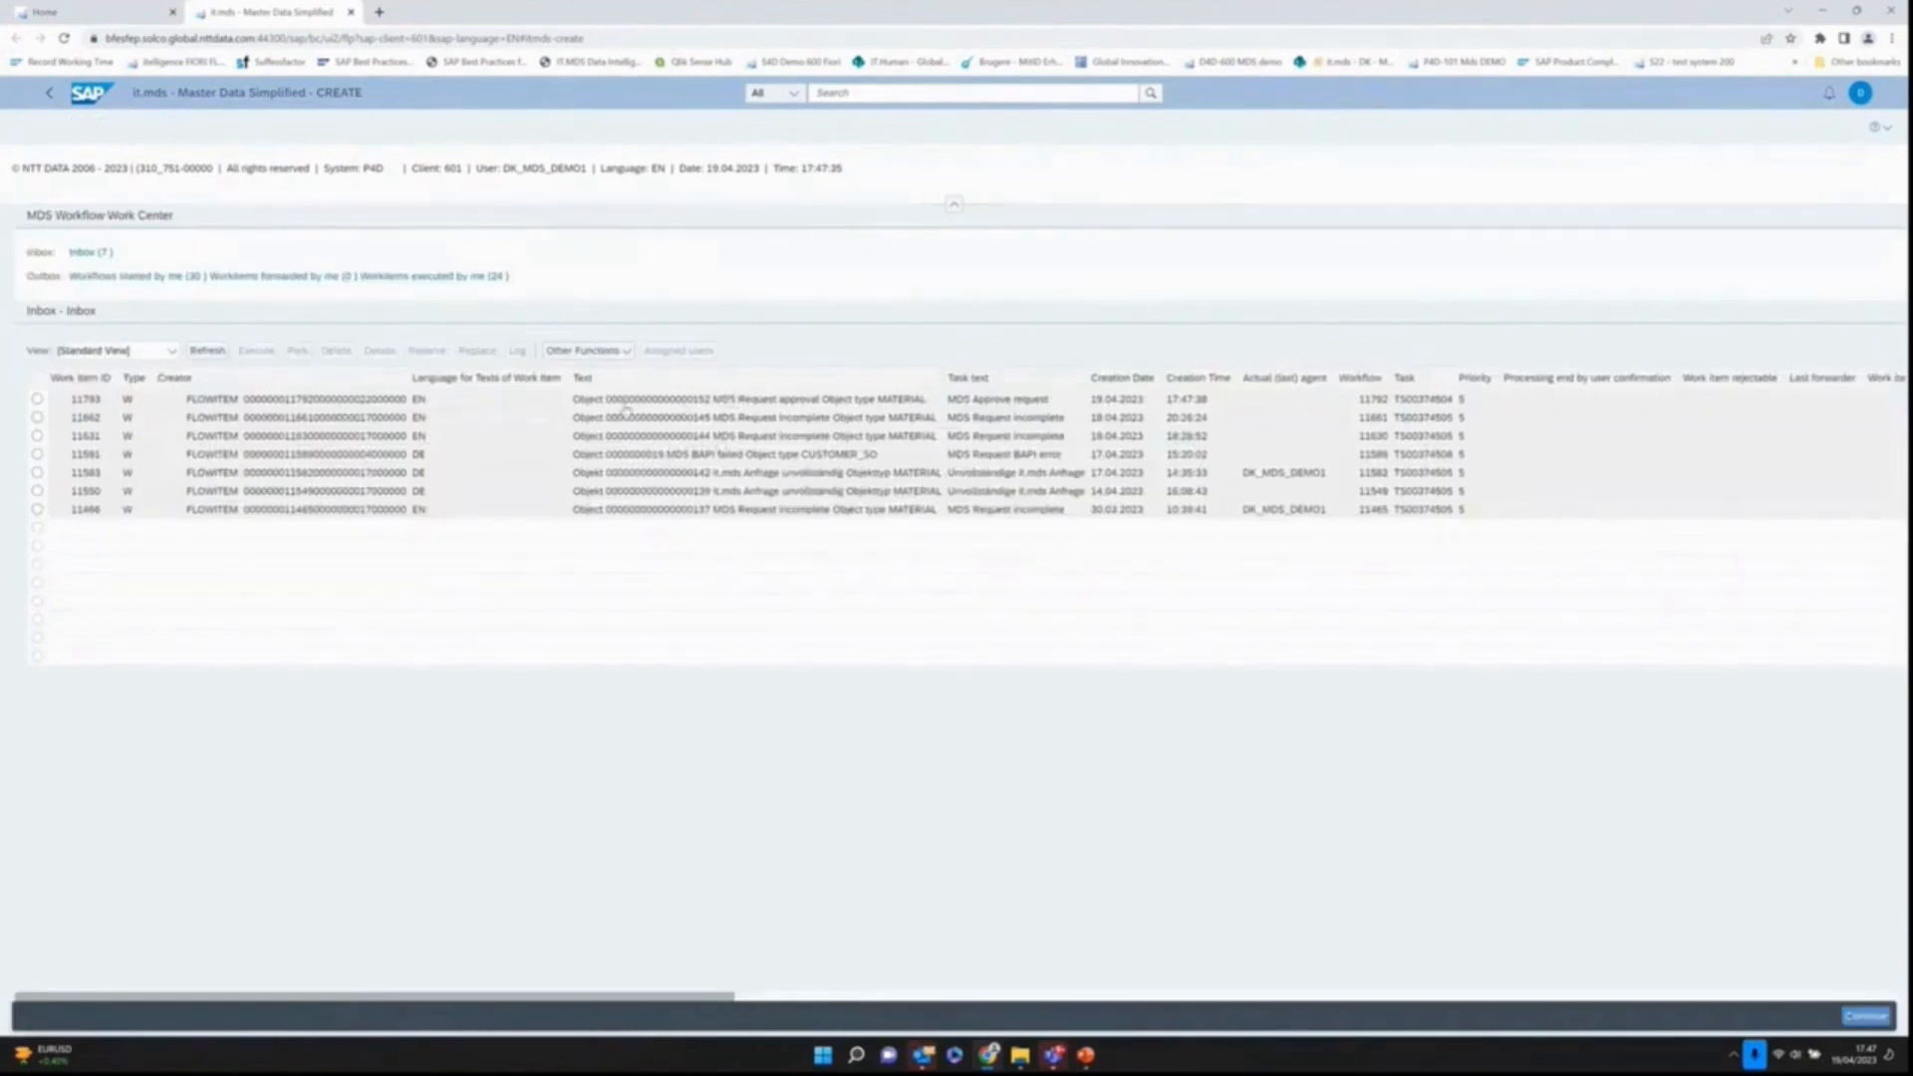
pyautogui.click(36, 399)
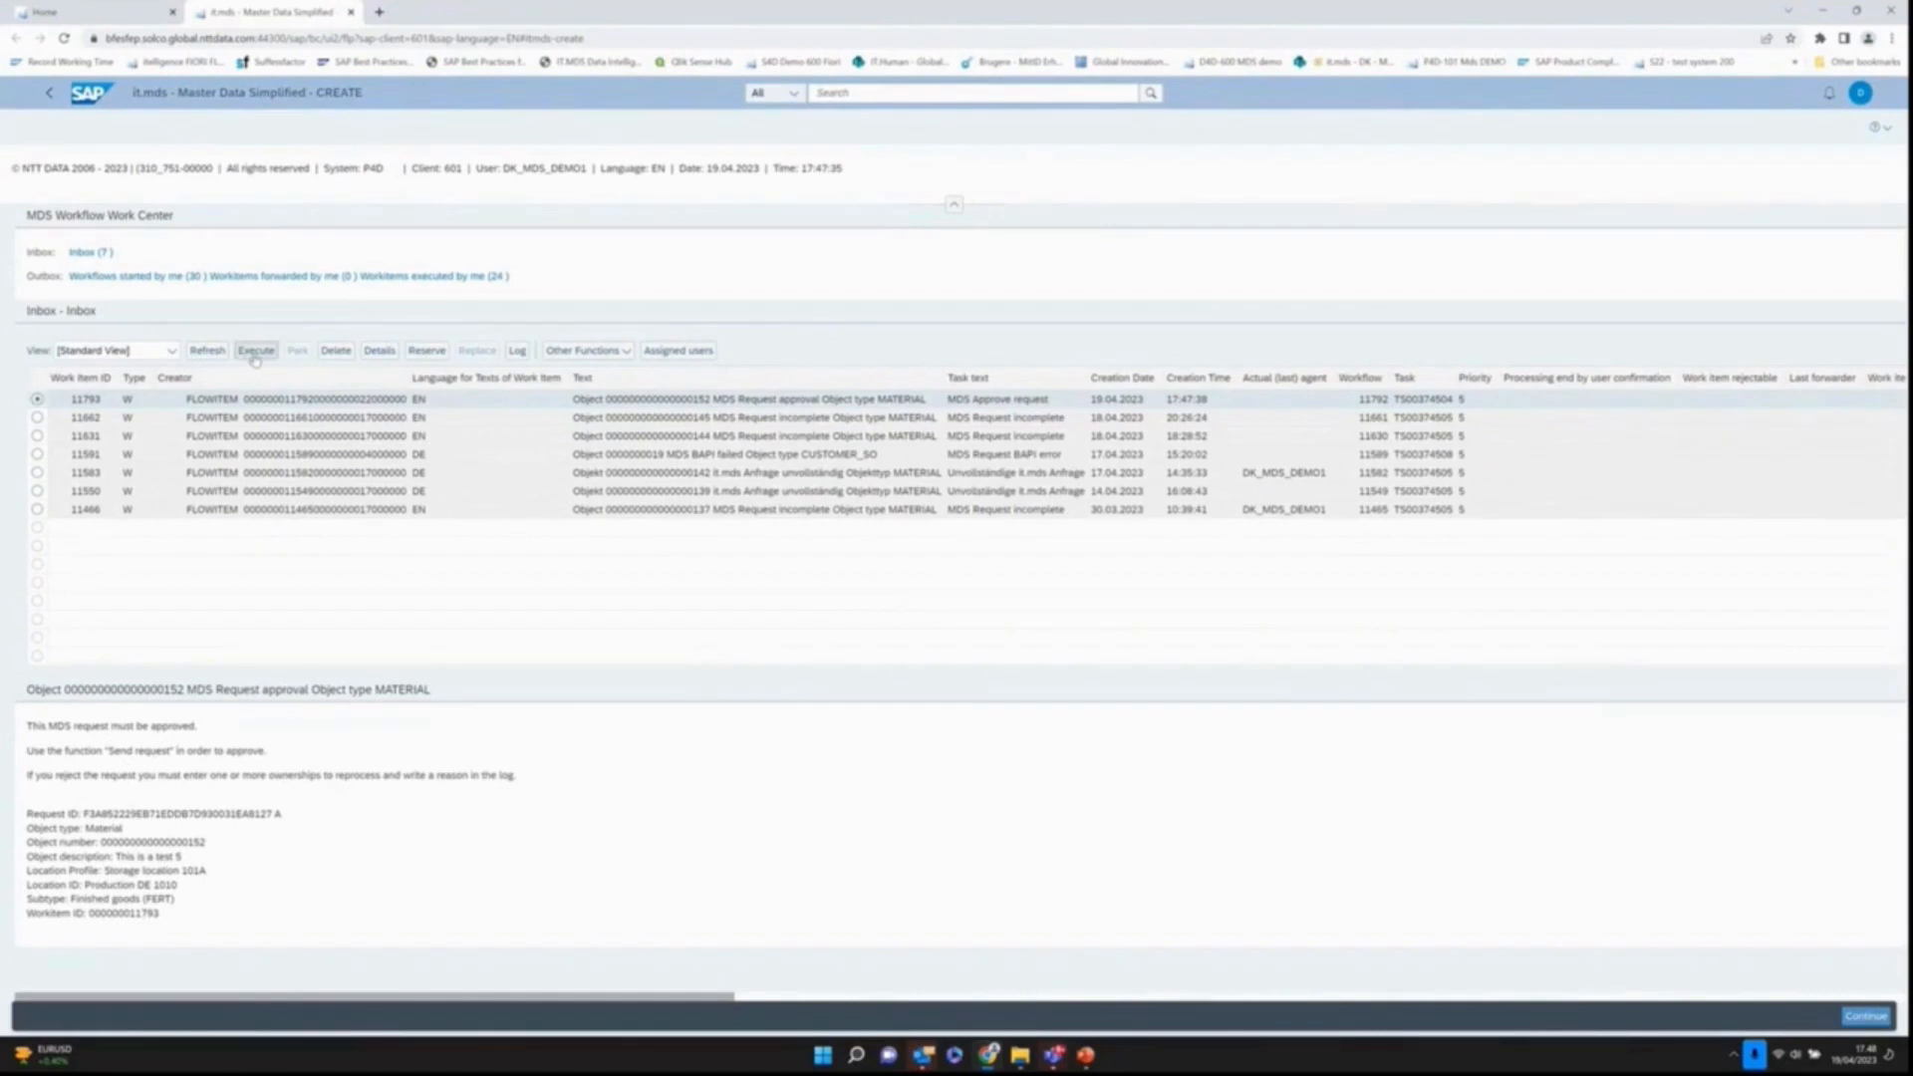
# Step: Execute the approval work item to bring up material 152's CREATE (Approval) screen
pyautogui.click(257, 350)
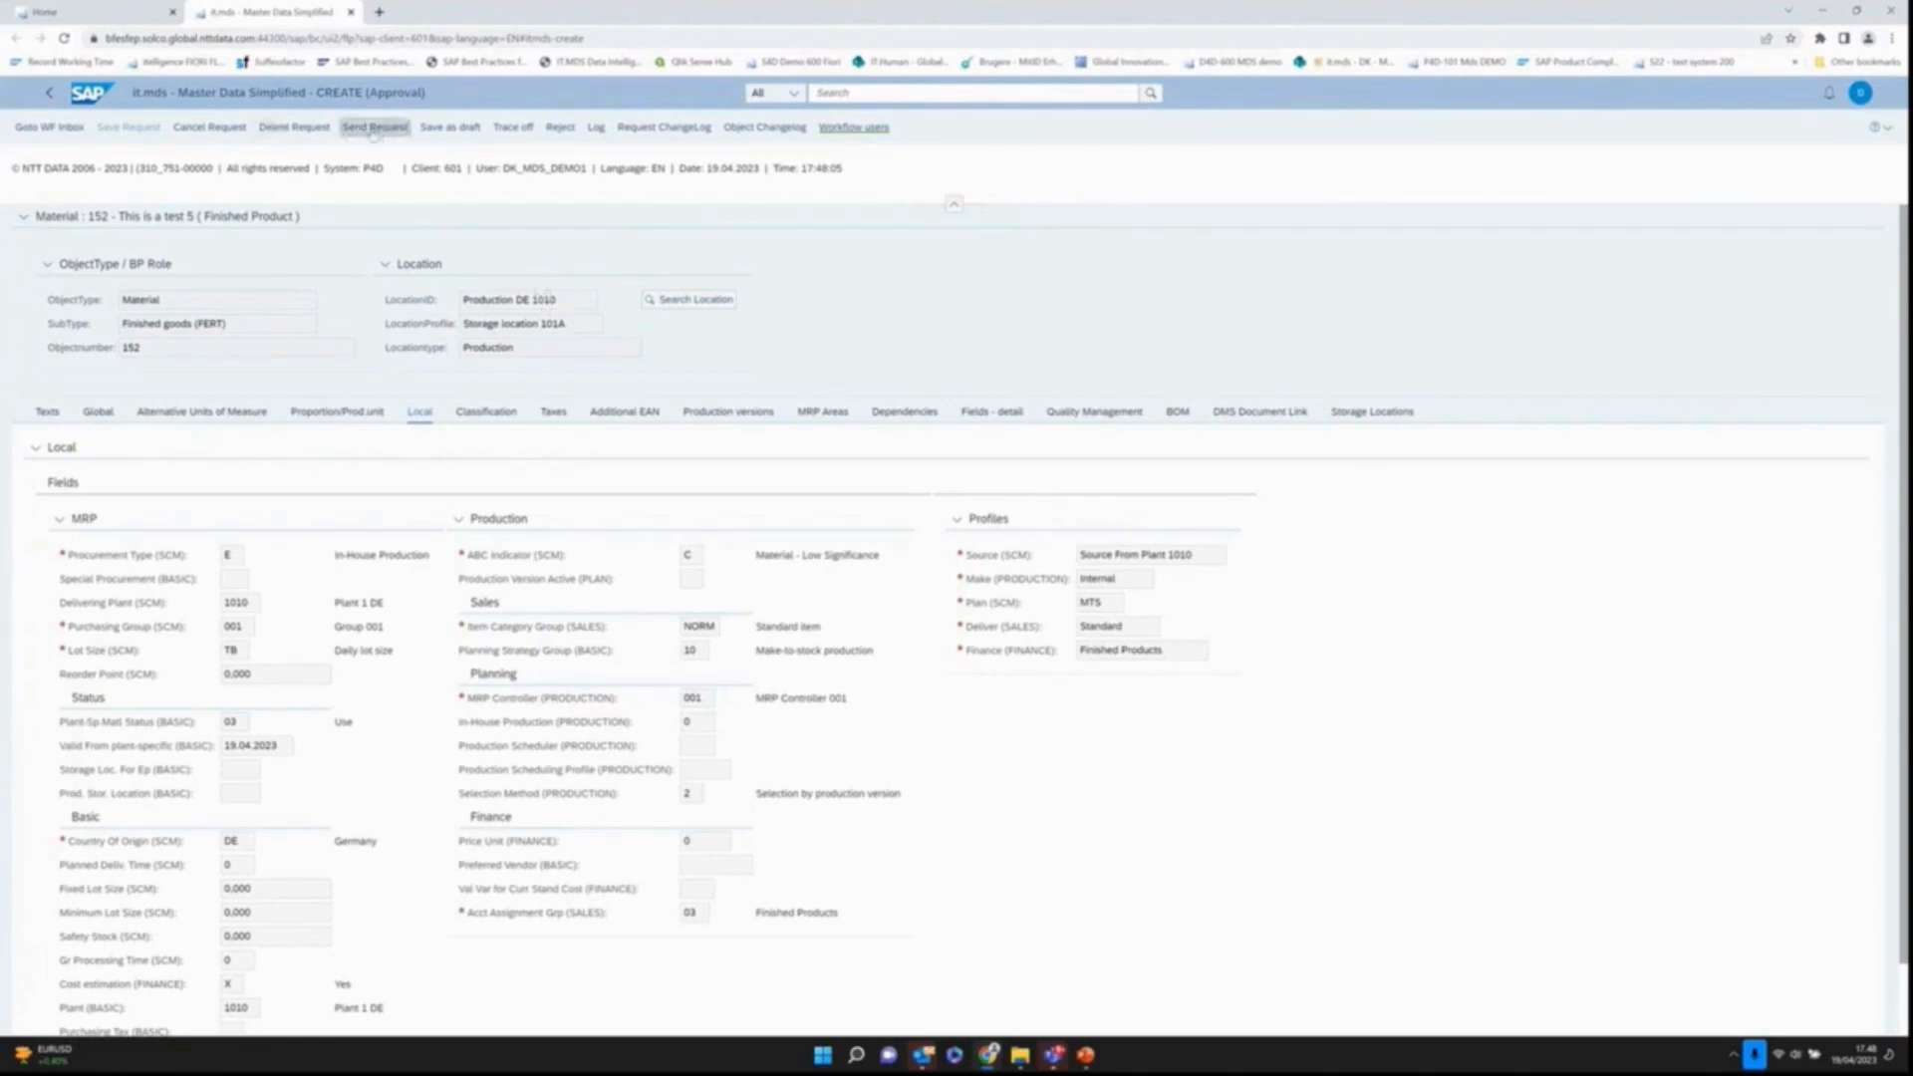
# Step: Send the approval for material 152, refresh the inbox and select its new 'MDS Request incomplete' item
pyautogui.click(374, 128)
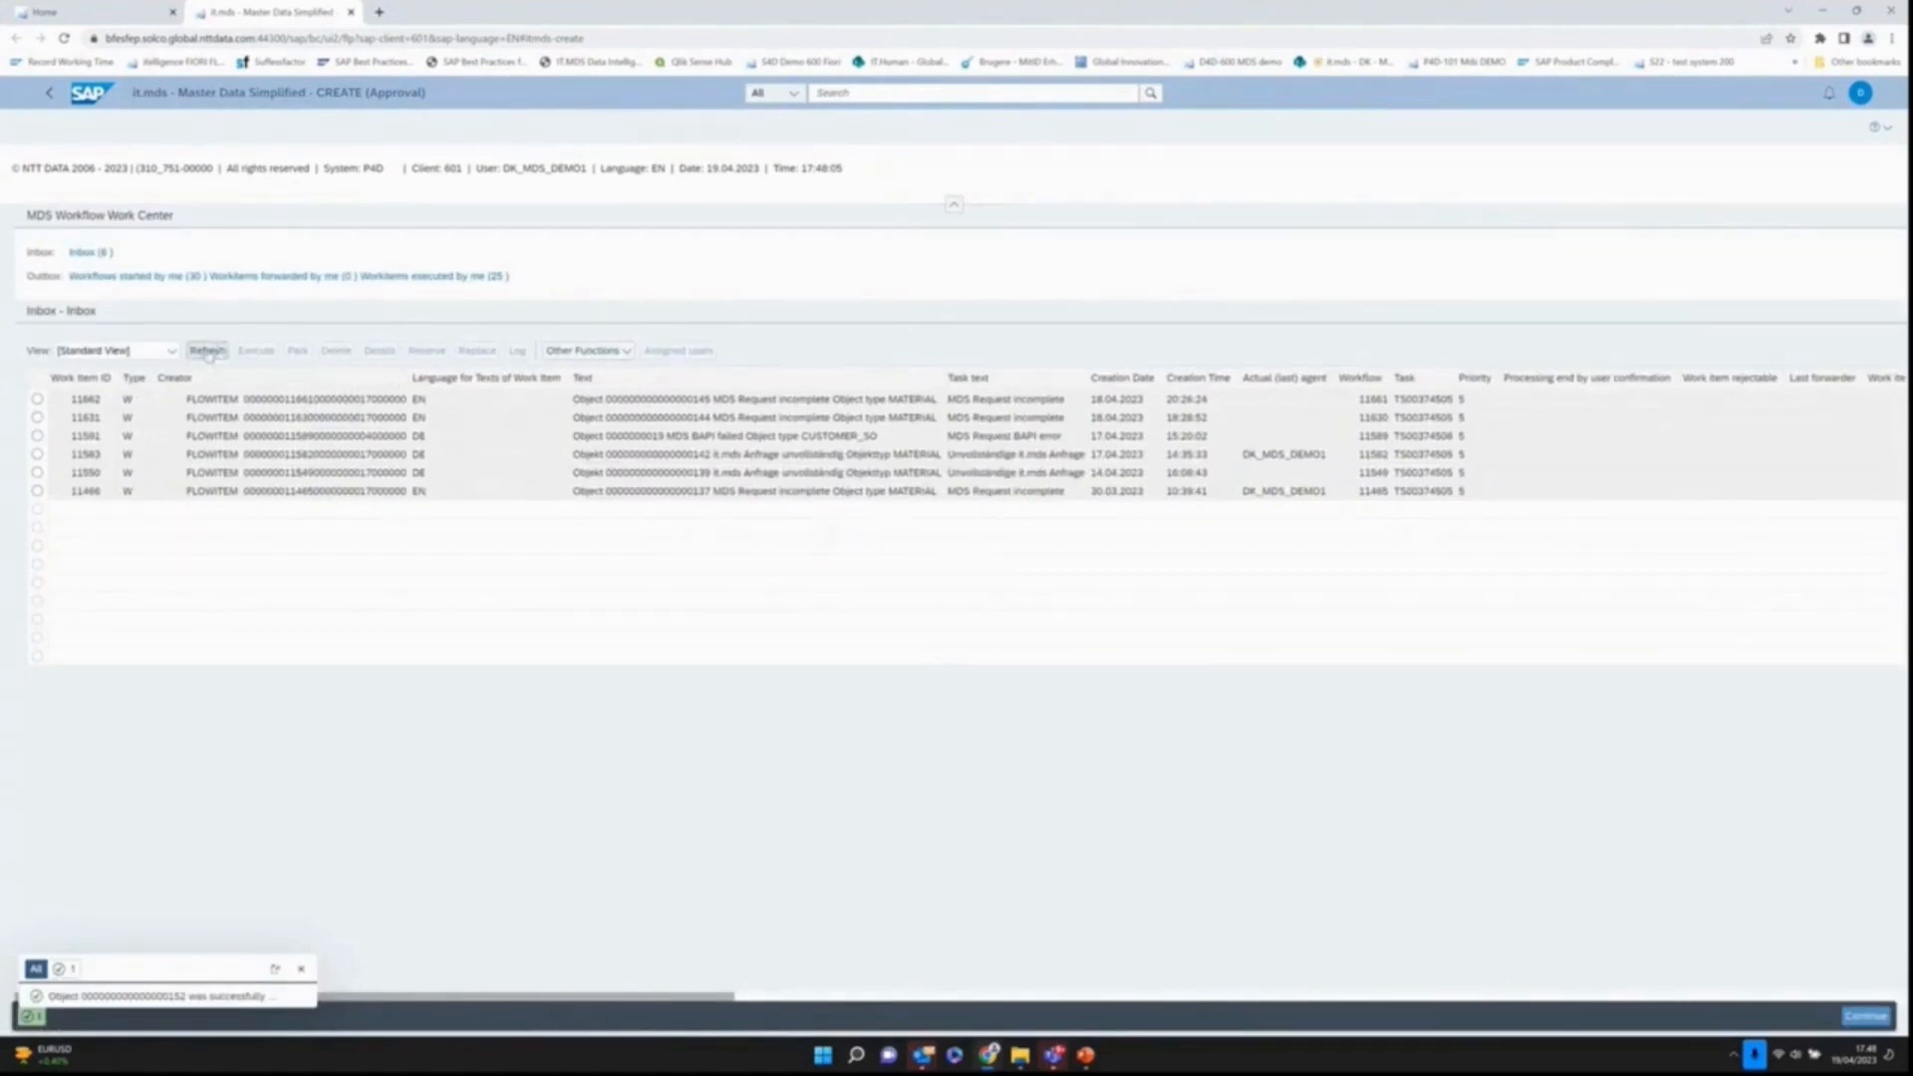
pyautogui.click(205, 351)
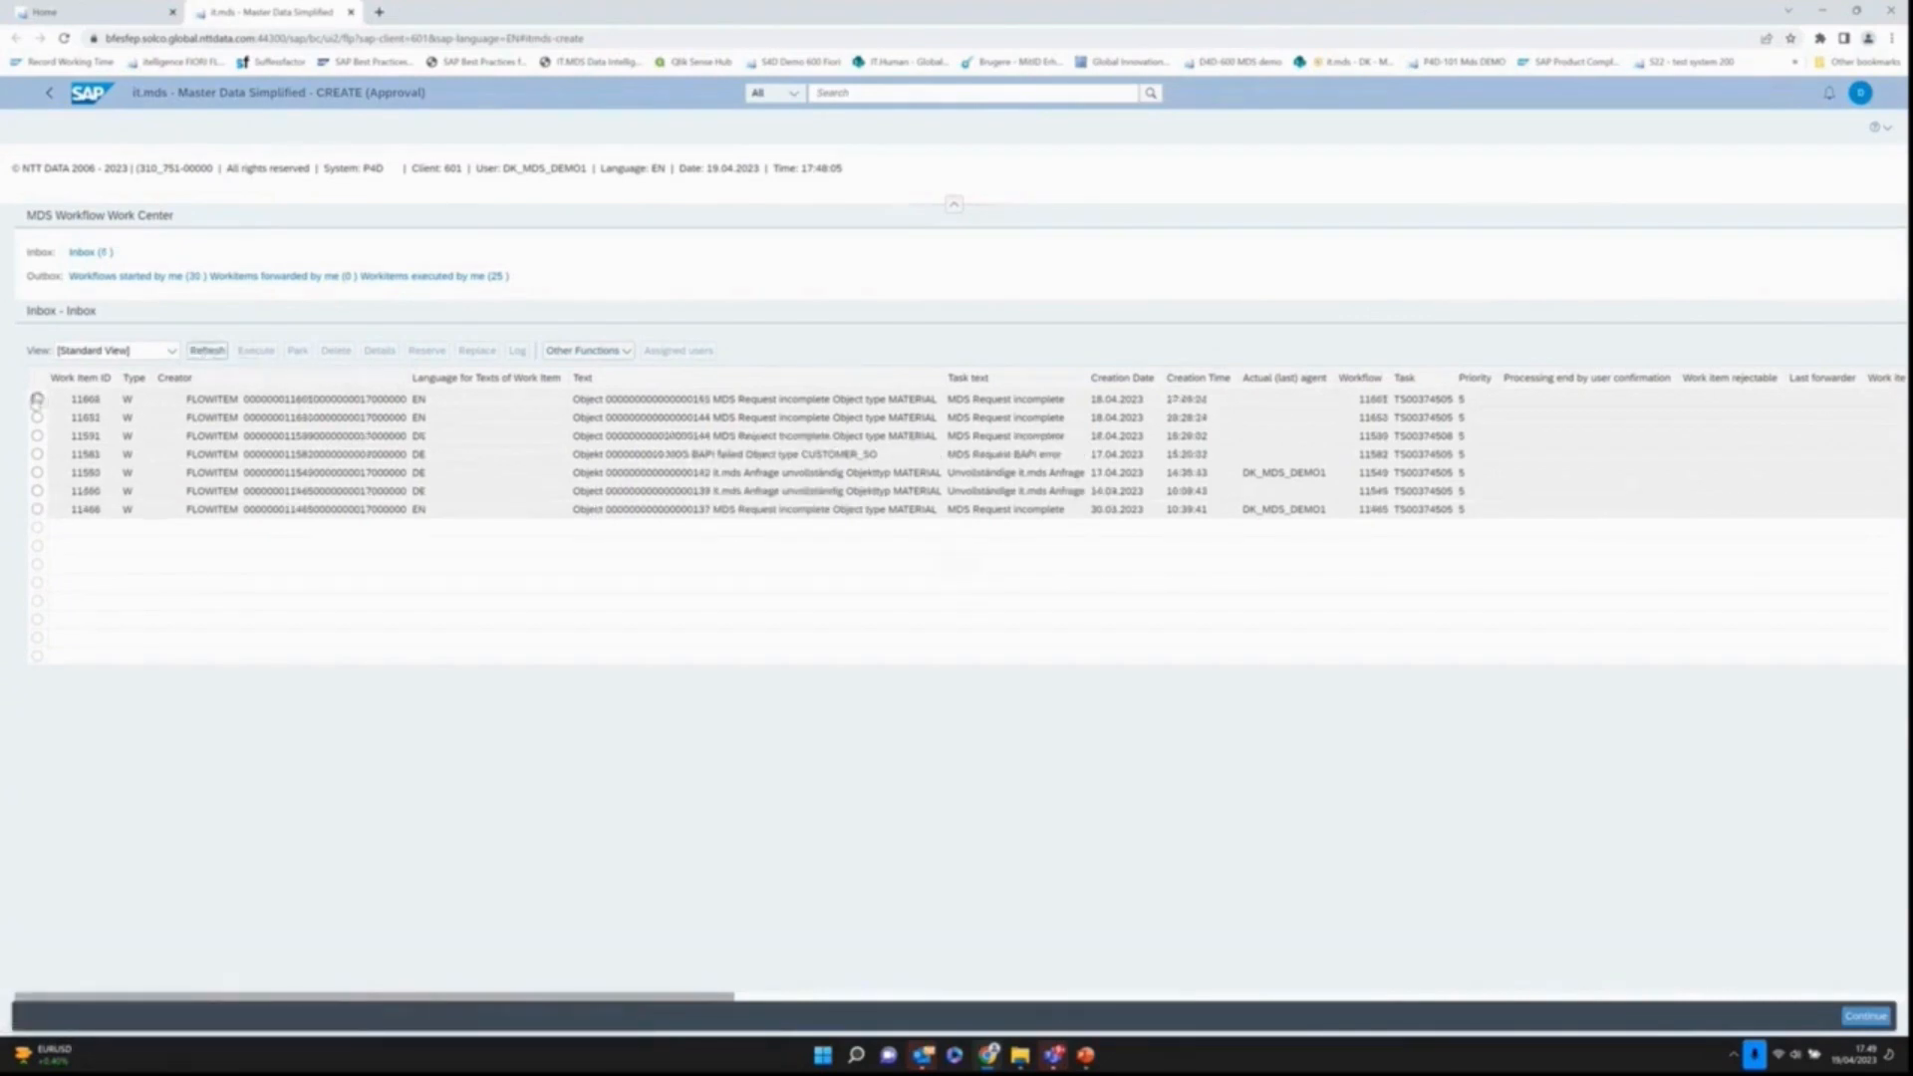
pyautogui.click(36, 398)
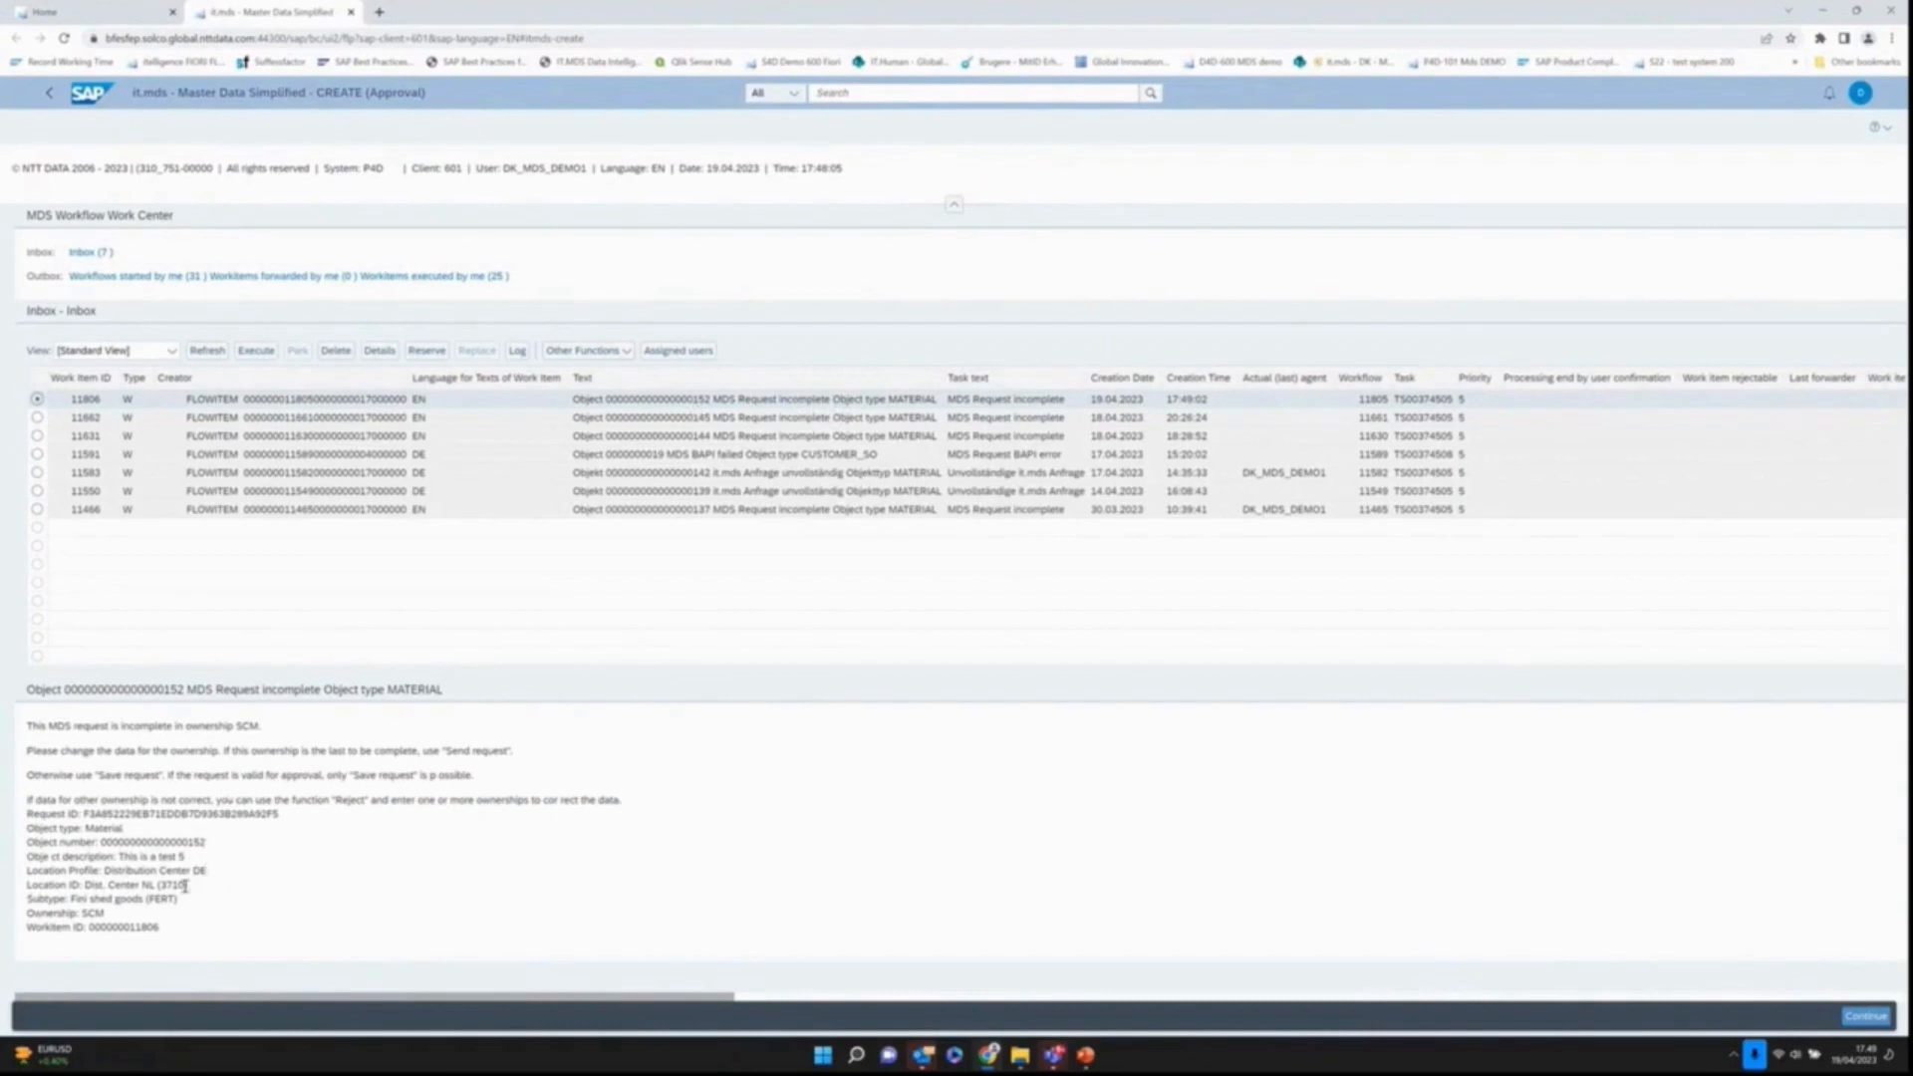
pyautogui.doubleClick(160, 883)
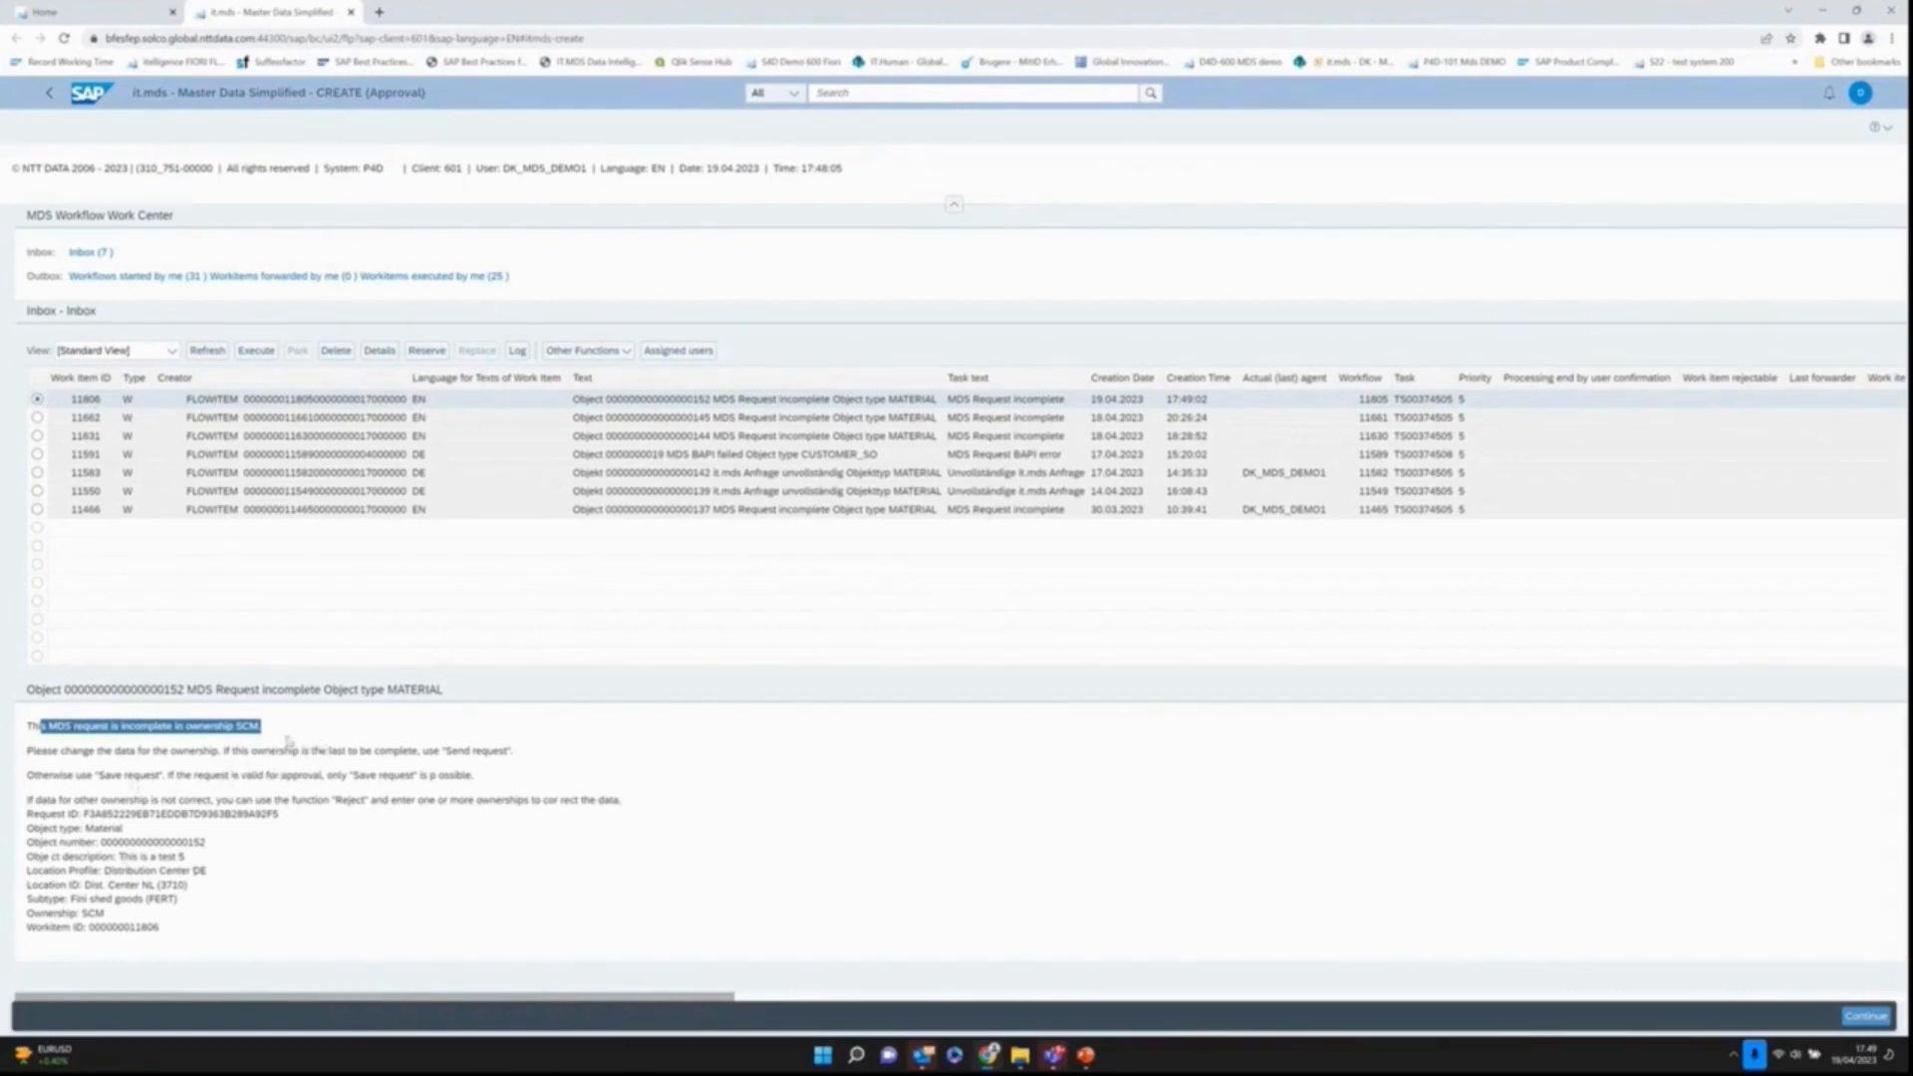
pyautogui.moveTo(137, 883)
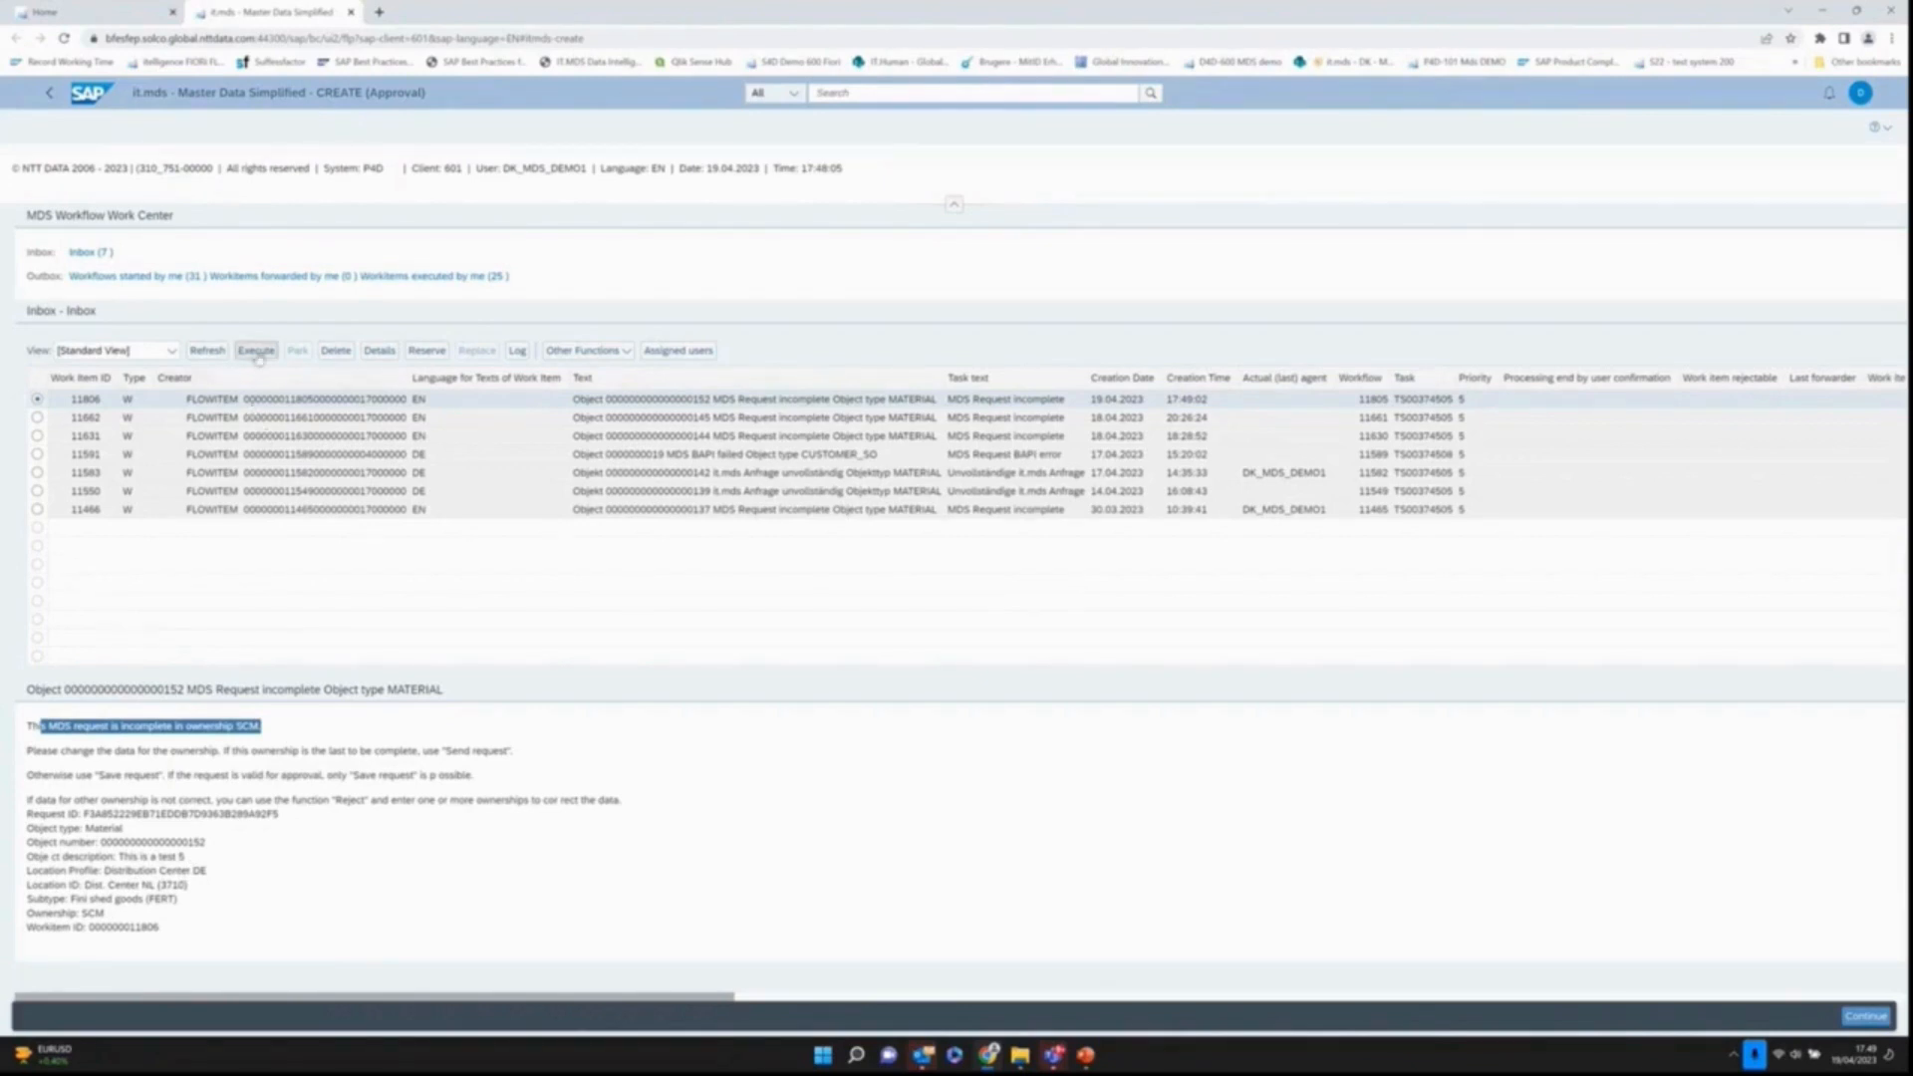
# Step: Fill material 152's Local data for plant 3710 with lot size TB, strategy 10 and plan MTS, then send the request
pyautogui.click(257, 350)
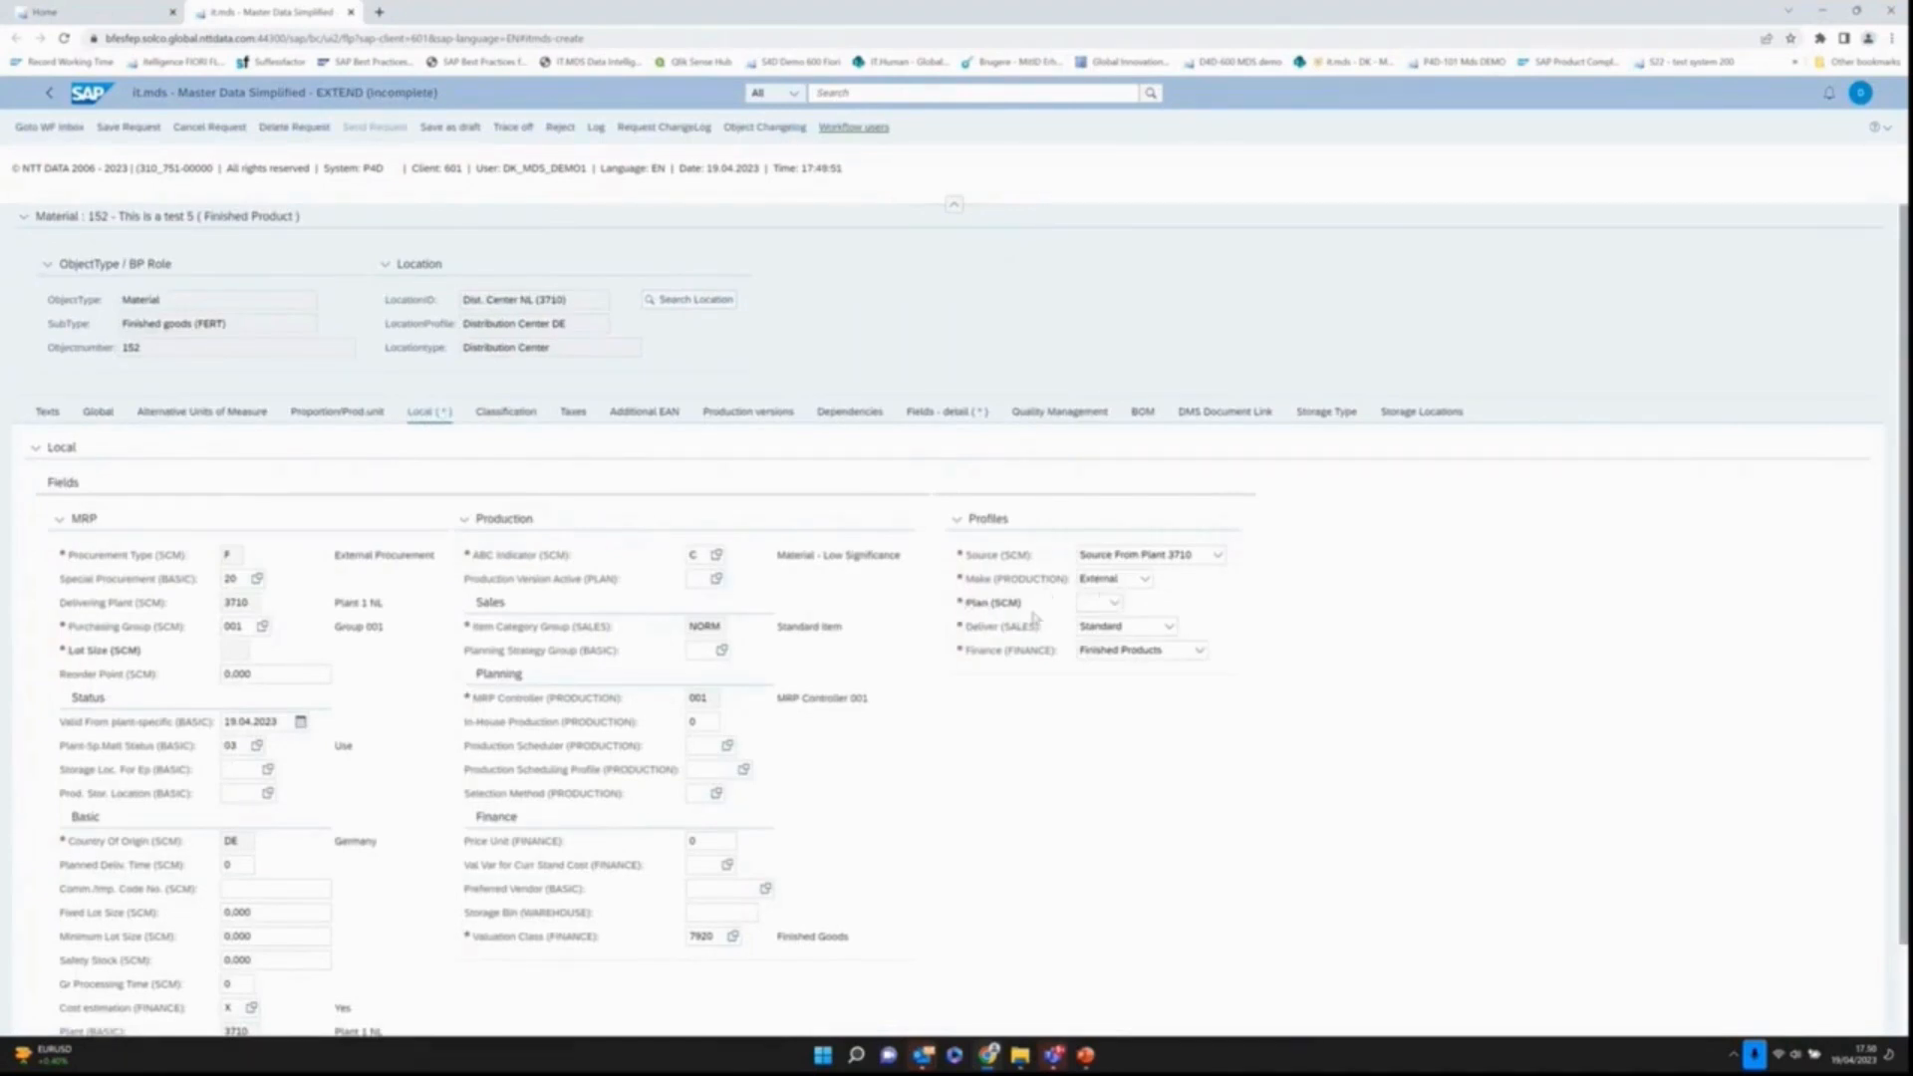
pyautogui.click(1108, 602)
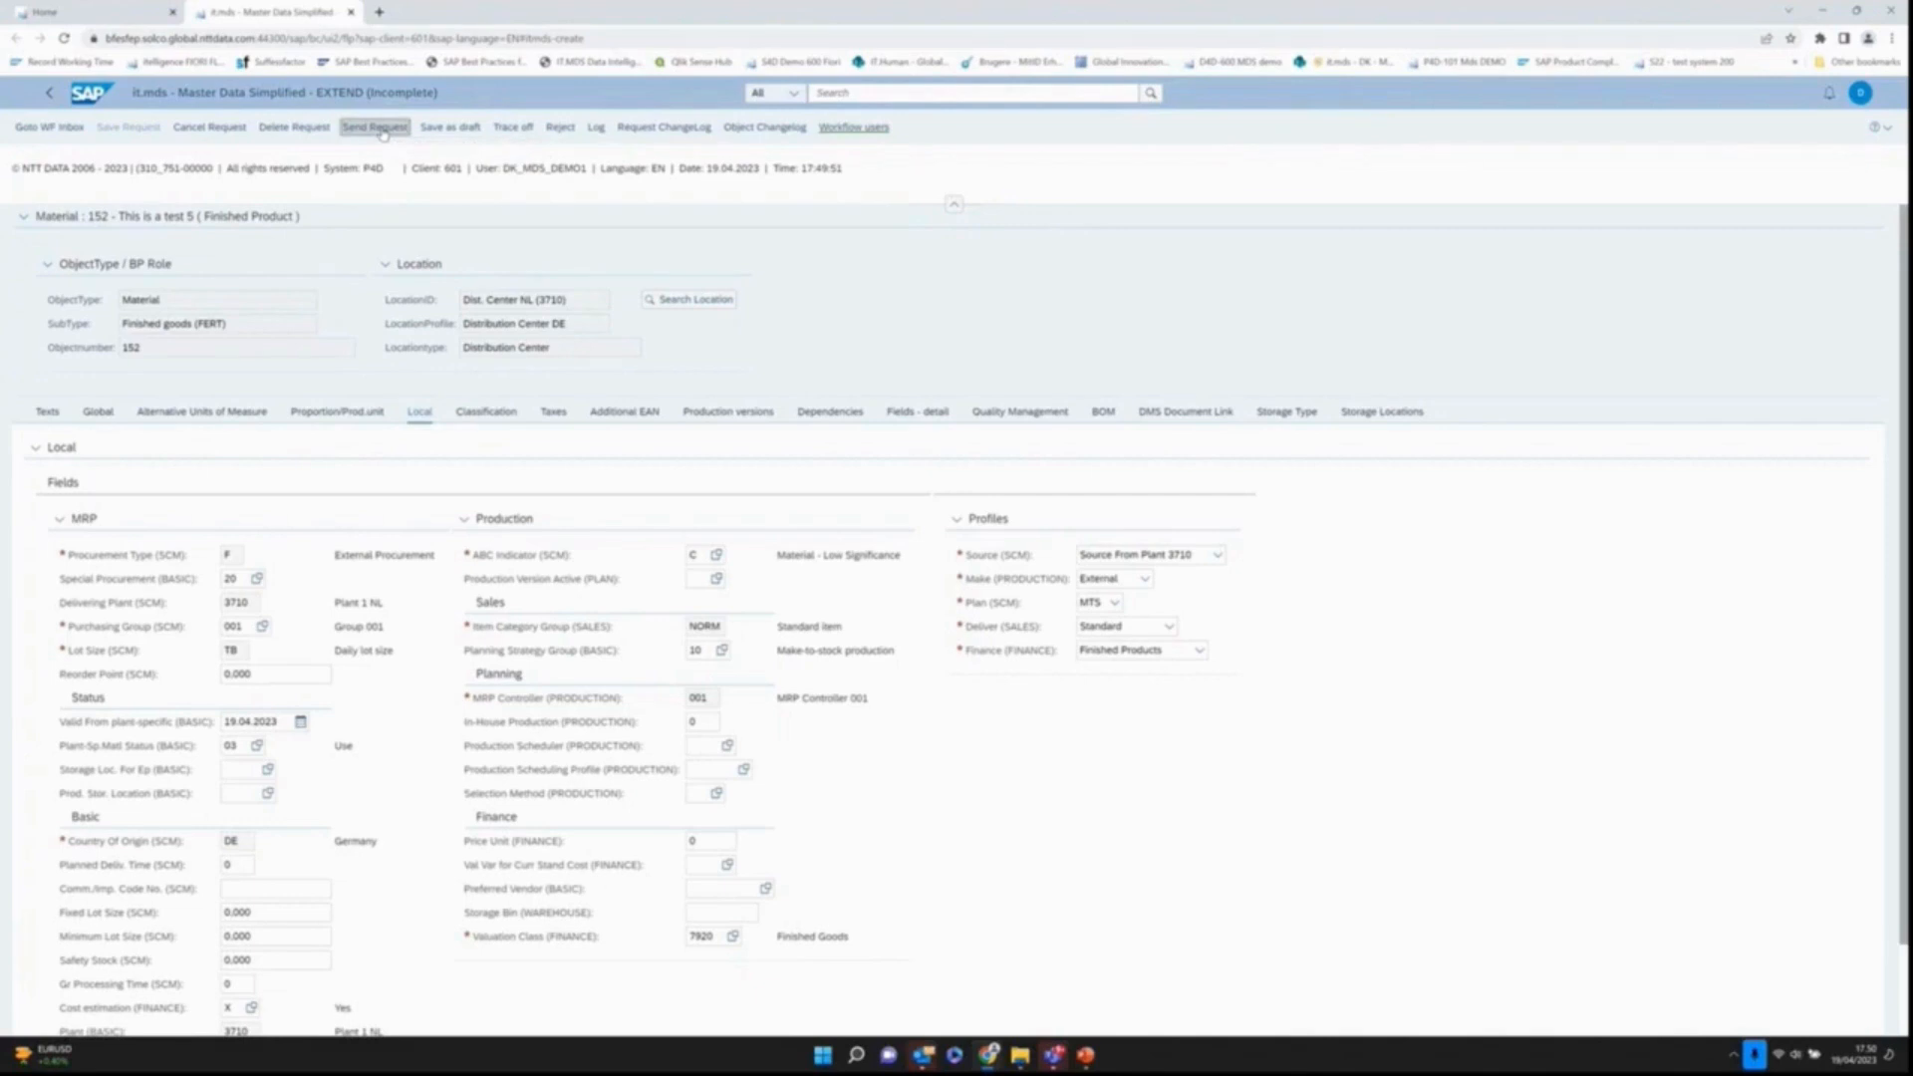
pyautogui.click(375, 126)
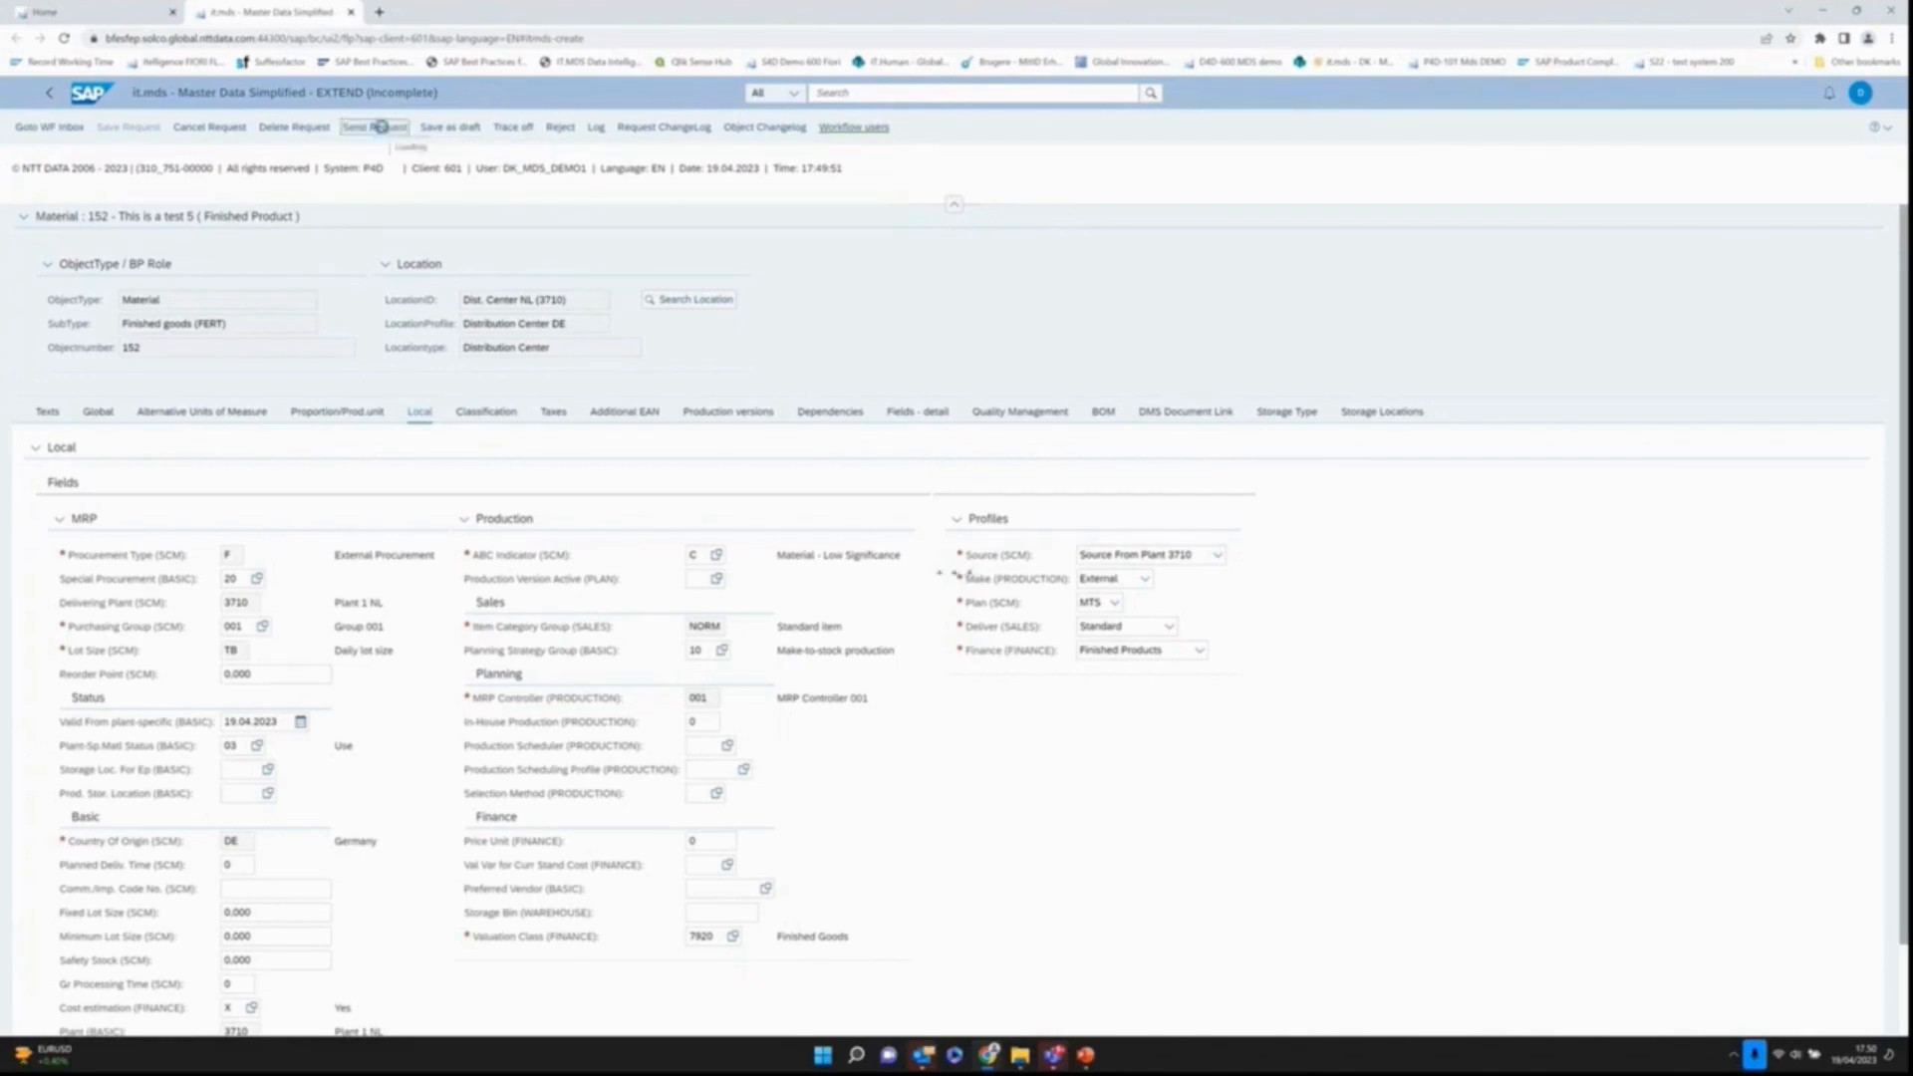
# Step: Confirm sending the 3710 extension and go back to a blank Create screen
pyautogui.click(377, 126)
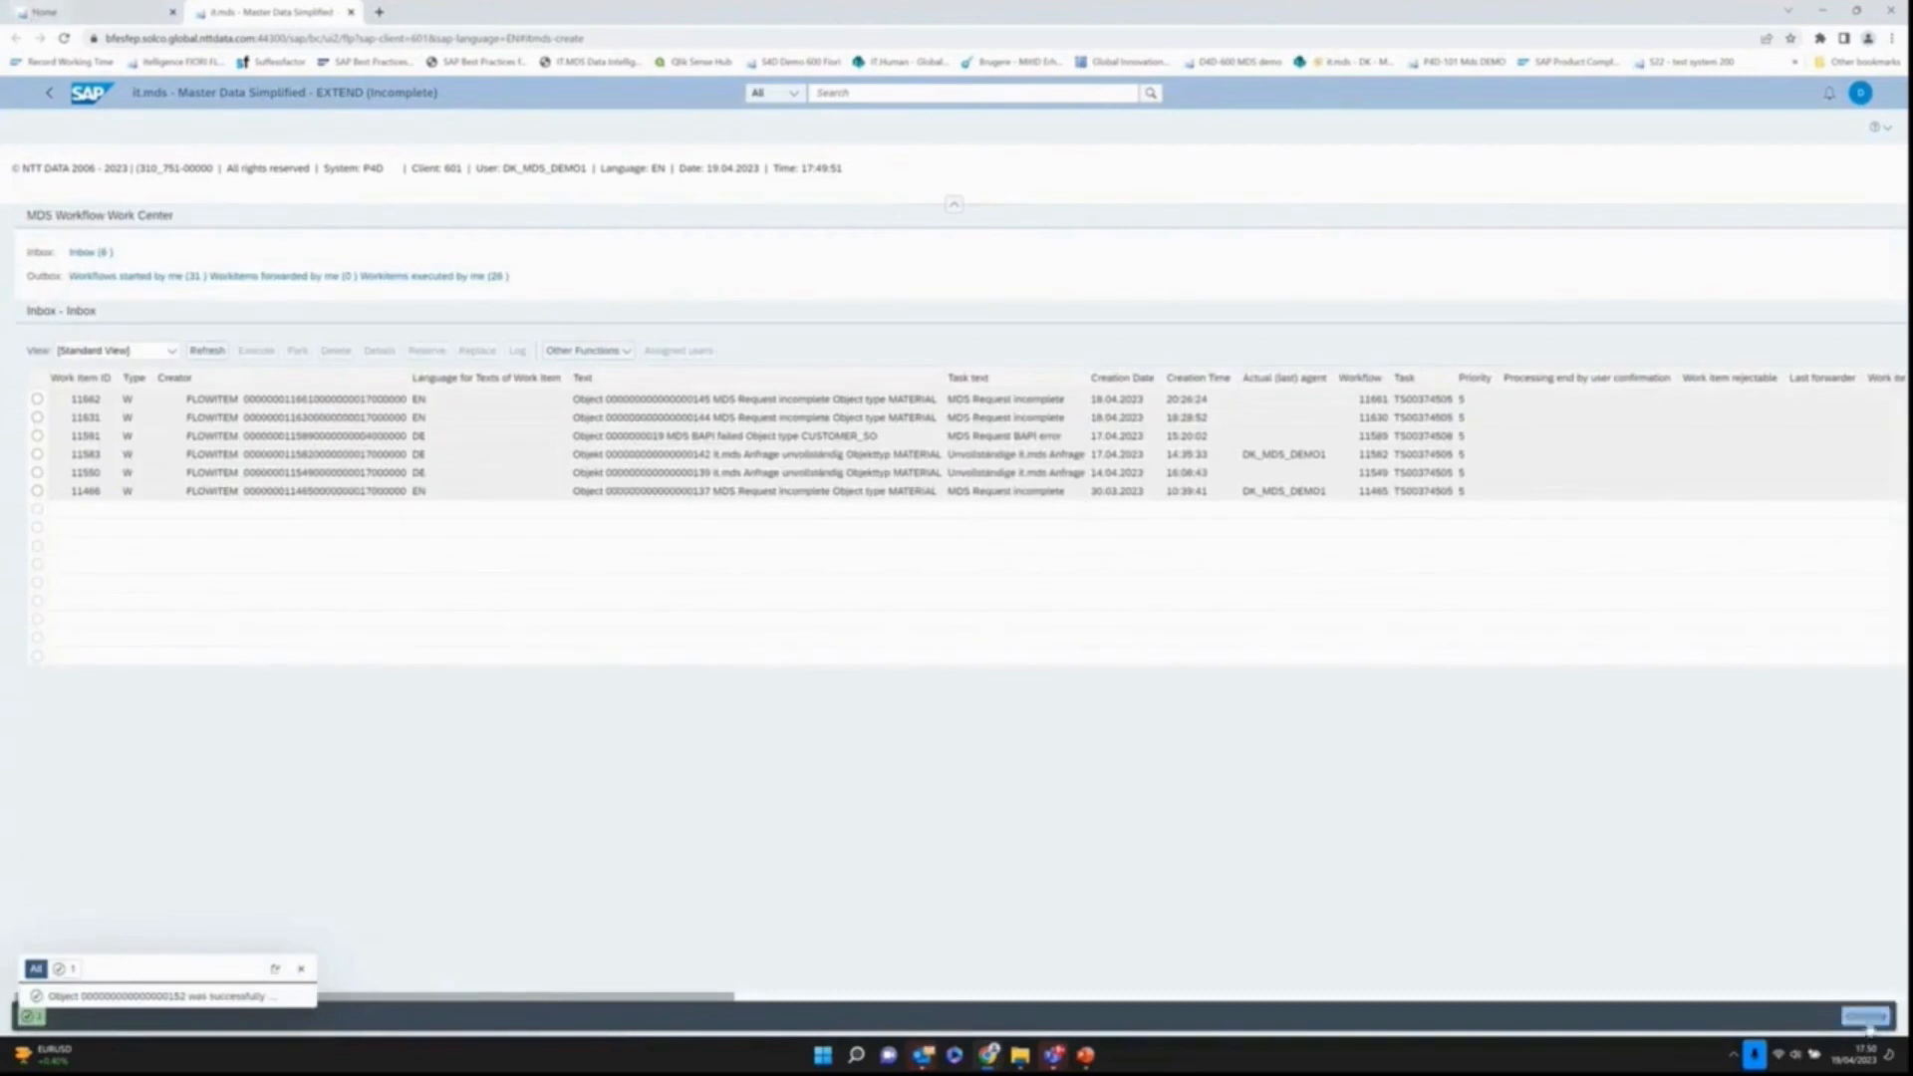
pyautogui.click(32, 126)
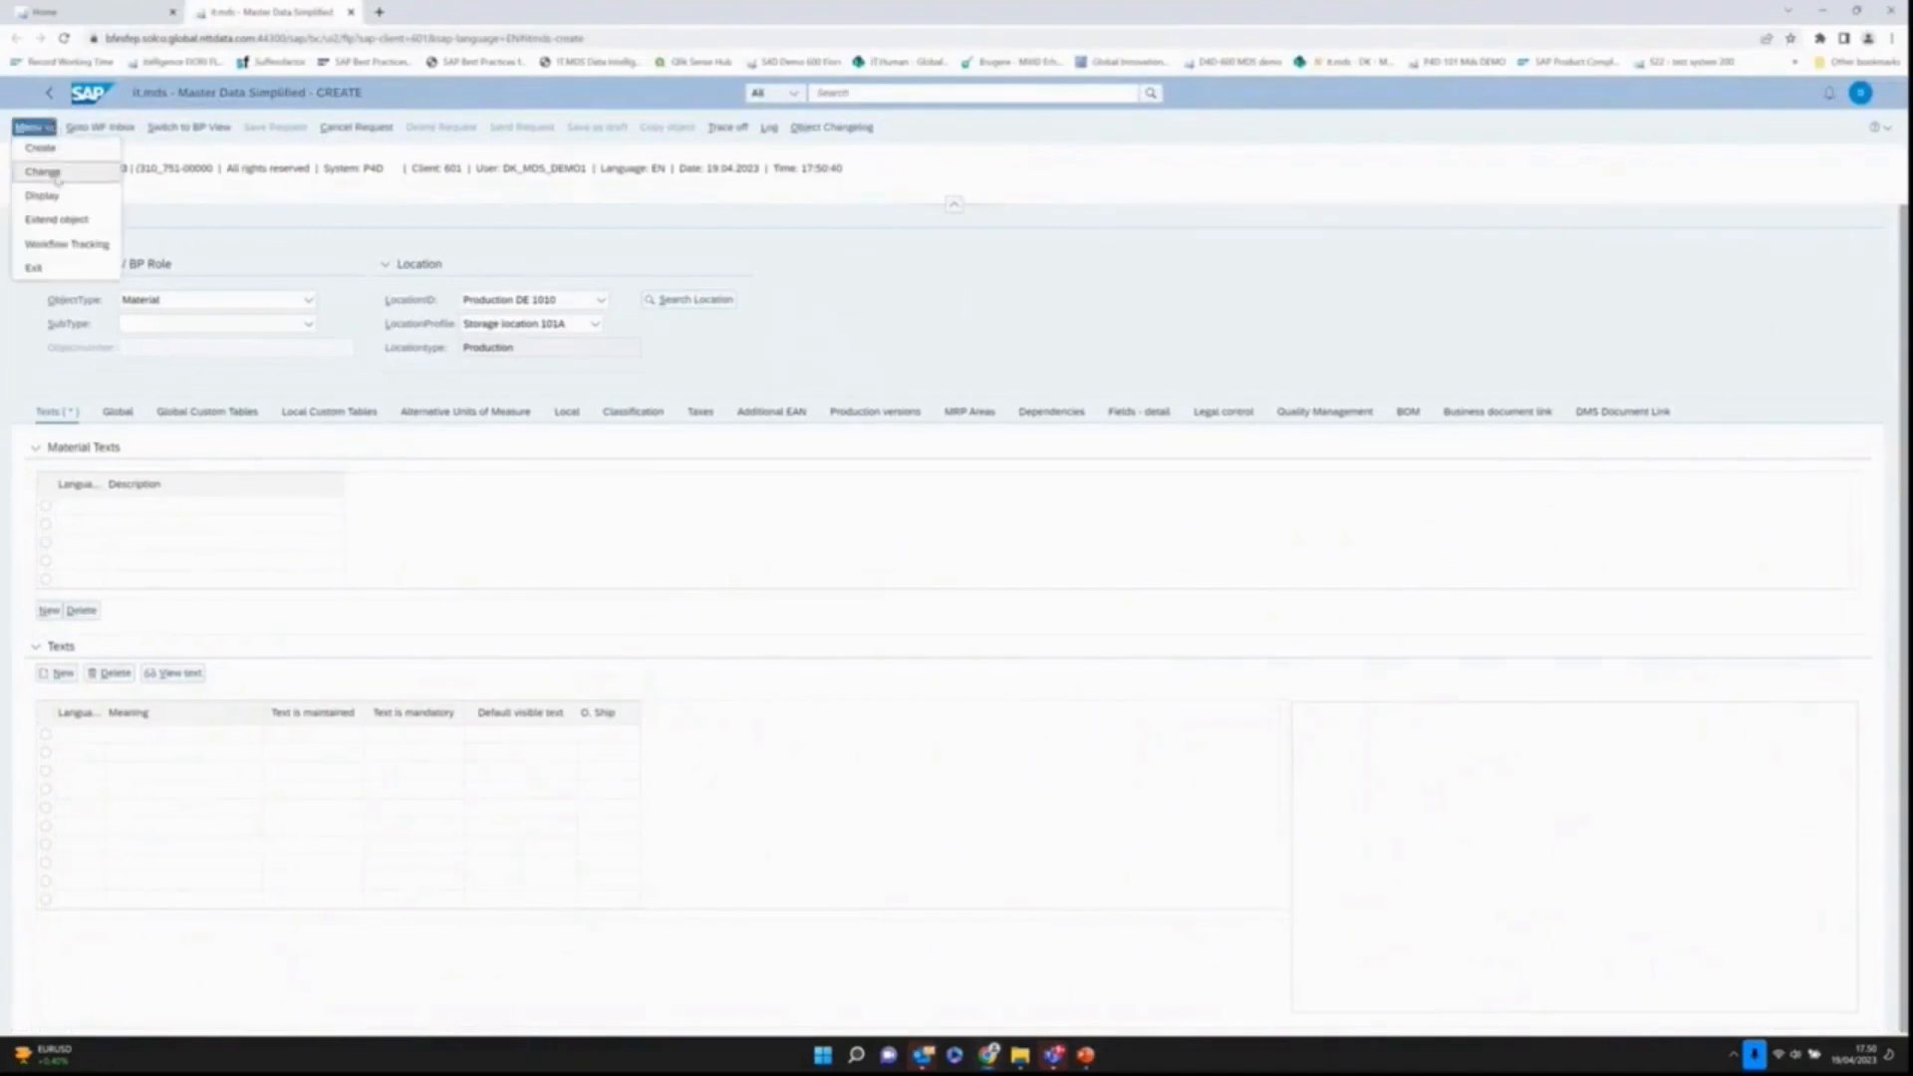
# Step: Switch to Change mode for object 152 and choose location Production DE 1010
pyautogui.click(40, 147)
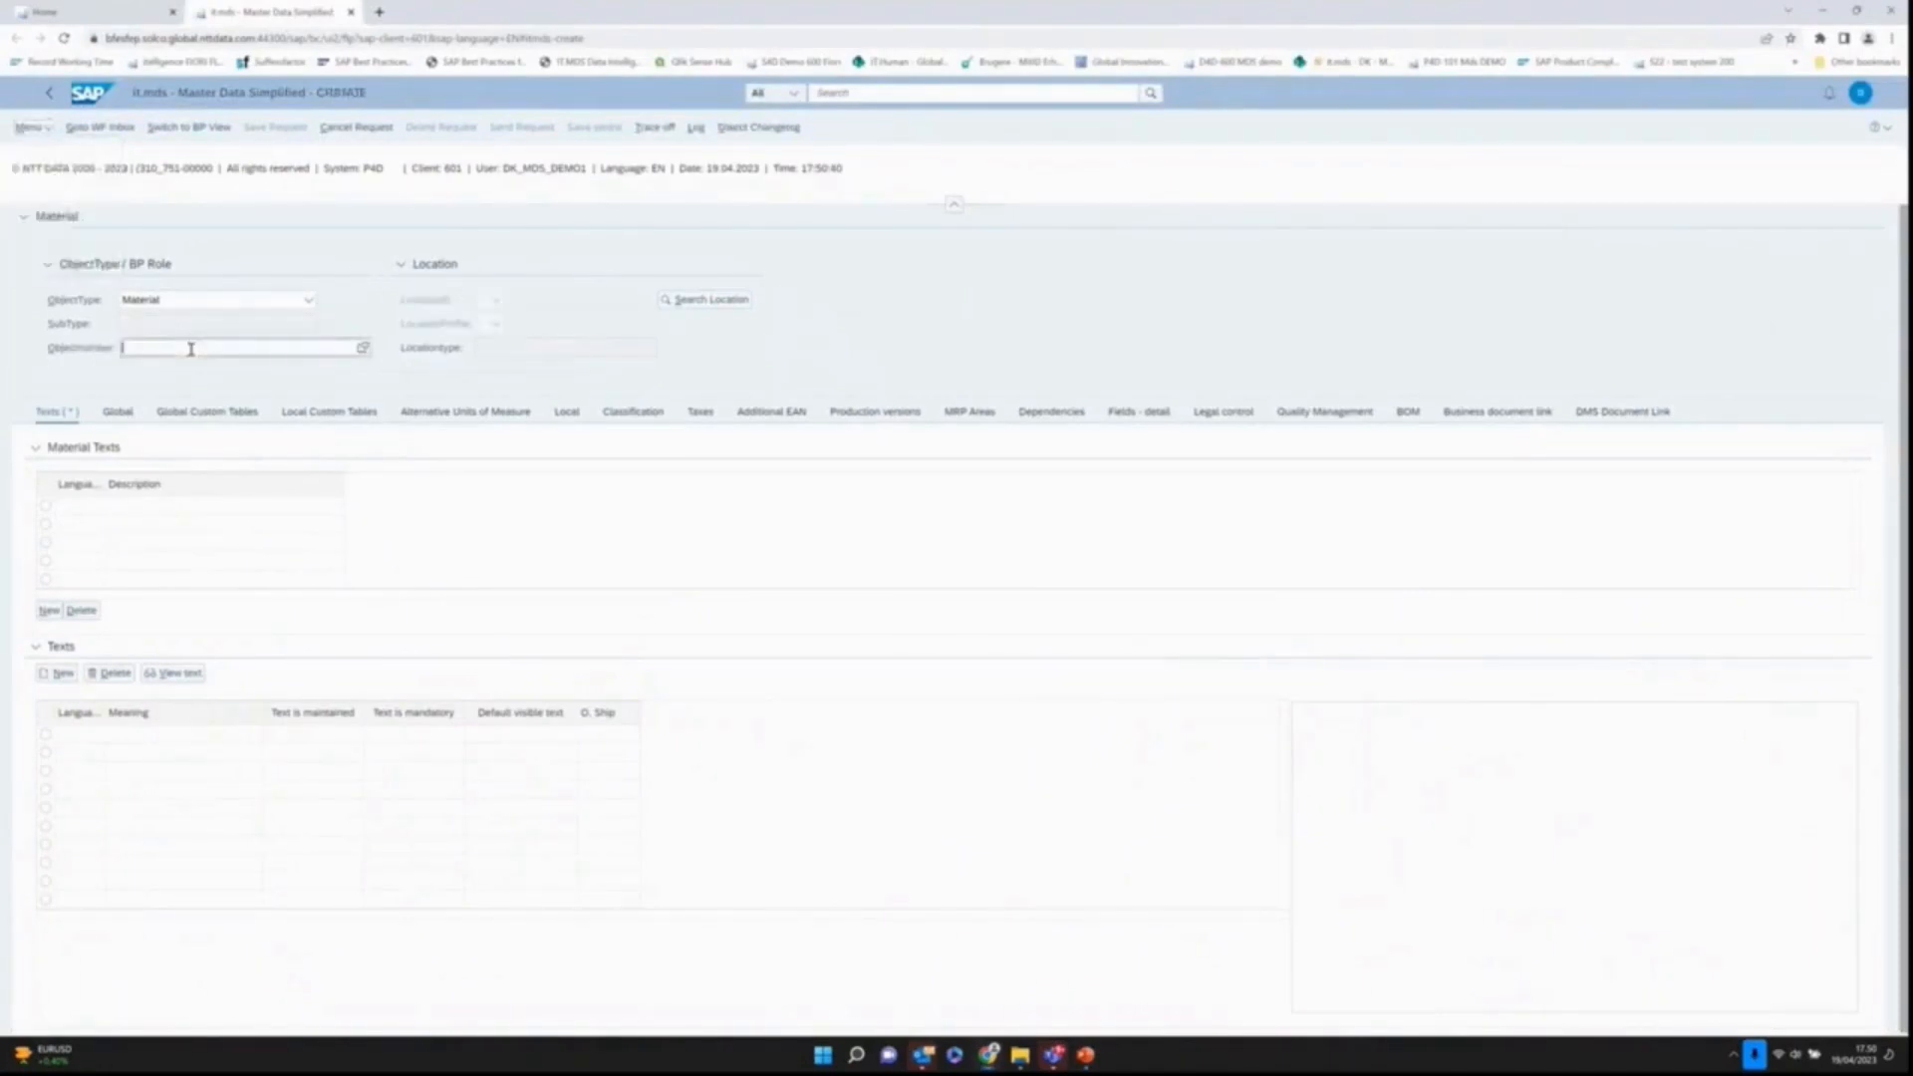
pyautogui.write('152')
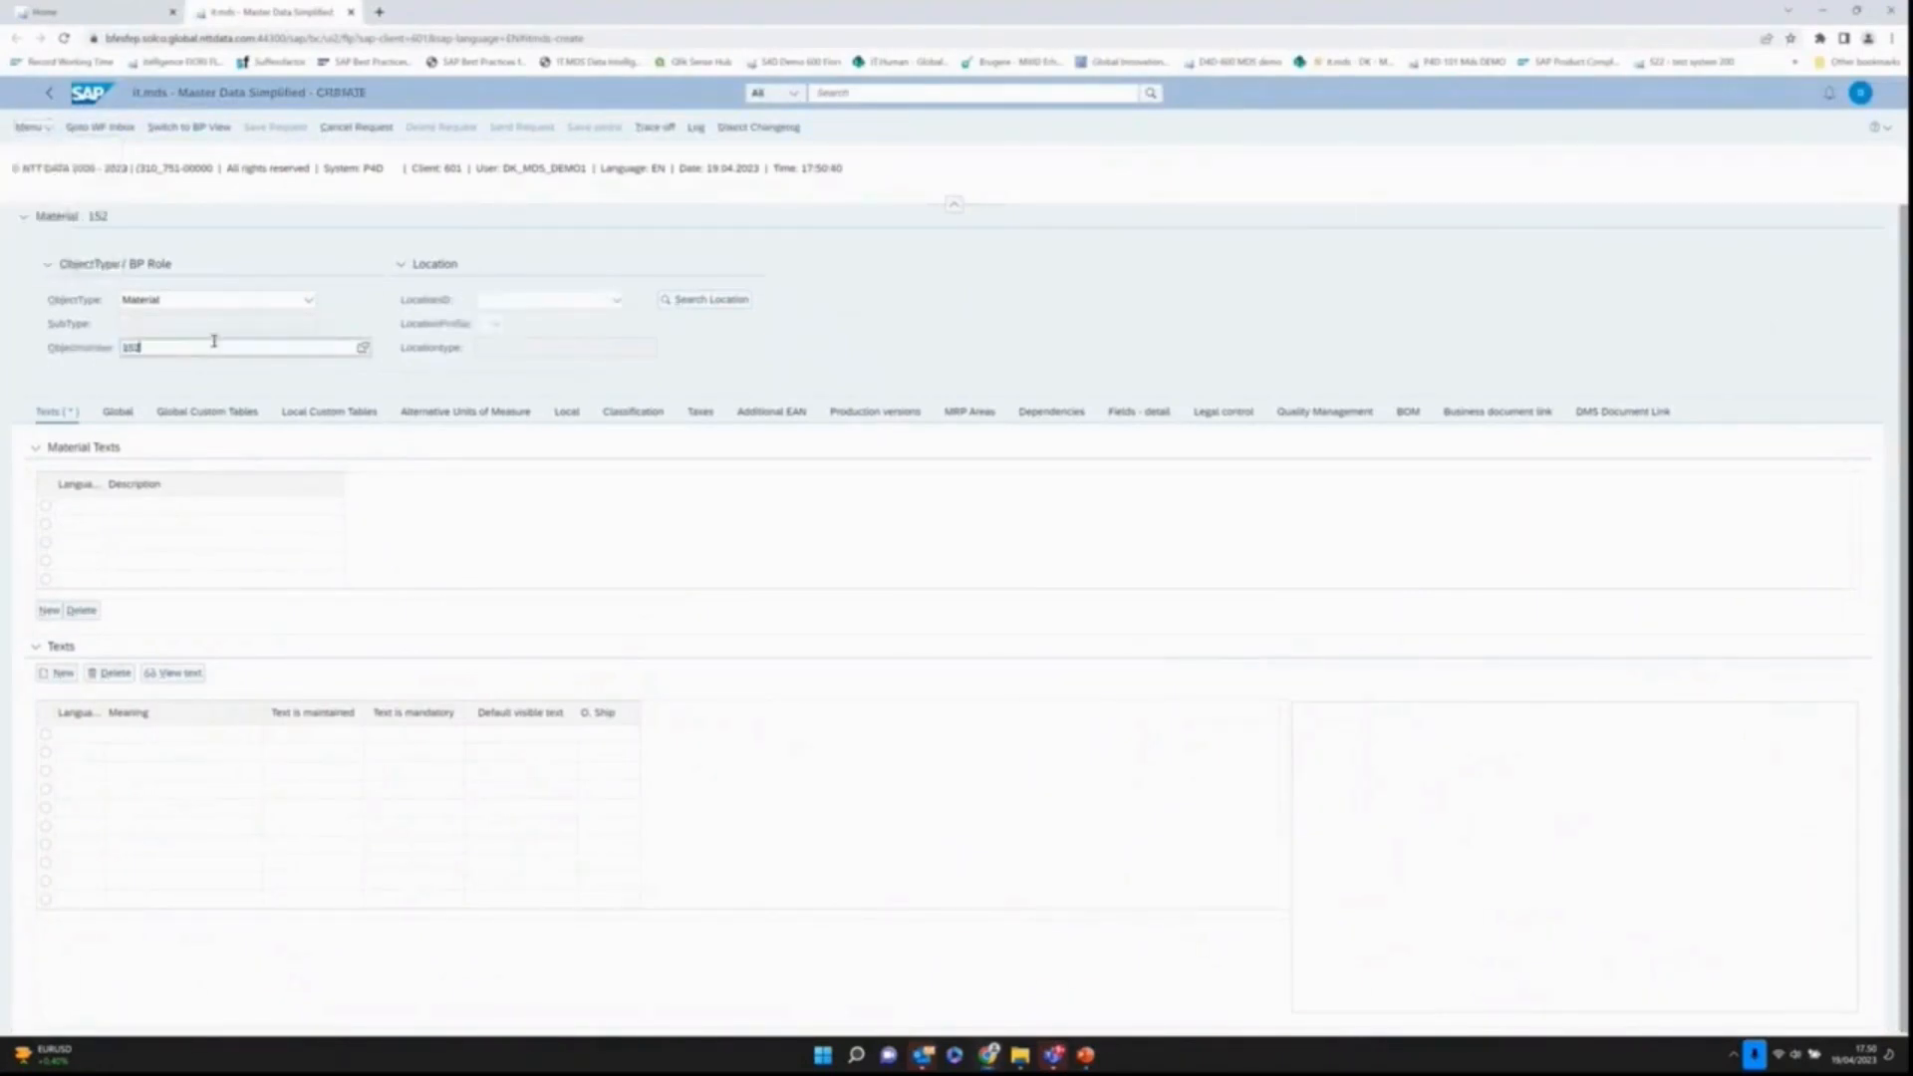
pyautogui.click(616, 298)
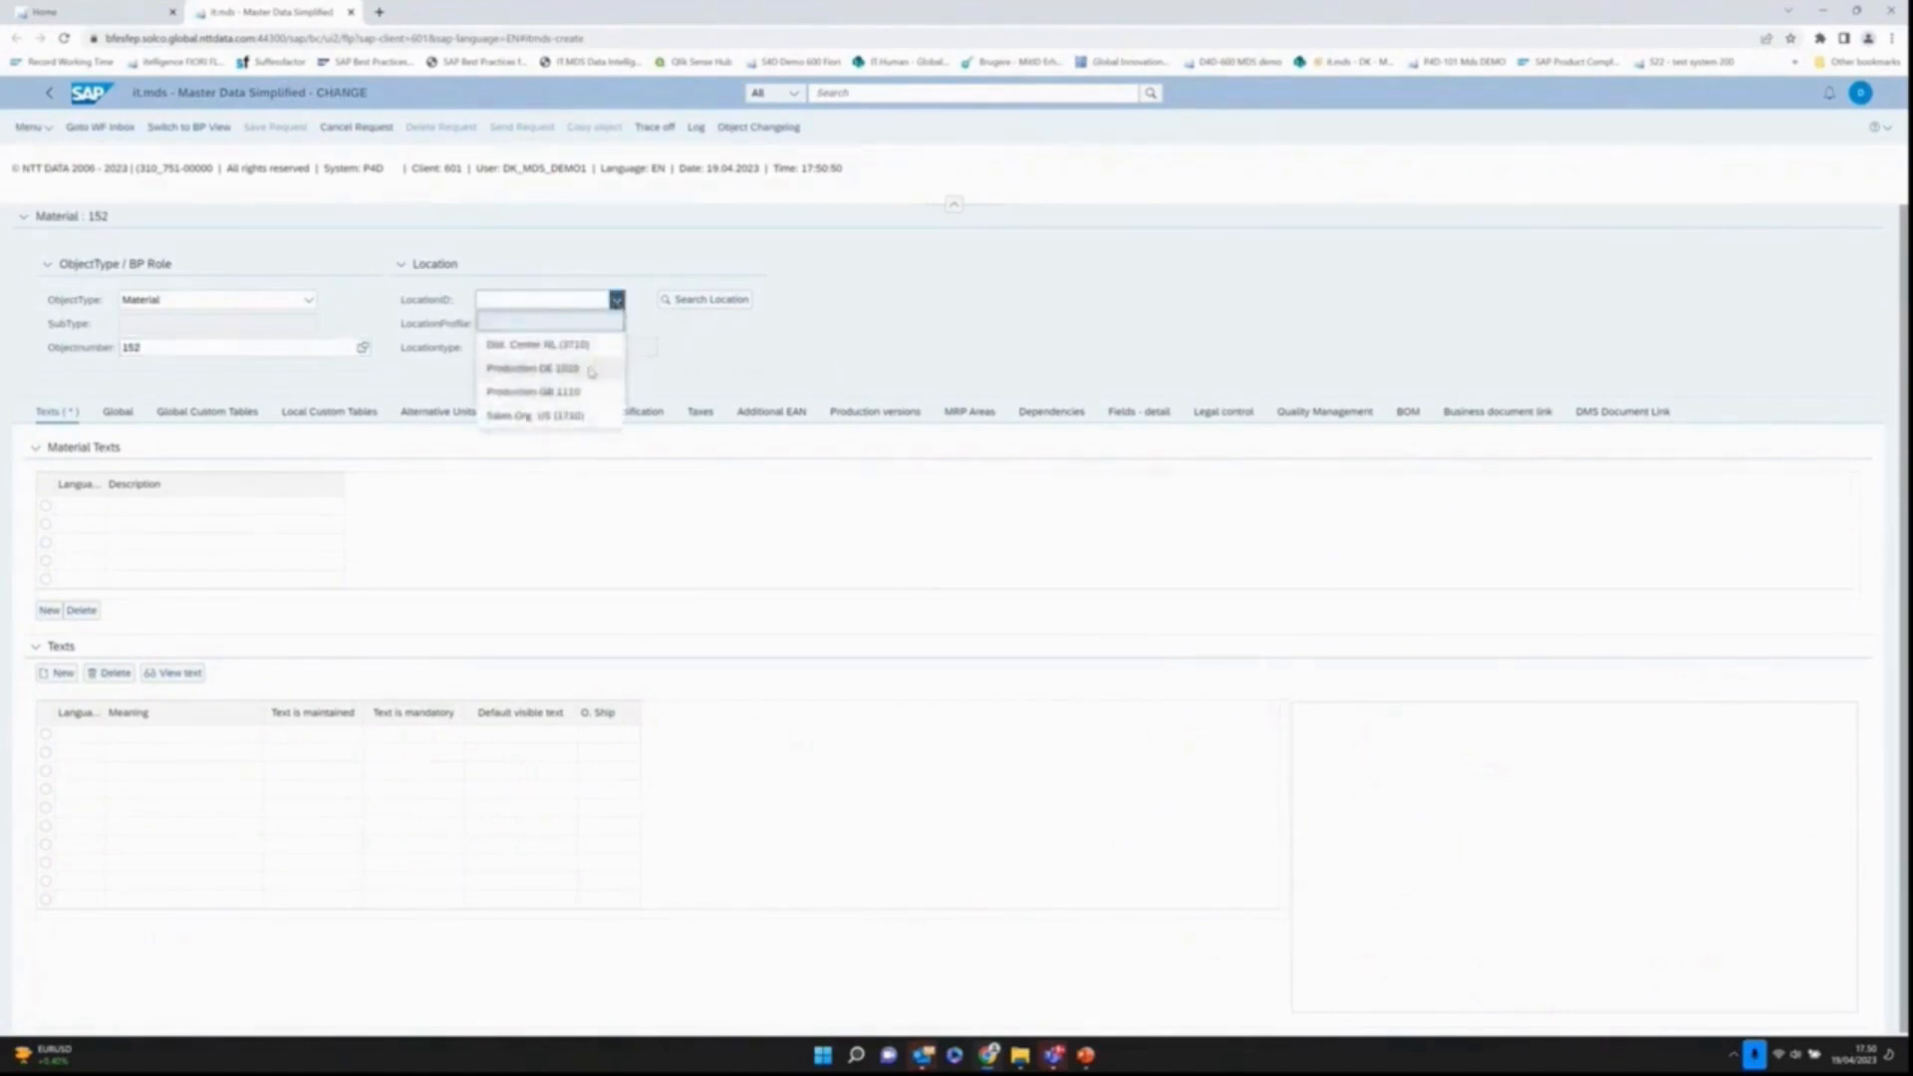
pyautogui.click(534, 367)
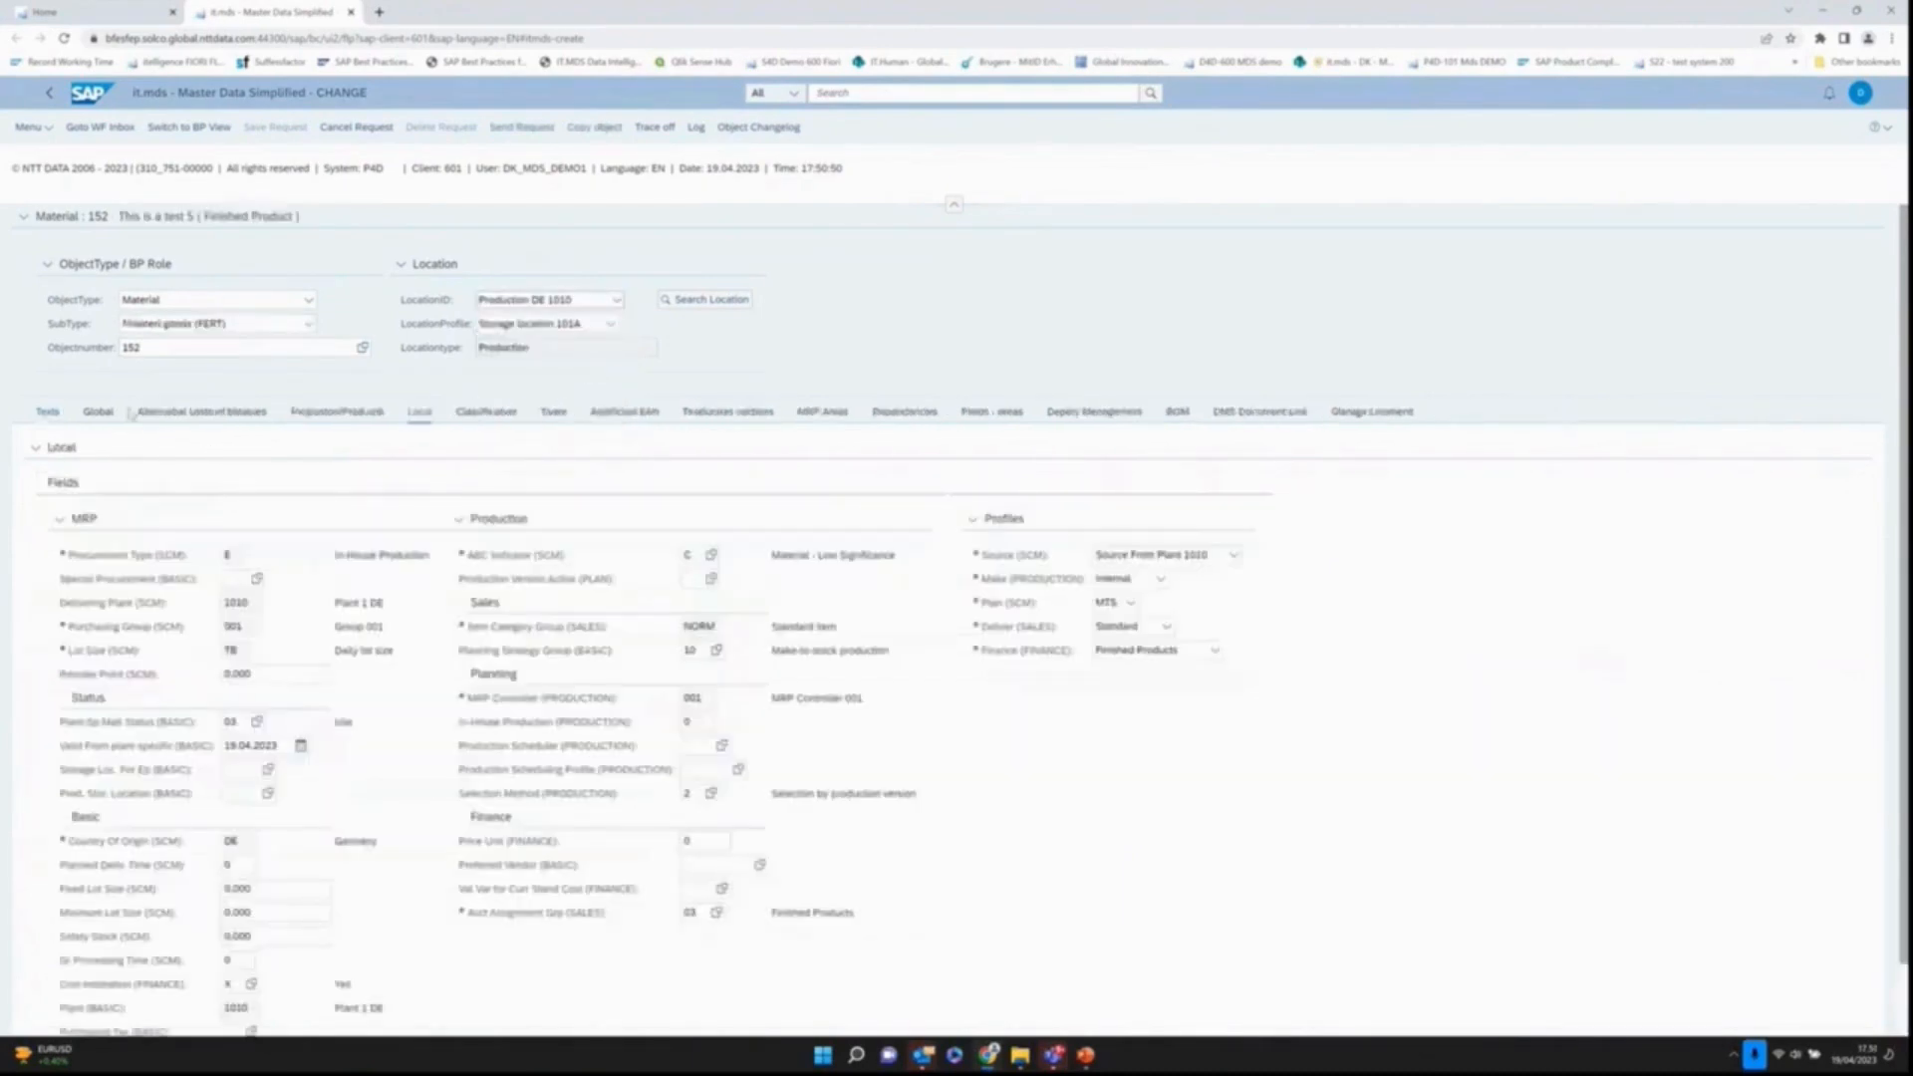
# Step: On the Global data, set material 152's gross weight to 8
pyautogui.click(98, 411)
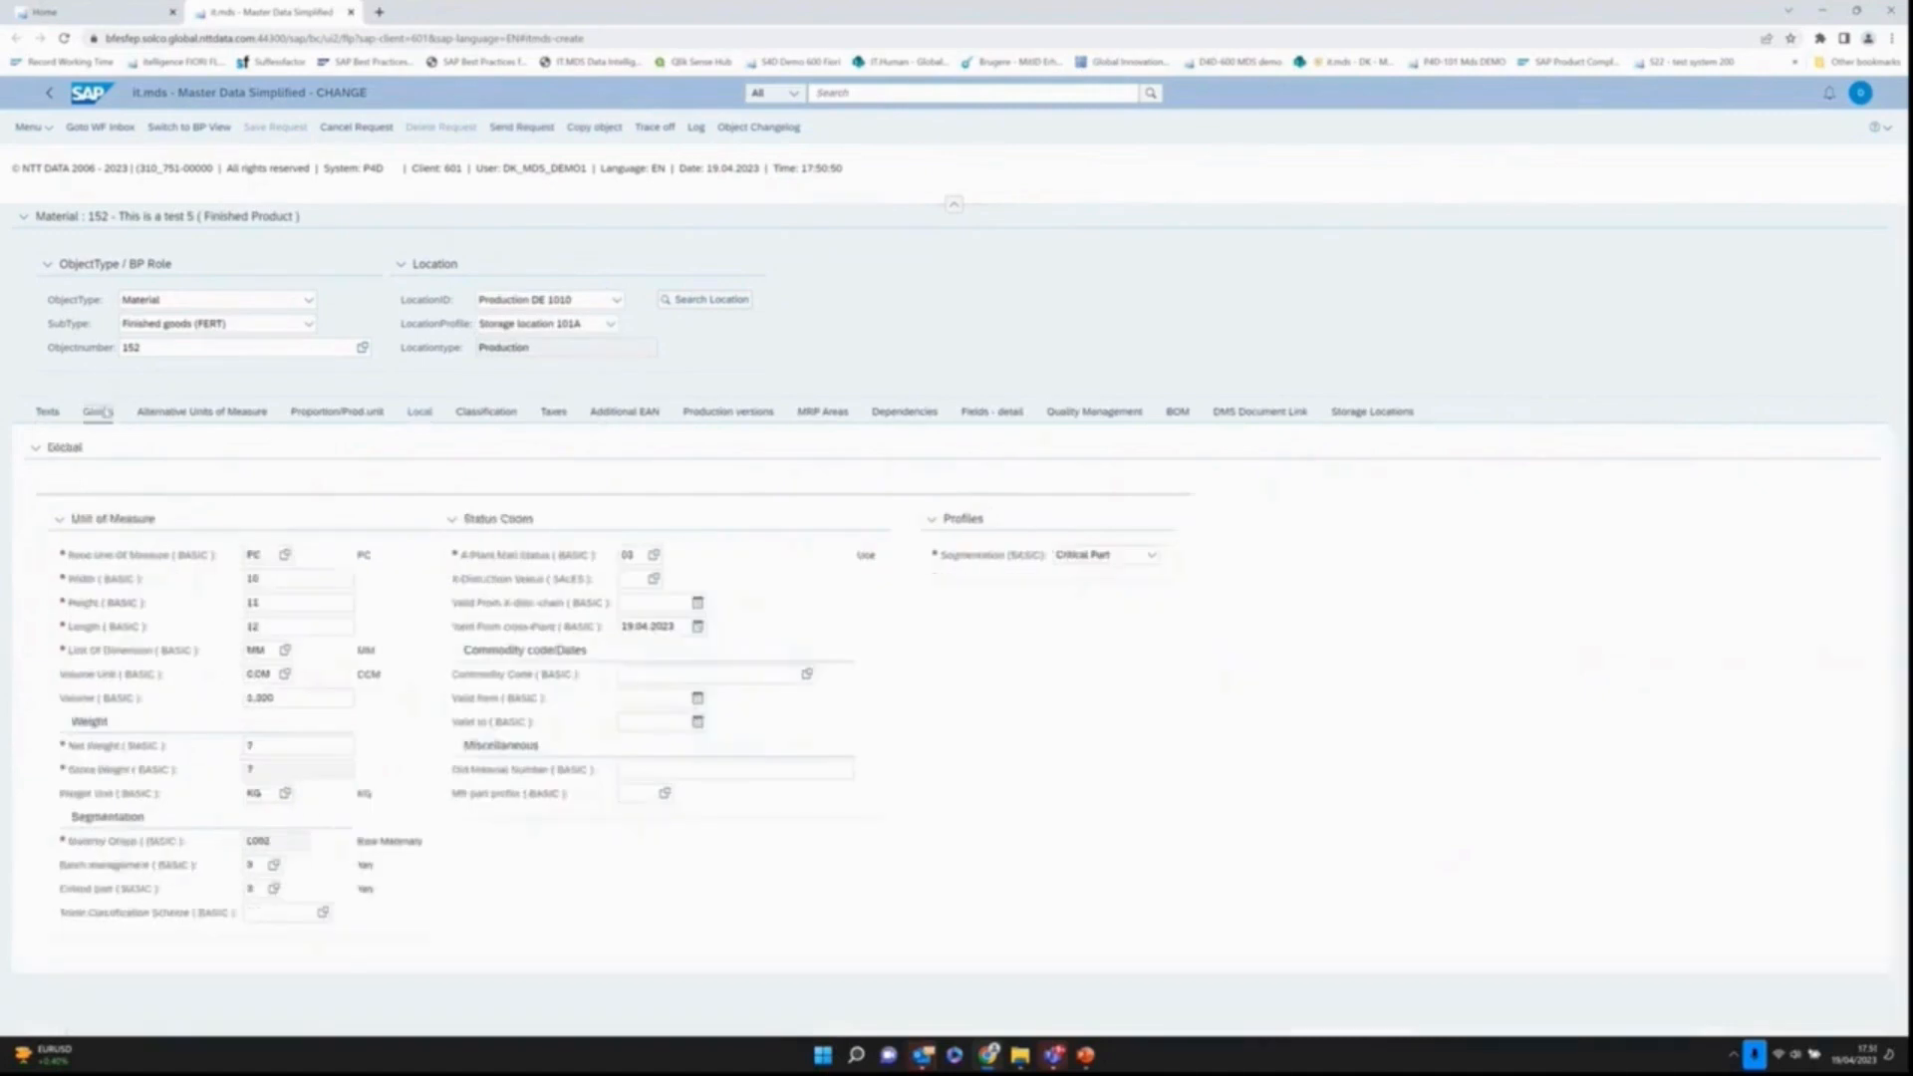
pyautogui.click(297, 746)
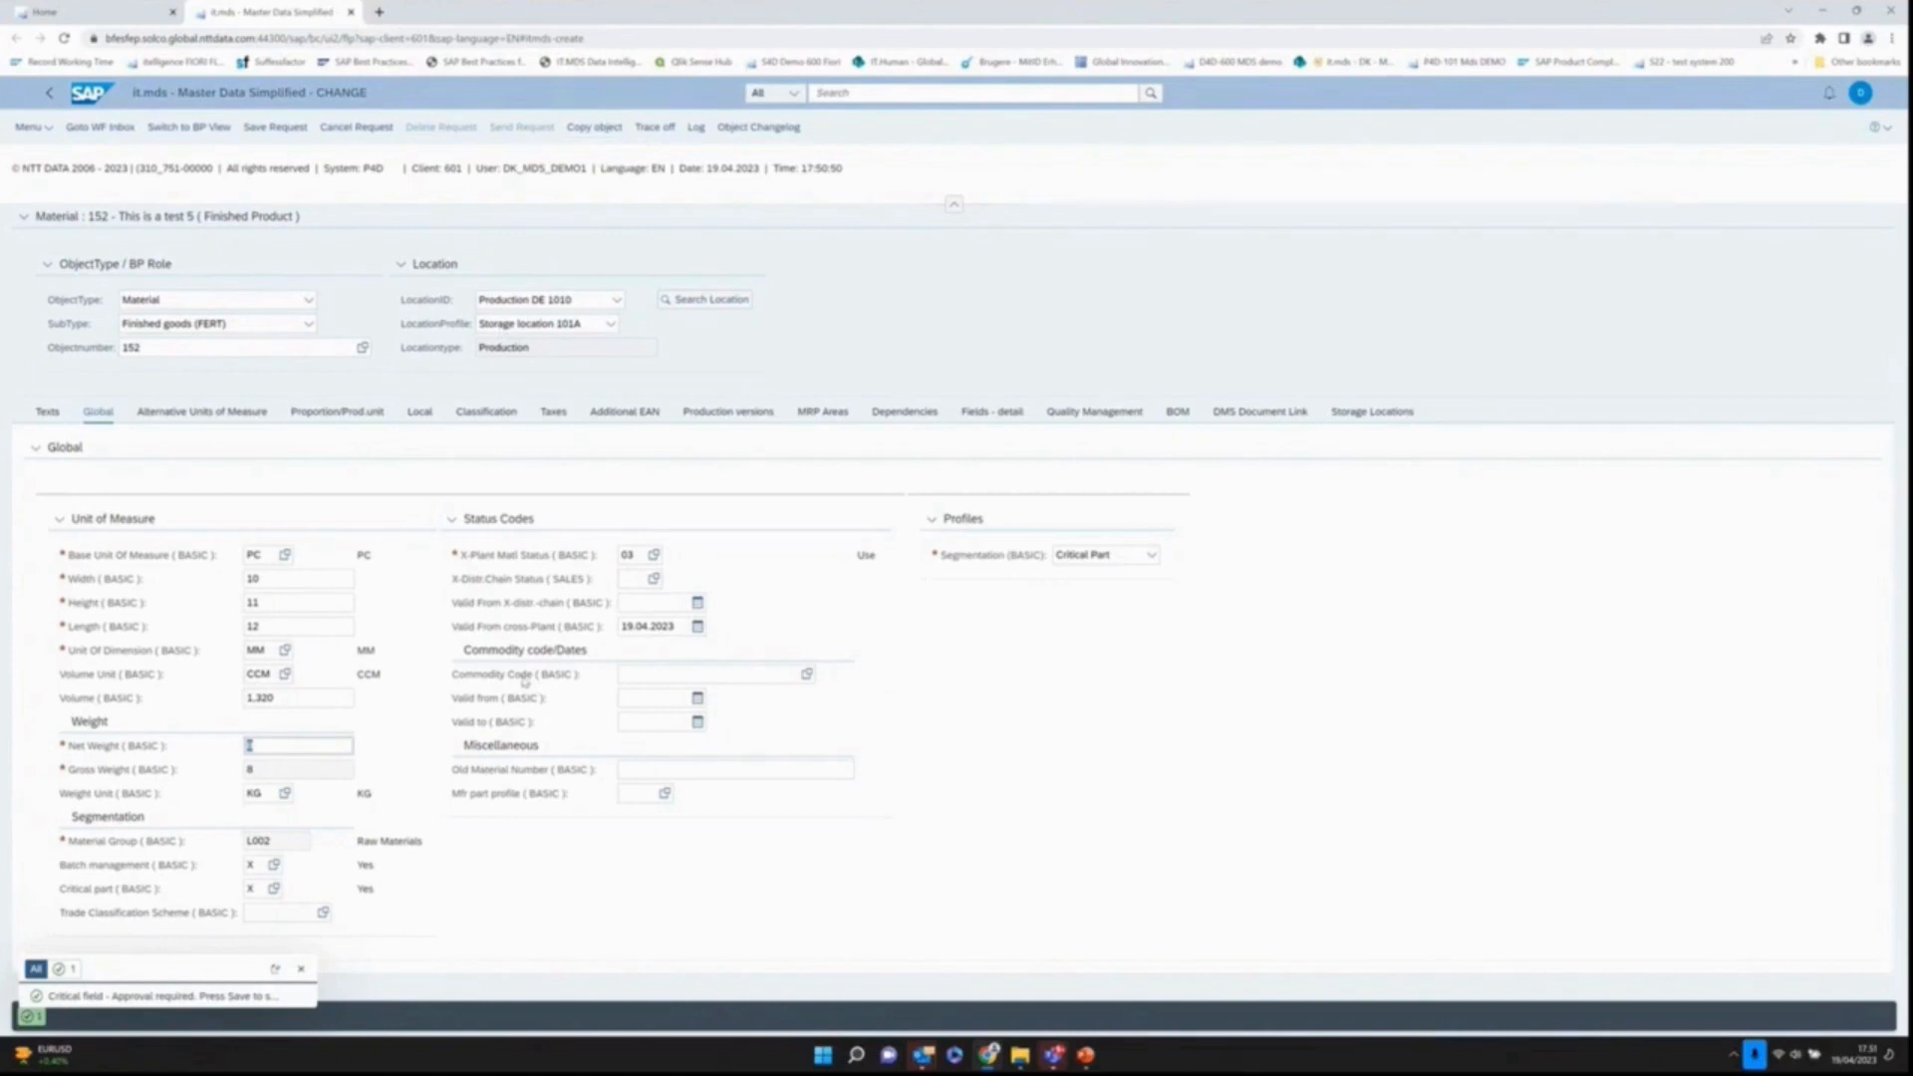
pyautogui.moveTo(494, 747)
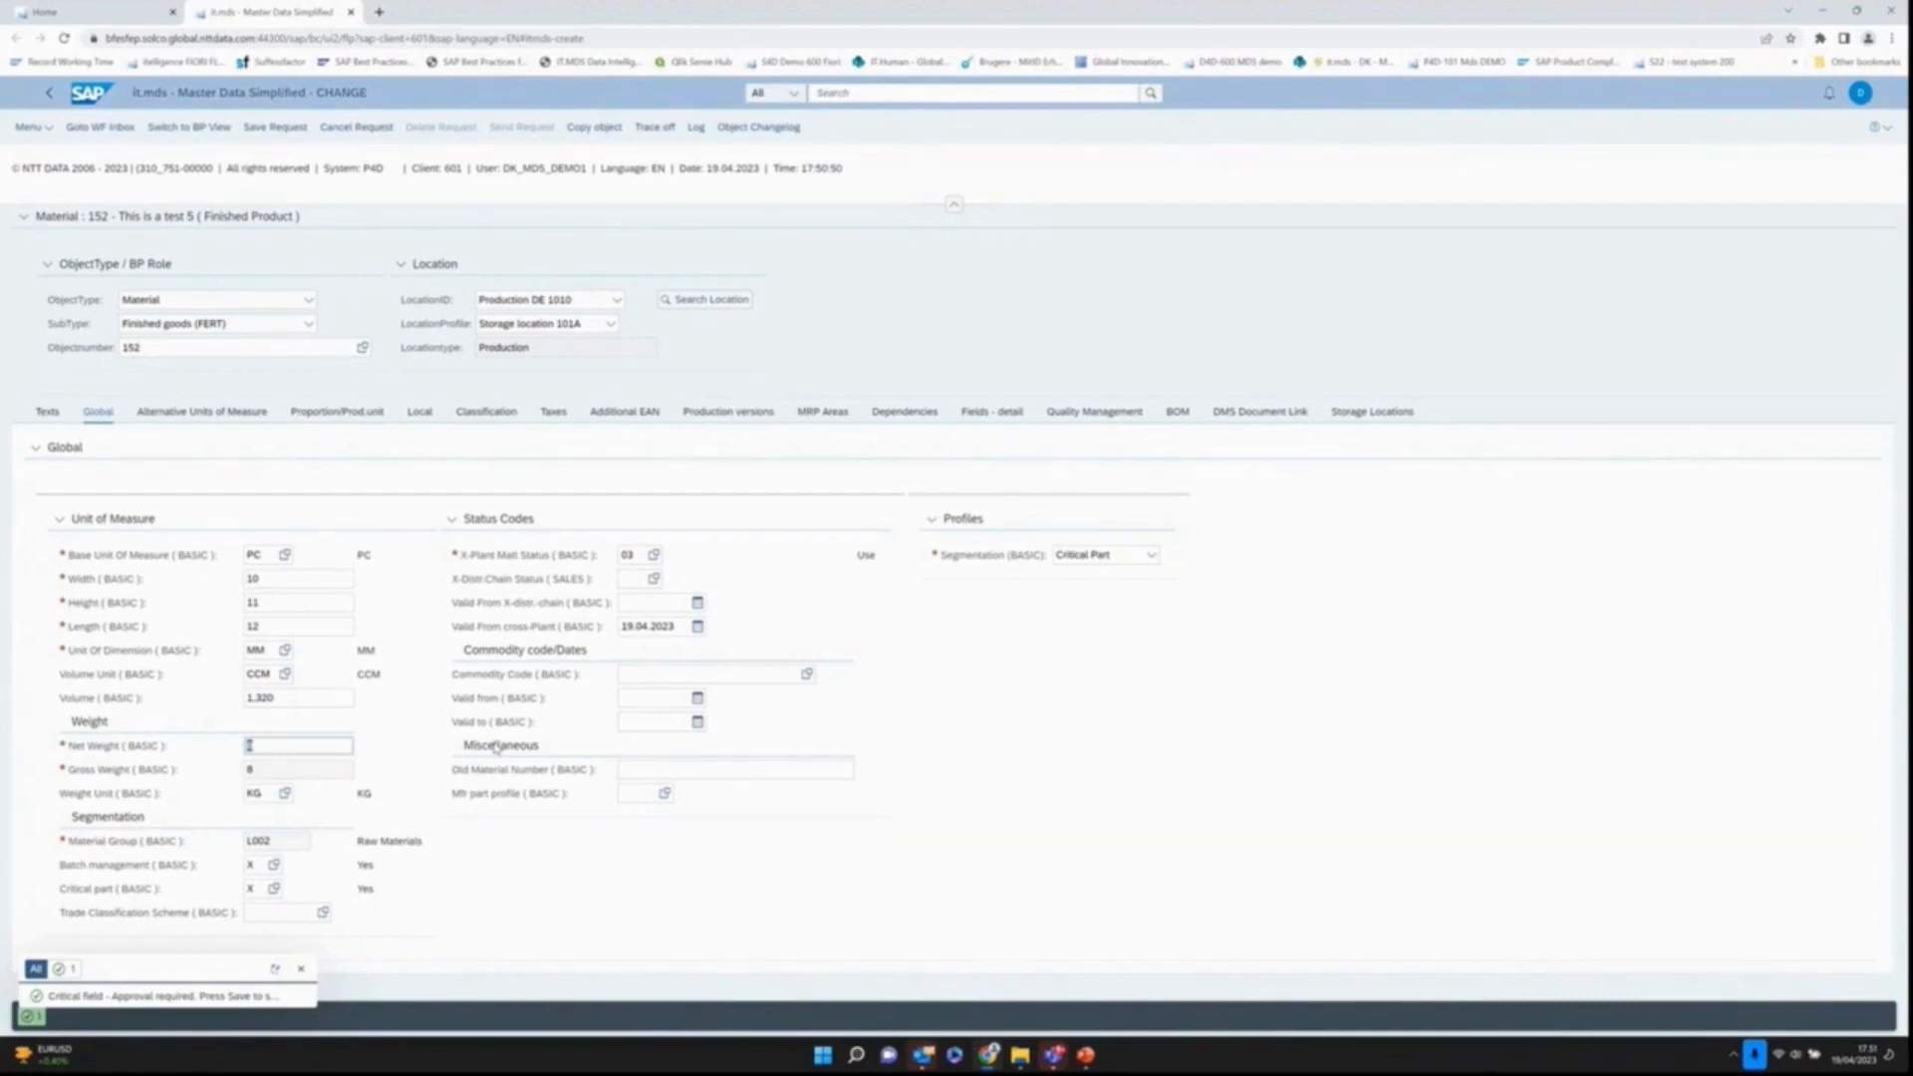
pyautogui.moveTo(520, 492)
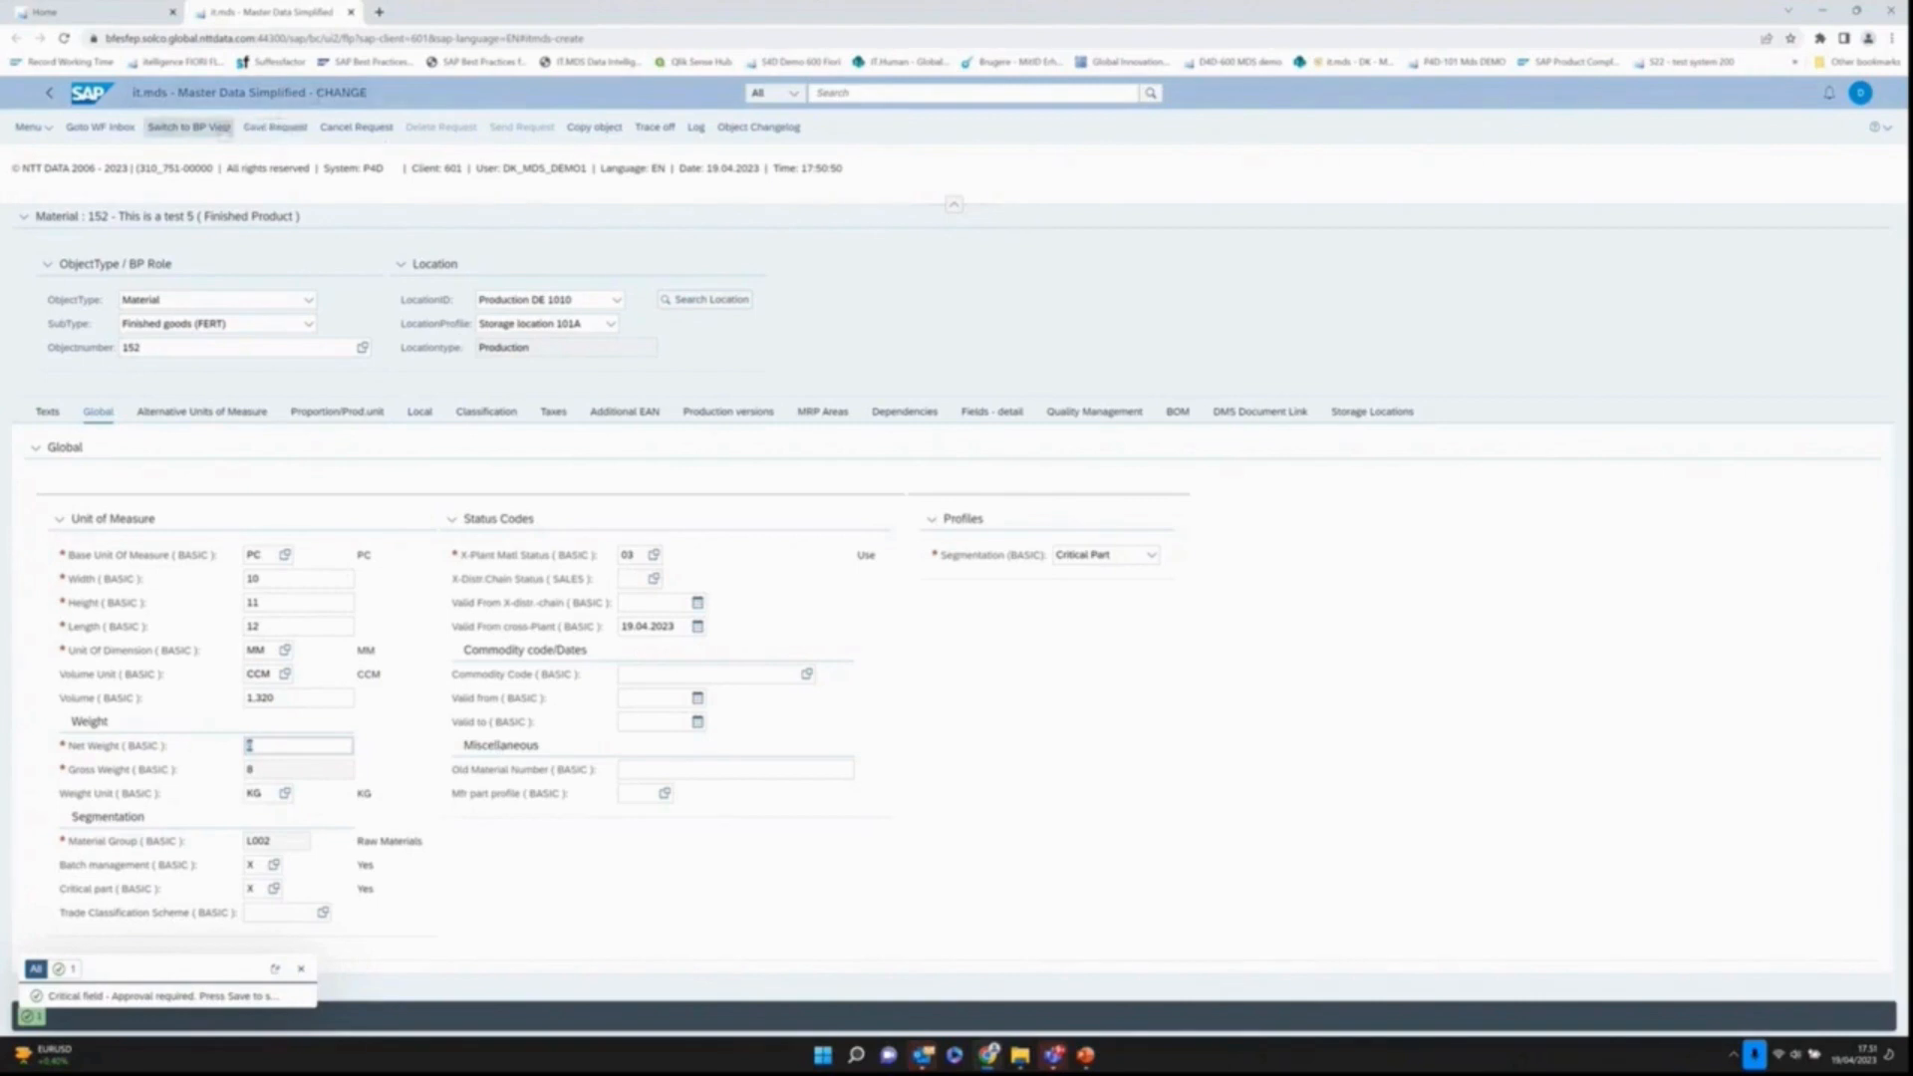
# Step: Save the weight change as a request and view the Critical change item's old 7.000 and new 8.000 values
pyautogui.click(274, 127)
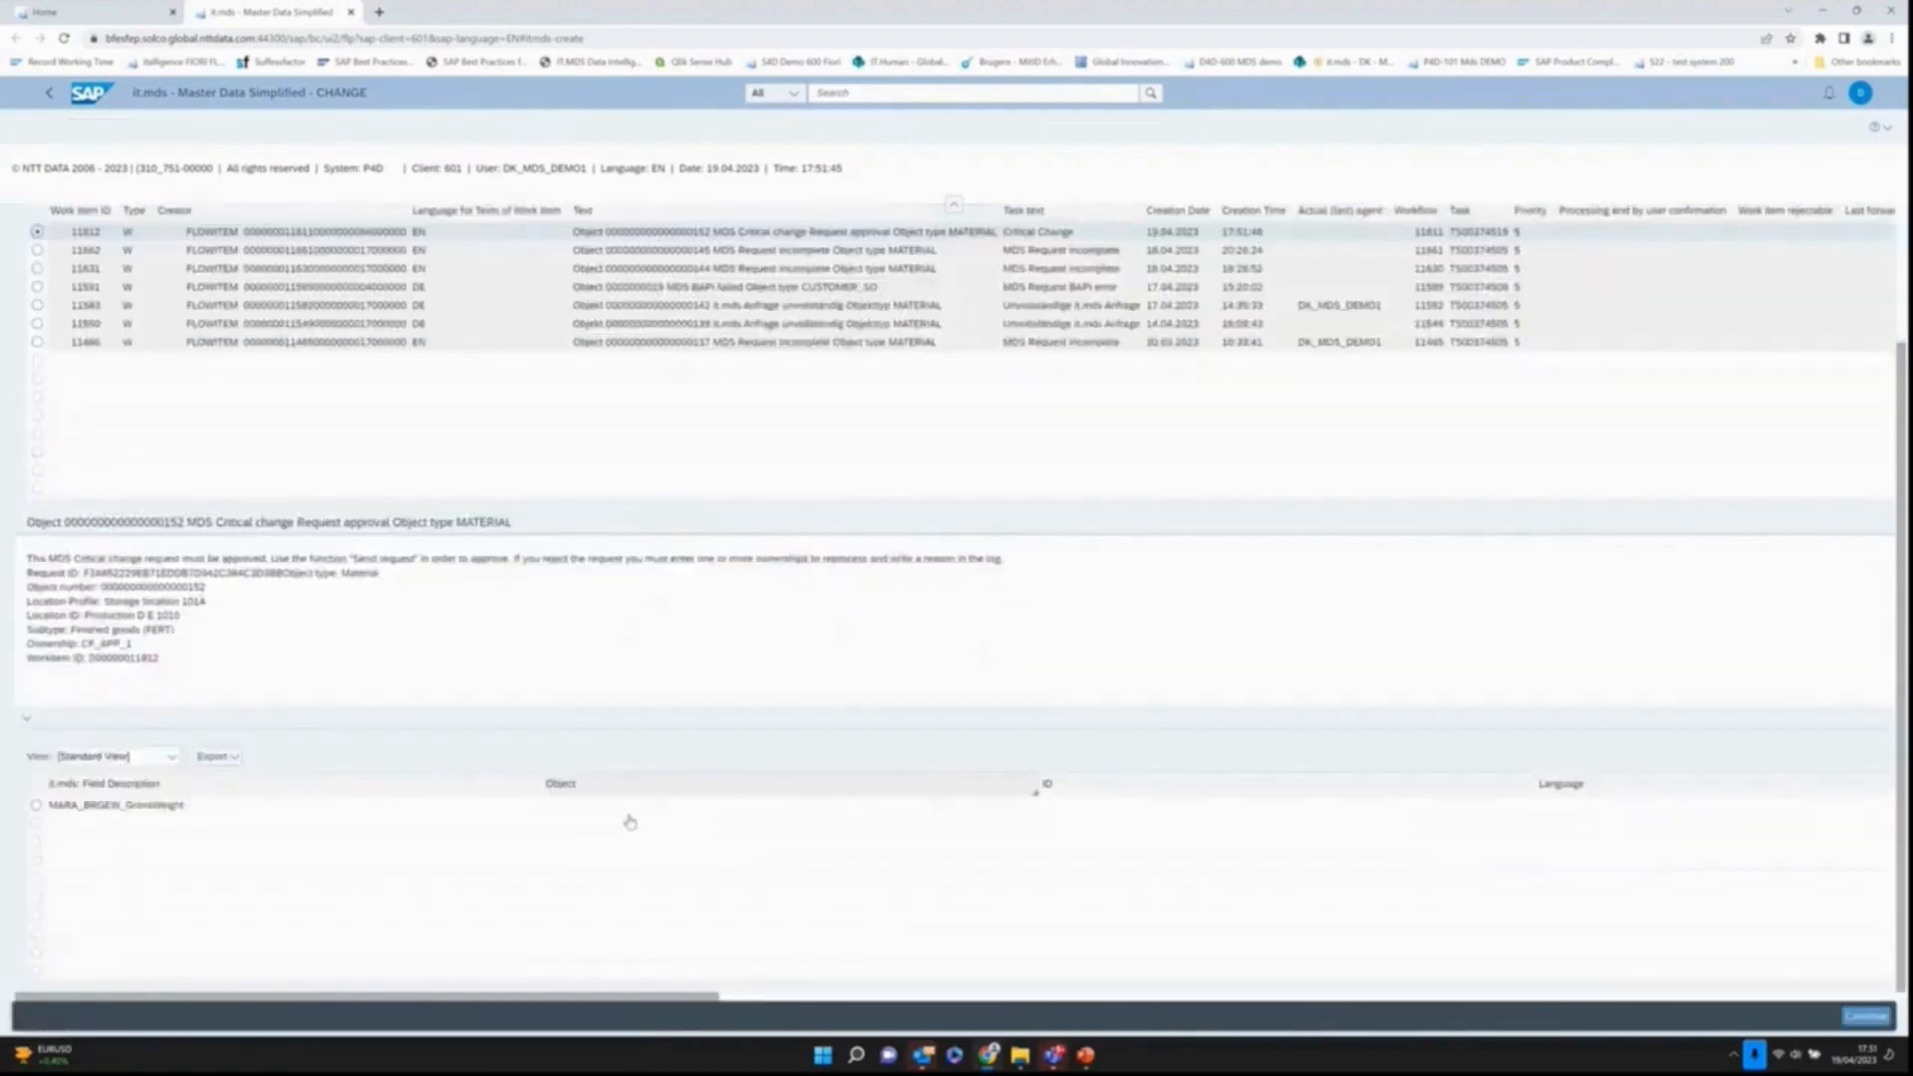
pyautogui.hscroll(3)
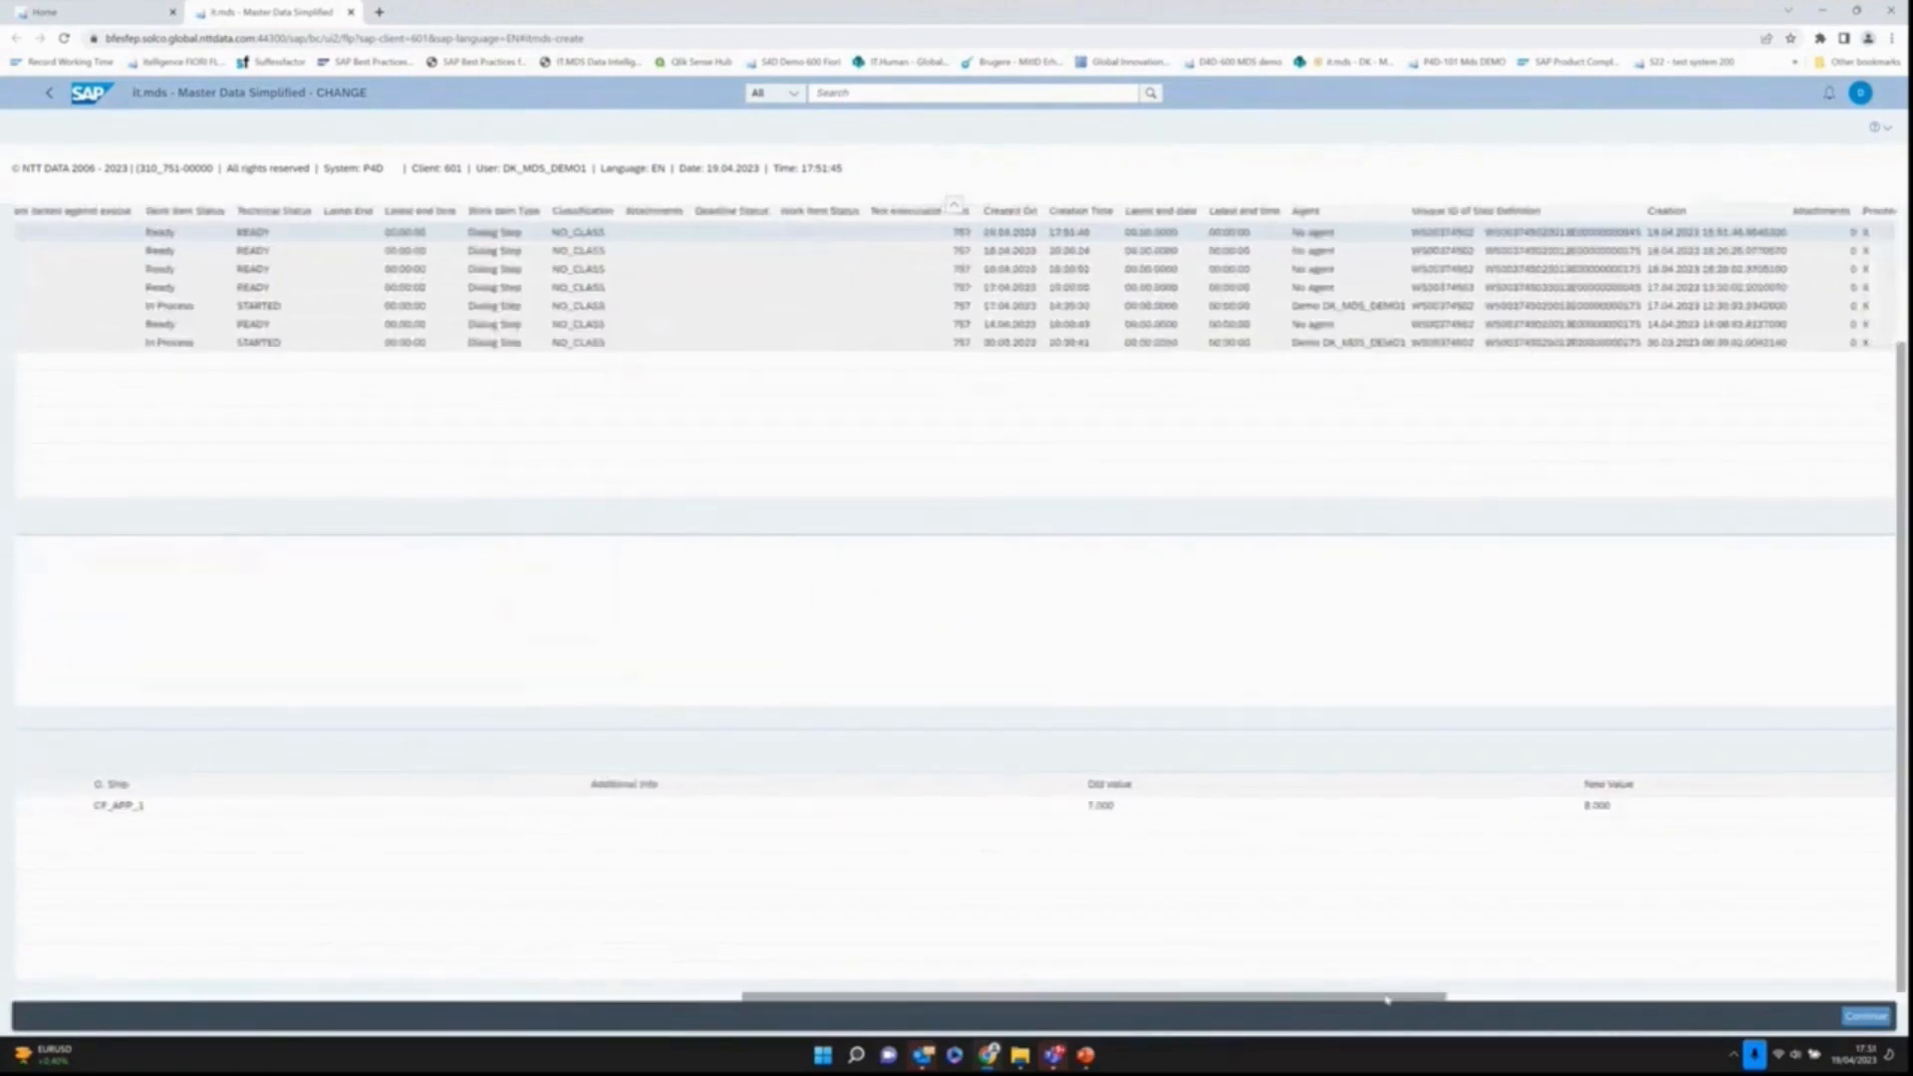
pyautogui.hscroll(-3)
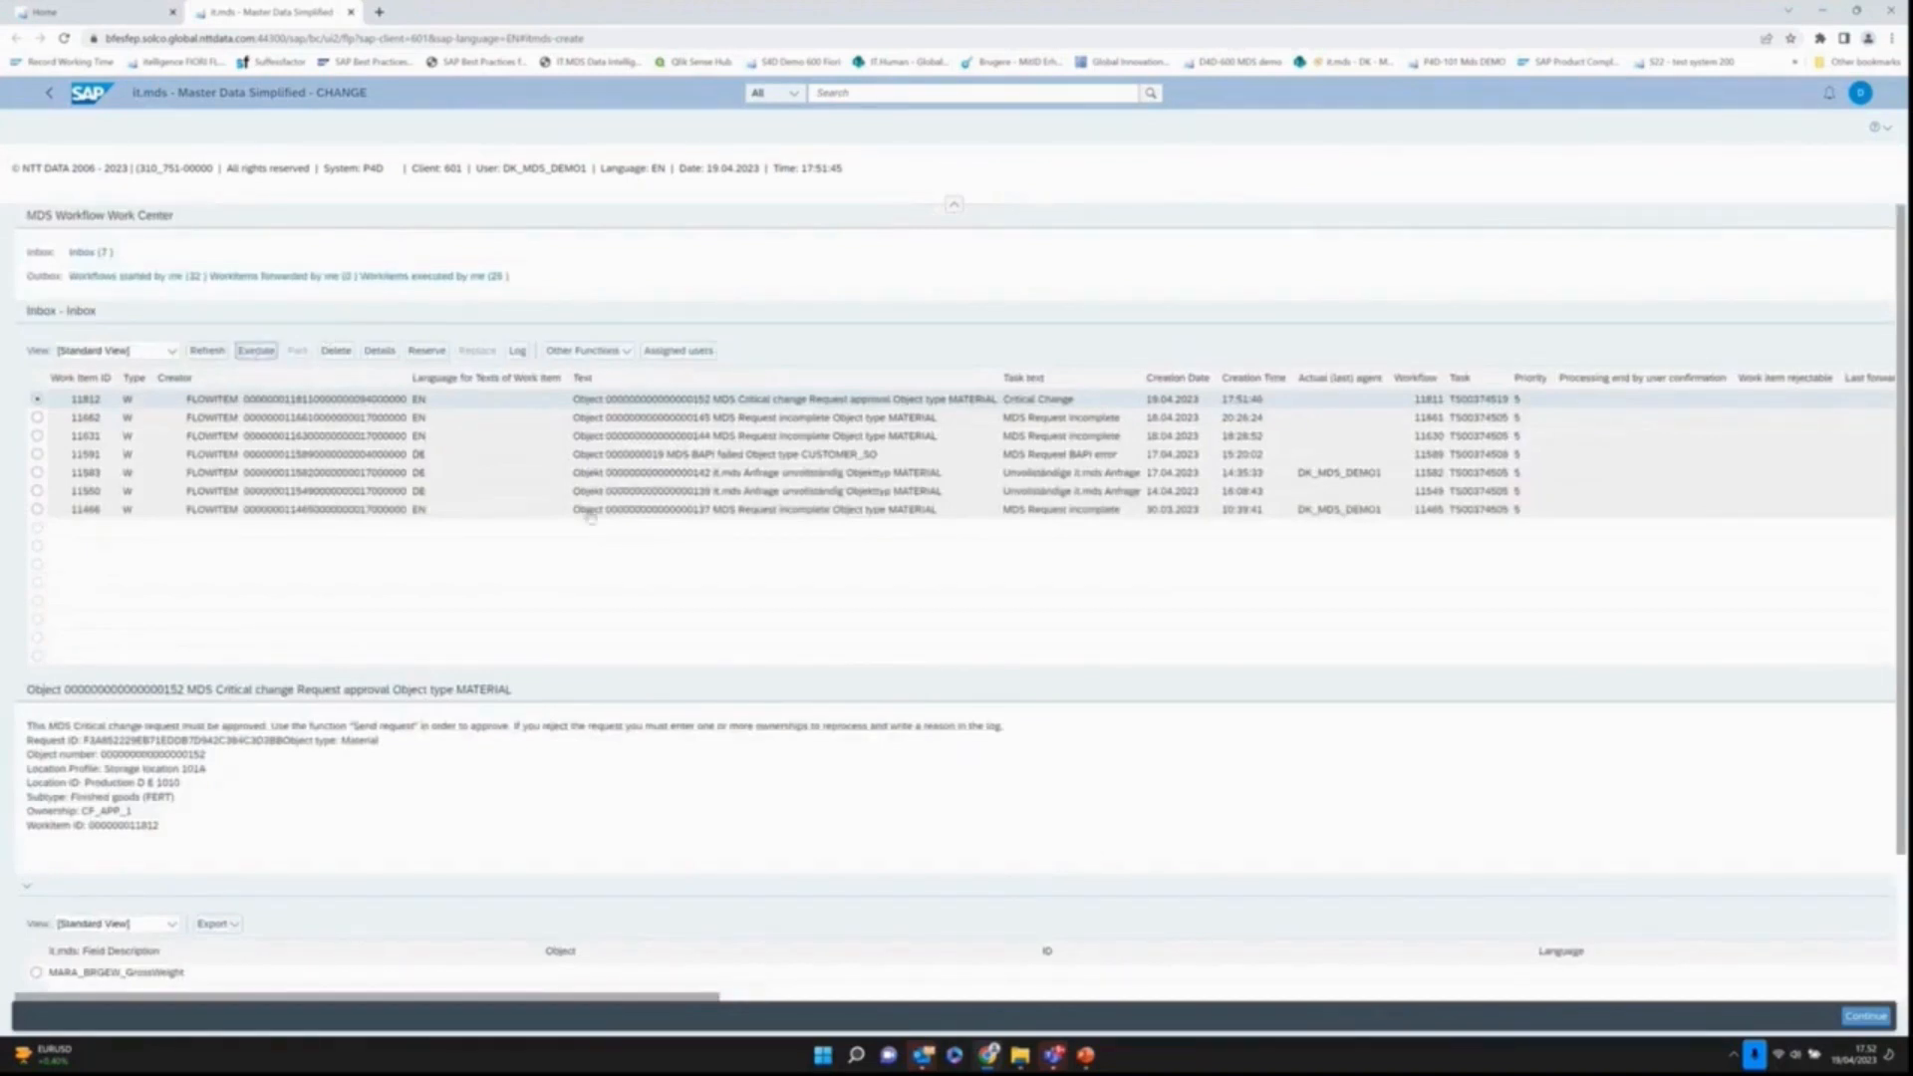
# Step: Execute the critical change item and send the request to approve the weight change
pyautogui.click(257, 350)
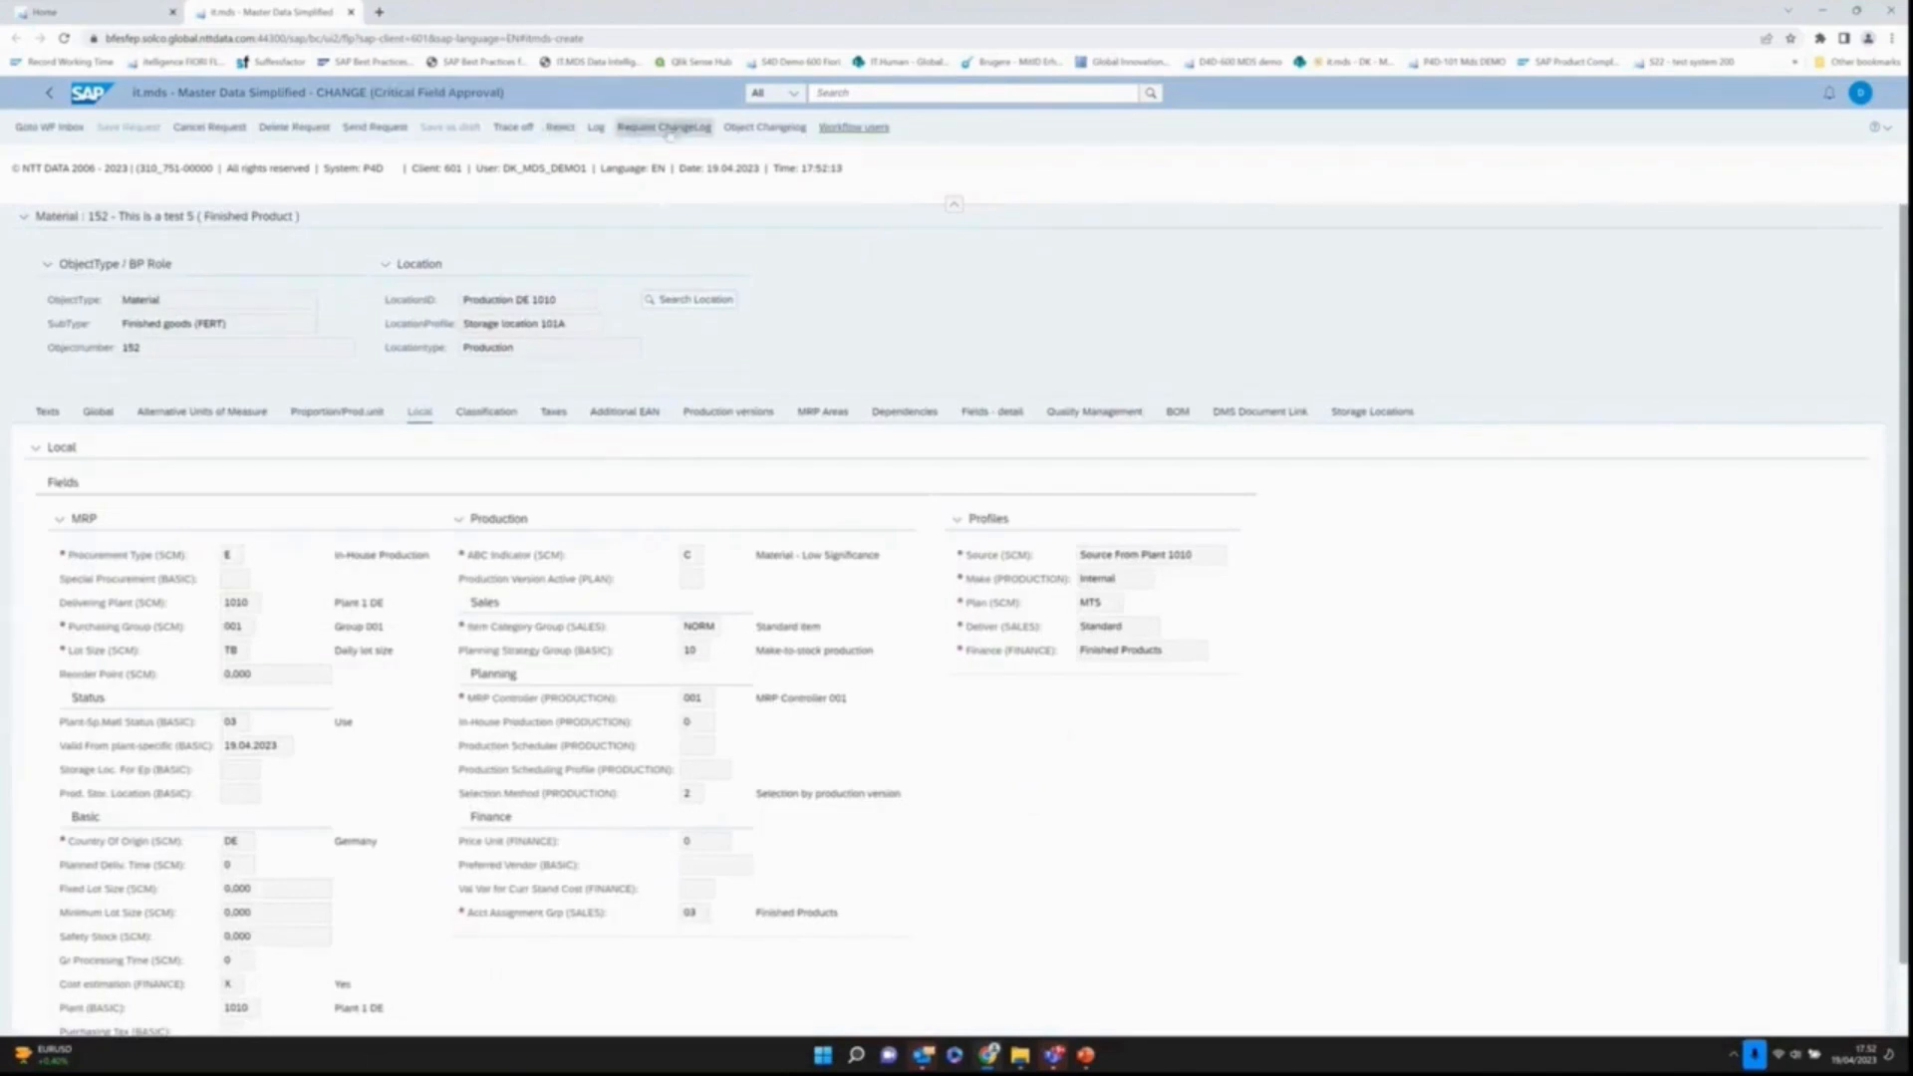
pyautogui.moveTo(662, 128)
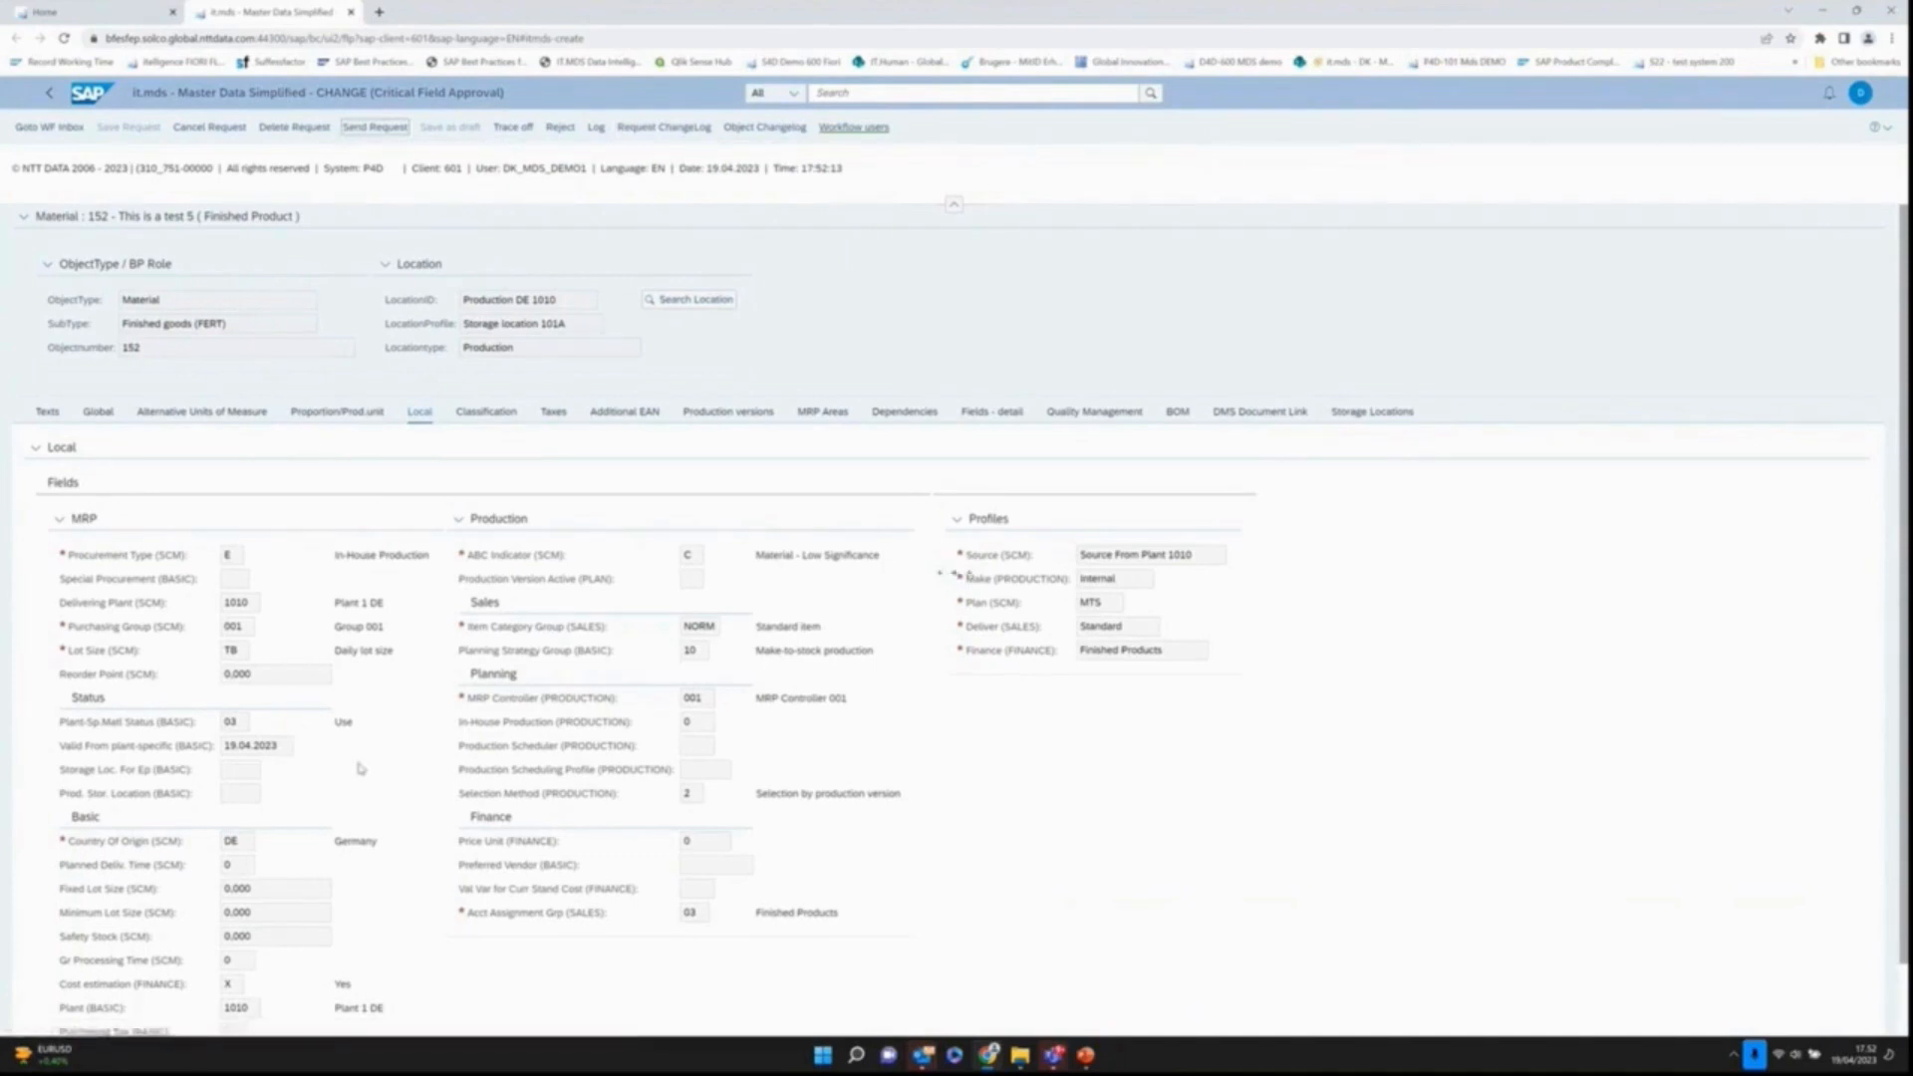
pyautogui.click(374, 126)
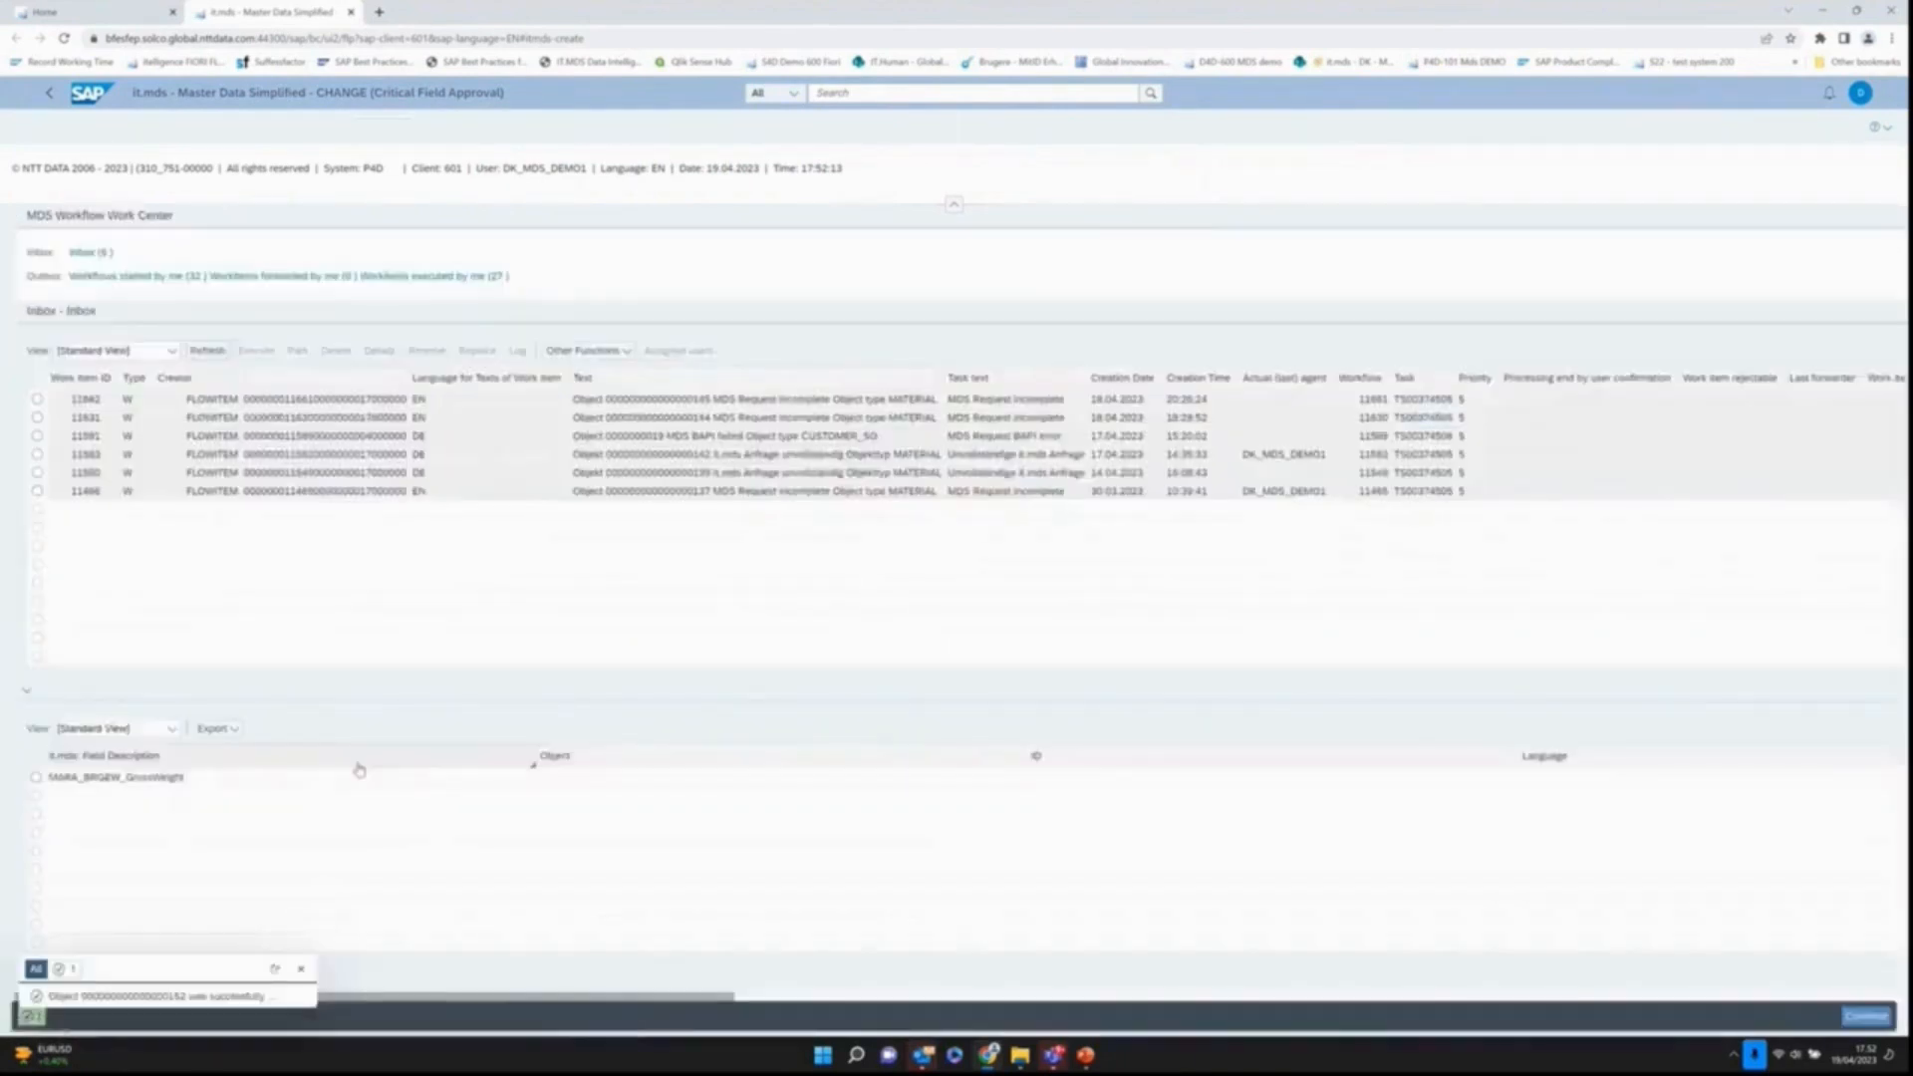